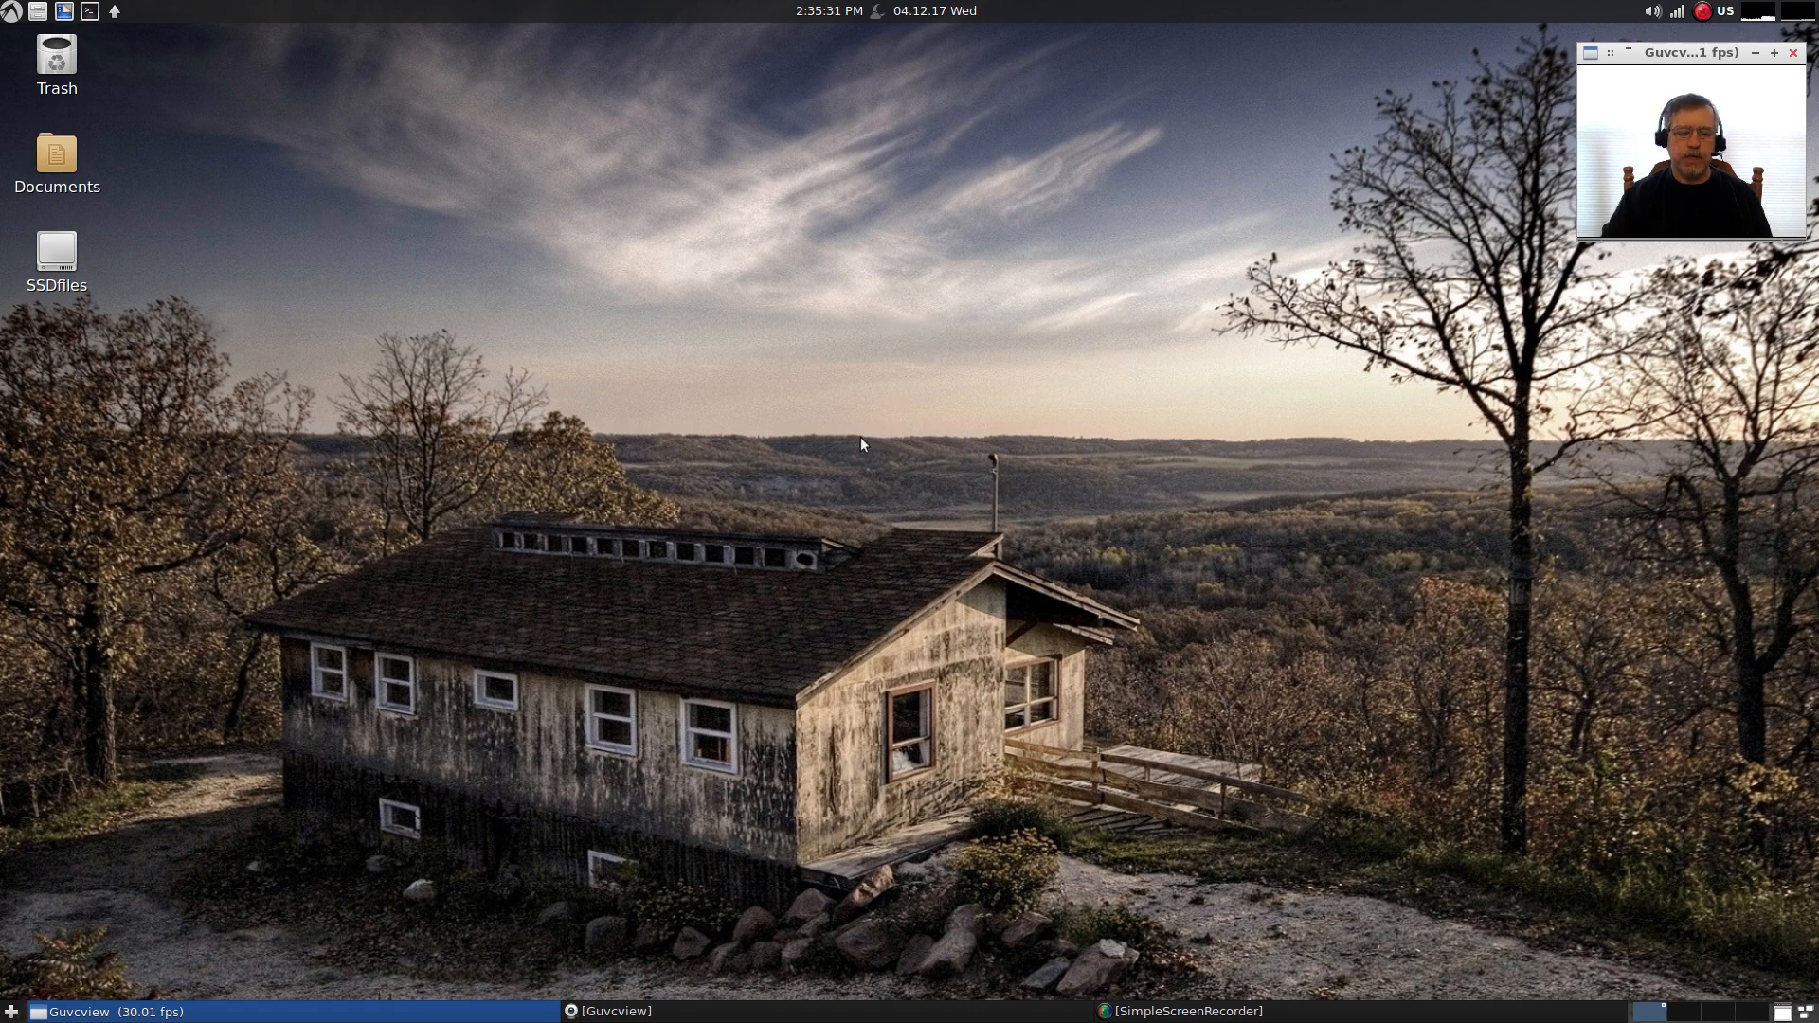
mouse_move(853, 447)
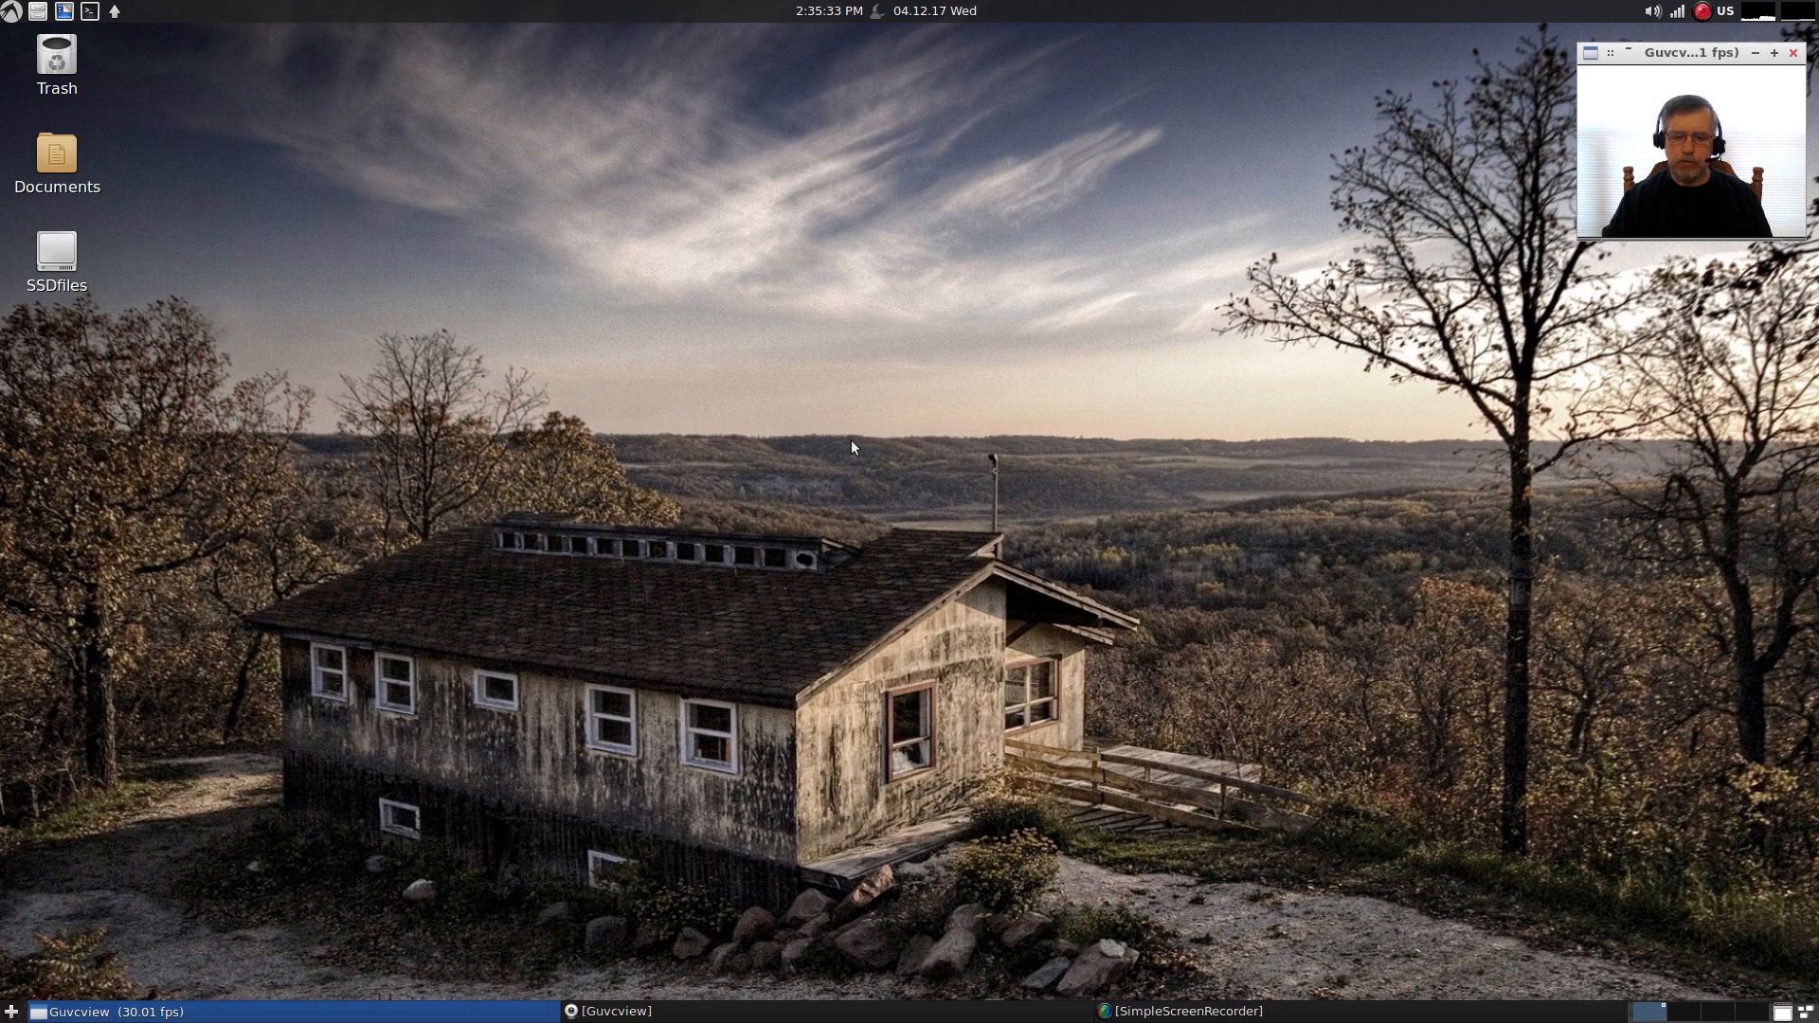
mouse_move(834, 449)
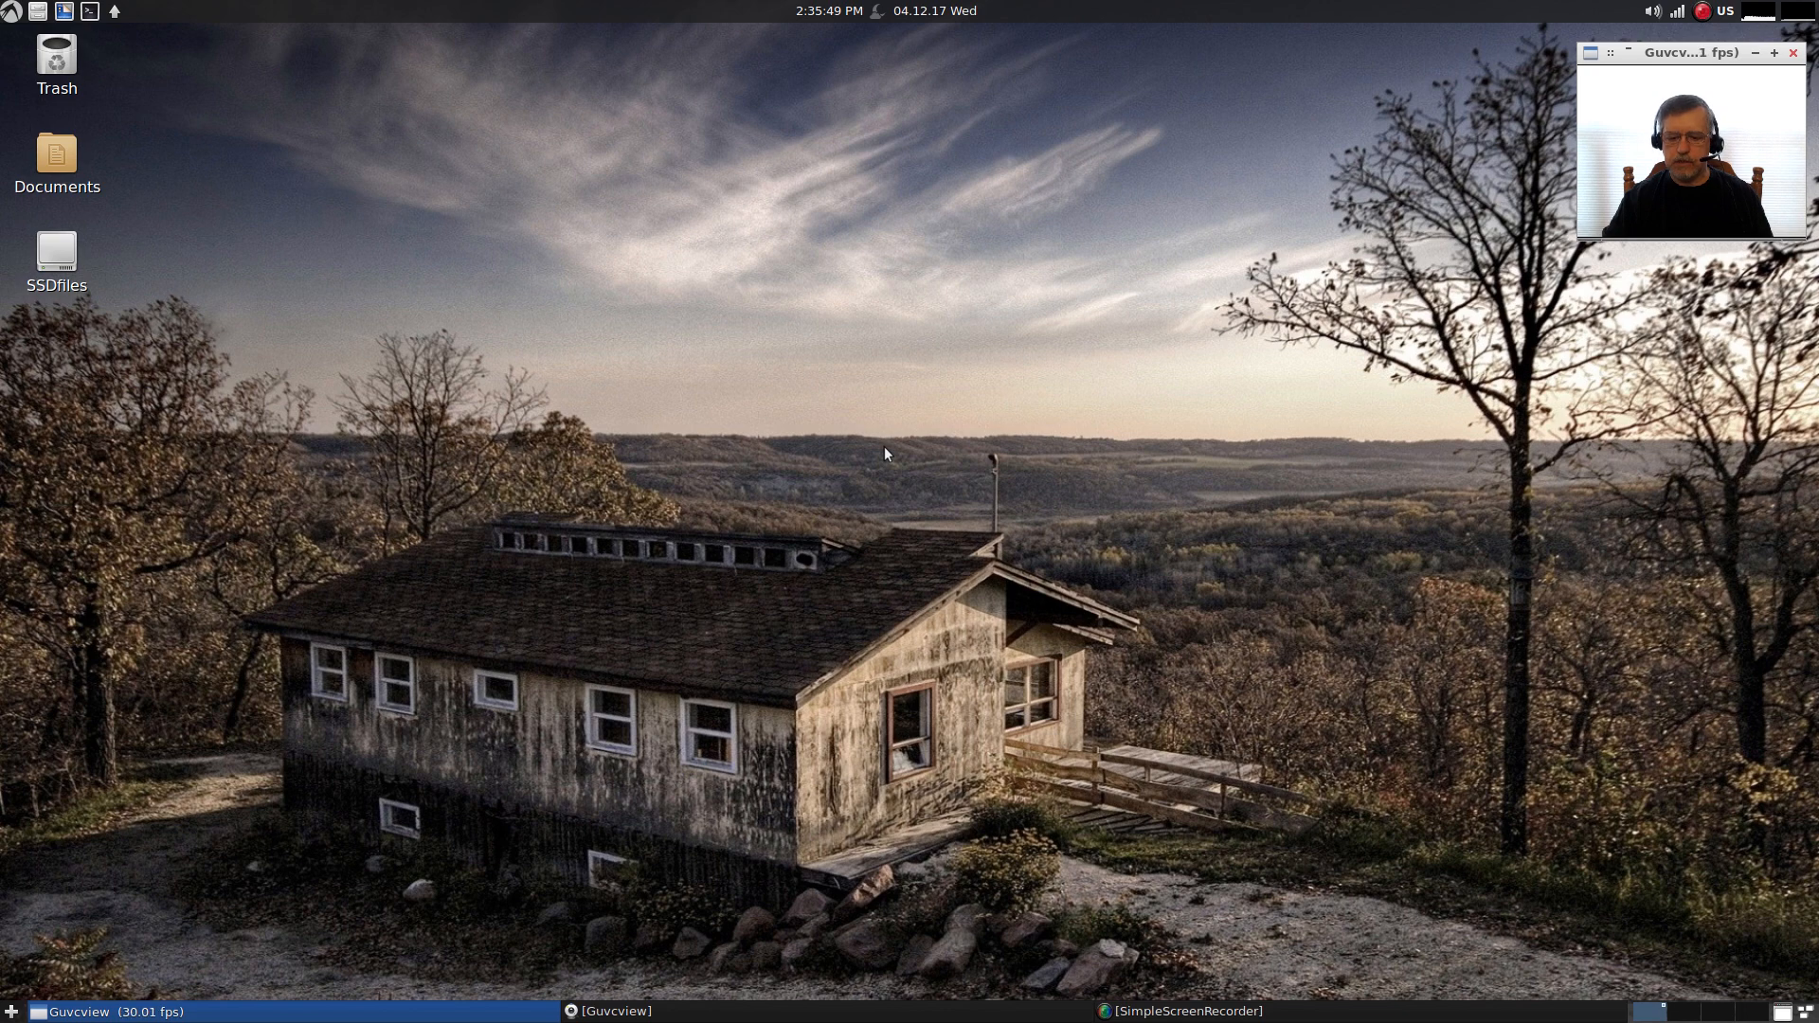
mouse_move(877, 324)
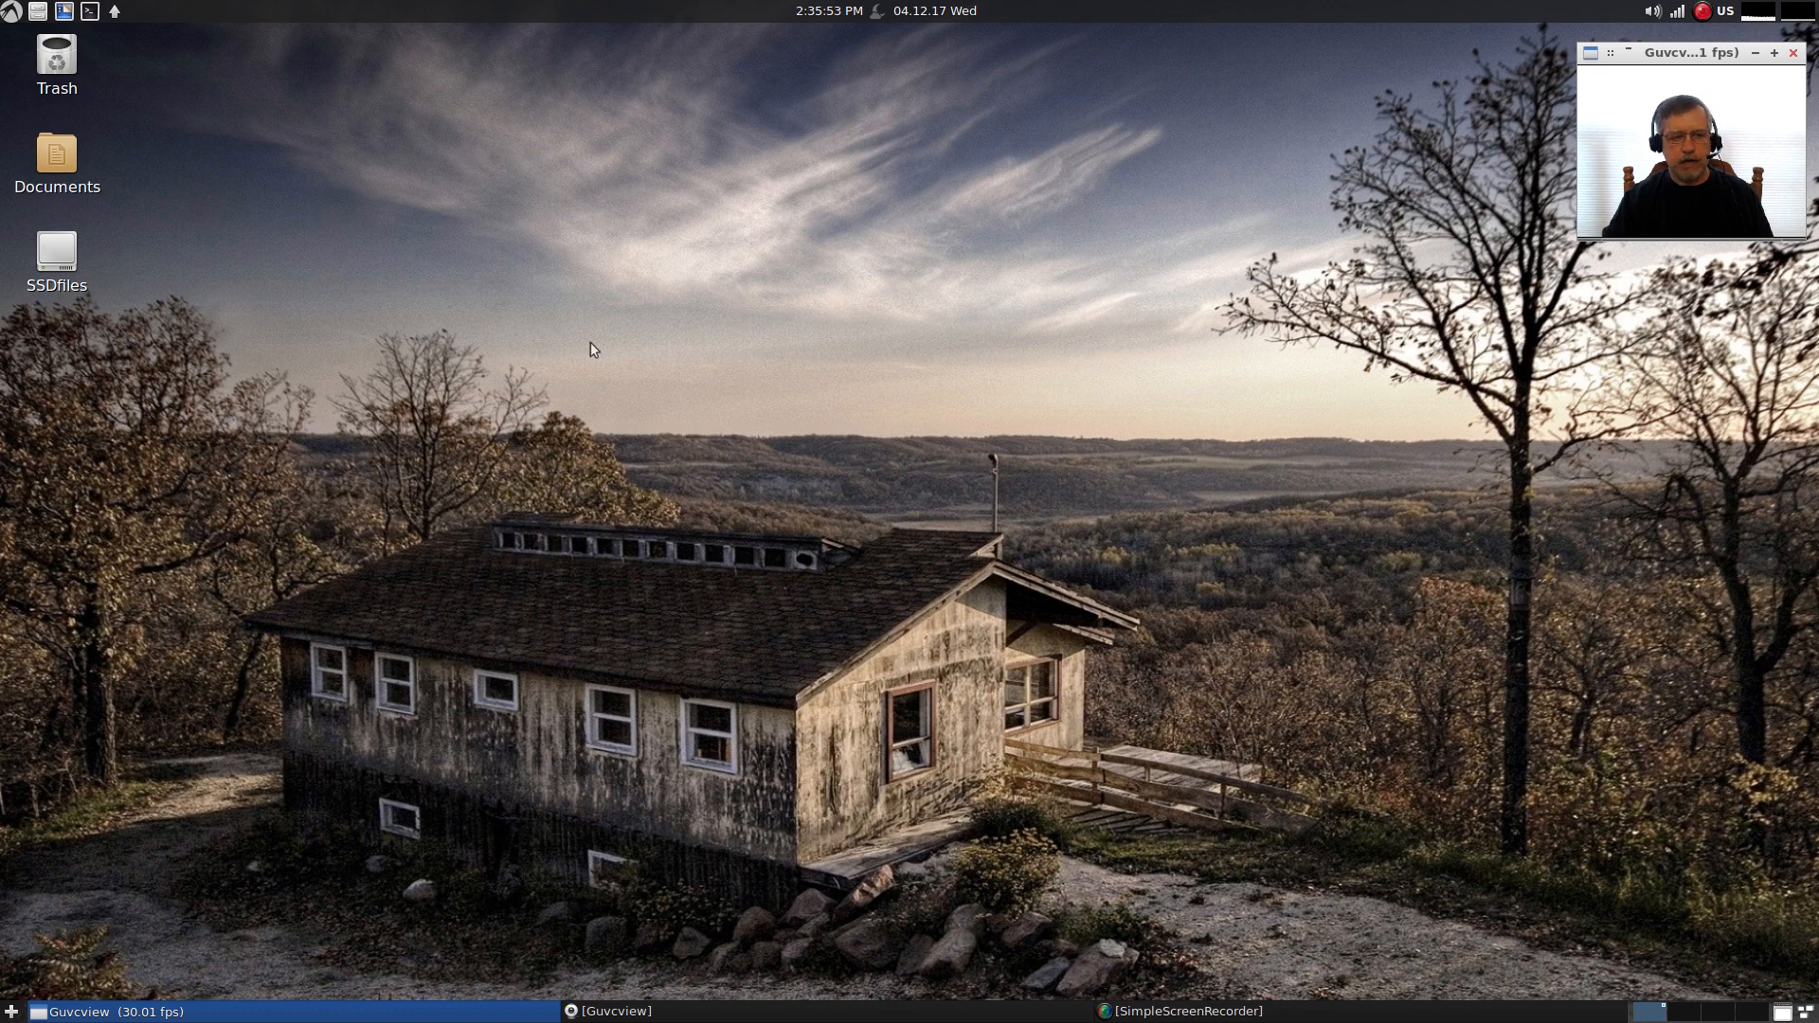
mouse_move(383, 146)
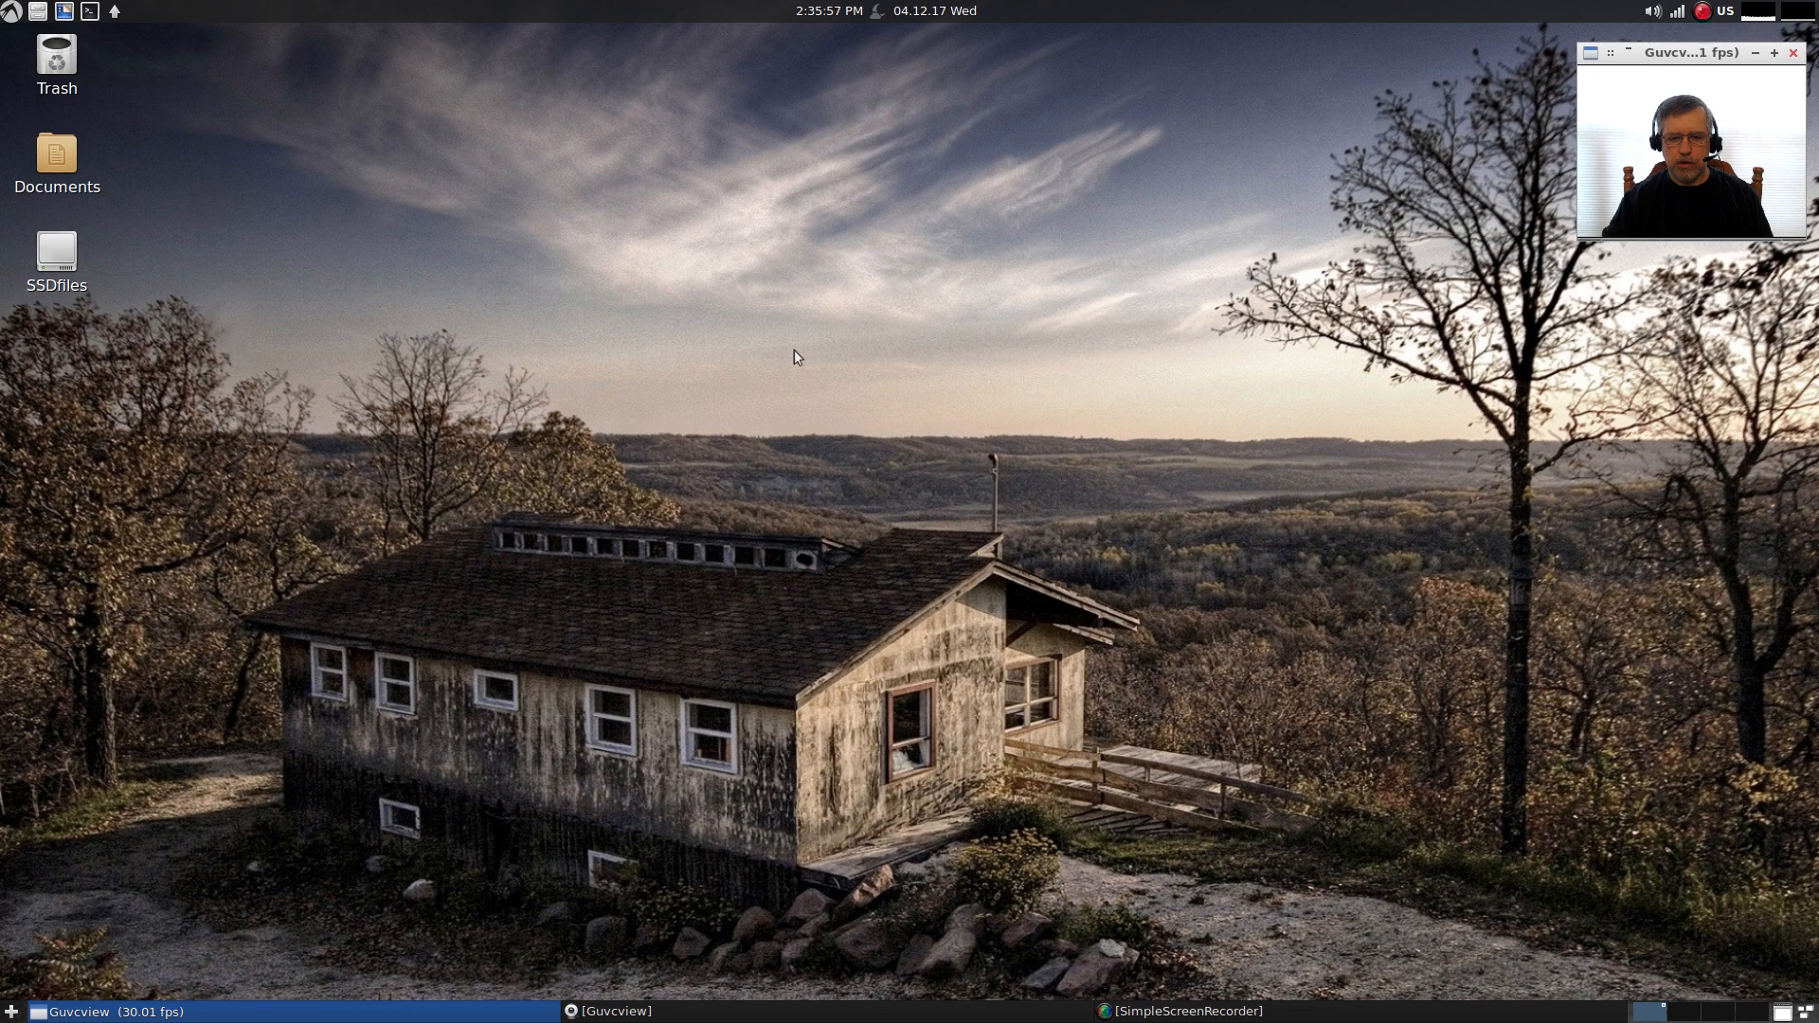
mouse_move(863, 494)
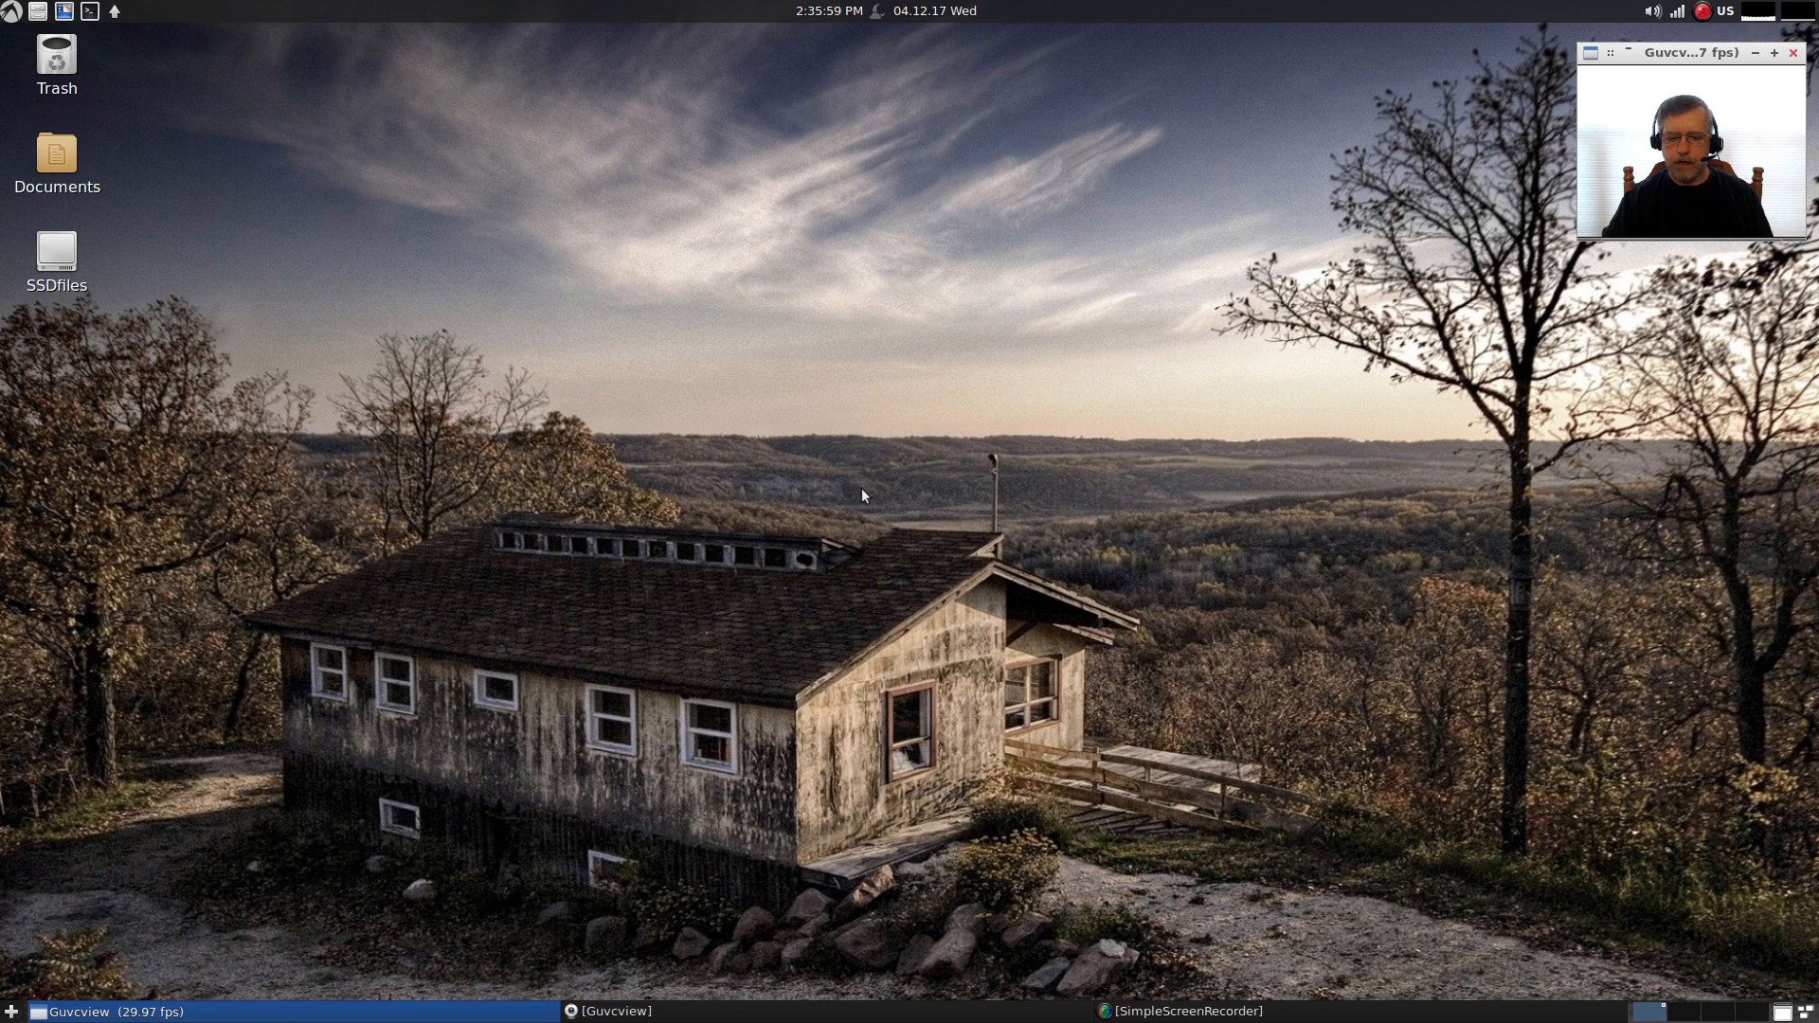
mouse_move(871, 487)
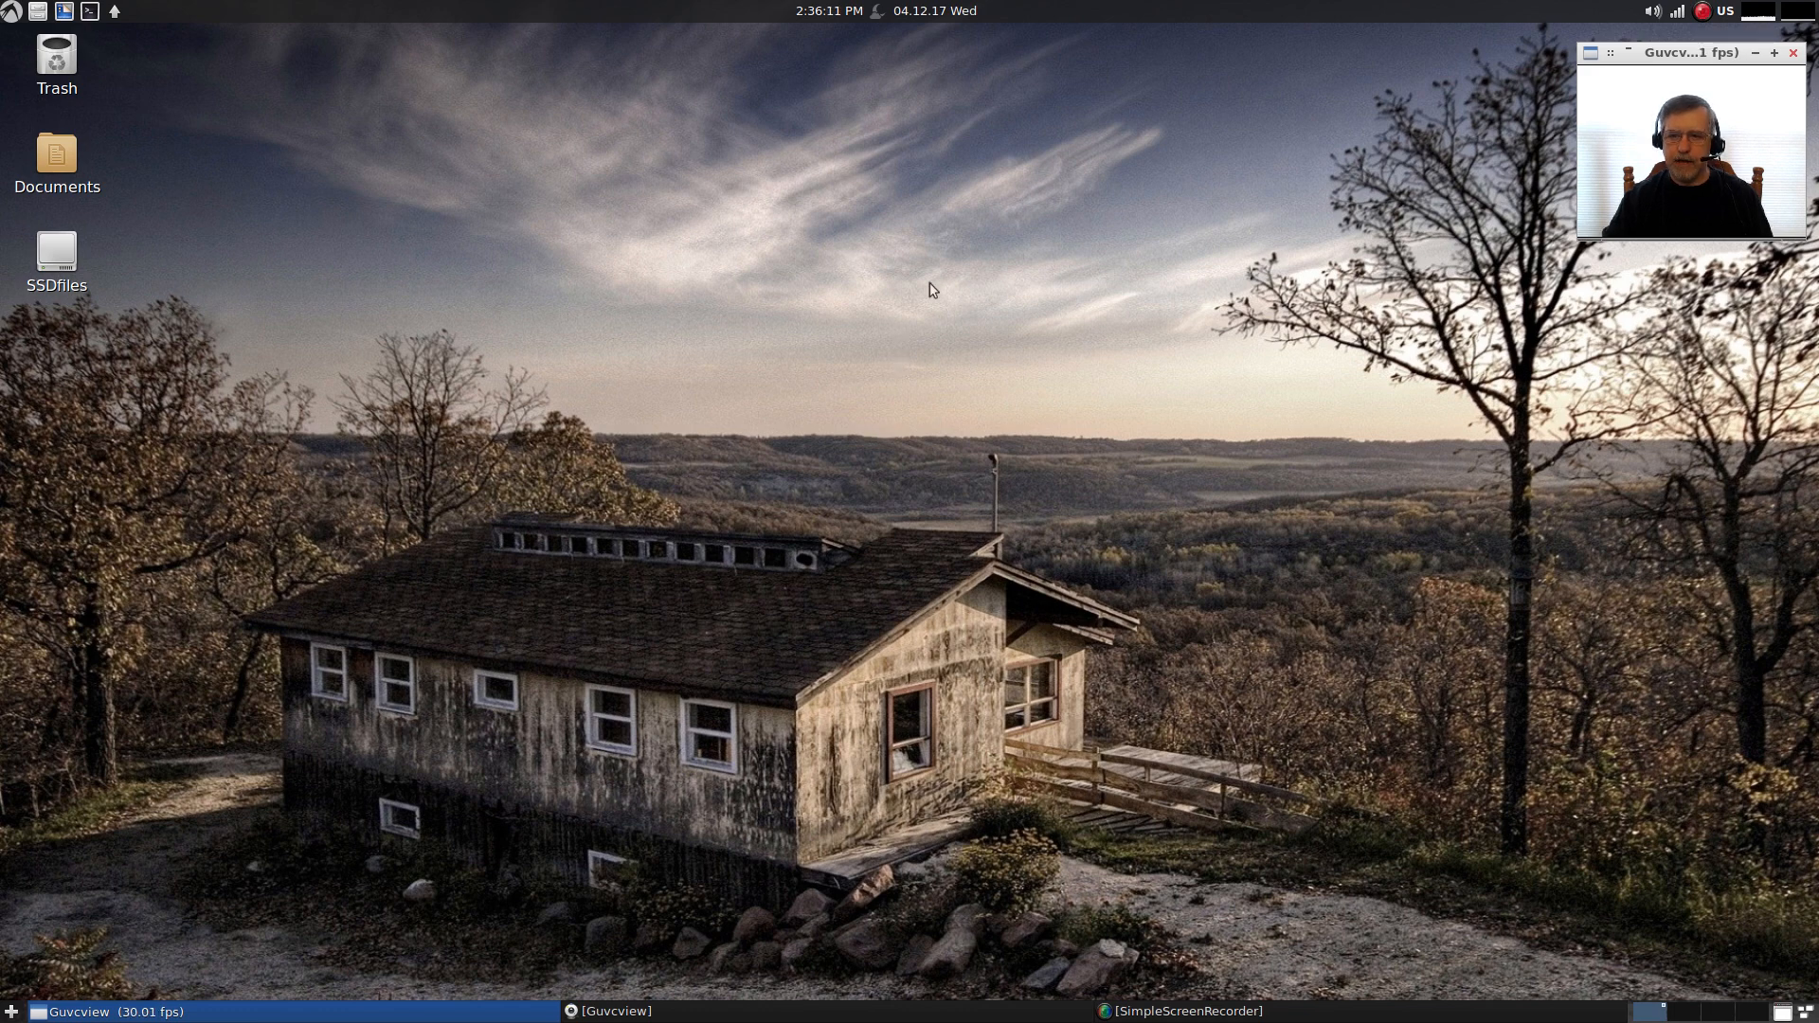
mouse_move(500, 34)
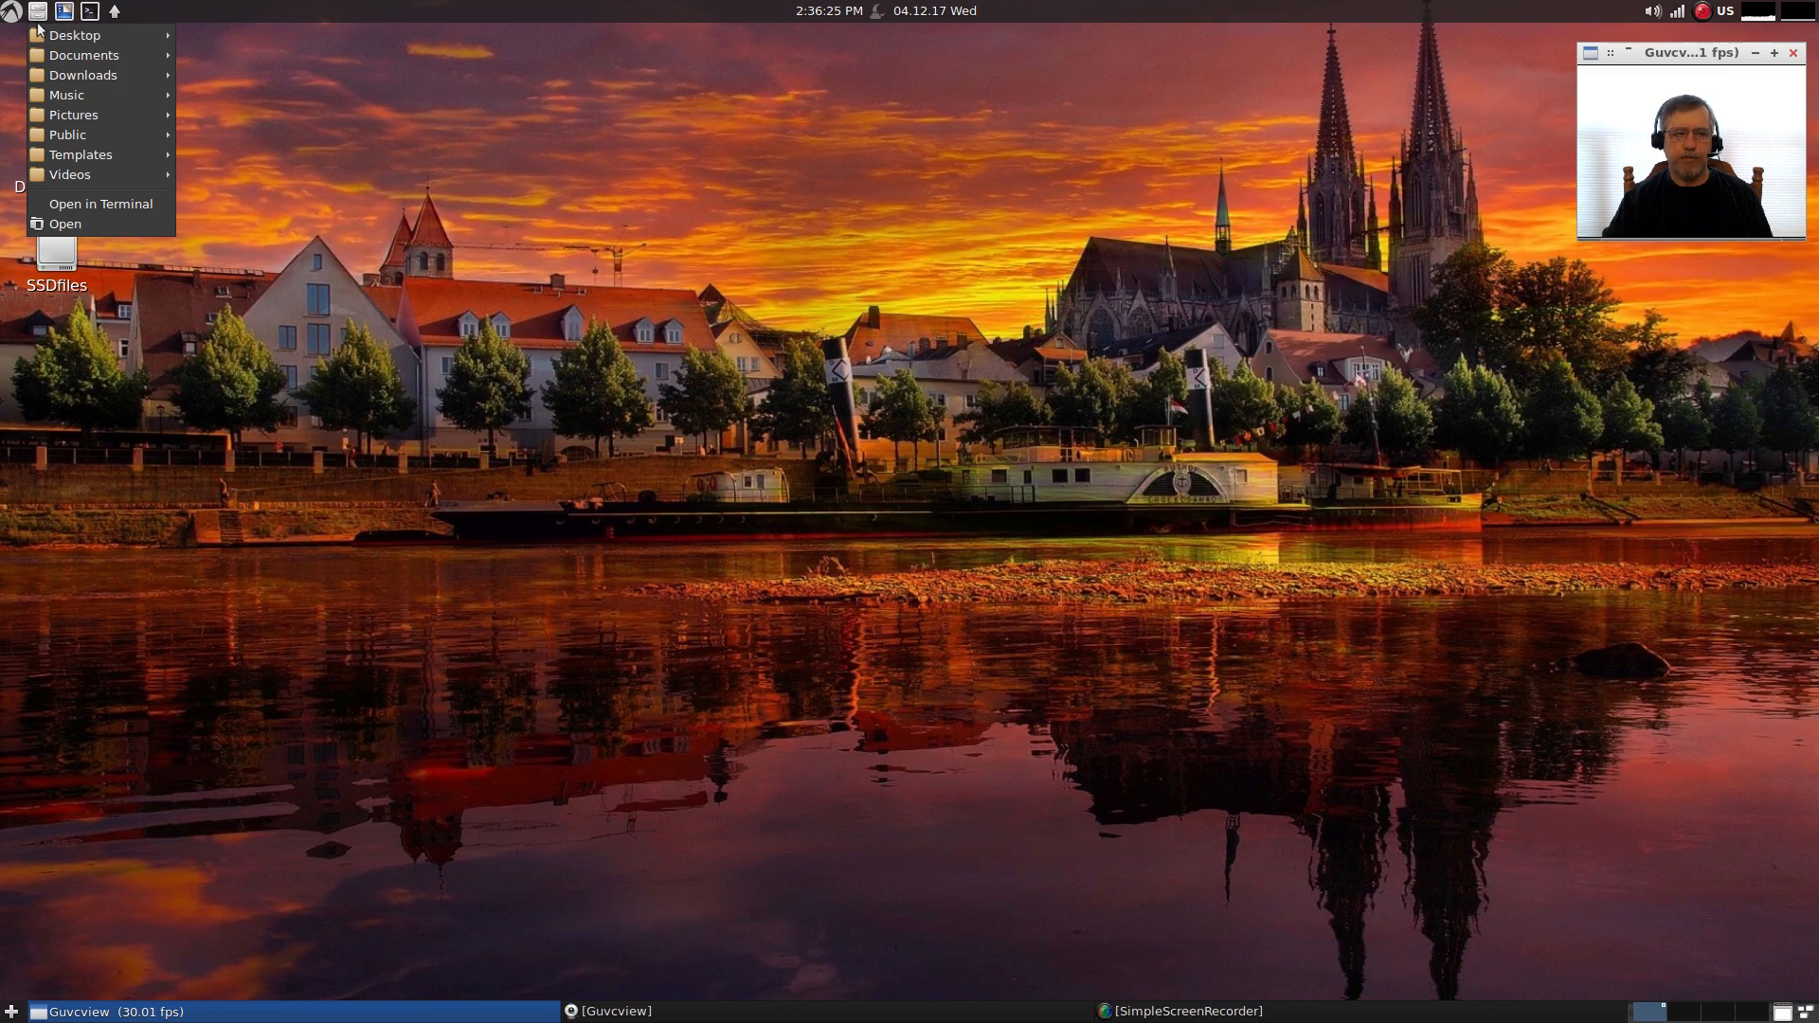
mouse_move(74, 34)
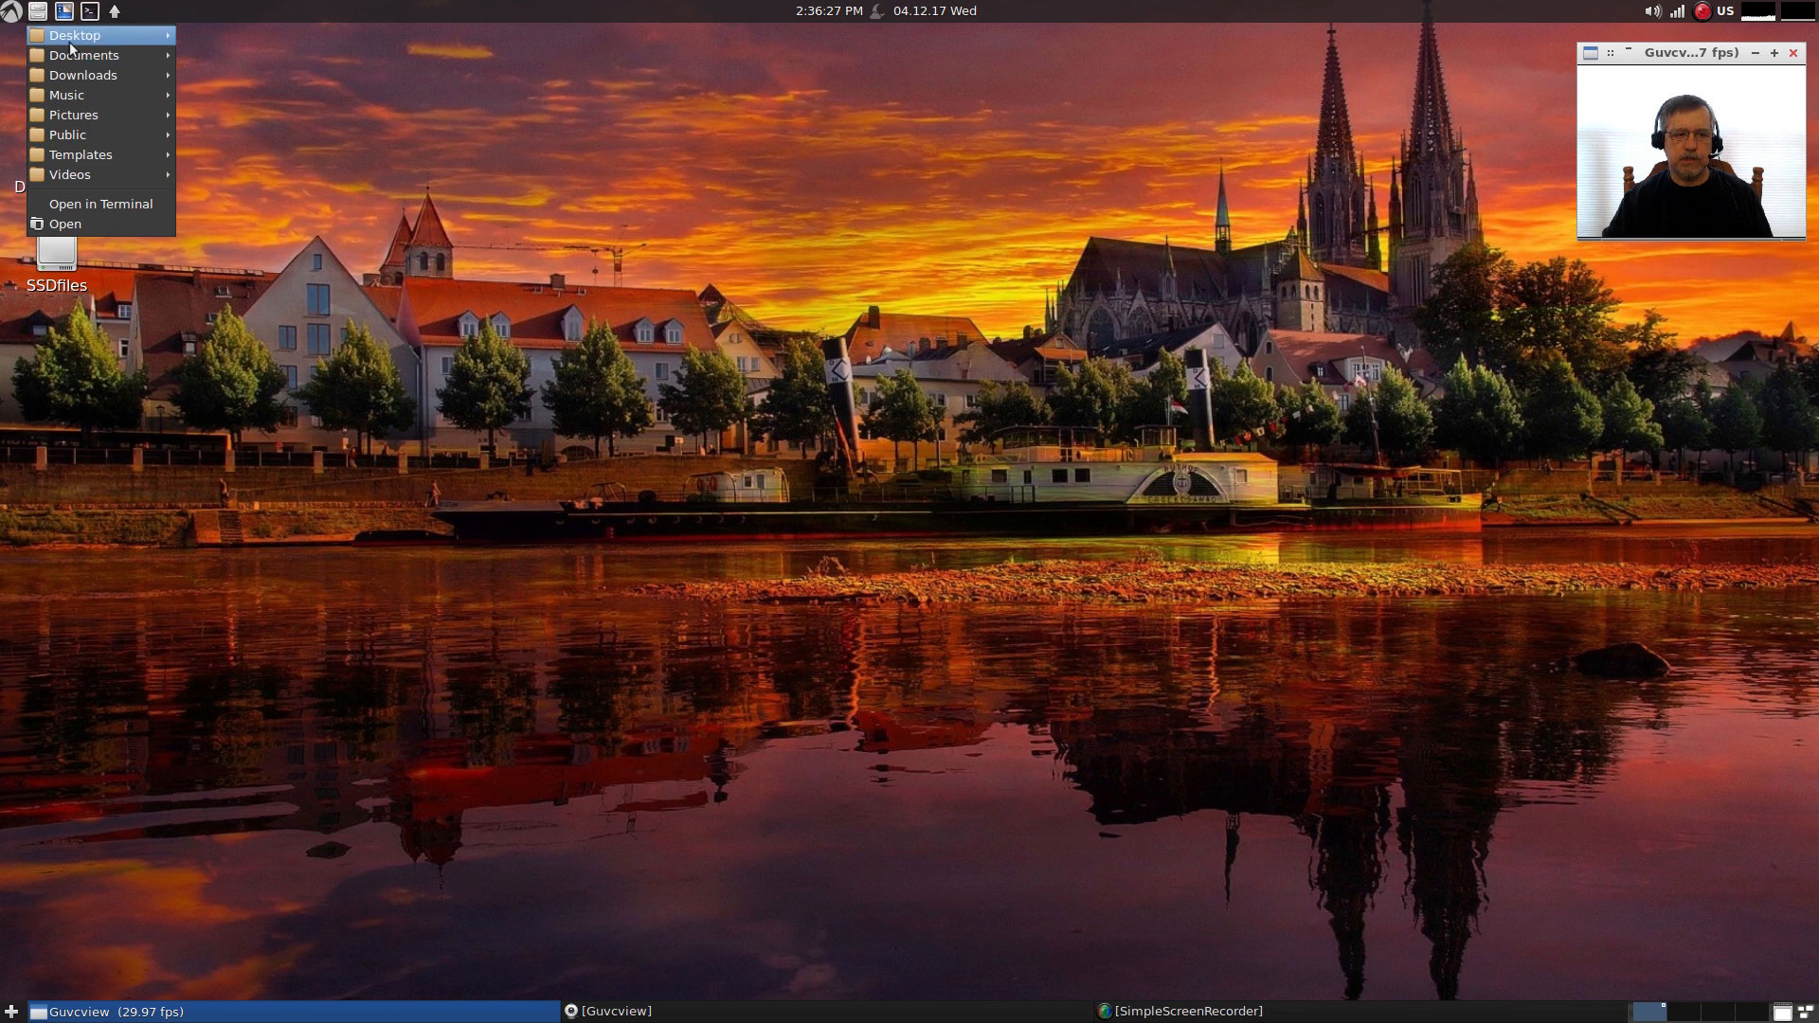
mouse_move(74, 35)
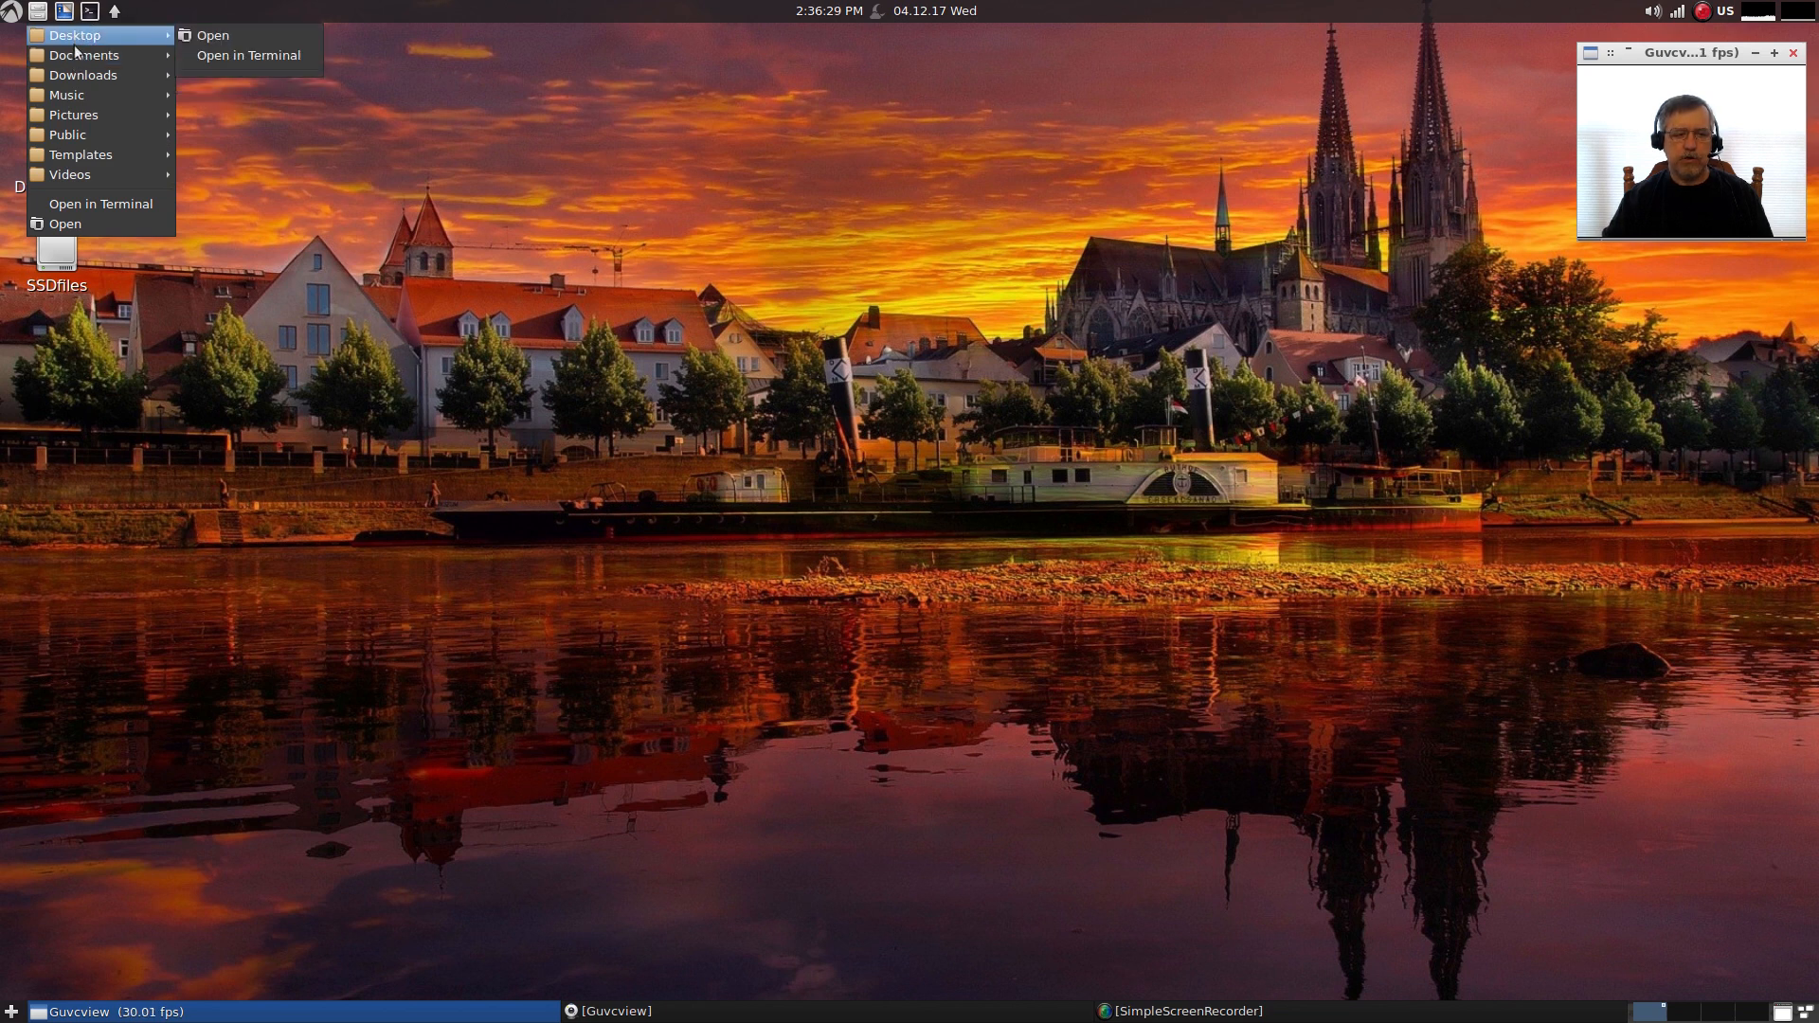
mouse_move(84, 74)
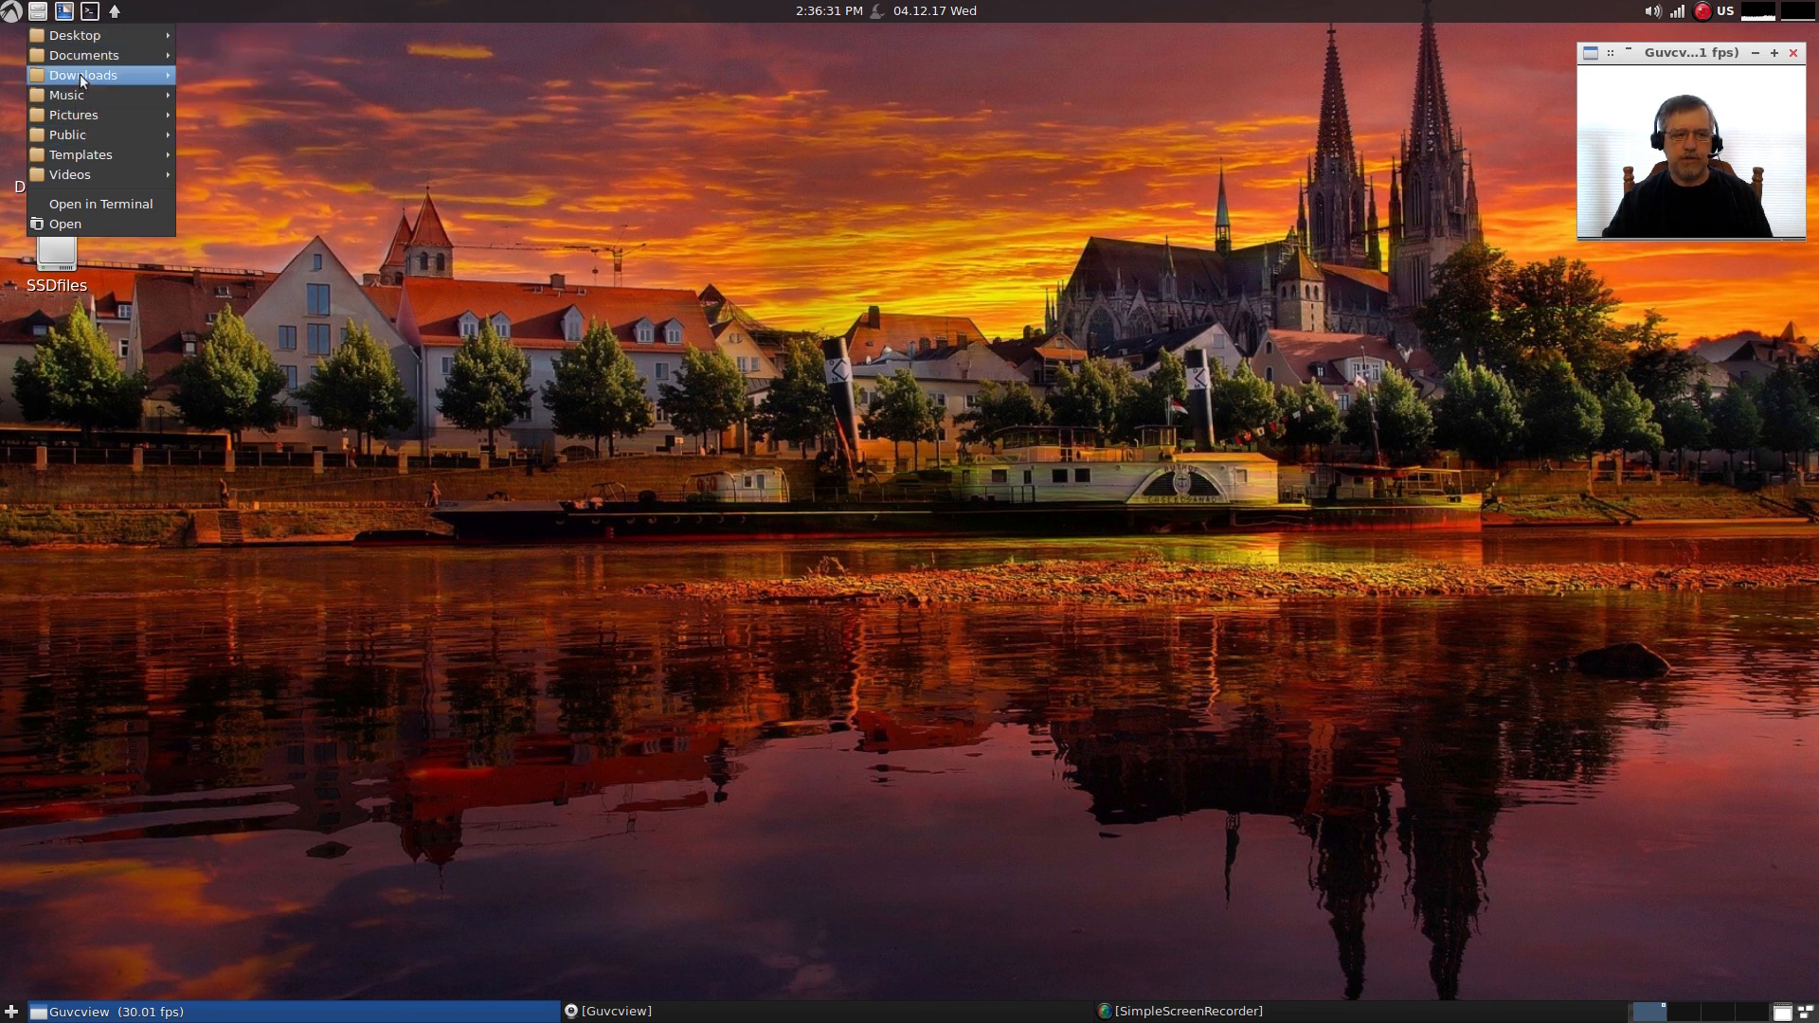
mouse_move(83, 74)
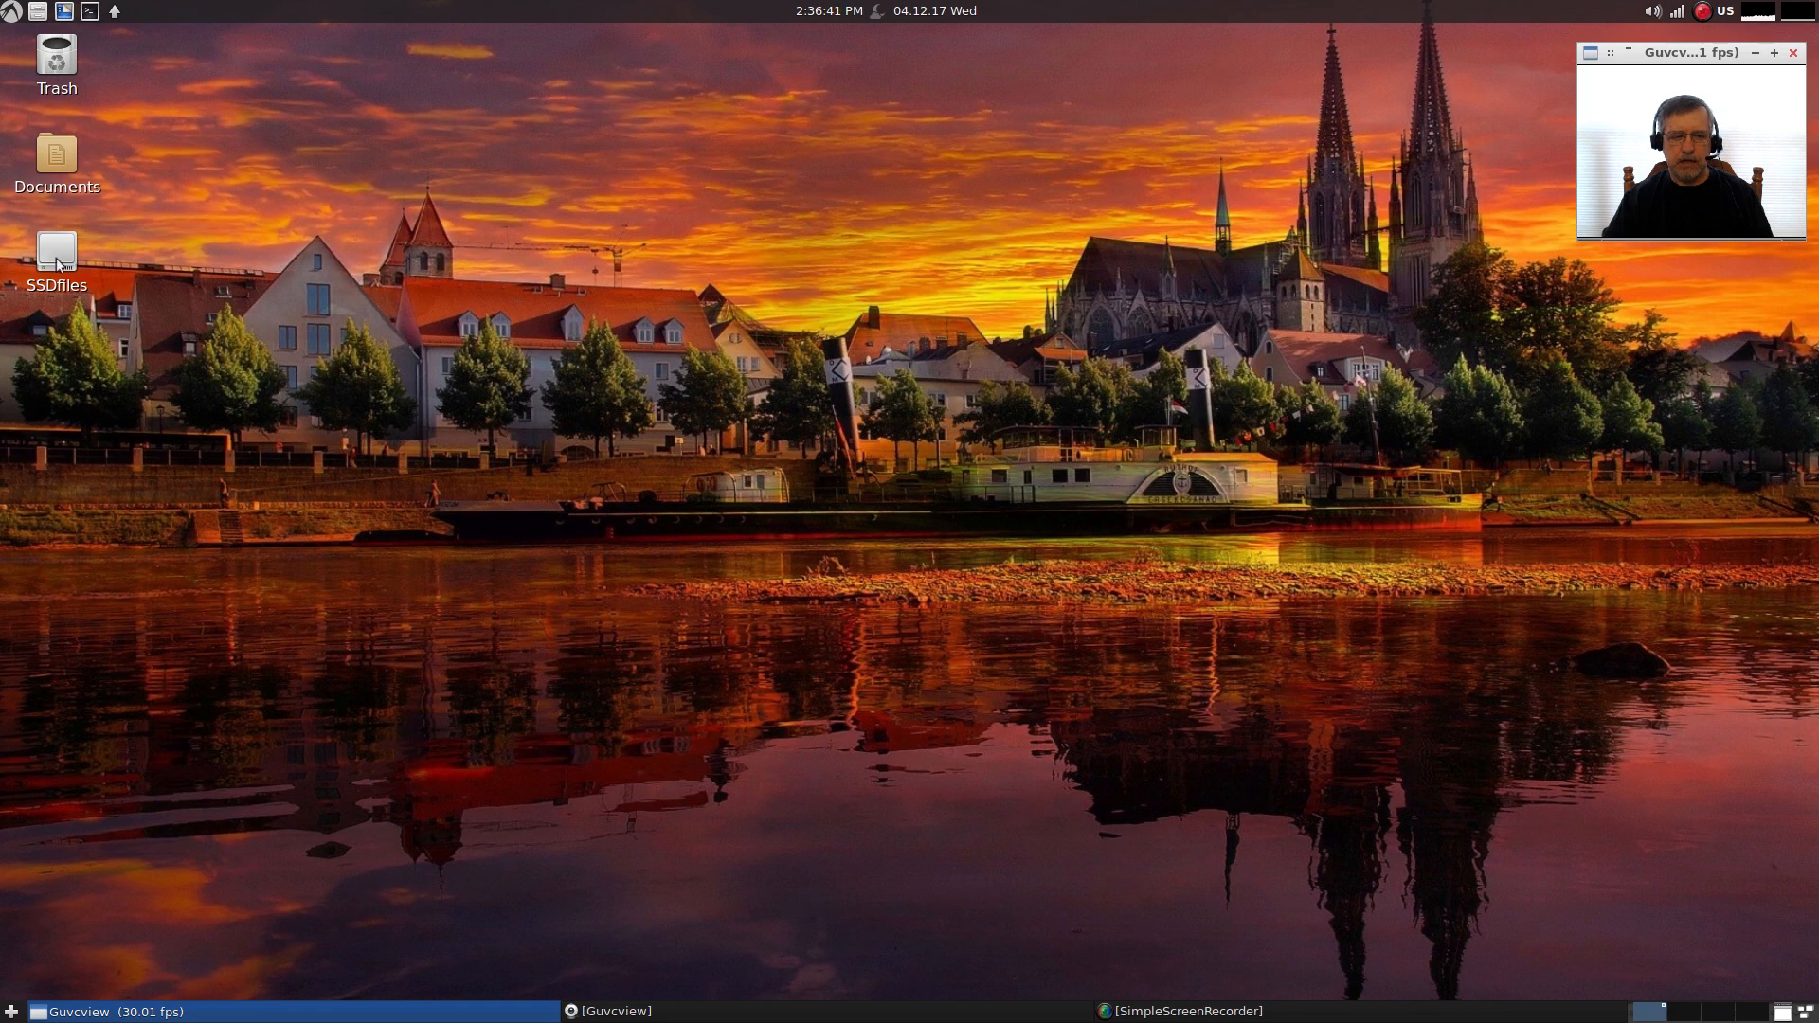
mouse_move(115, 254)
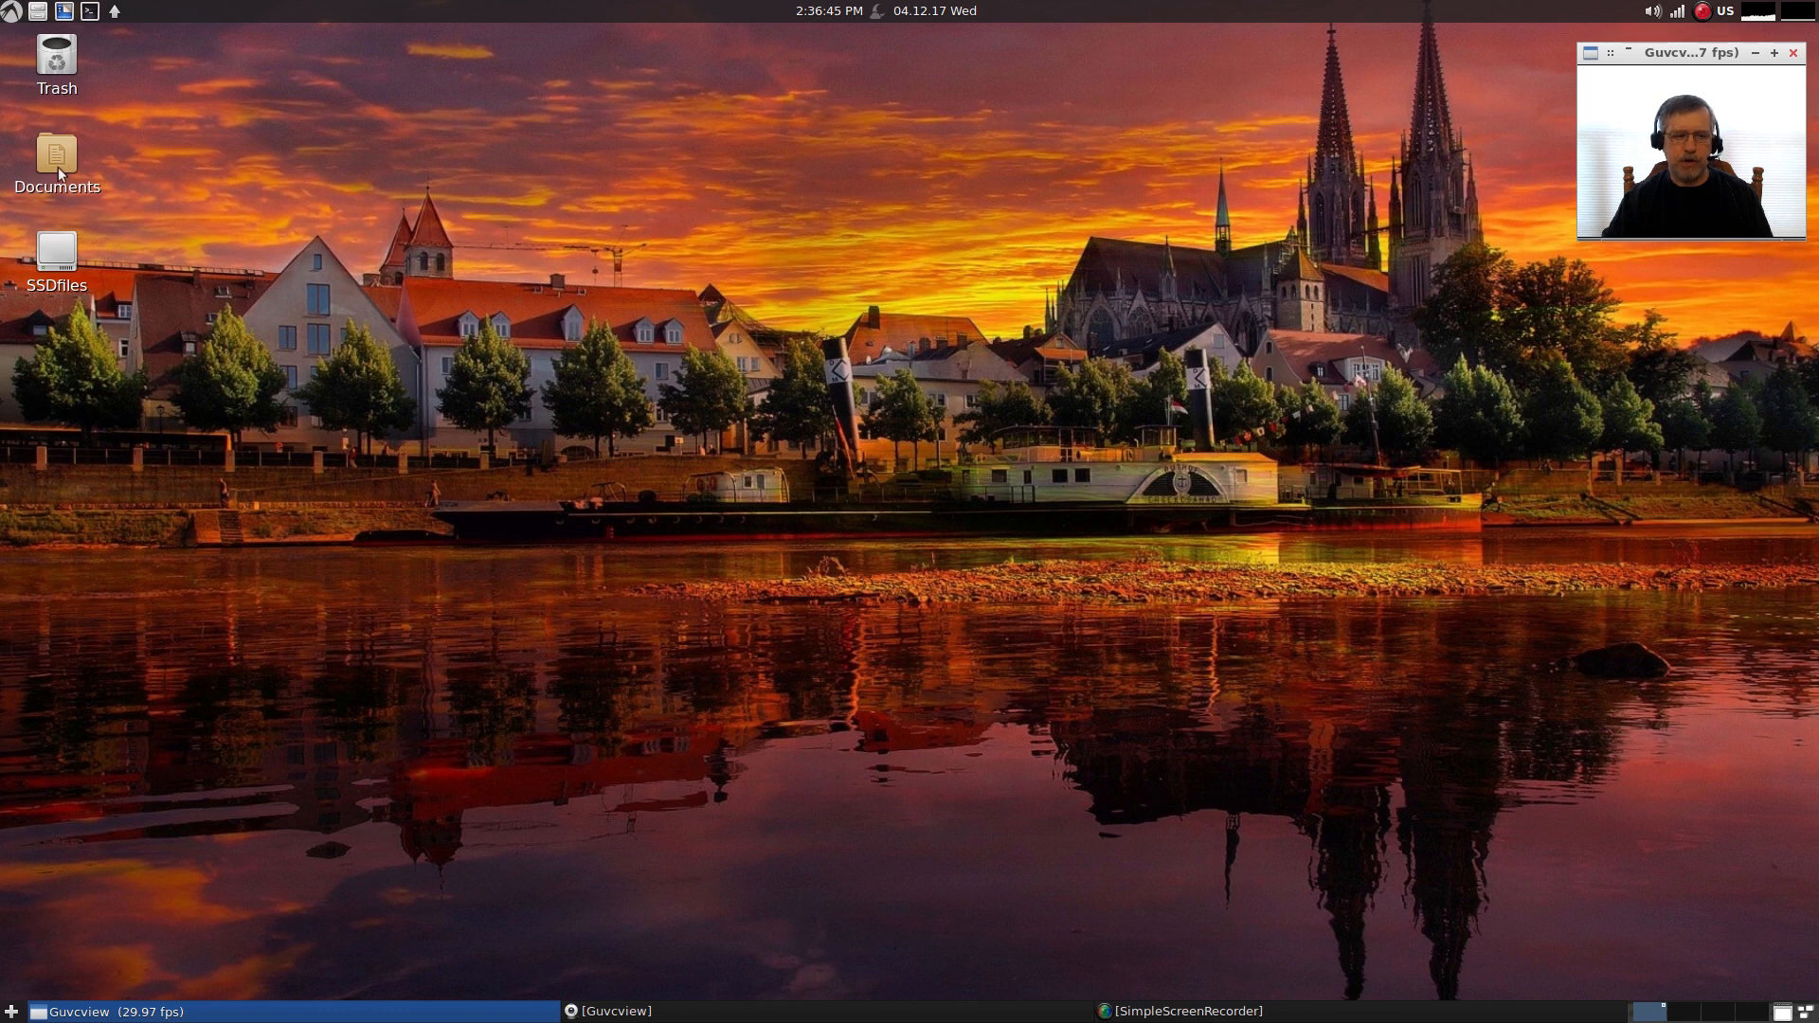
- Open the Documents folder from the desktop in PCManFM and reposition its window
double_click(55, 158)
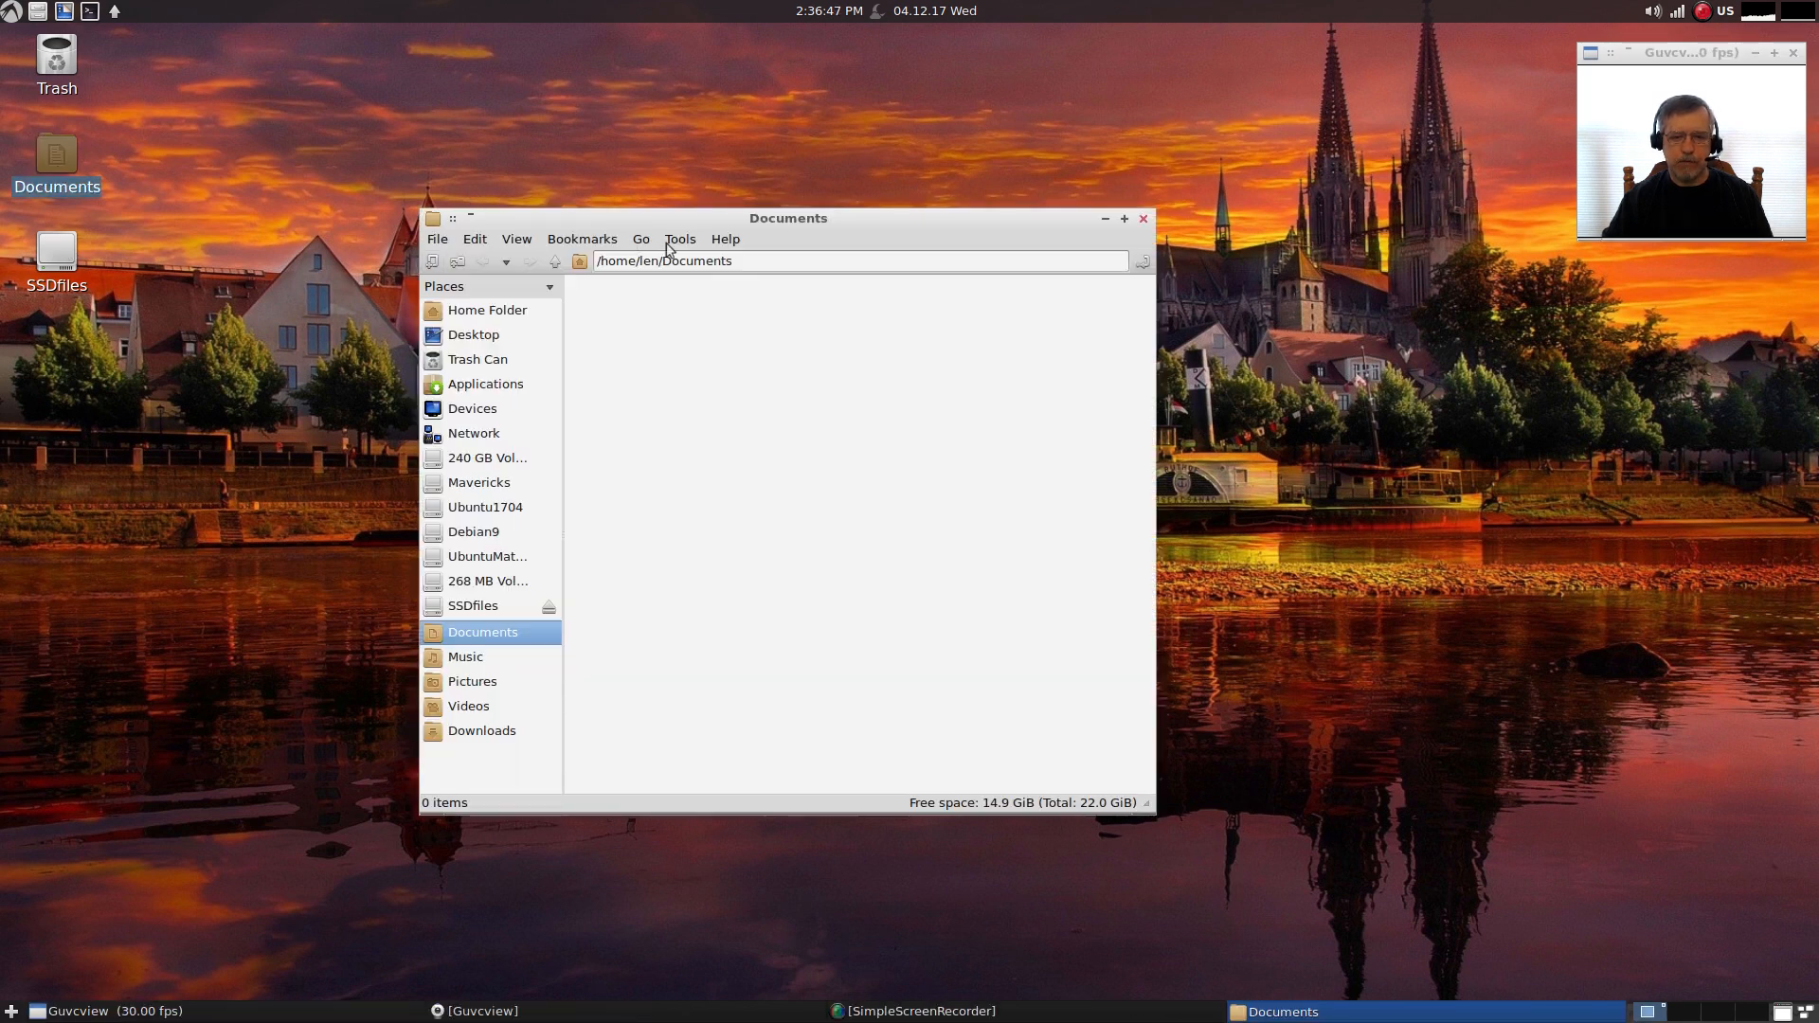
left_click_drag(789, 218, 851, 187)
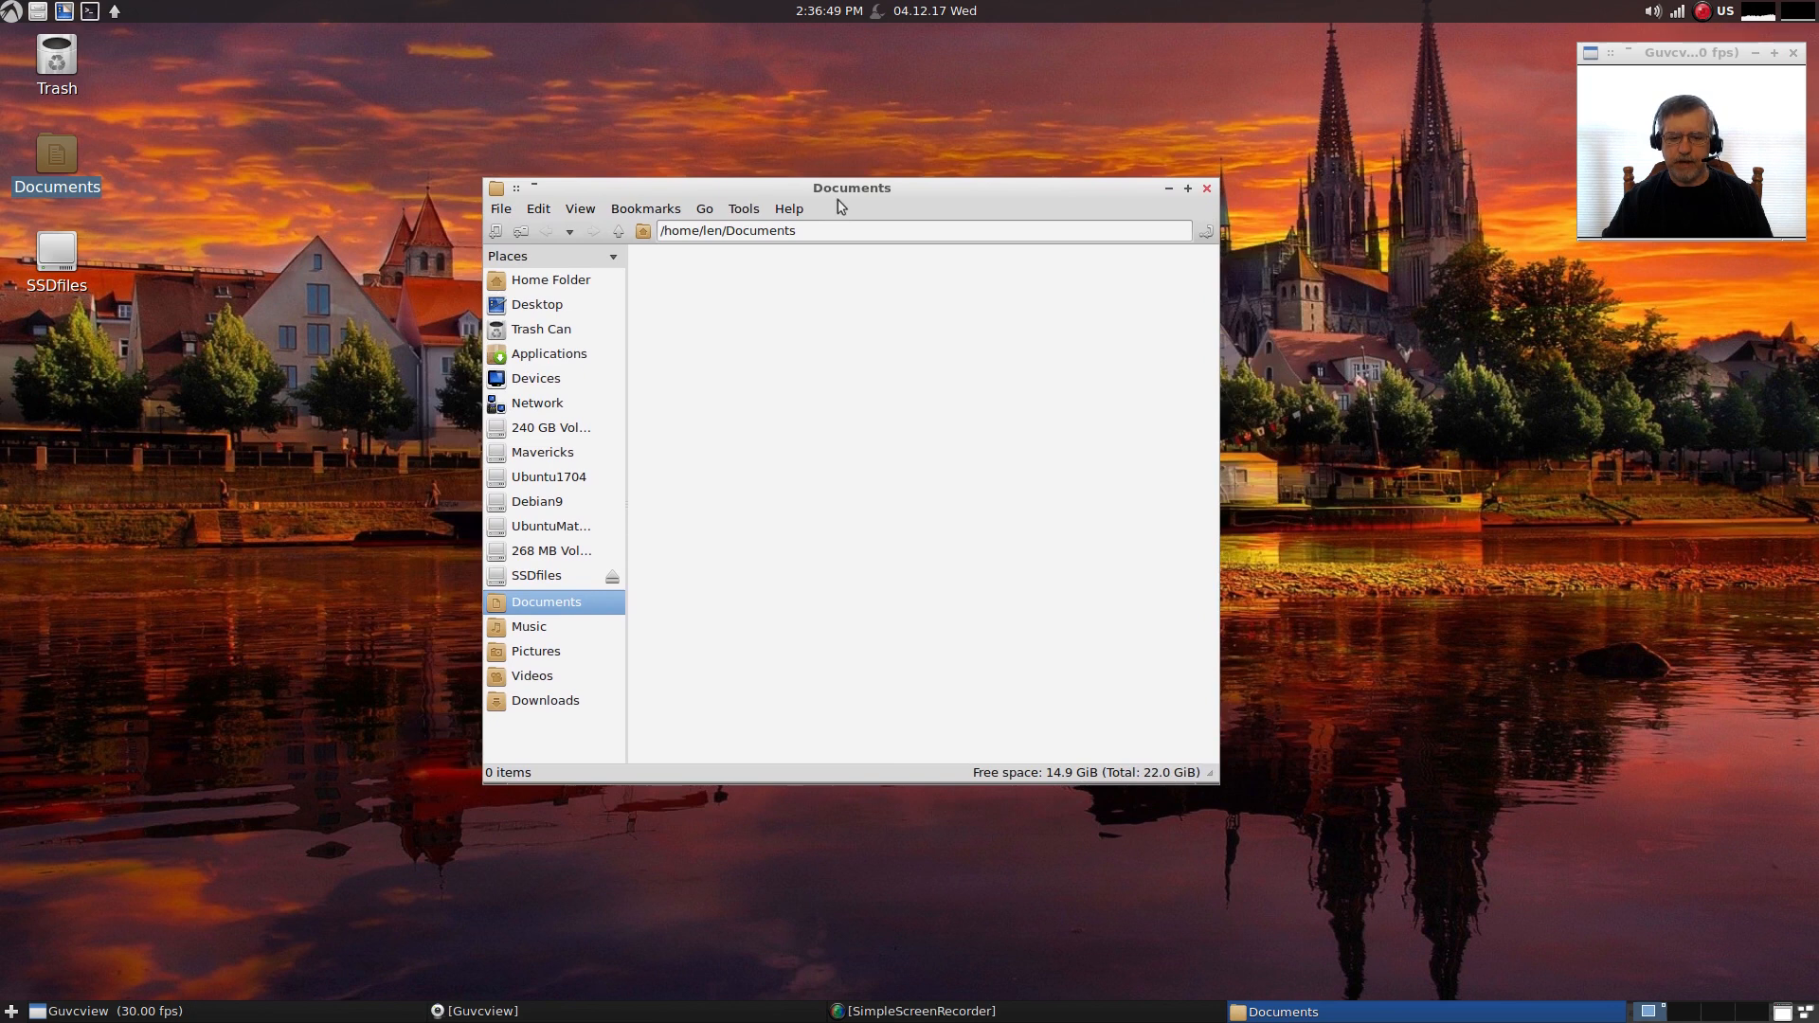
mouse_move(551, 343)
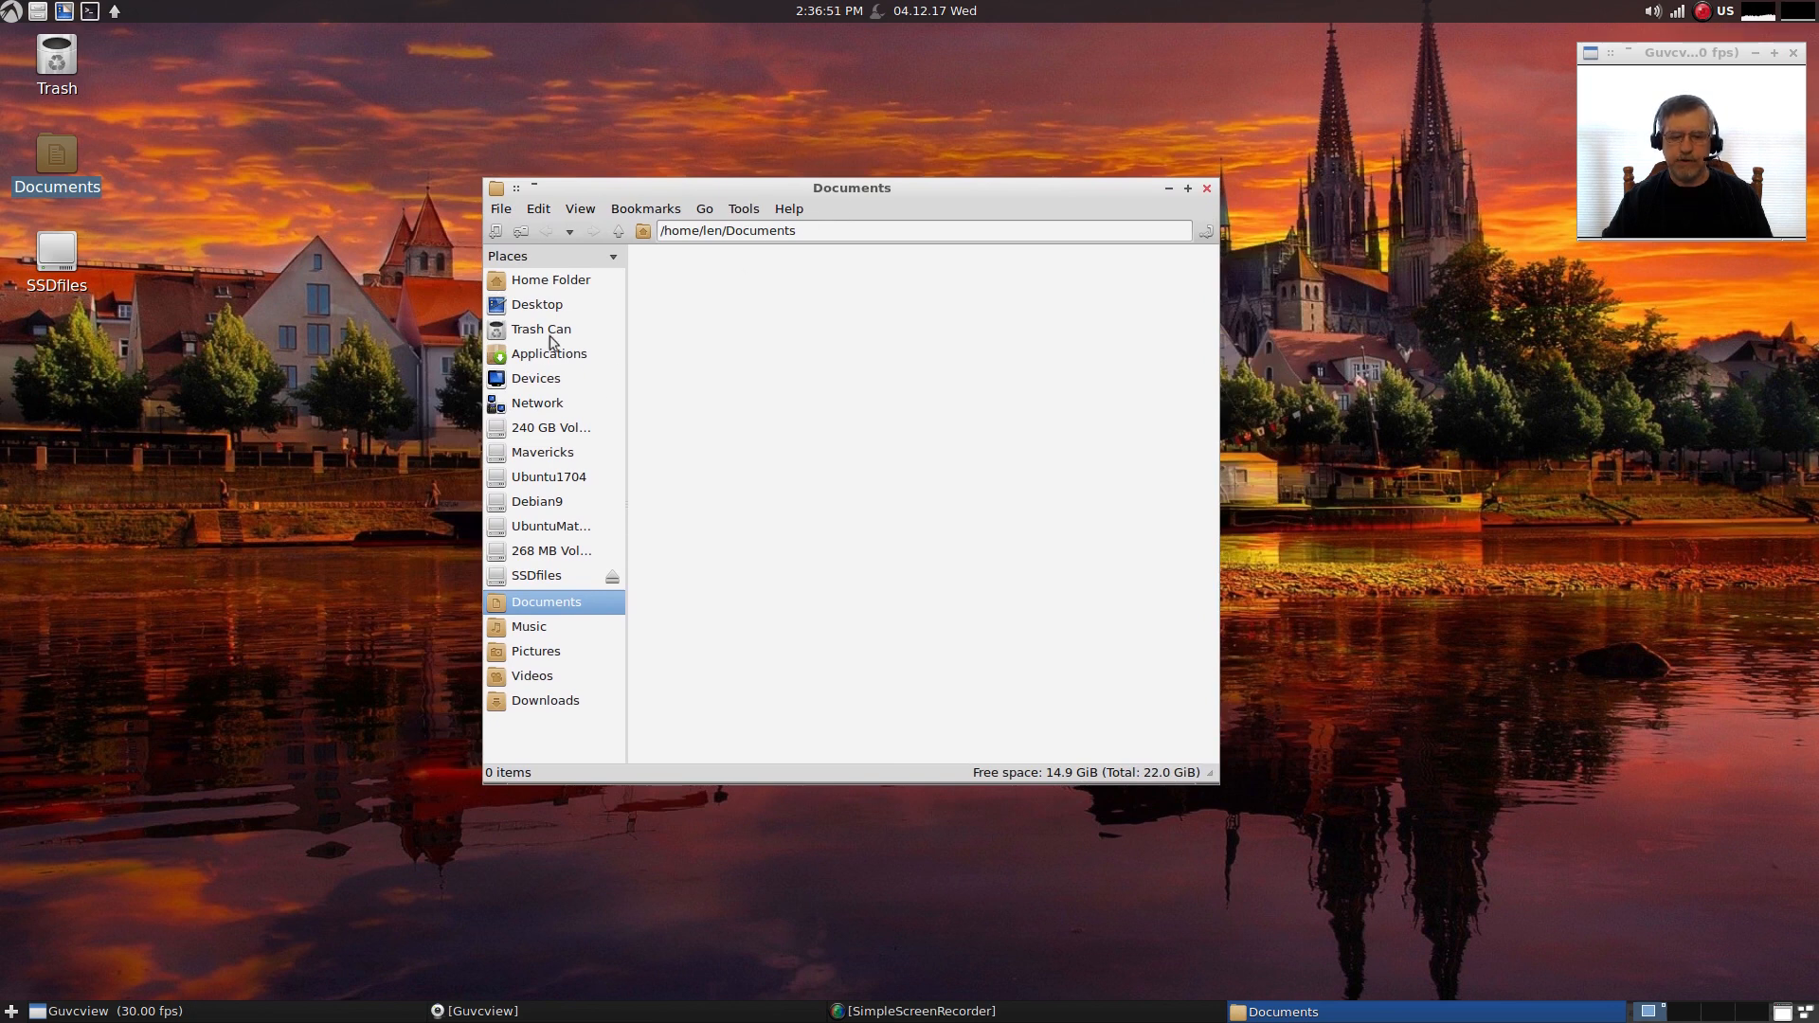
left_click(1207, 187)
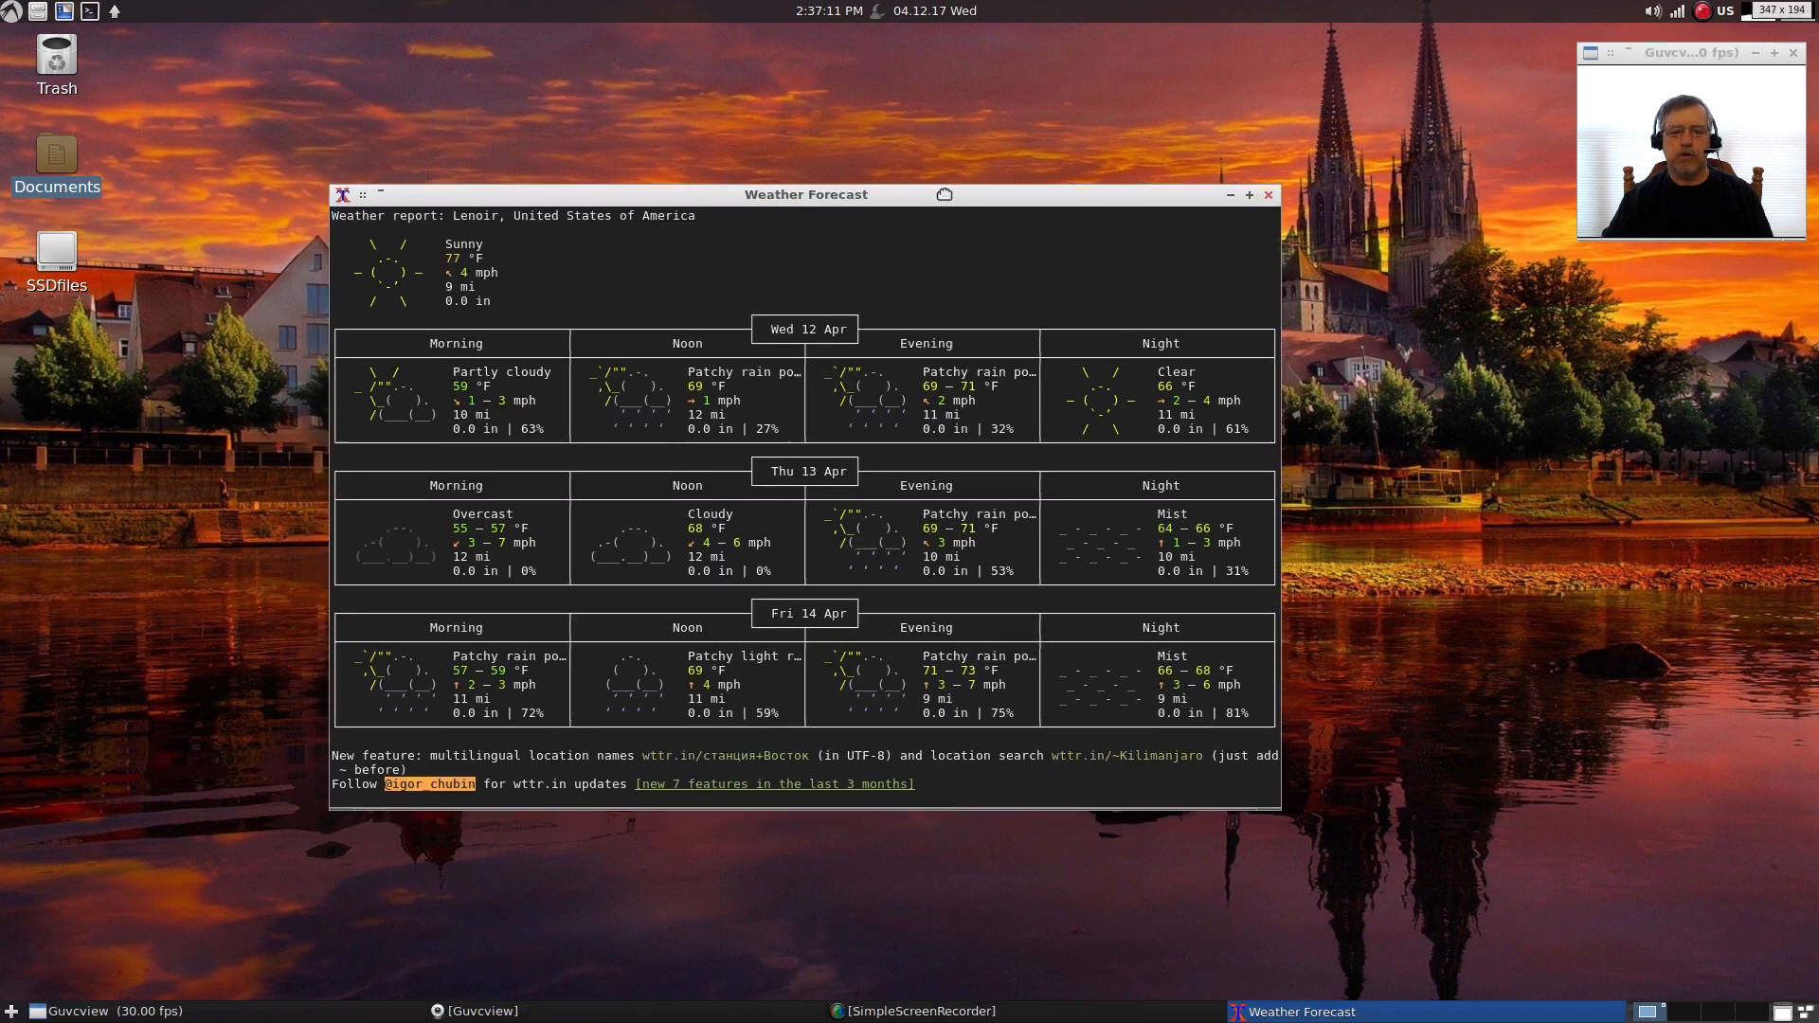
- Move the Weather Forecast terminal showing Lenoir's three-day report, then close it
left_click_drag(803, 193, 849, 100)
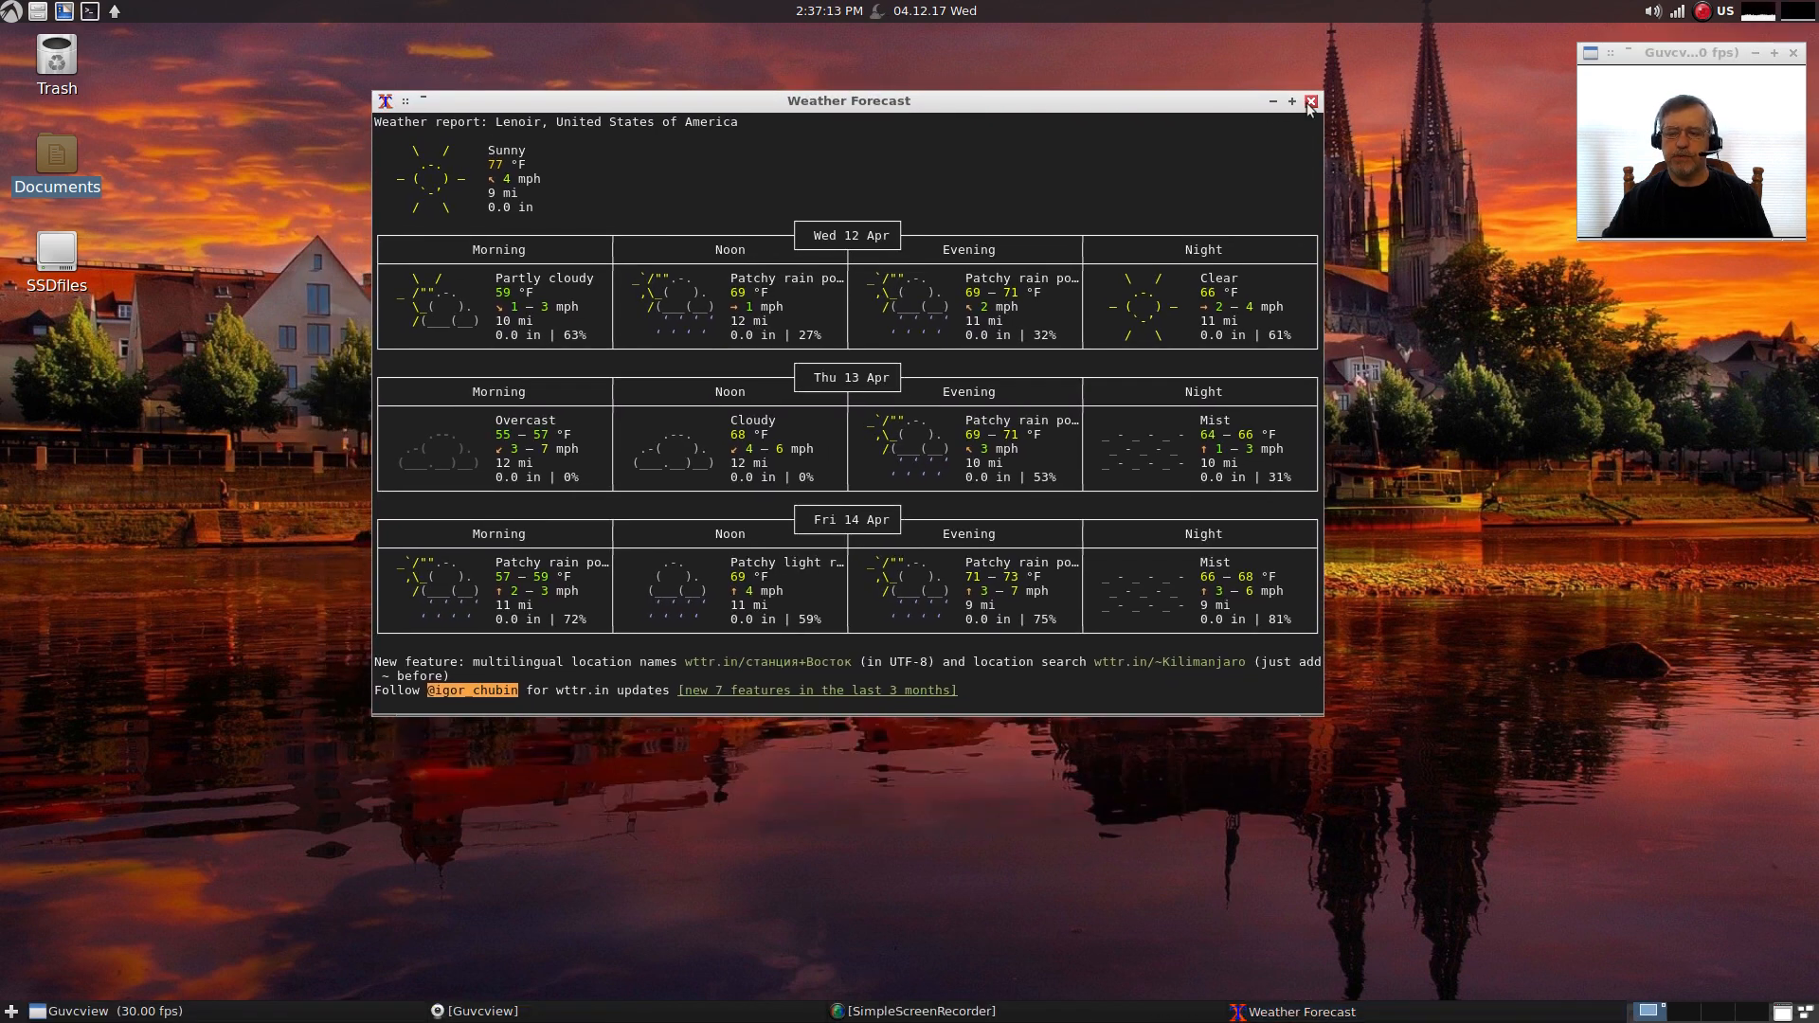
left_click(1310, 100)
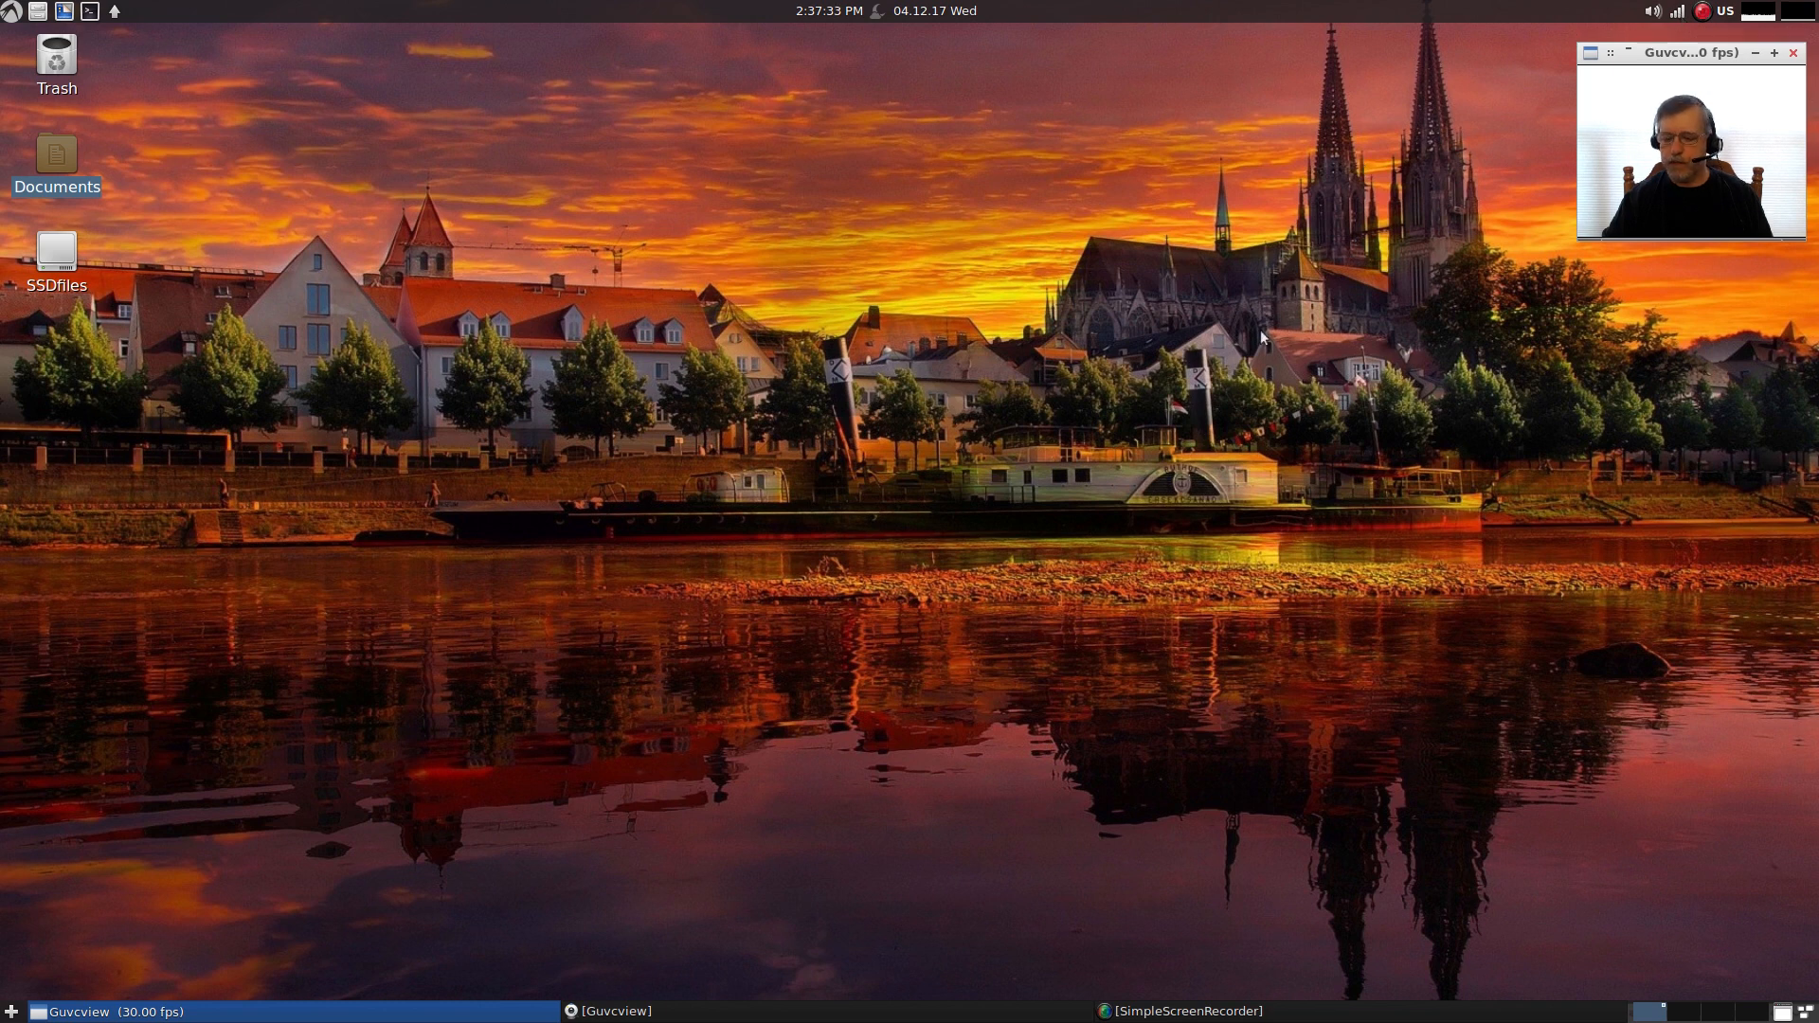
mouse_move(1294, 856)
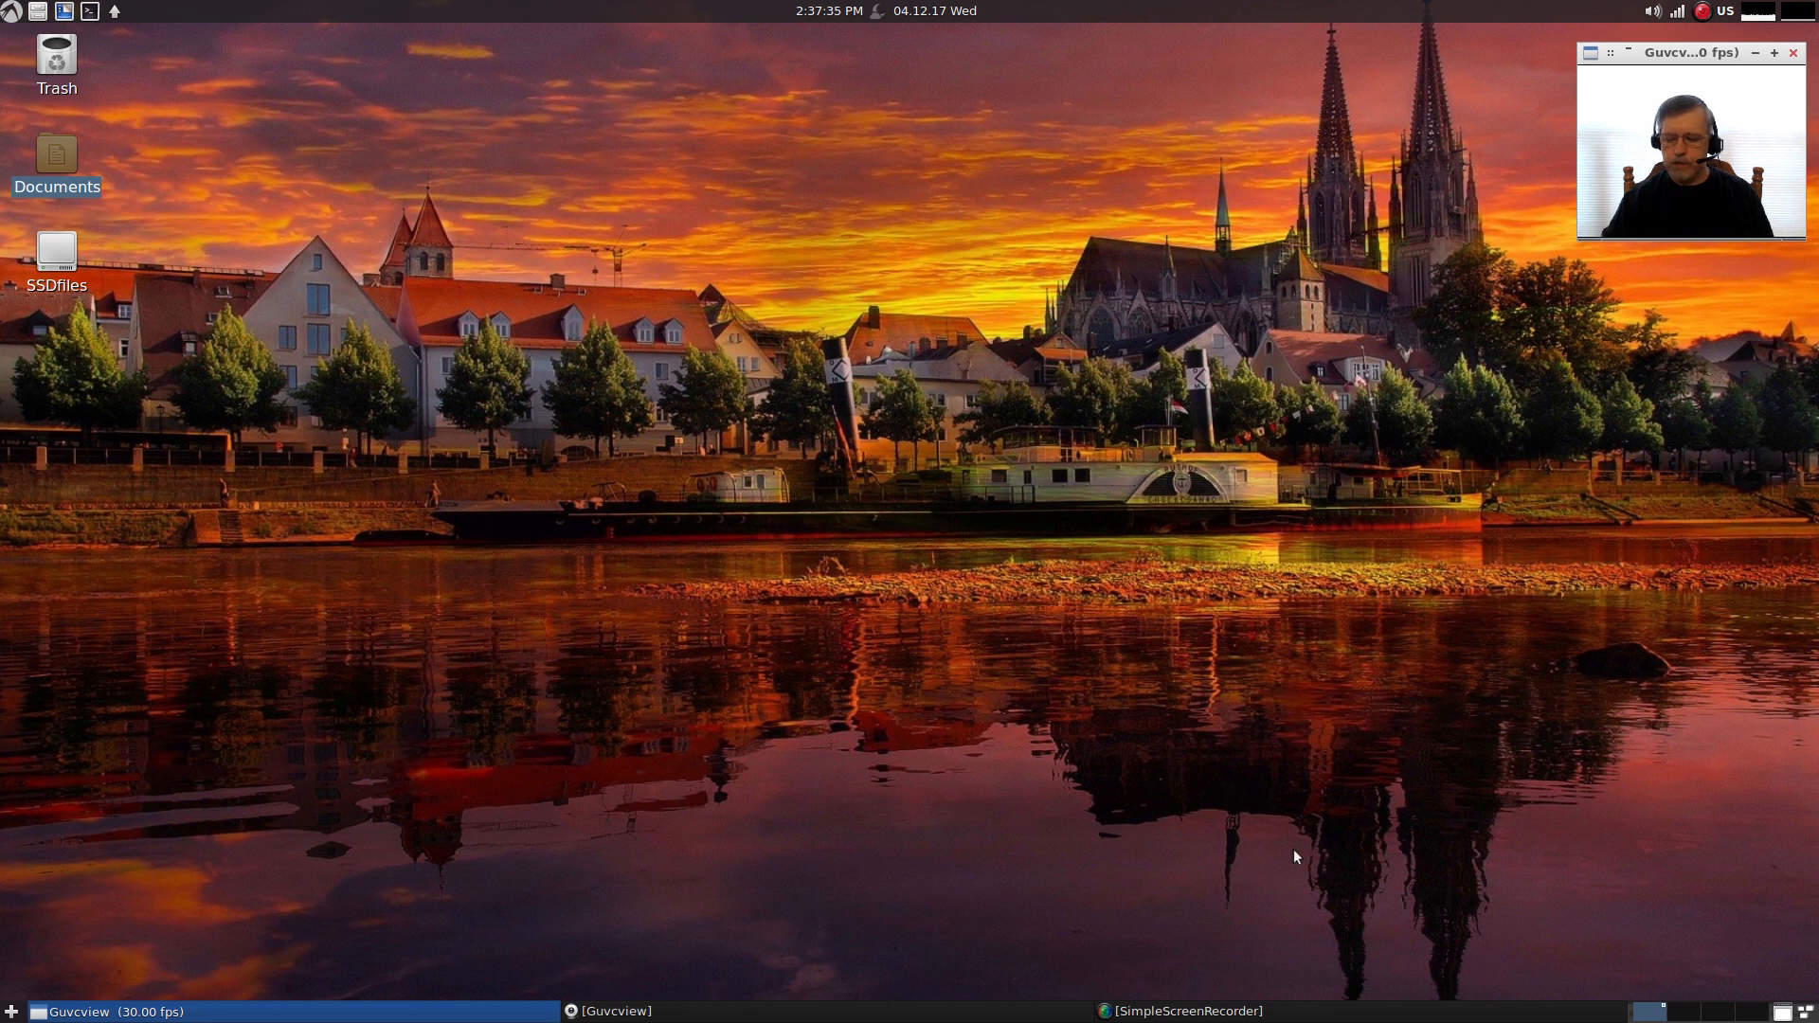
mouse_move(1453, 995)
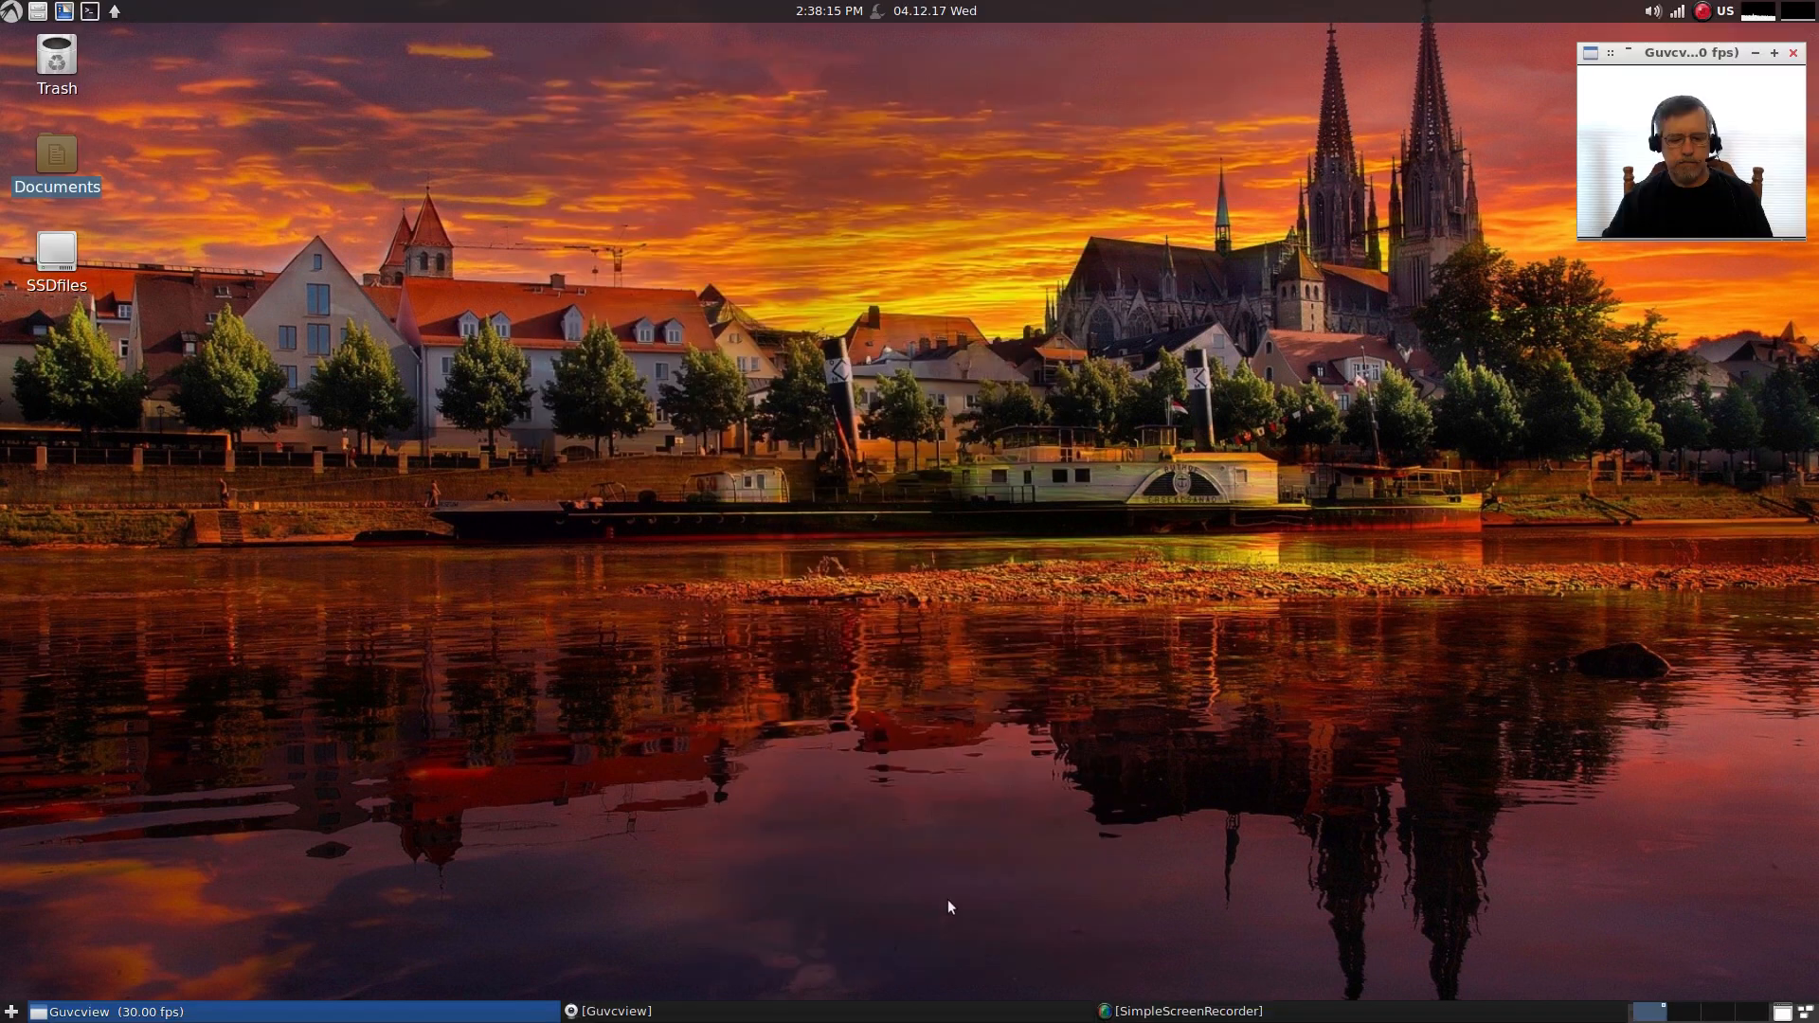
mouse_move(747, 910)
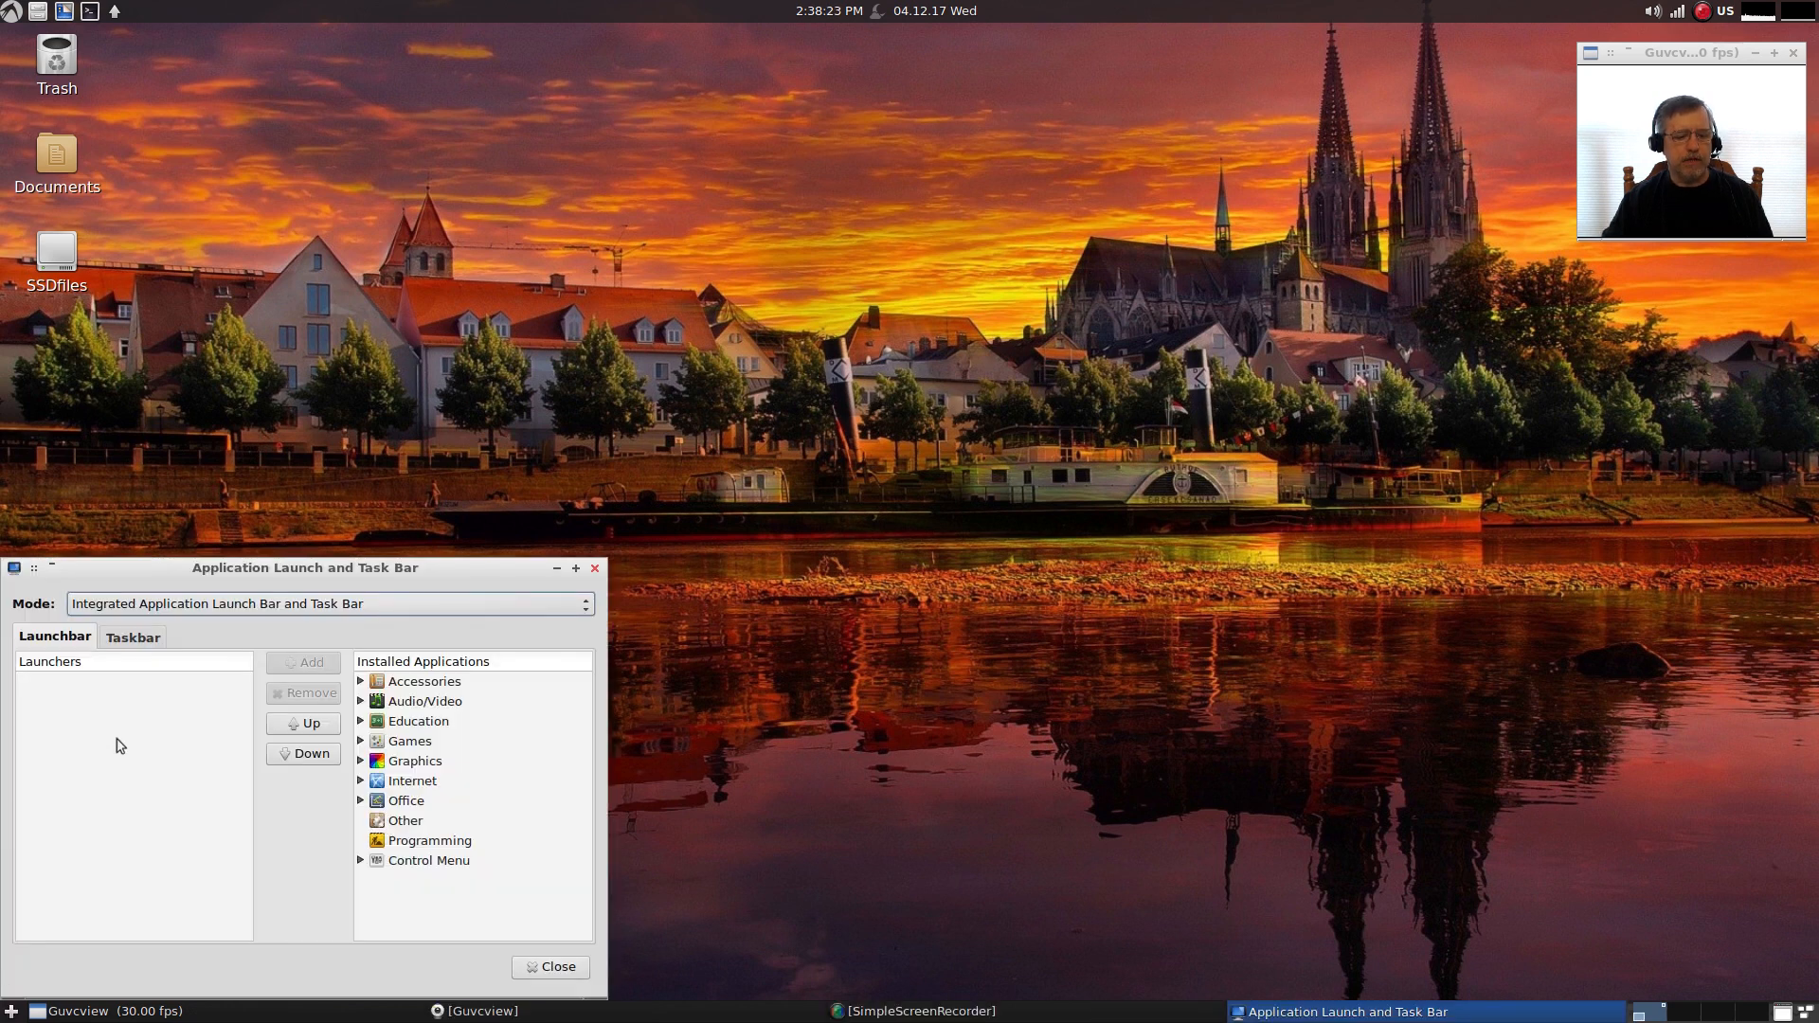
mouse_move(423, 798)
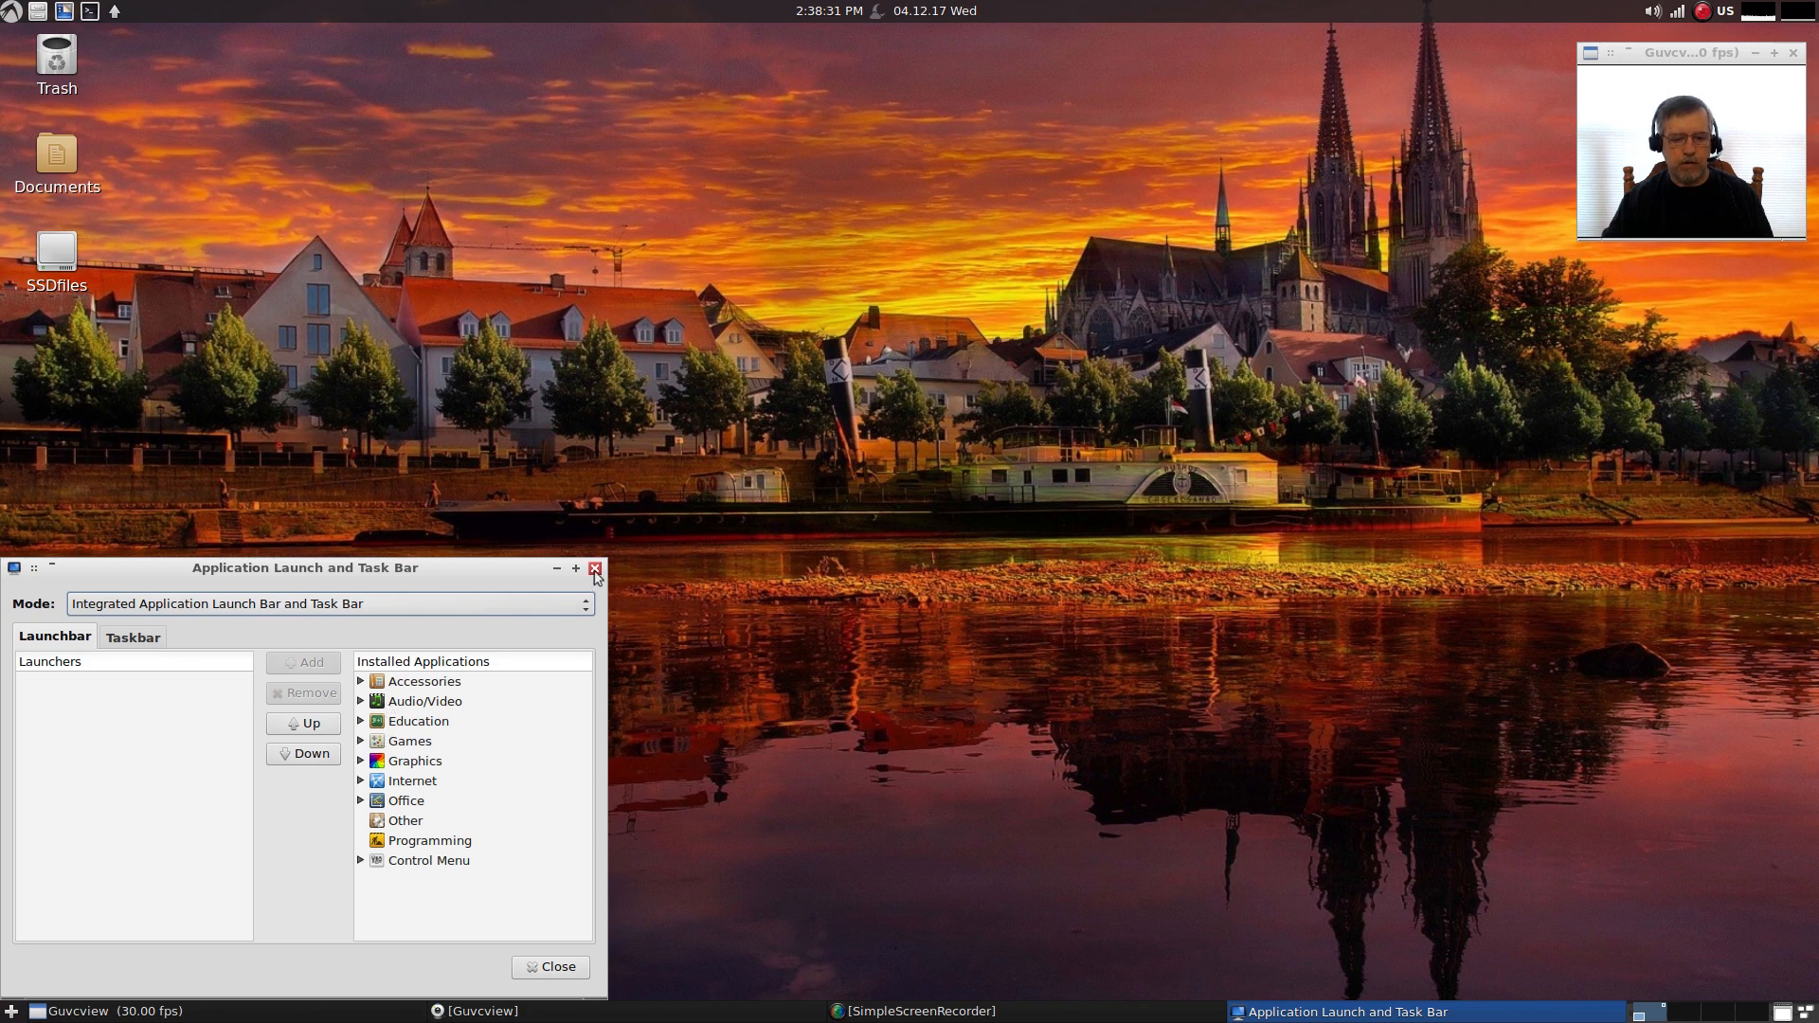
- Close the task bar settings and open the panel's Application Launch Bar settings
left_click(595, 568)
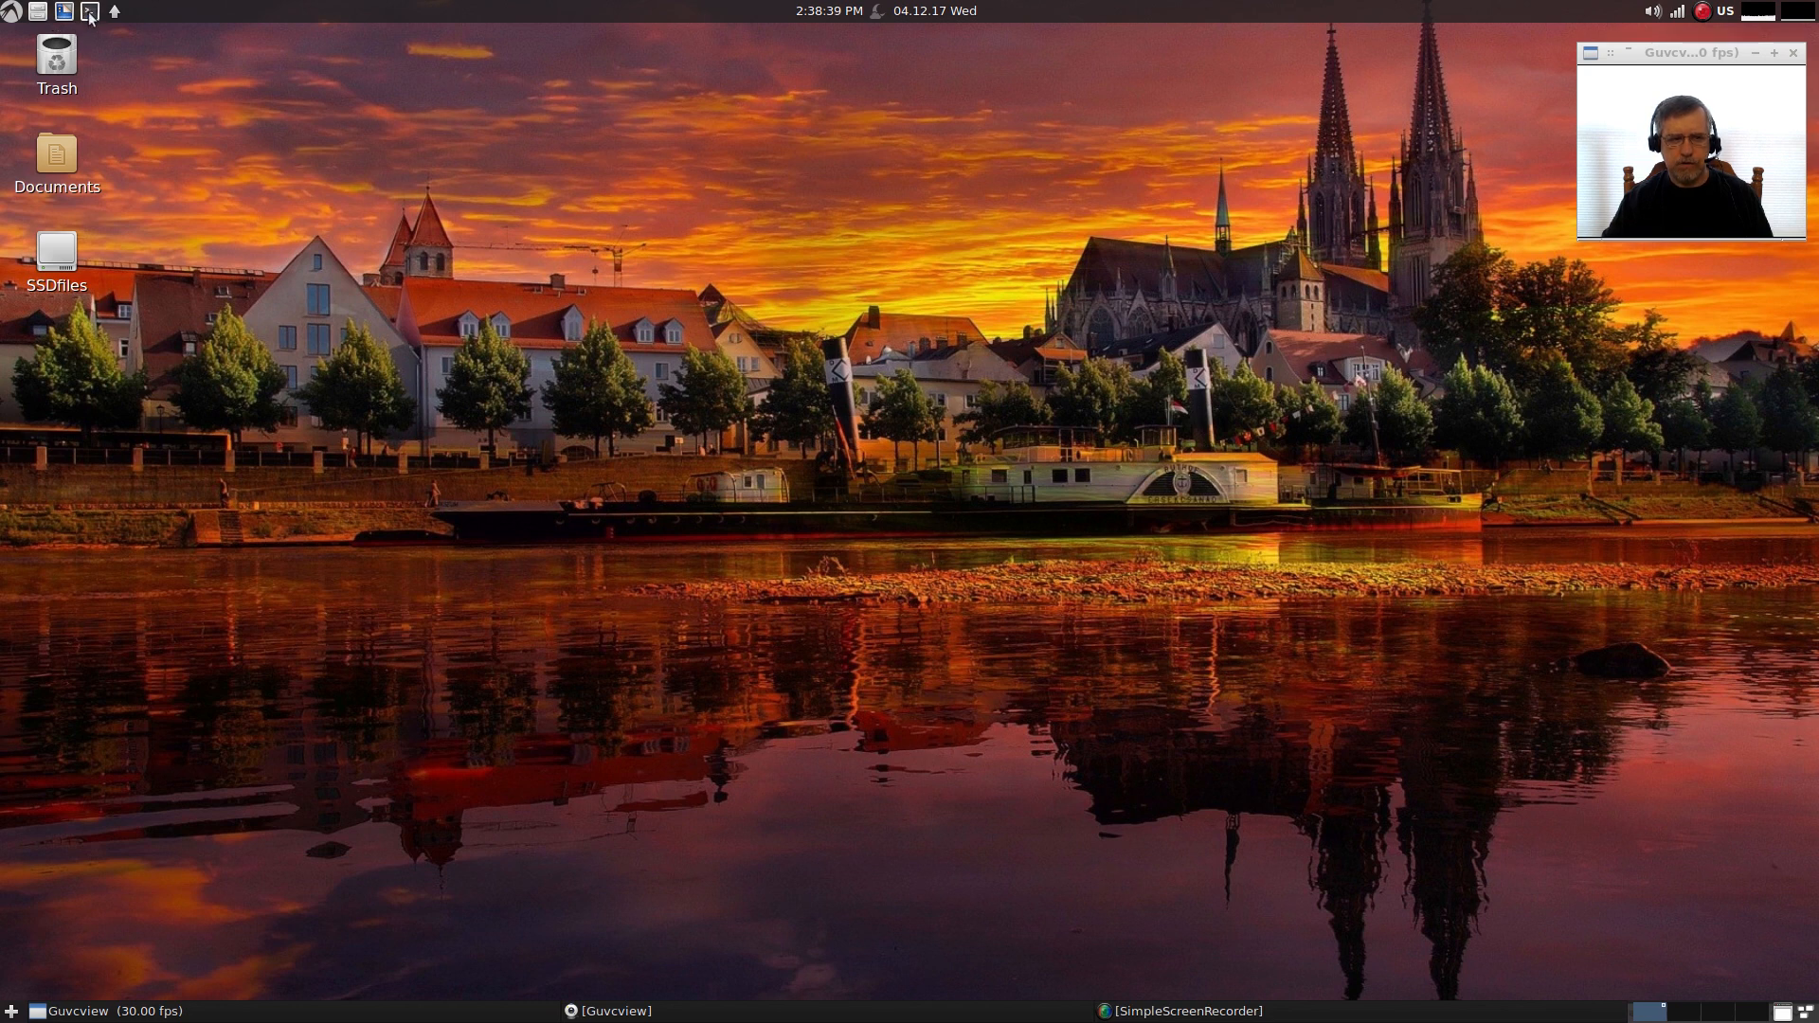
right_click(87, 11)
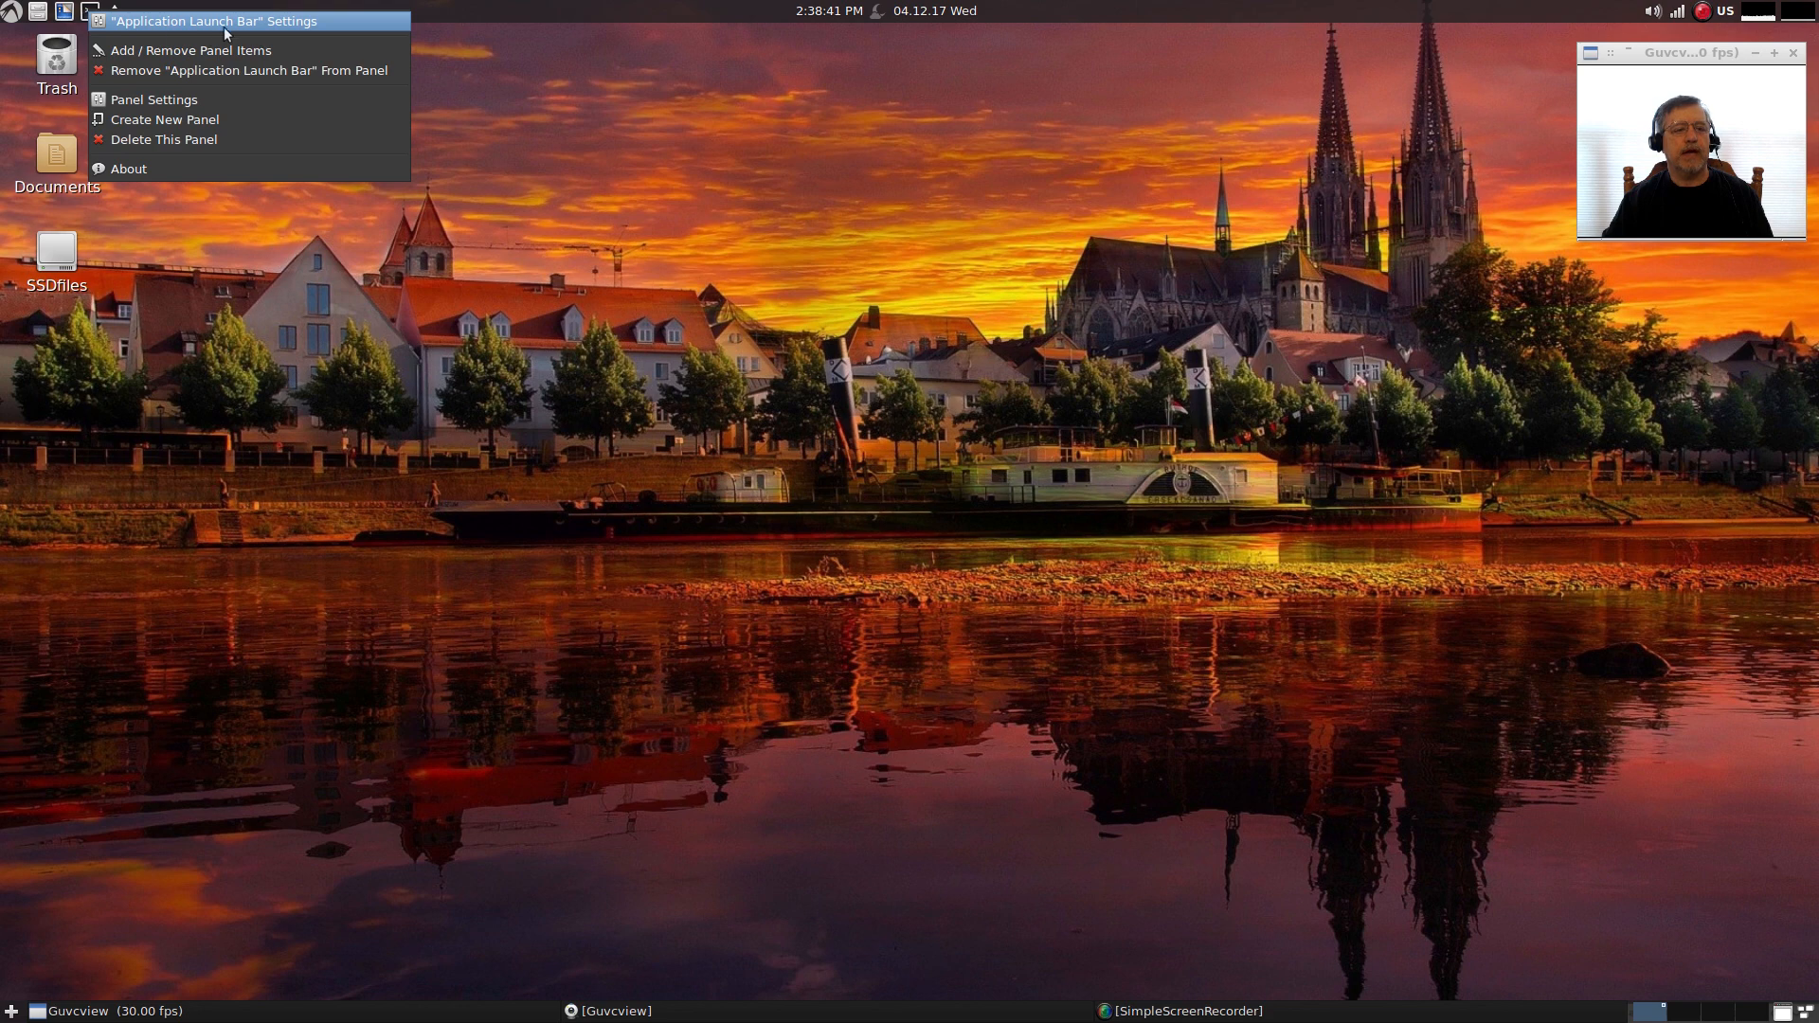
left_click(214, 21)
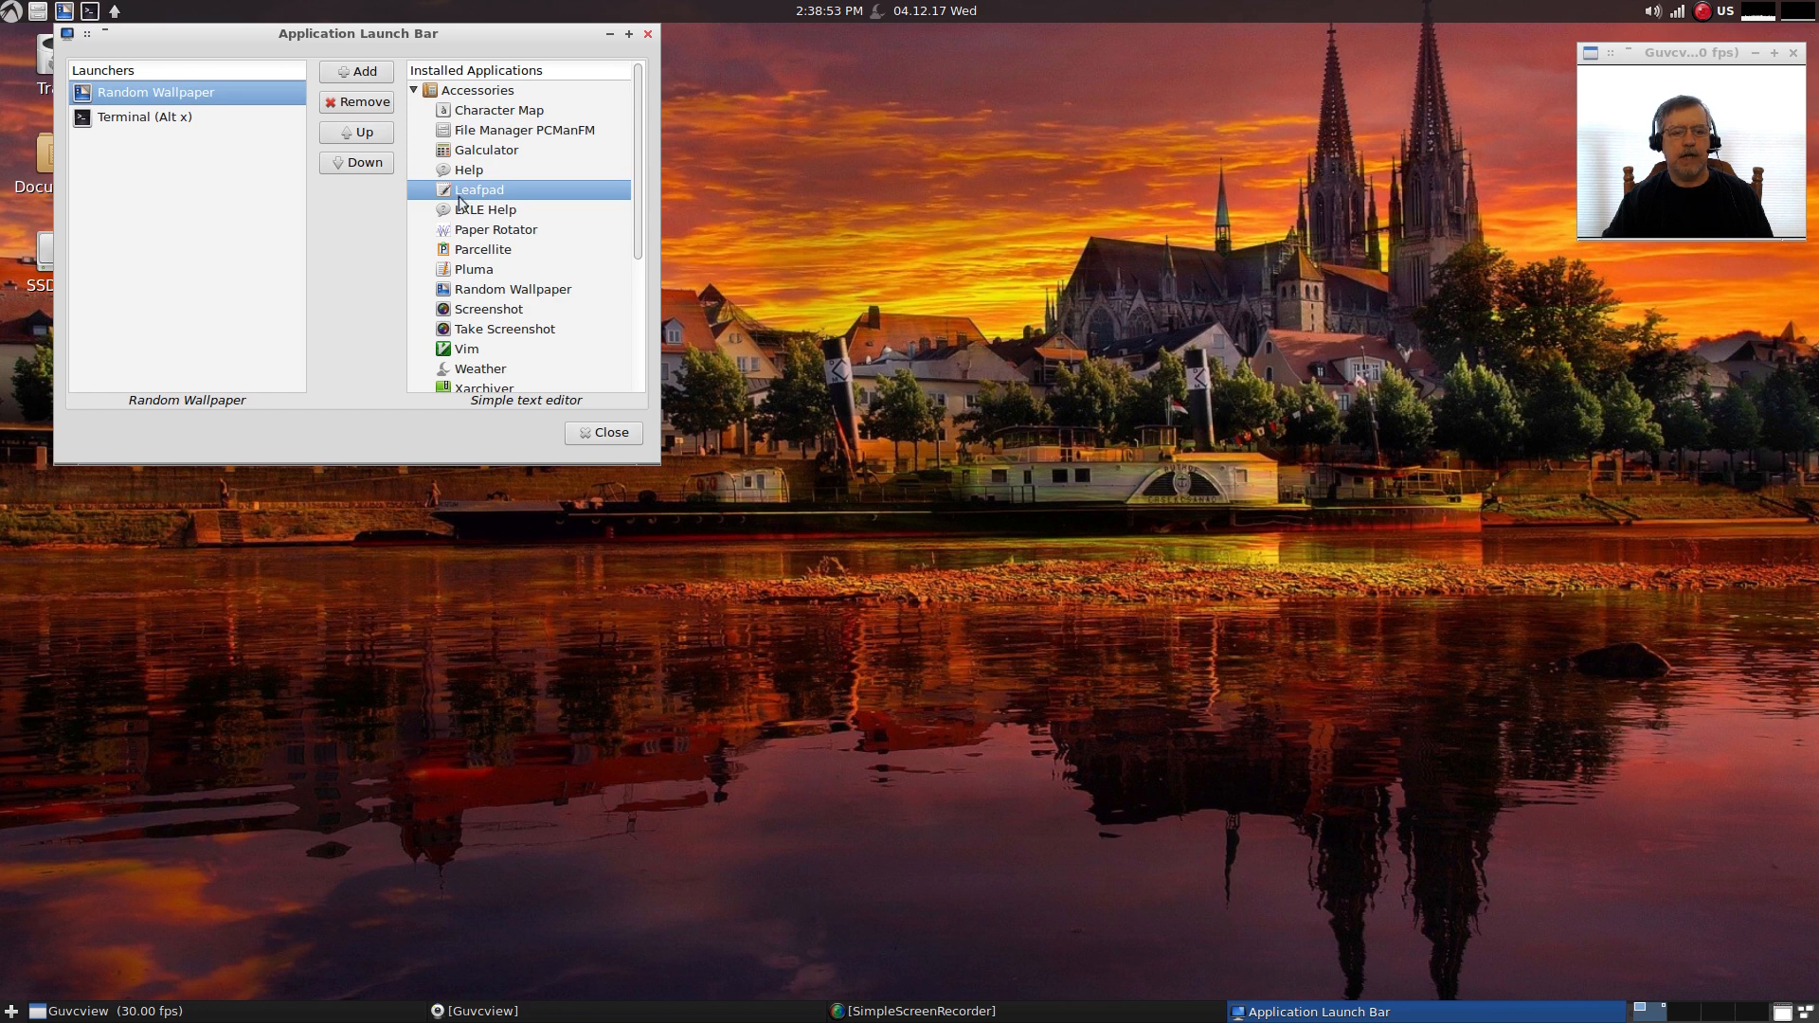
- Add Leafpad and Galculator as launchers on the top panel and close the settings
left_click(358, 70)
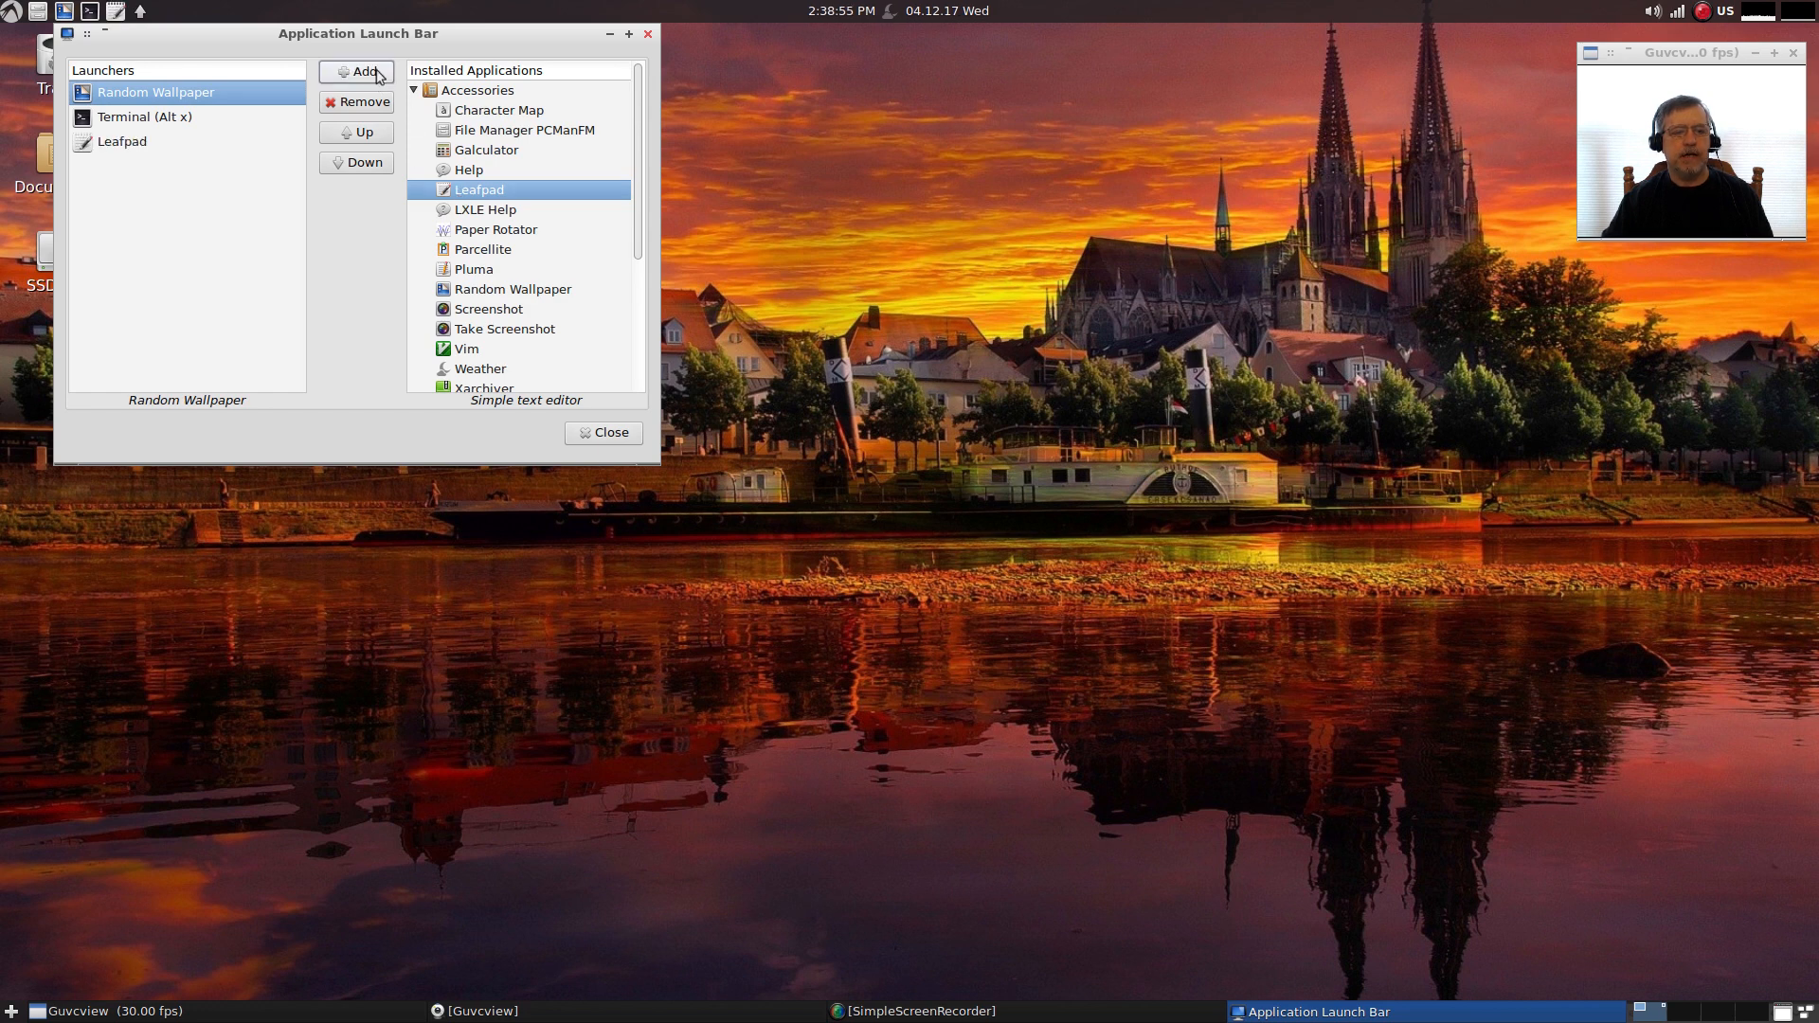
left_click(487, 149)
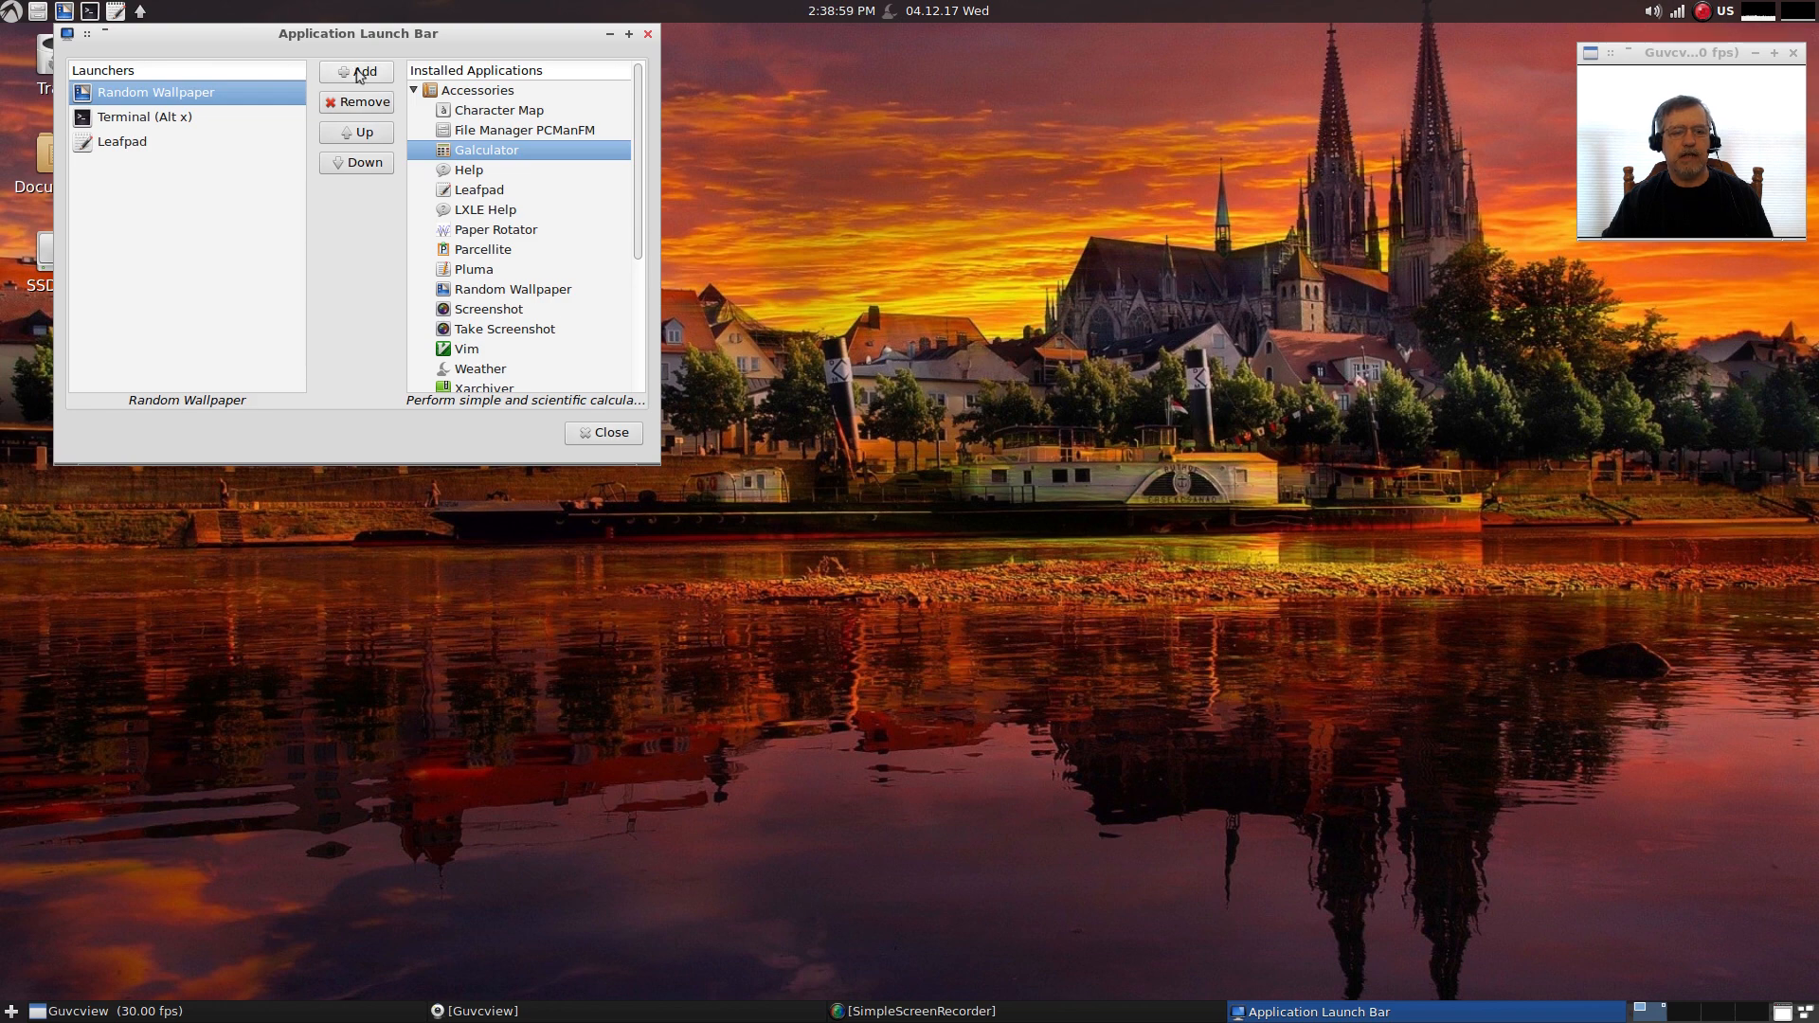
left_click(364, 70)
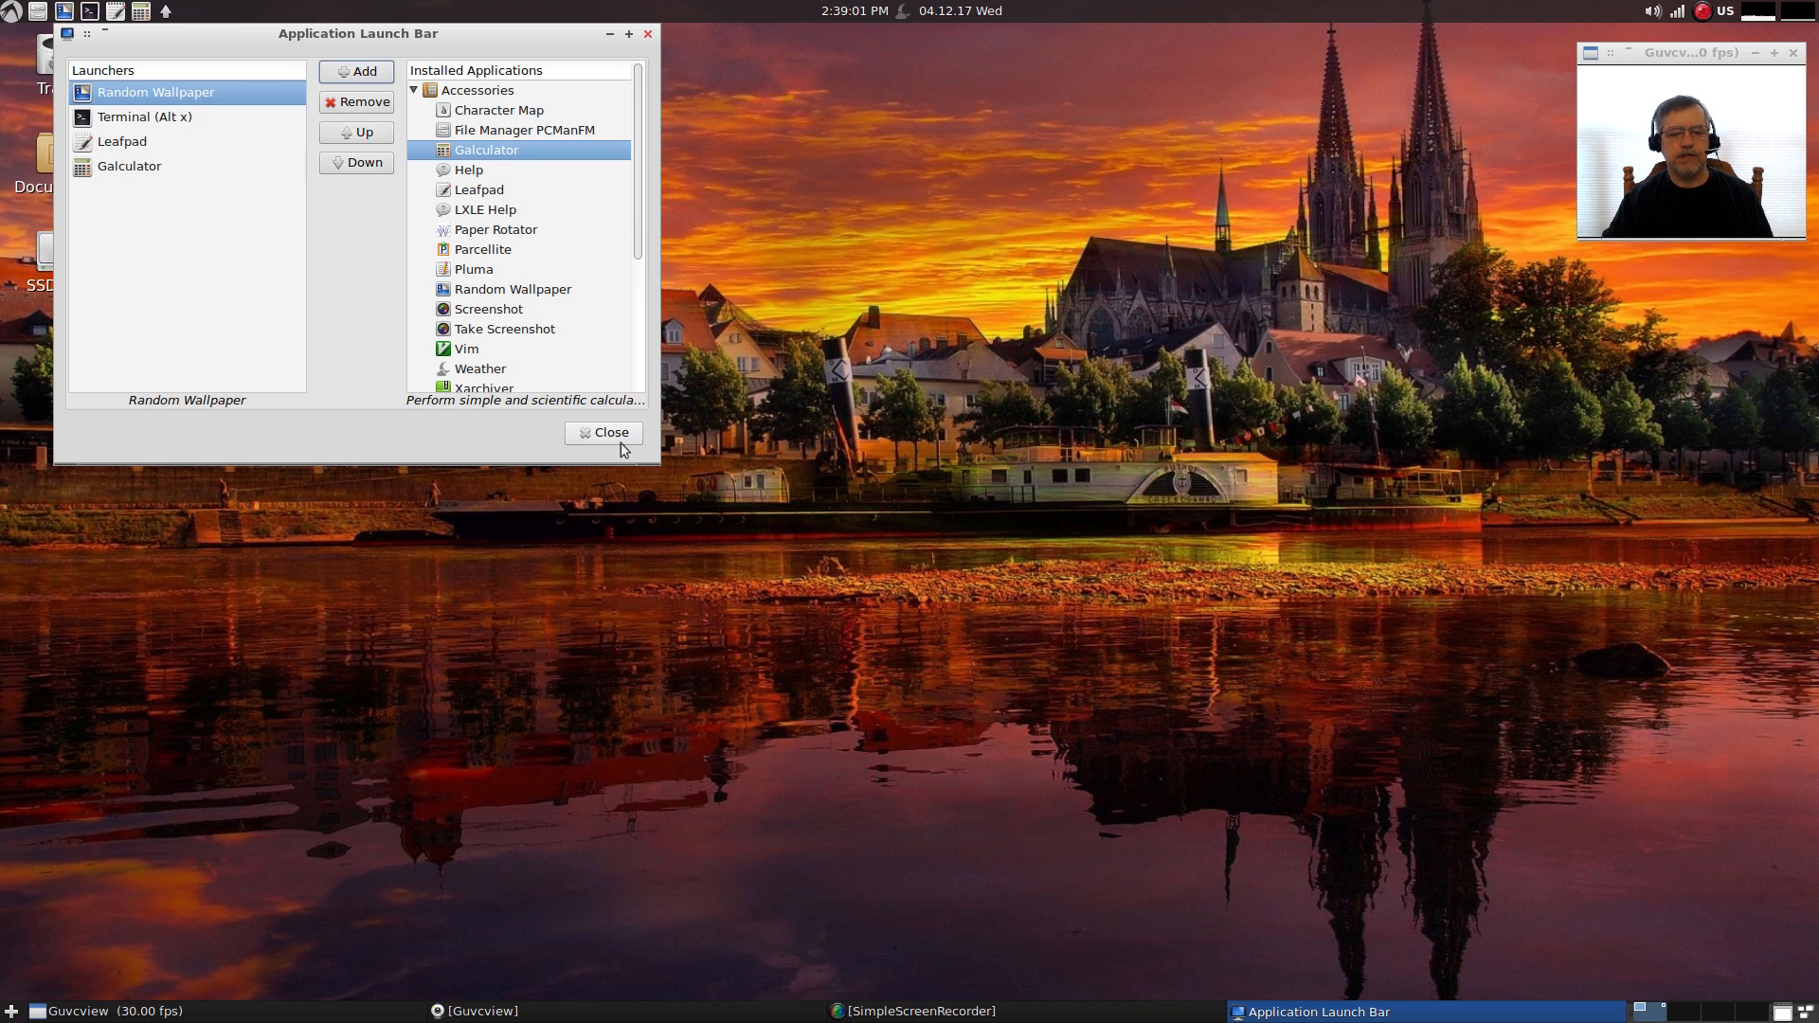
left_click(603, 432)
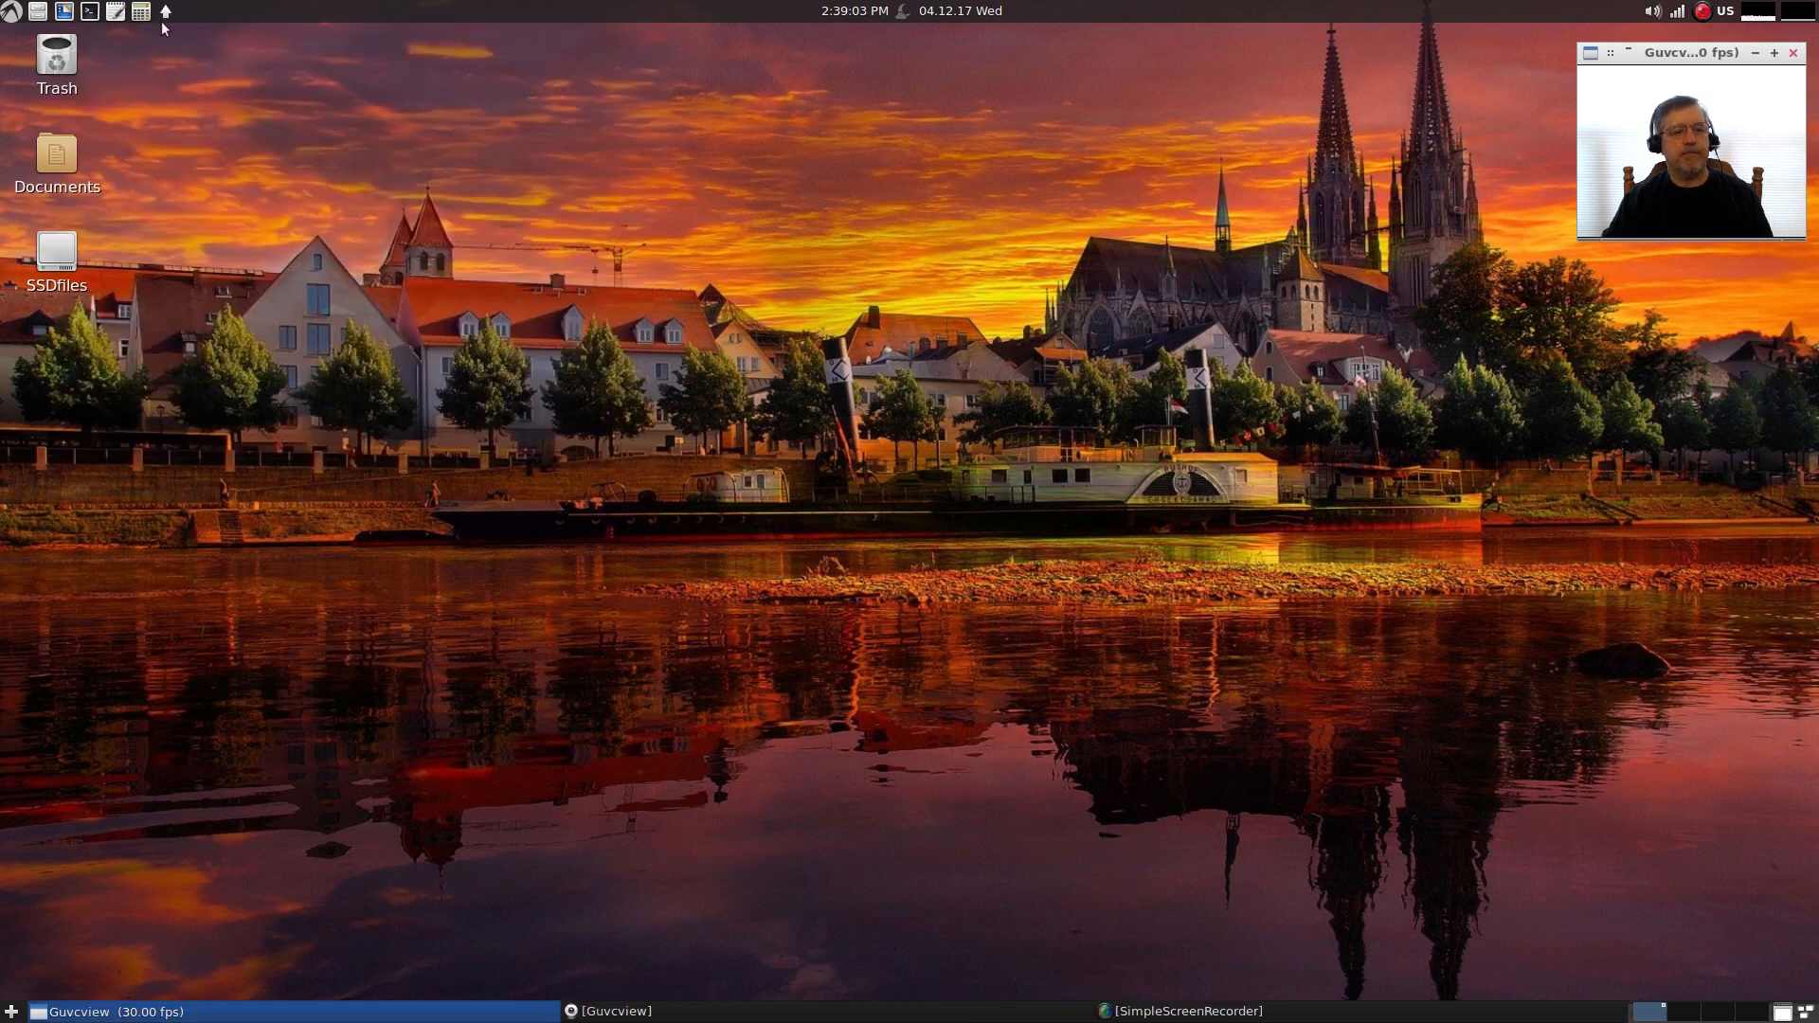
mouse_move(813, 430)
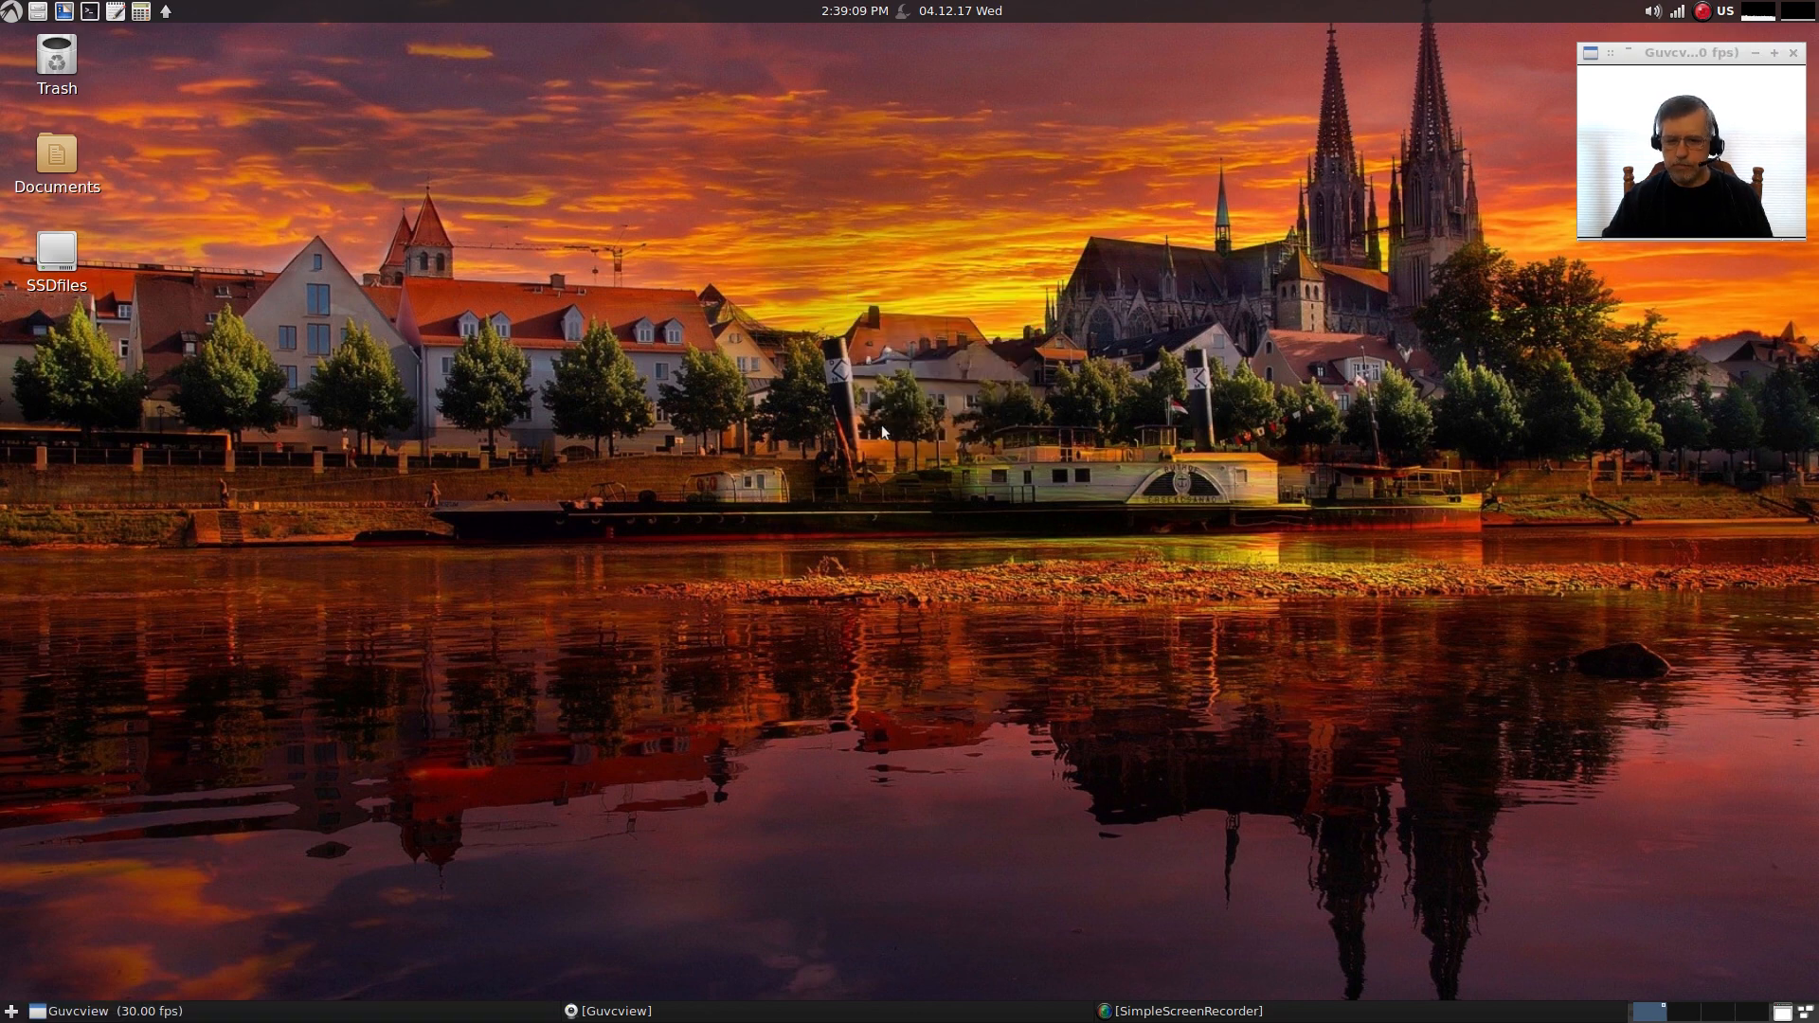
mouse_move(912, 519)
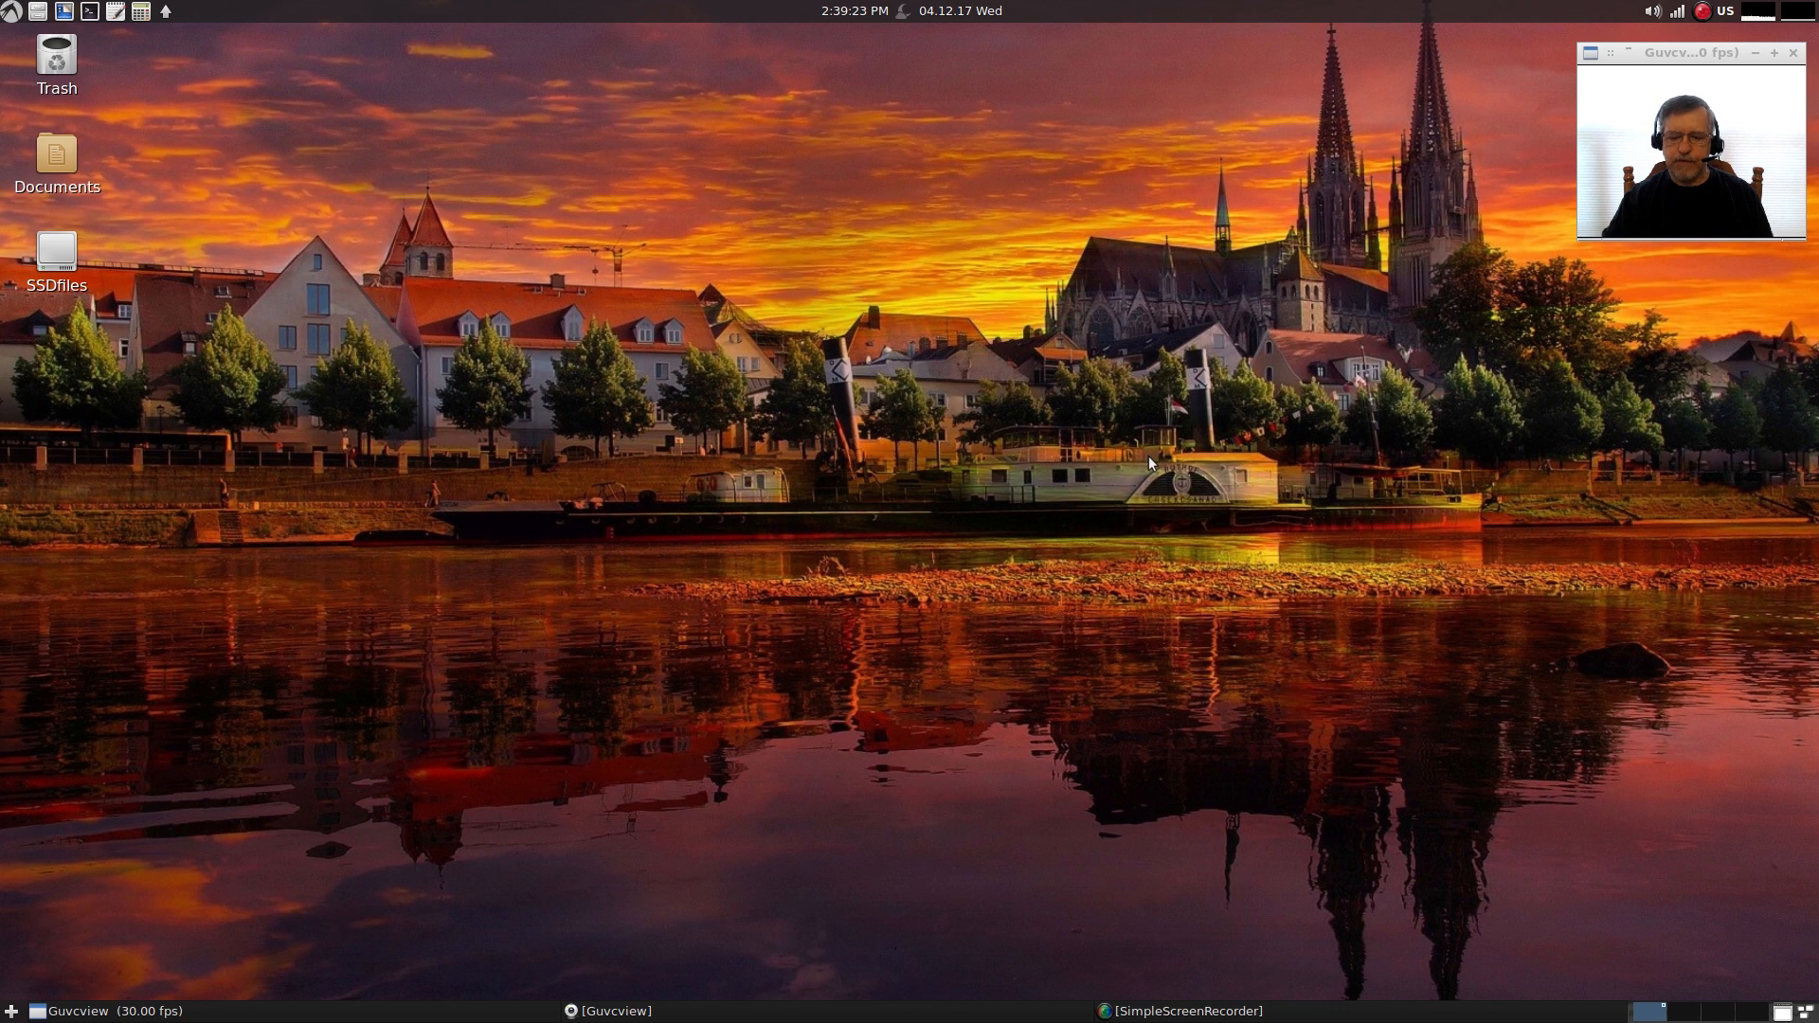
mouse_move(906, 231)
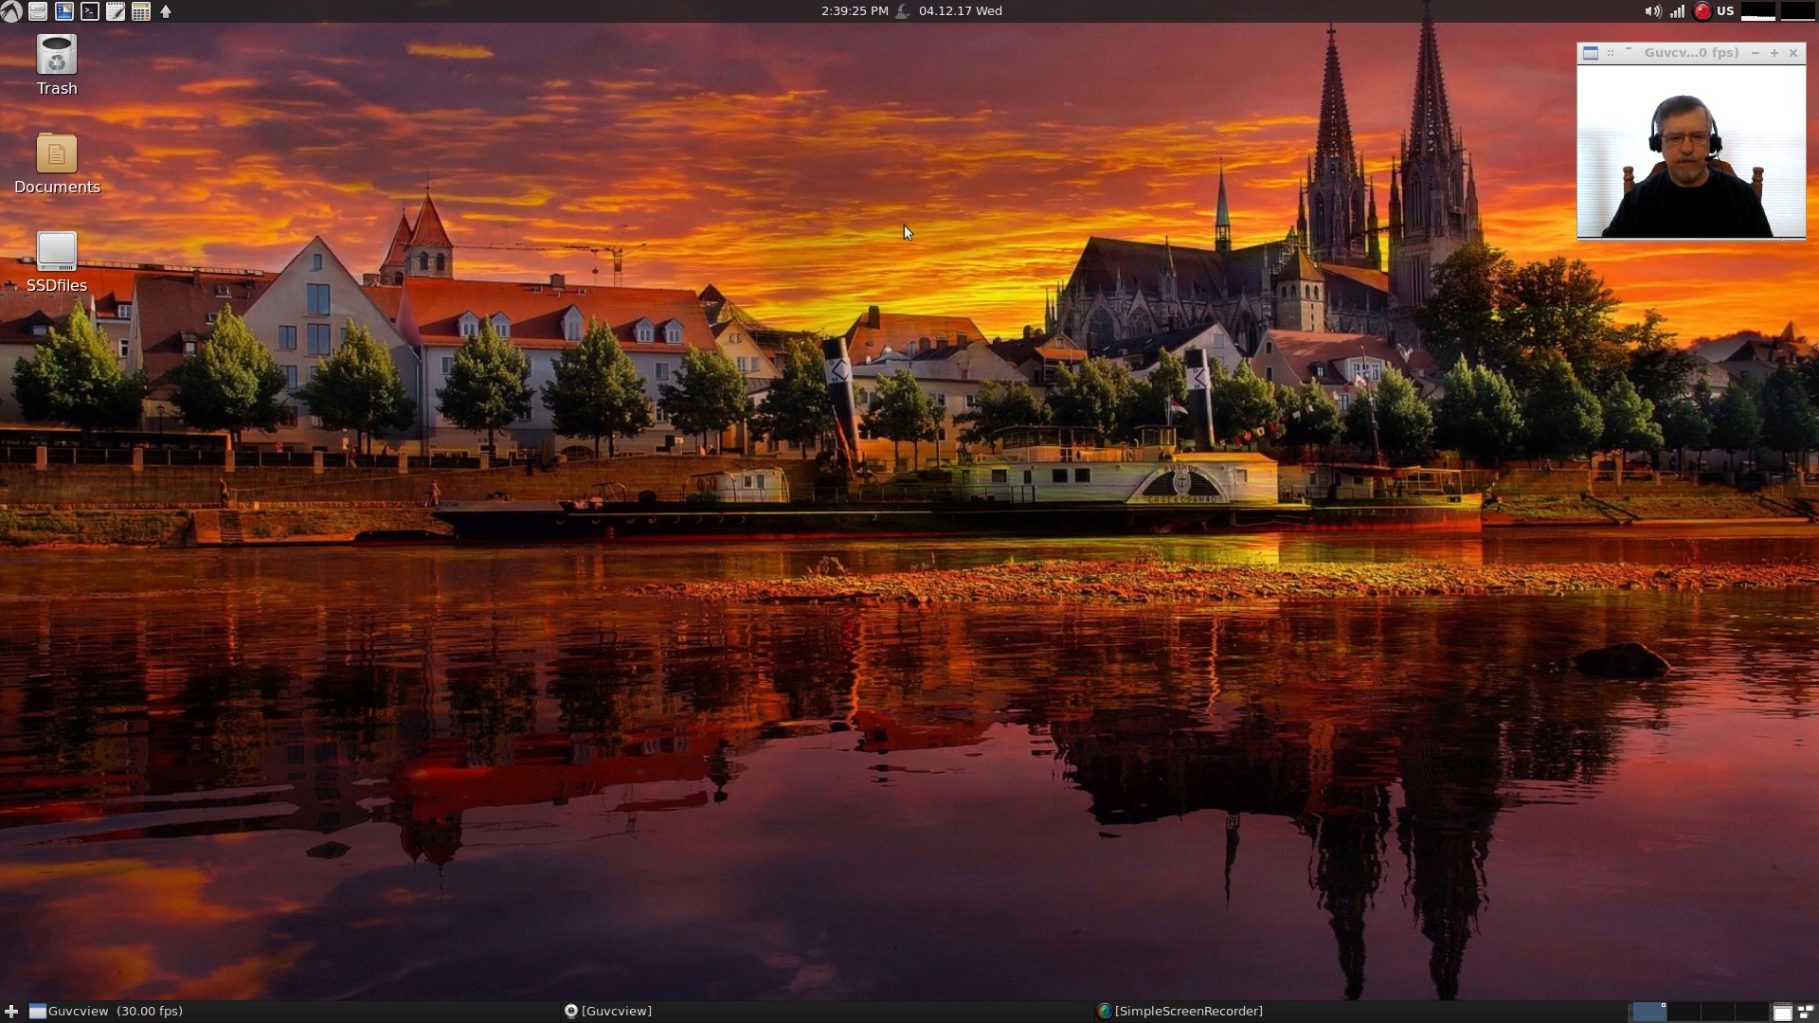
mouse_move(460, 218)
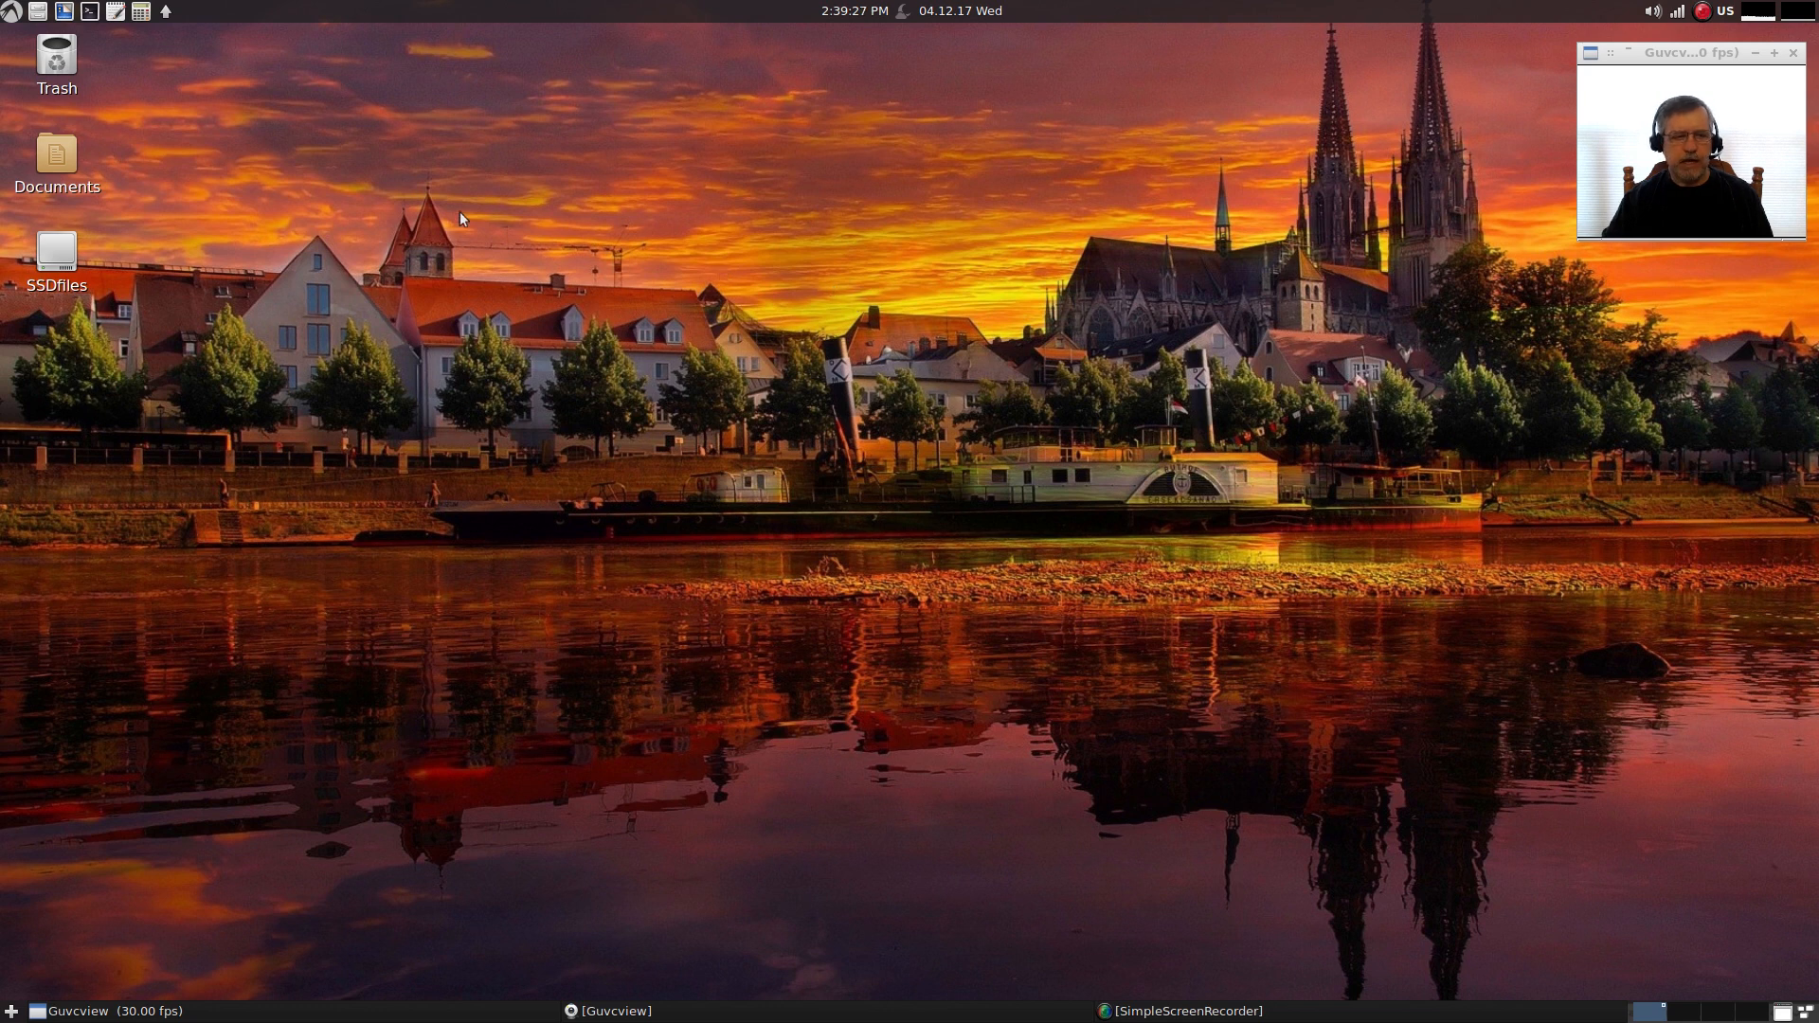
mouse_move(406, 168)
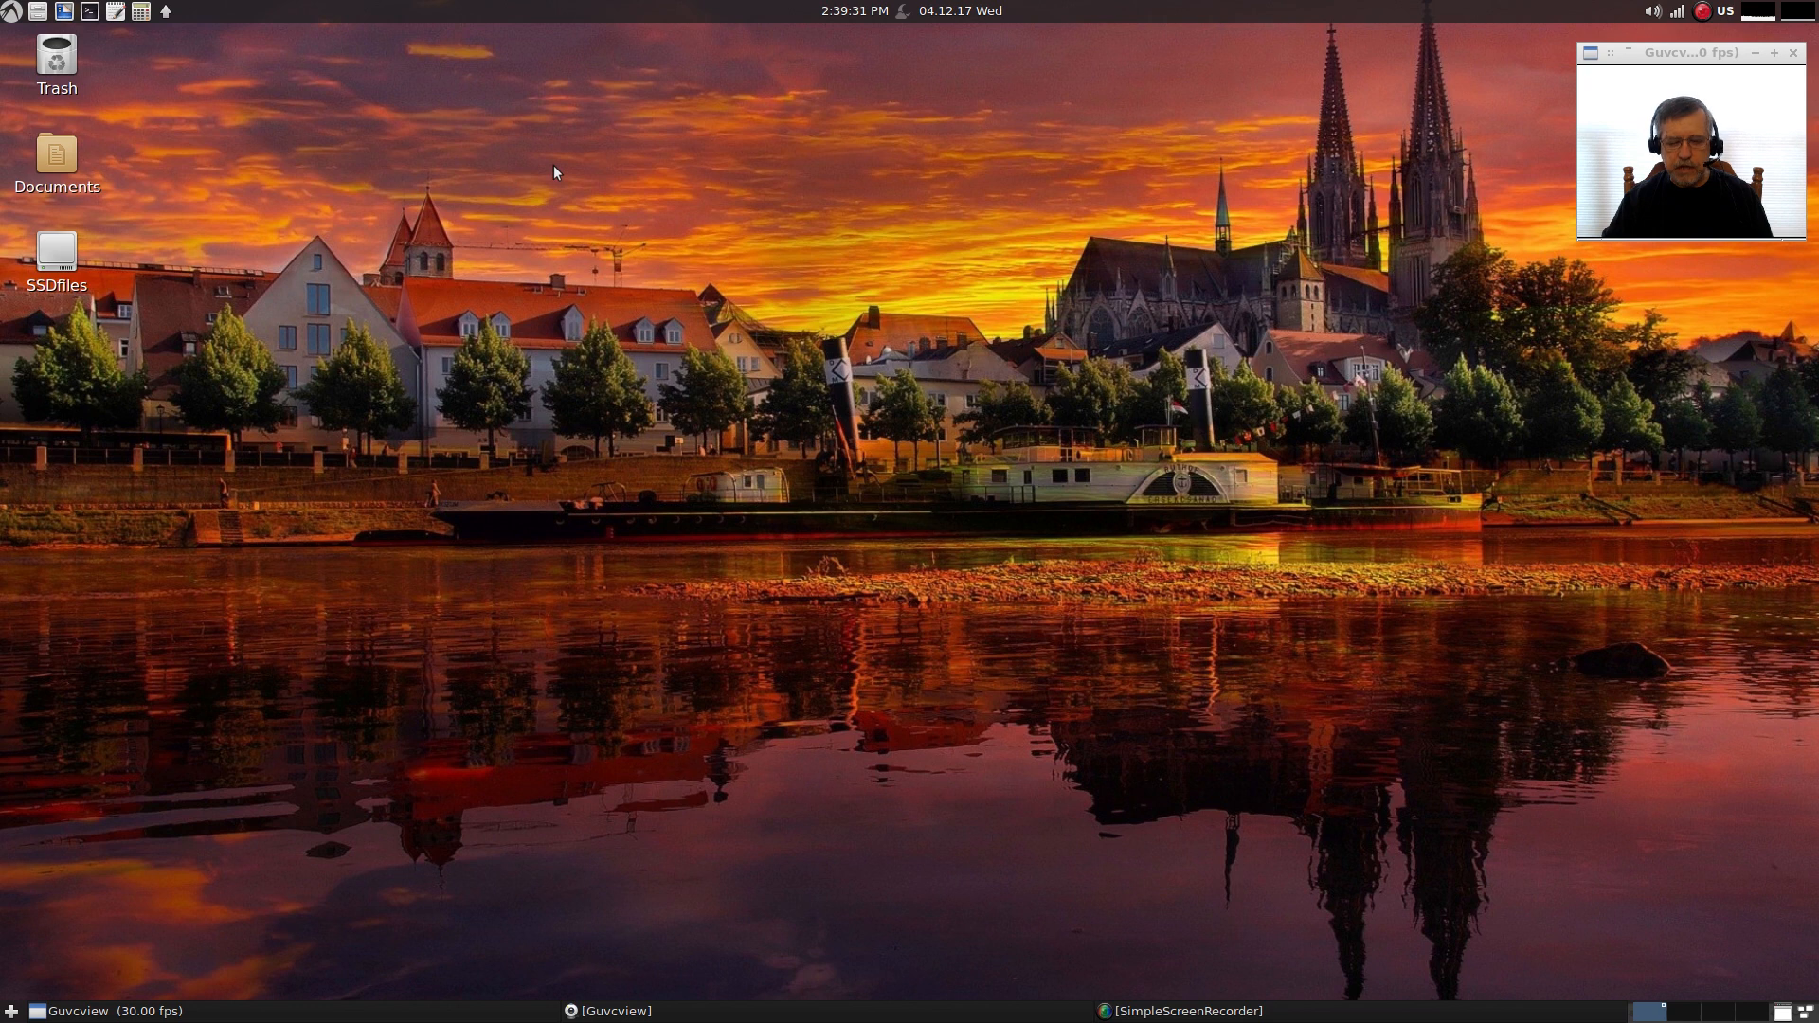
mouse_move(235, 136)
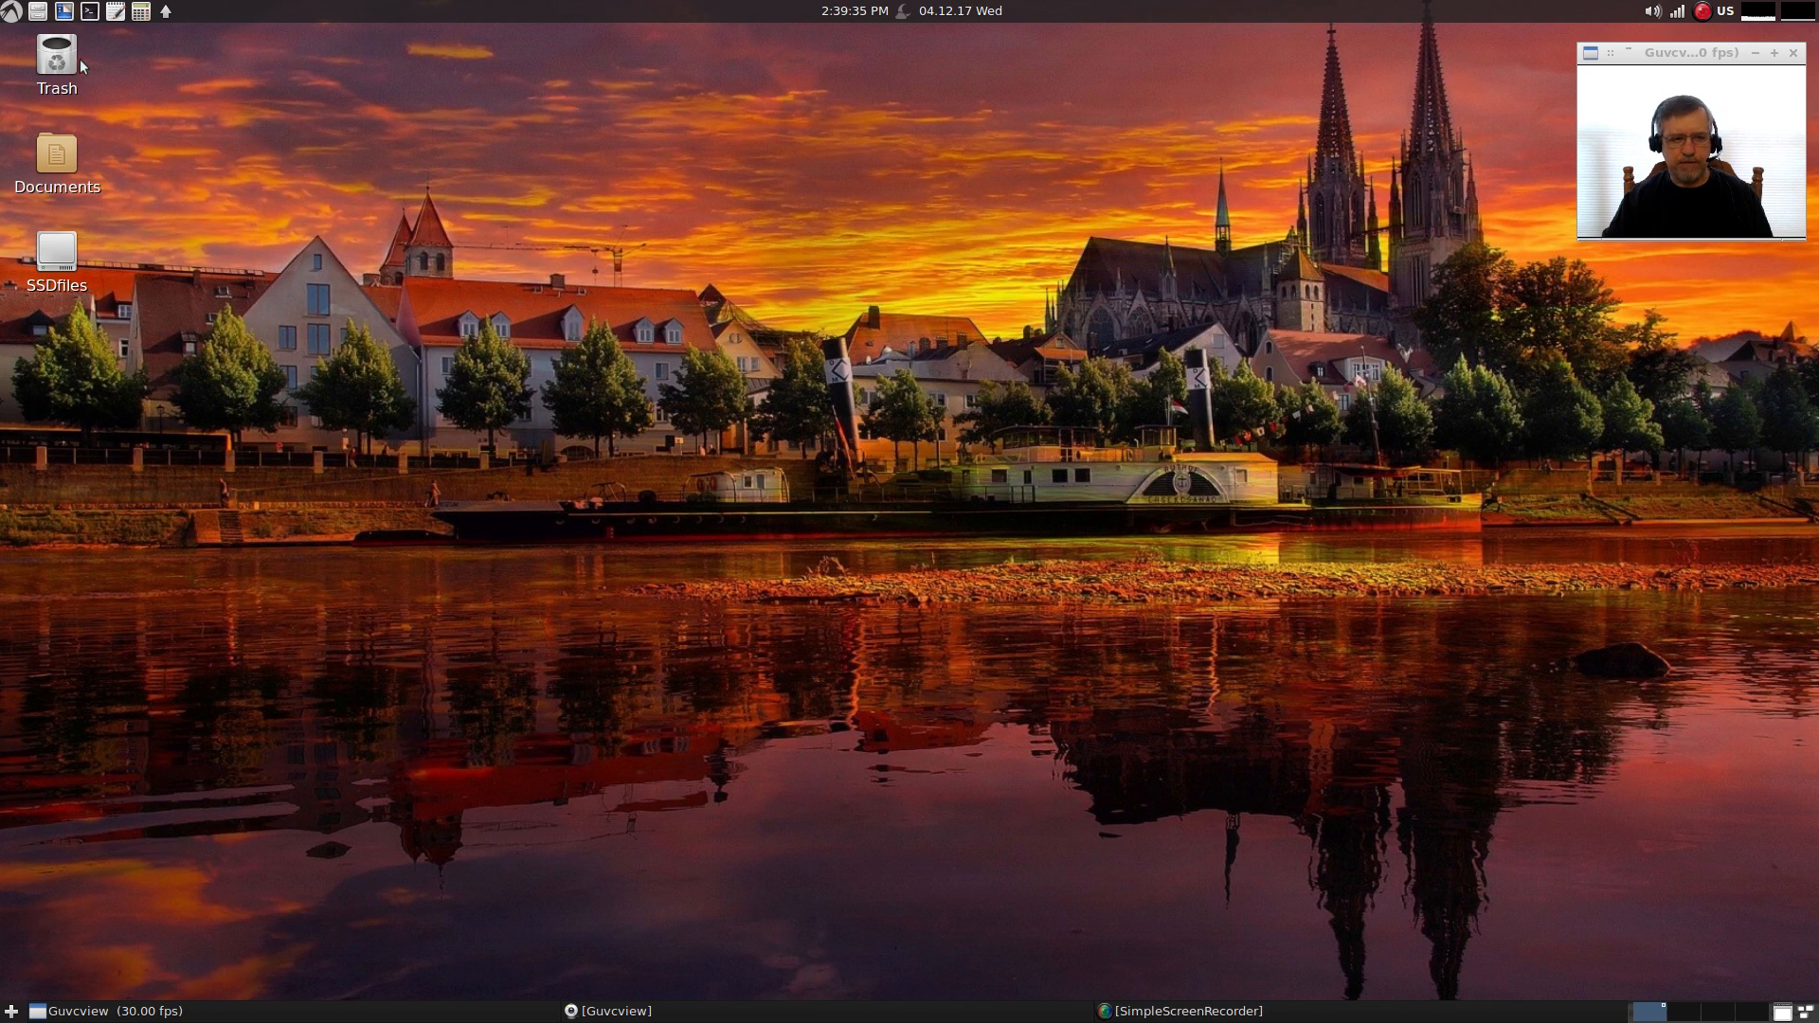
- Show the Accessories category of the main menu listing Galculator, Leafpad and Weather
left_click(12, 11)
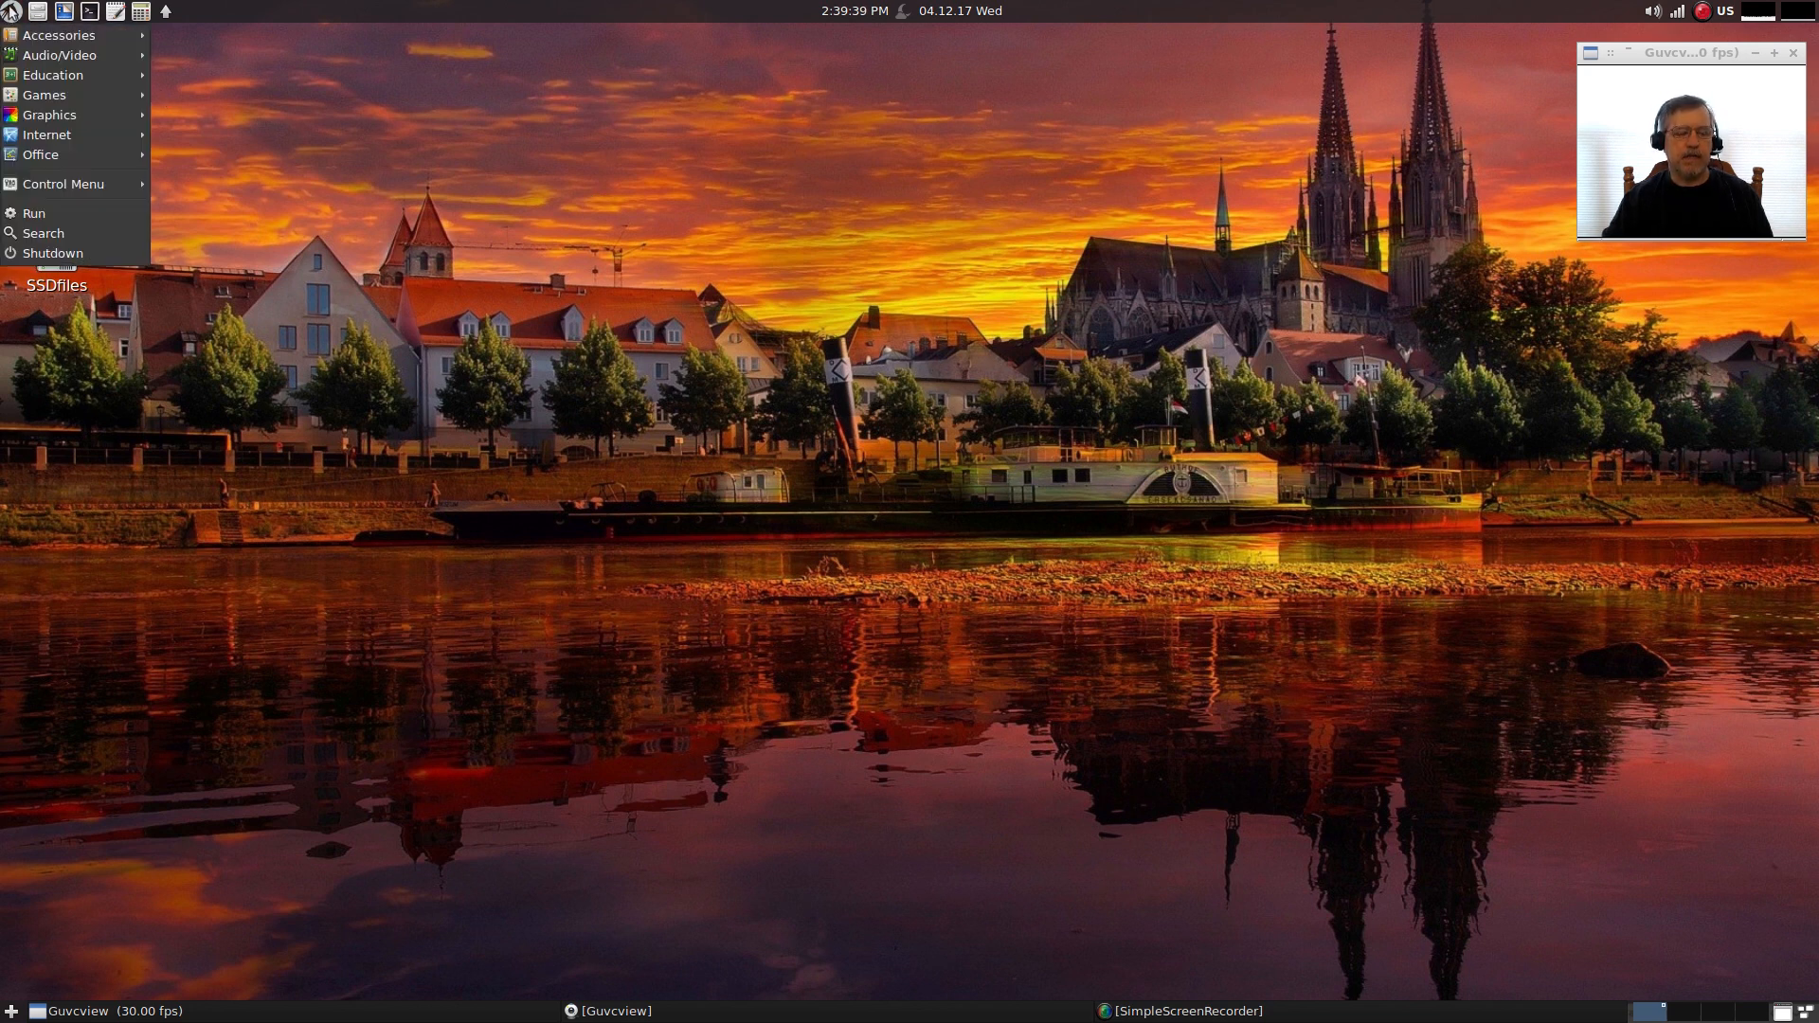
left_click(59, 34)
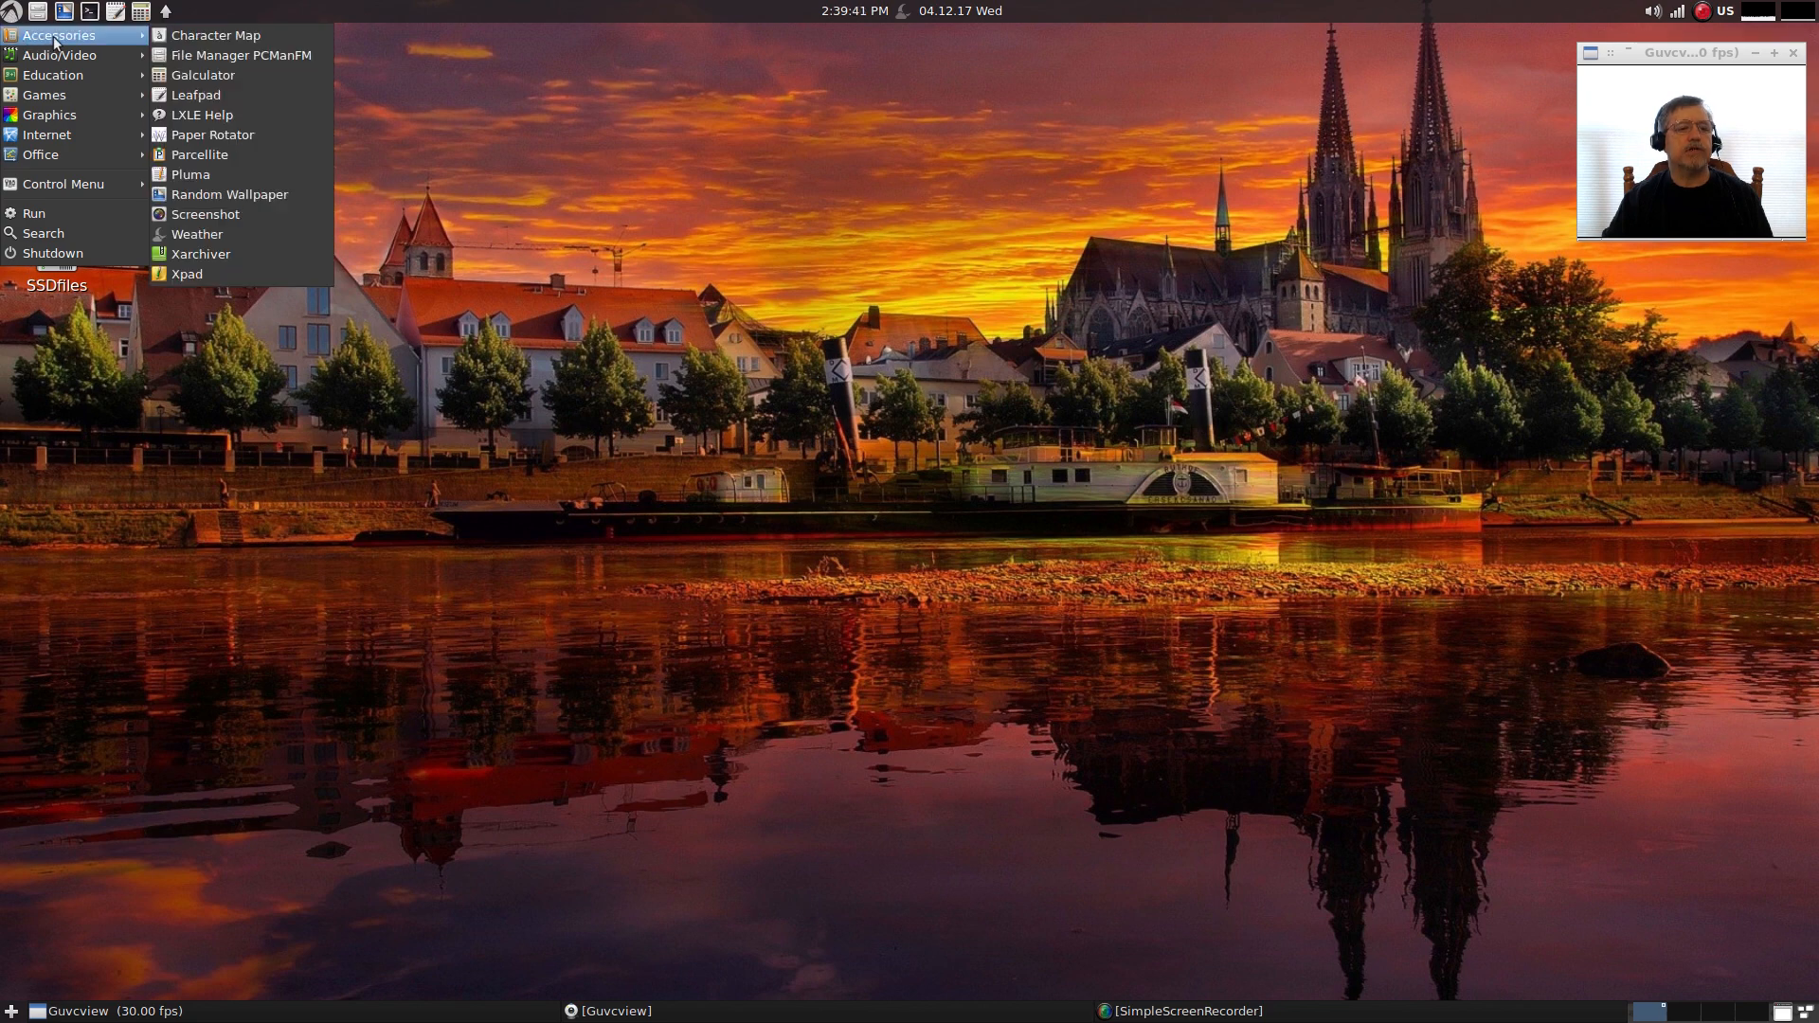
mouse_move(216, 34)
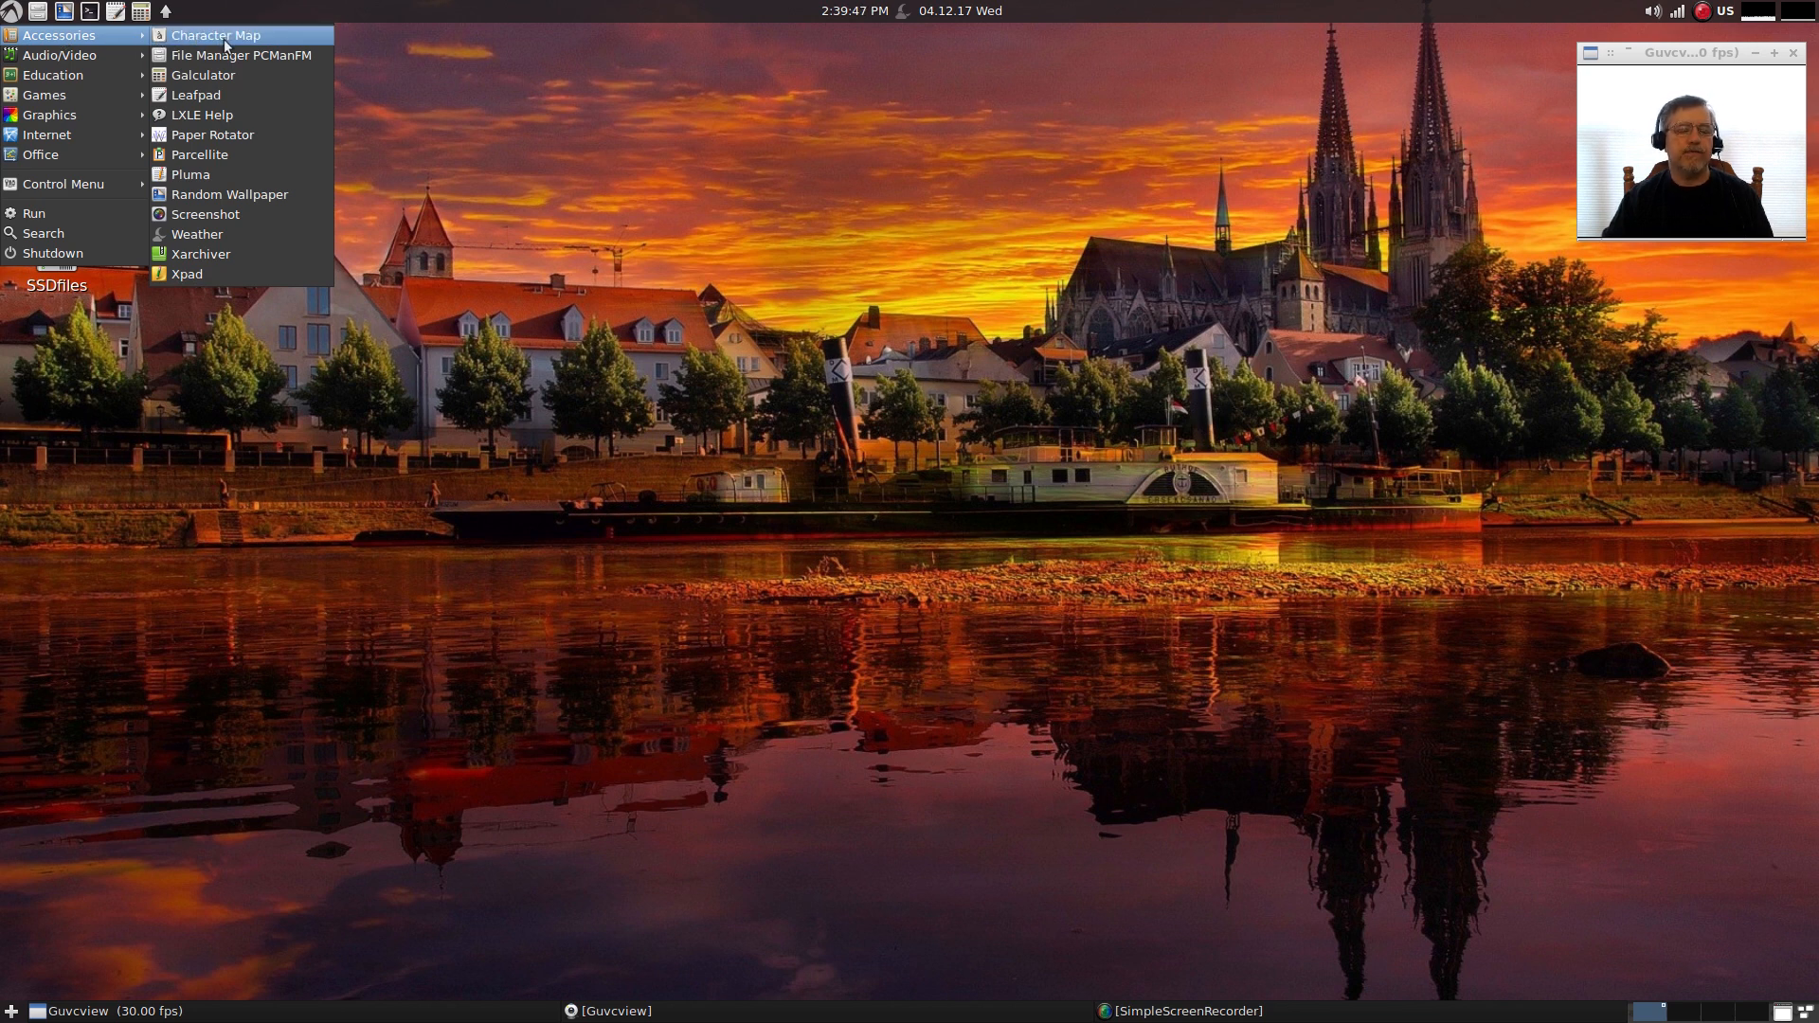
mouse_move(220, 54)
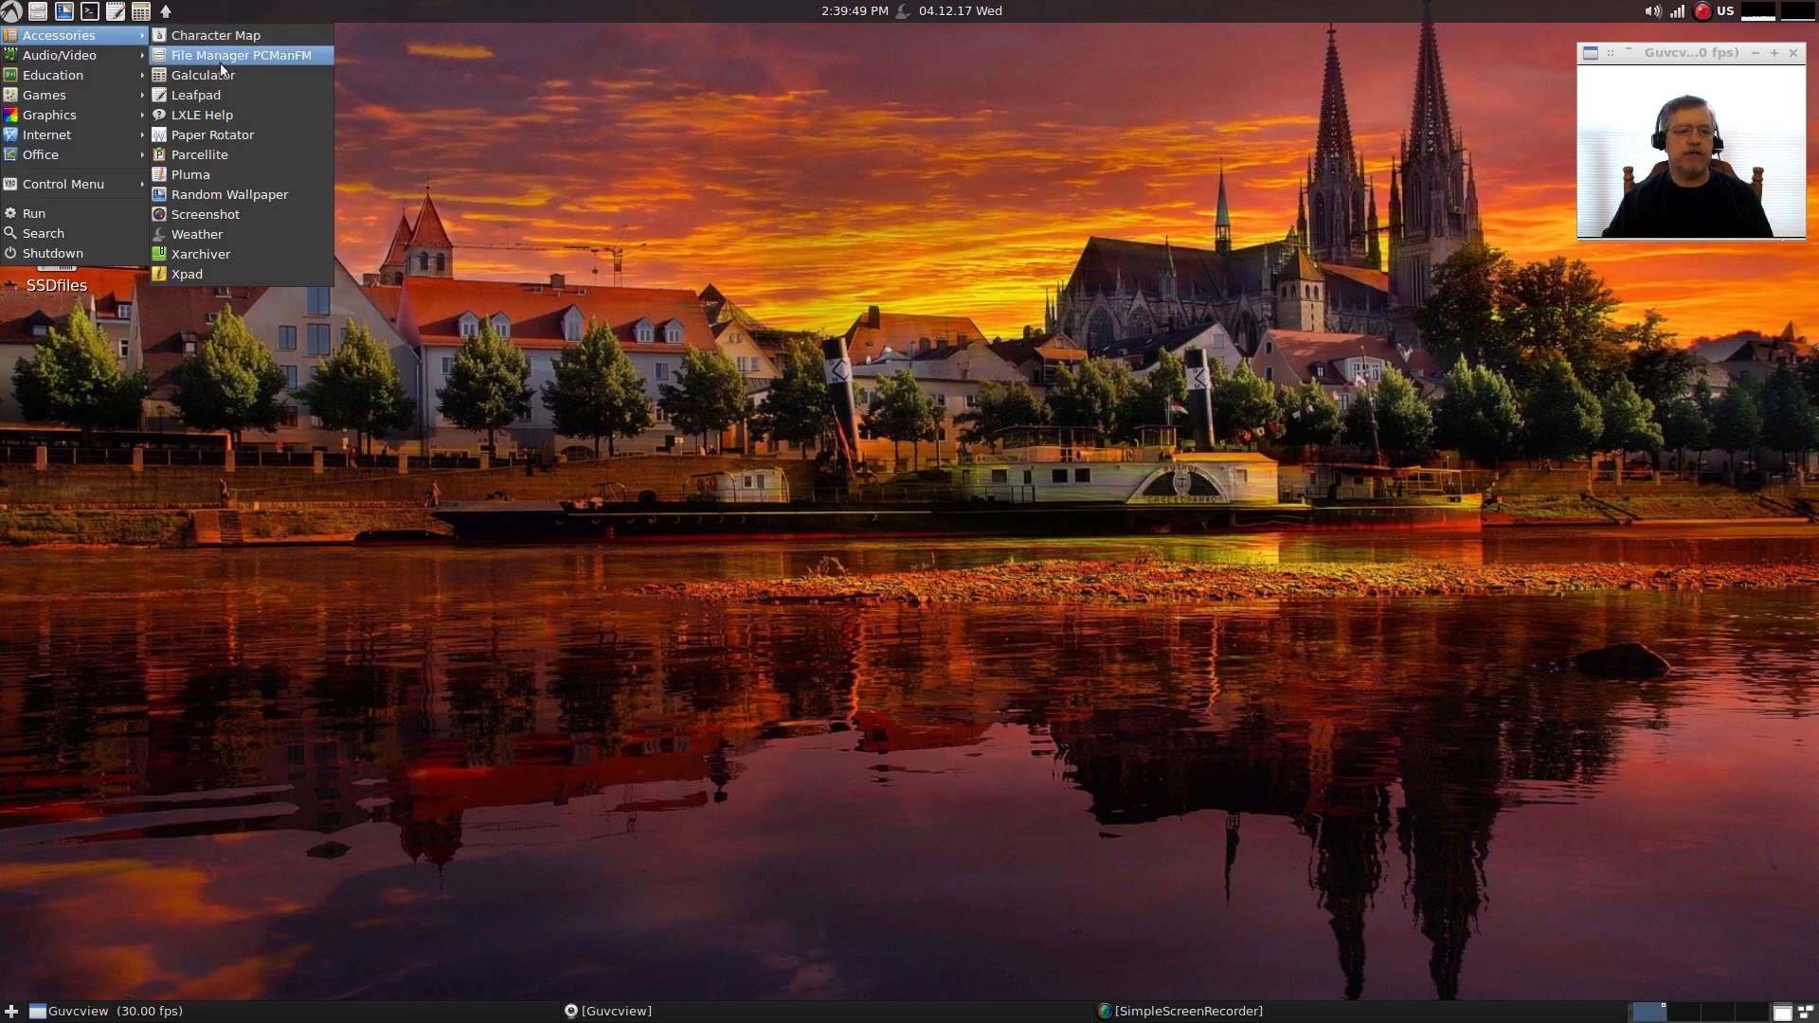
mouse_move(215, 135)
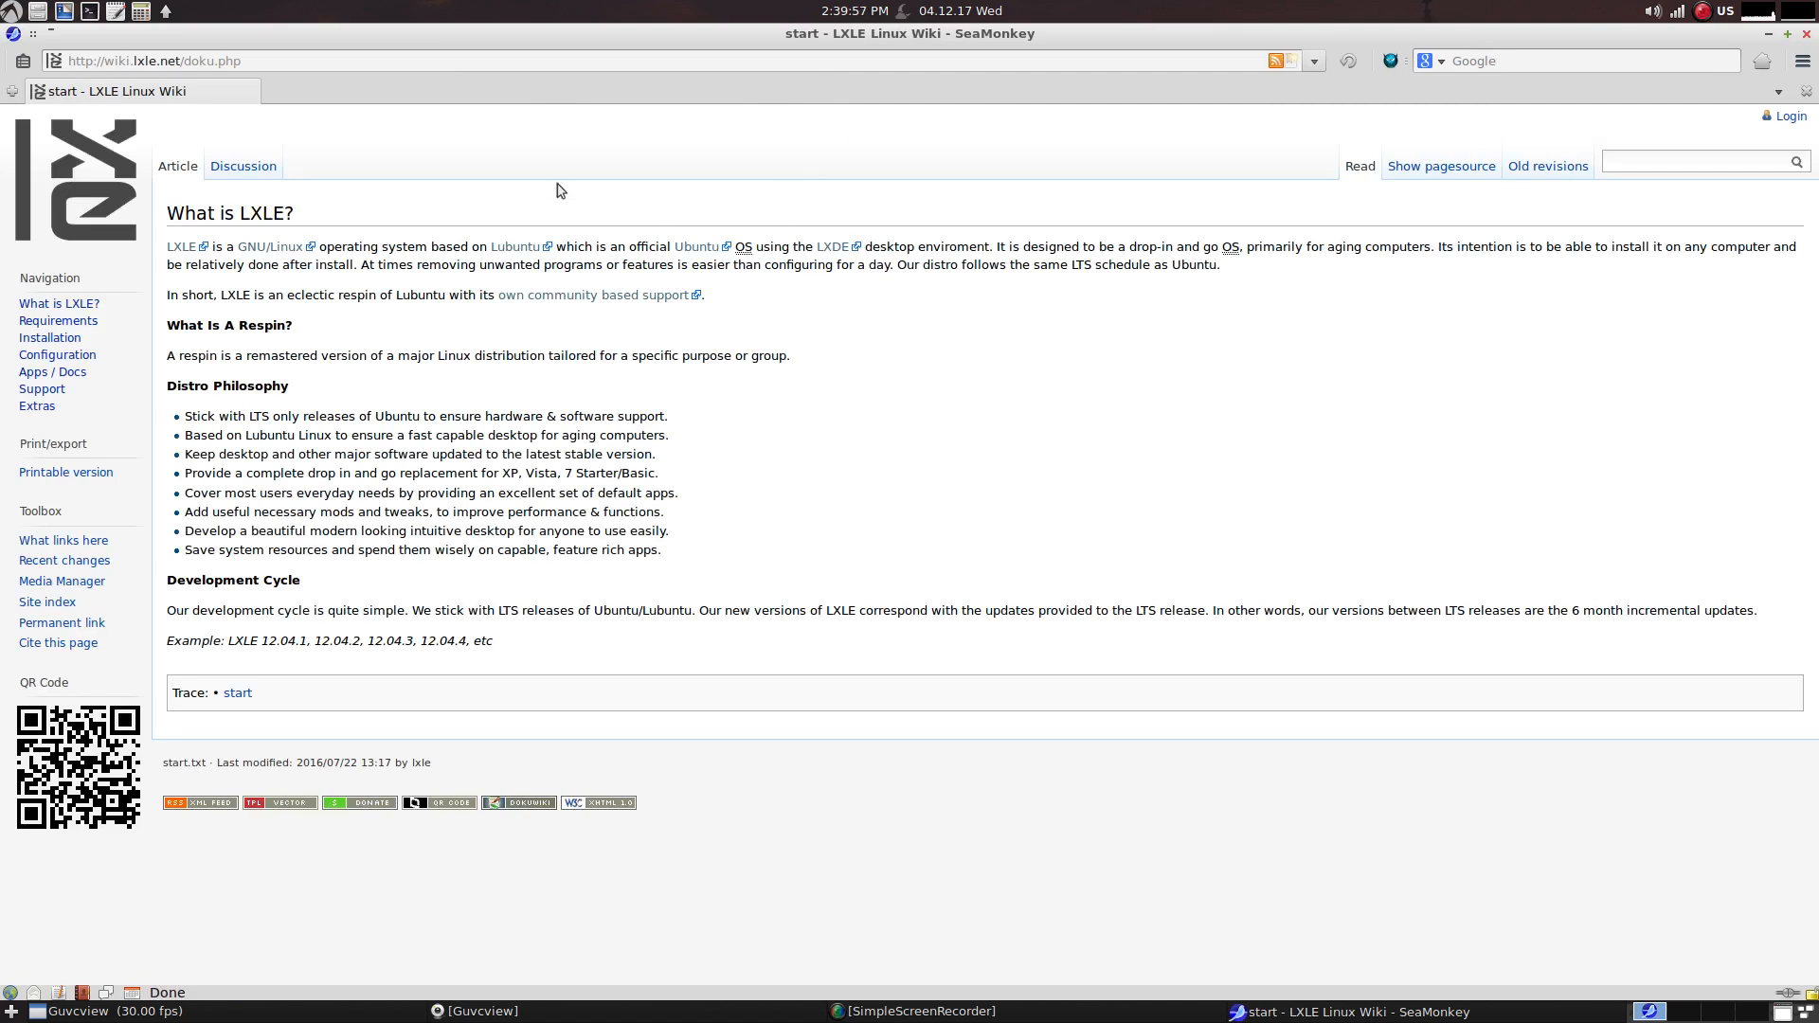
mouse_move(844, 314)
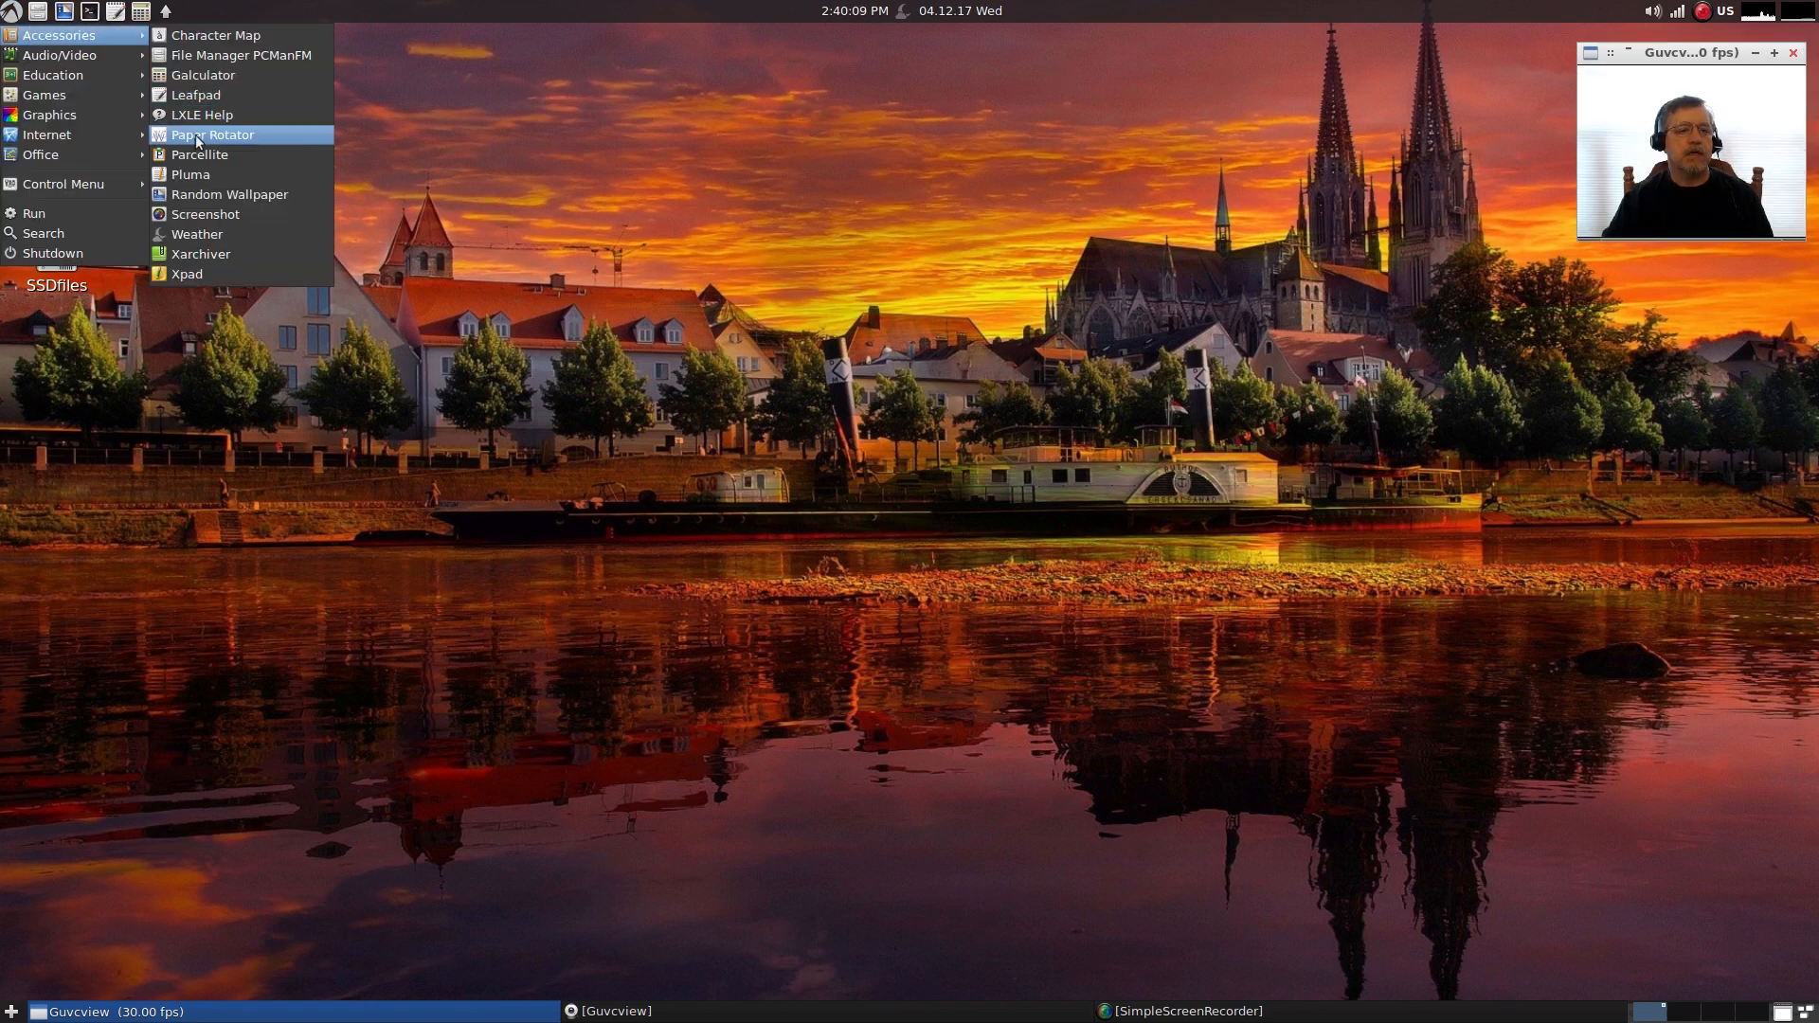
mouse_move(229, 193)
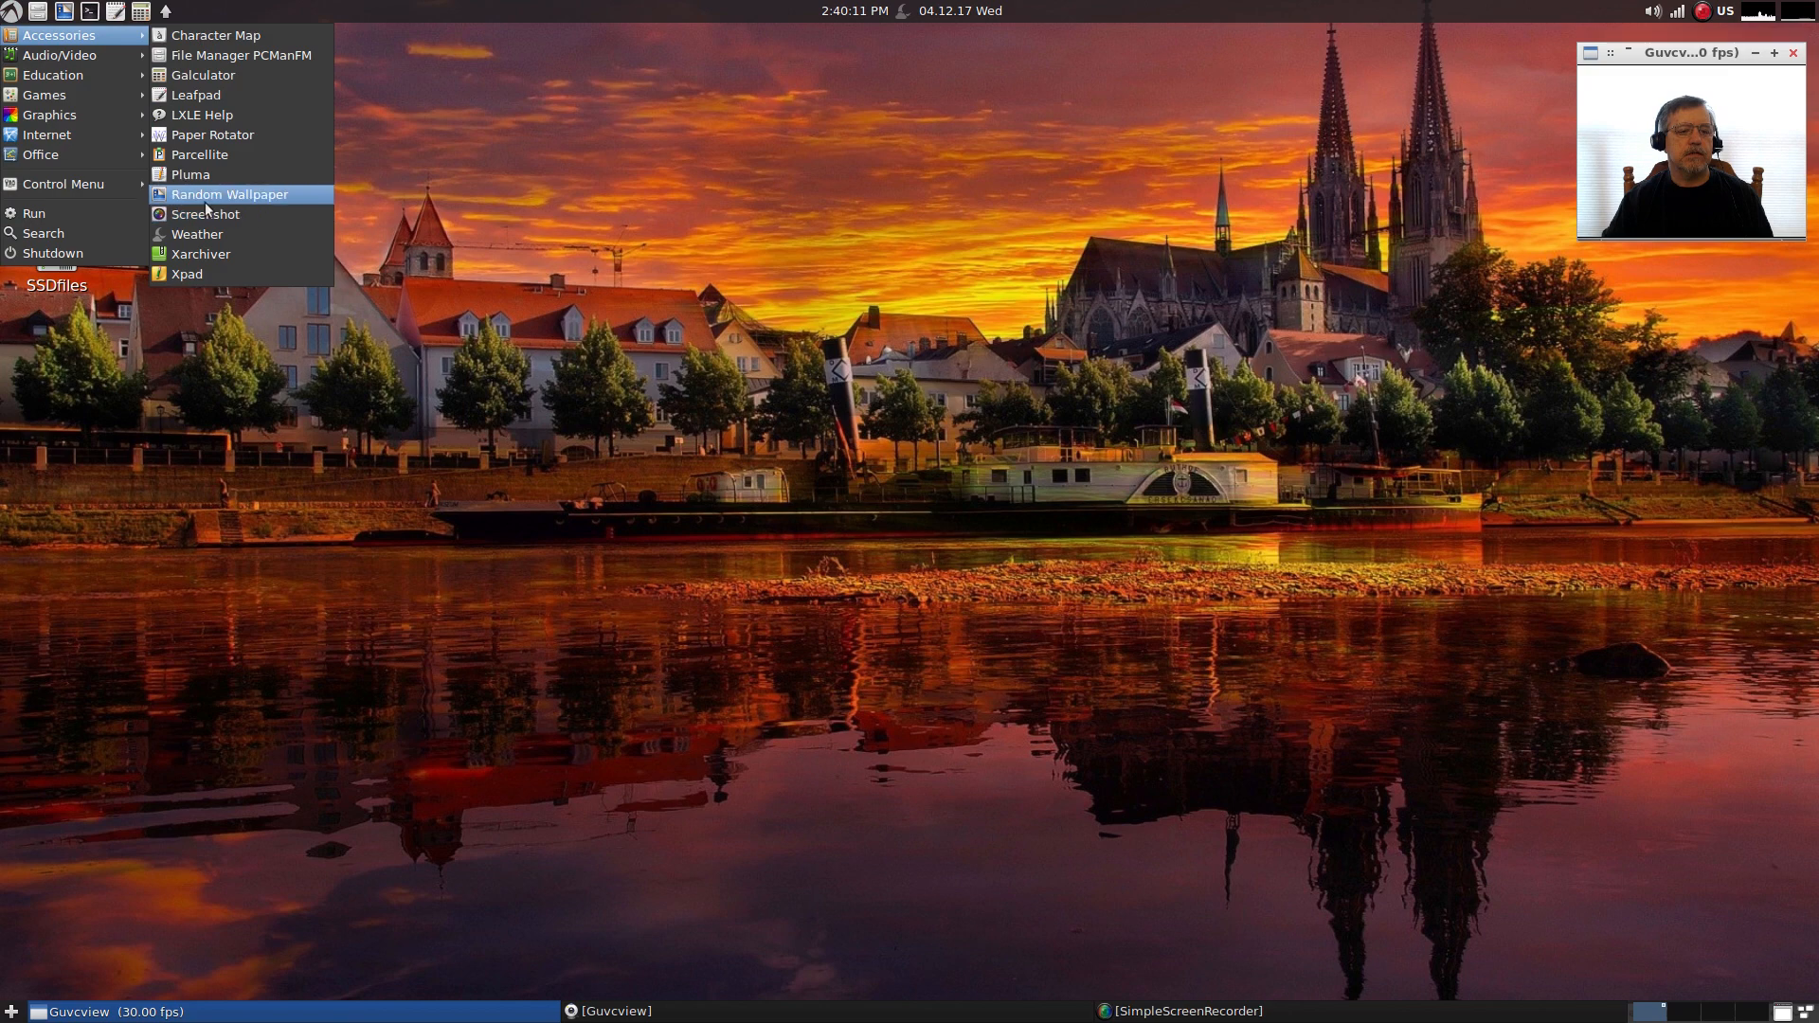
mouse_move(205, 214)
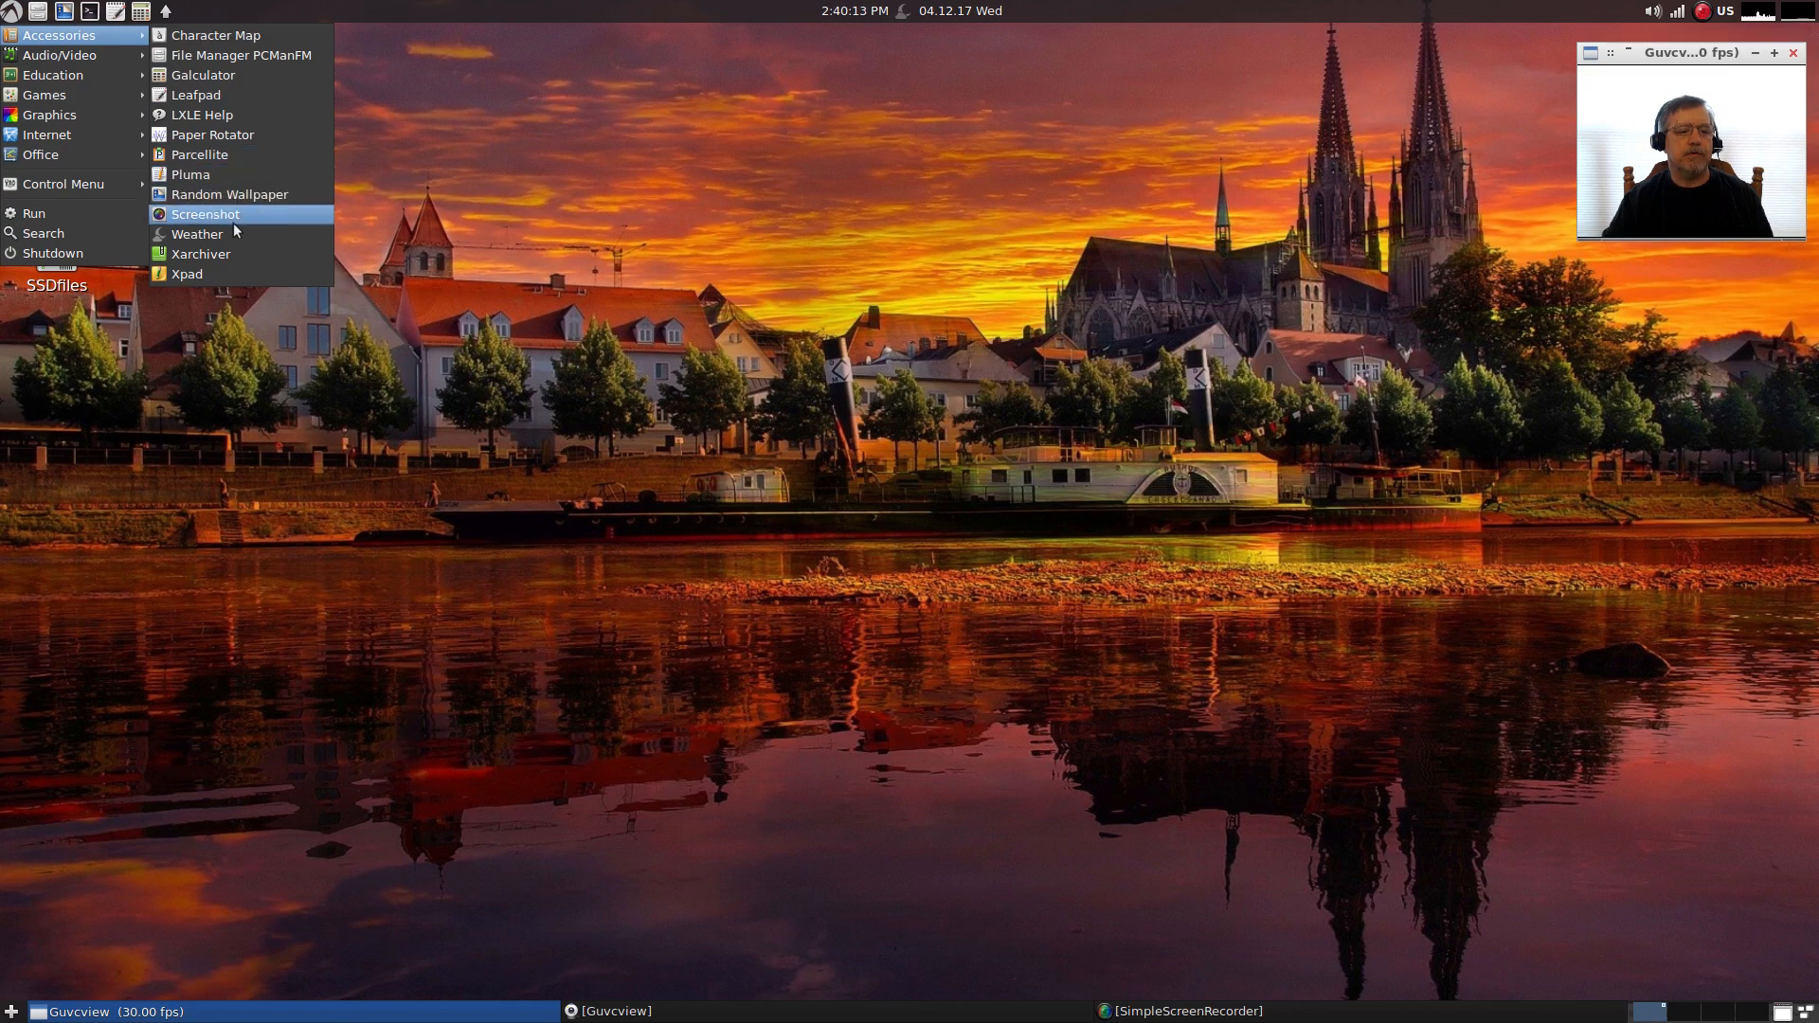
mouse_move(197, 233)
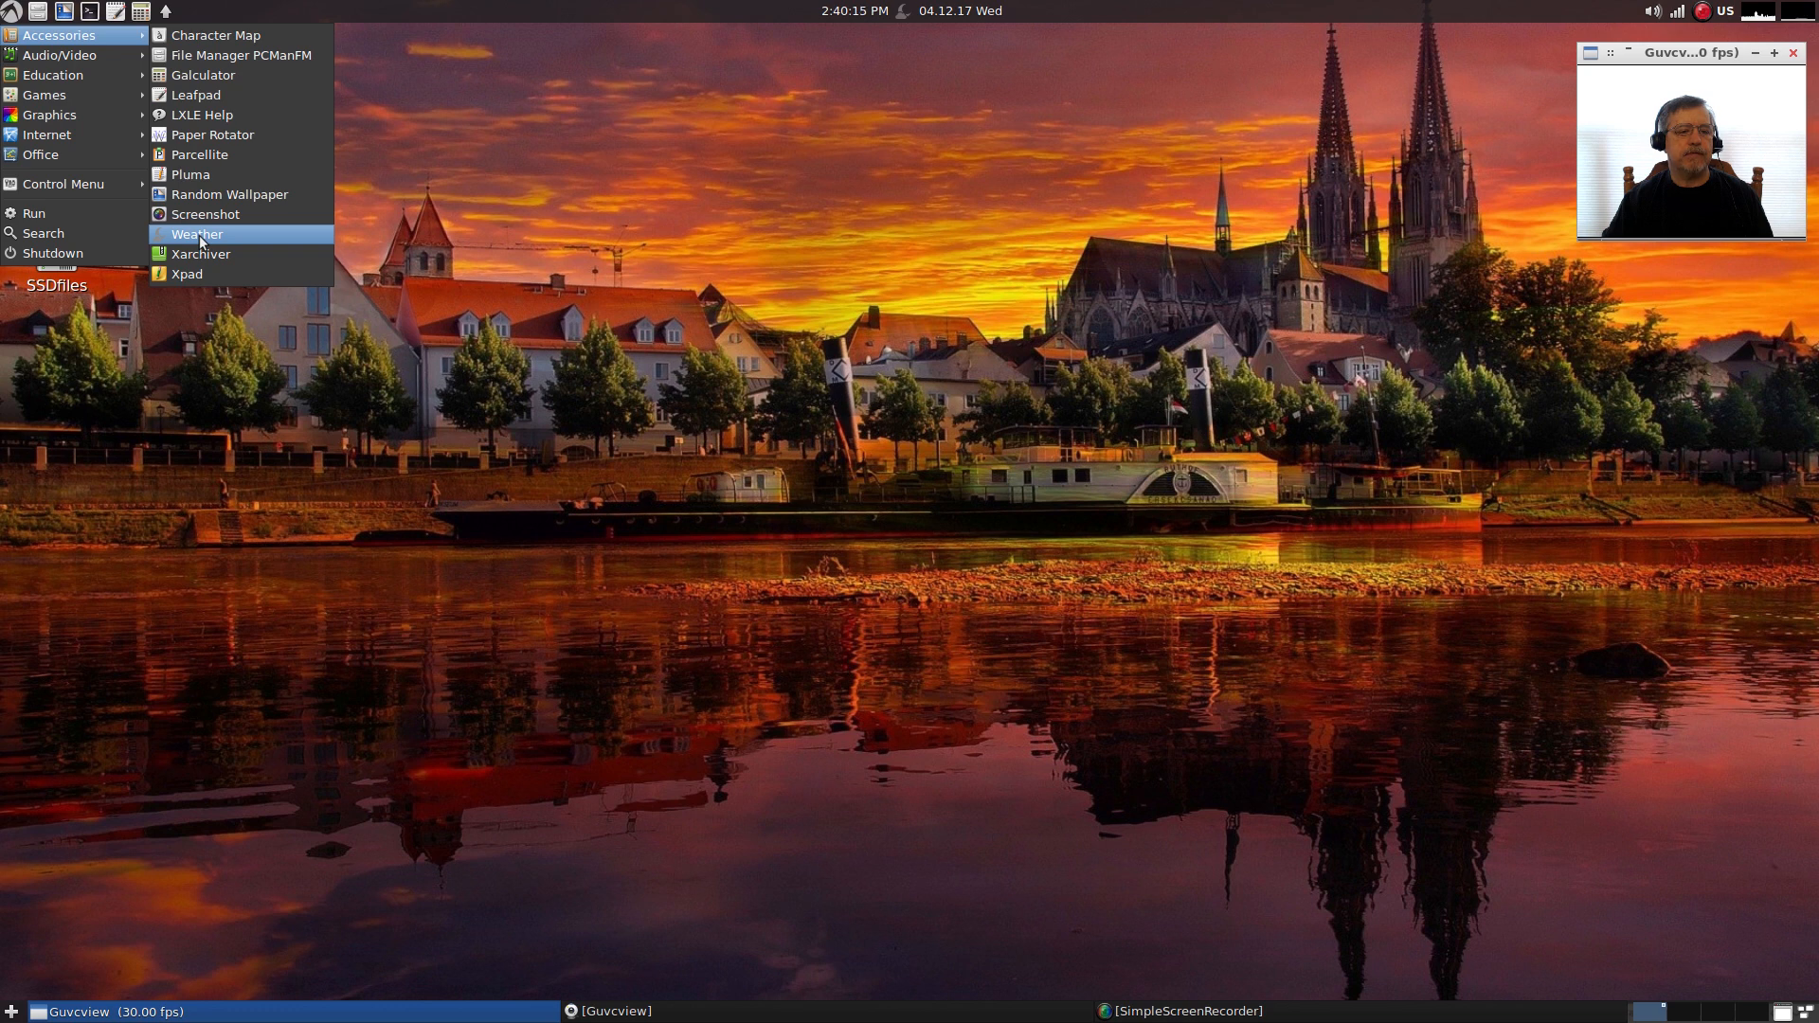
mouse_move(60, 55)
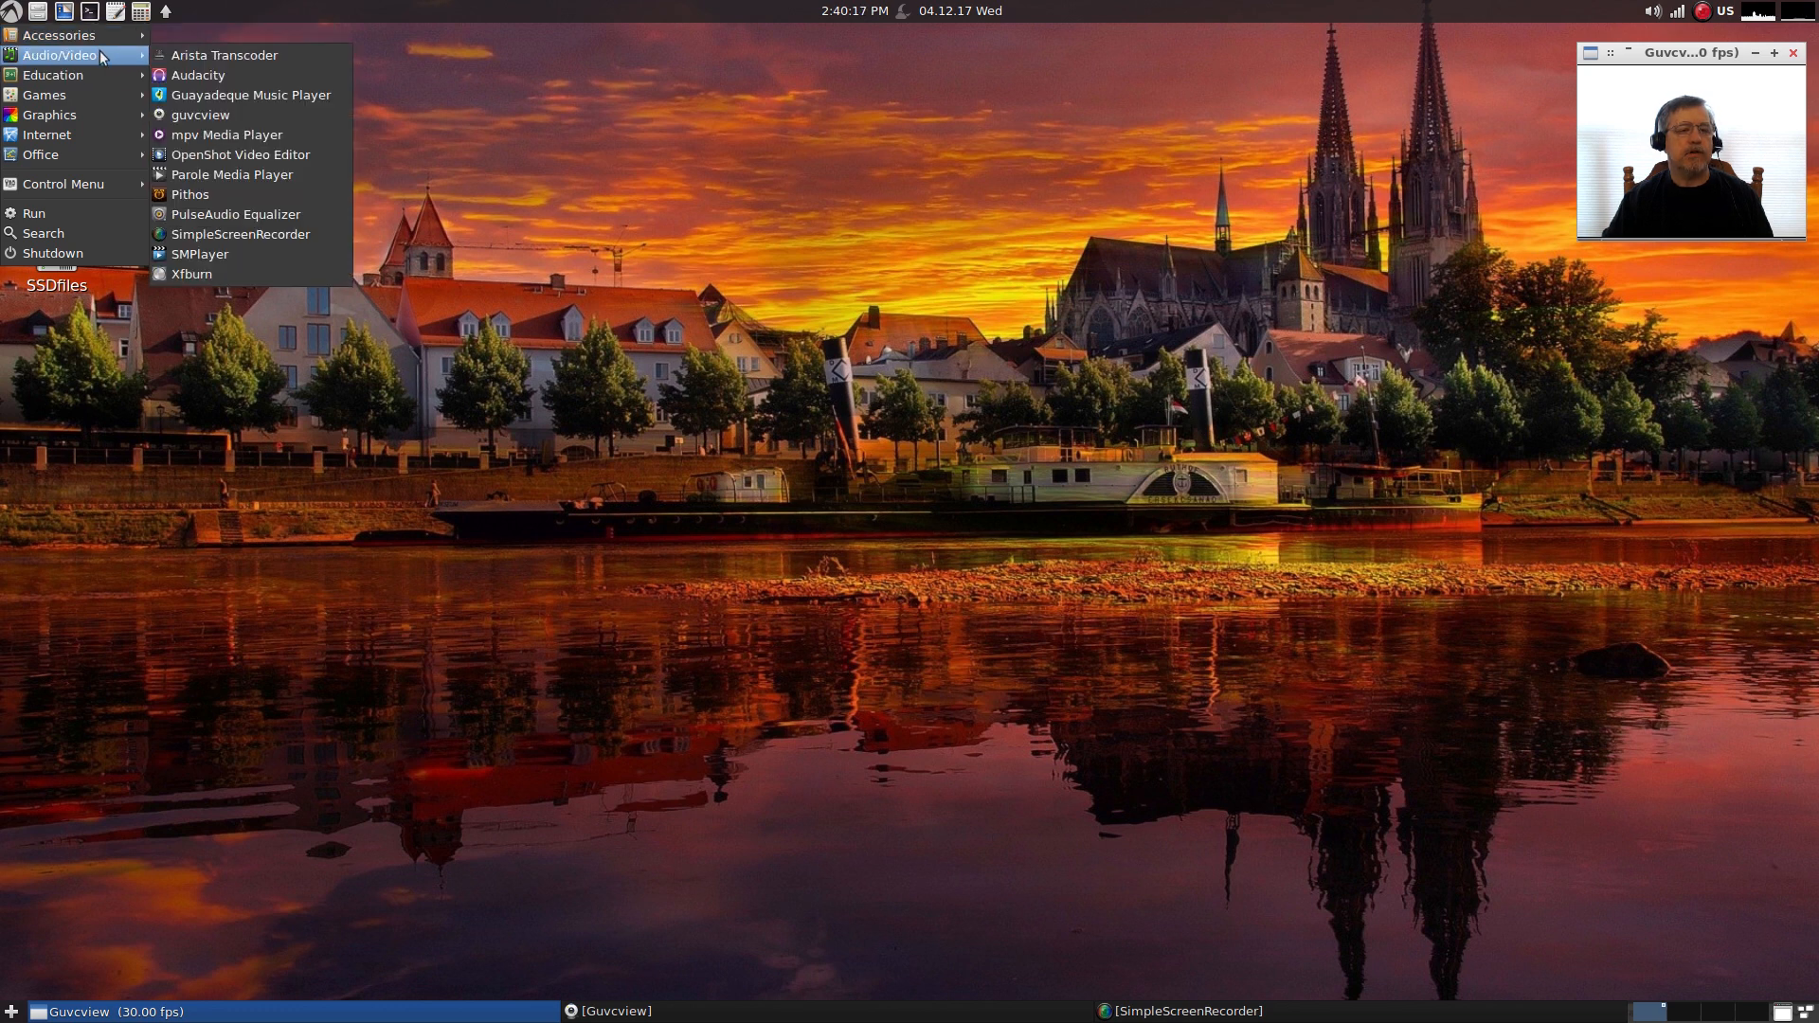
mouse_move(199, 116)
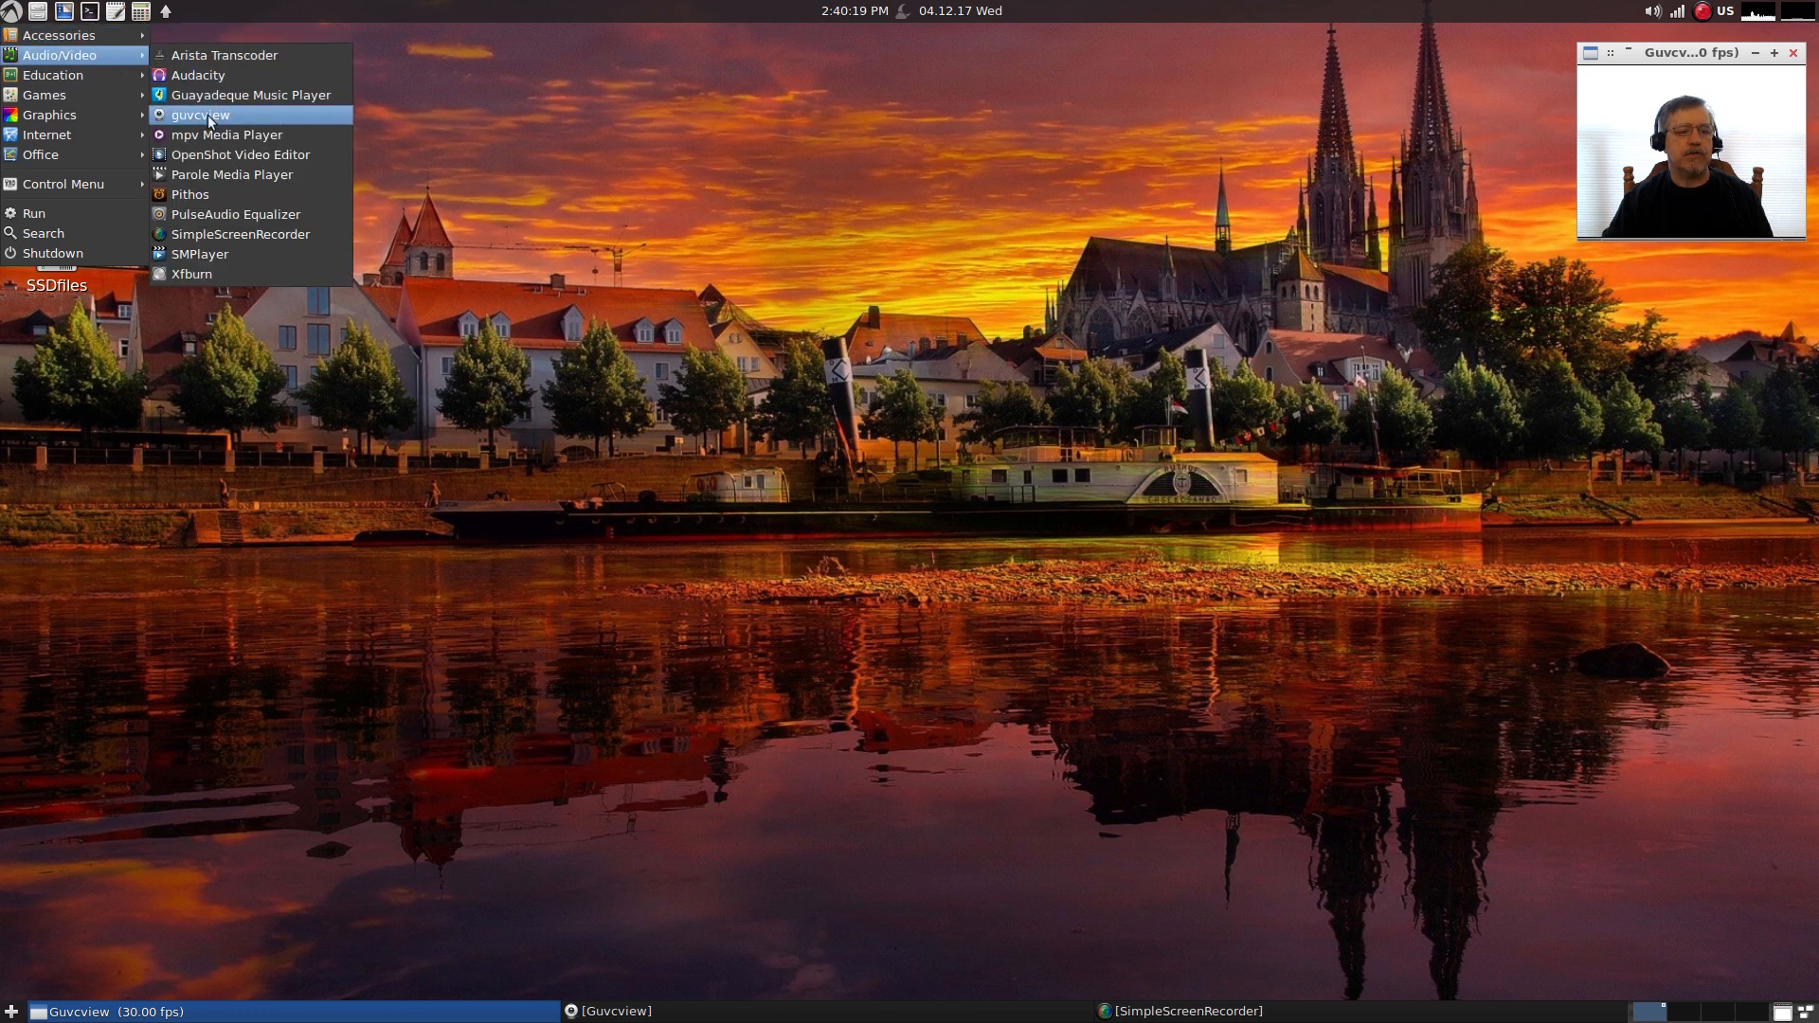
mouse_move(241, 153)
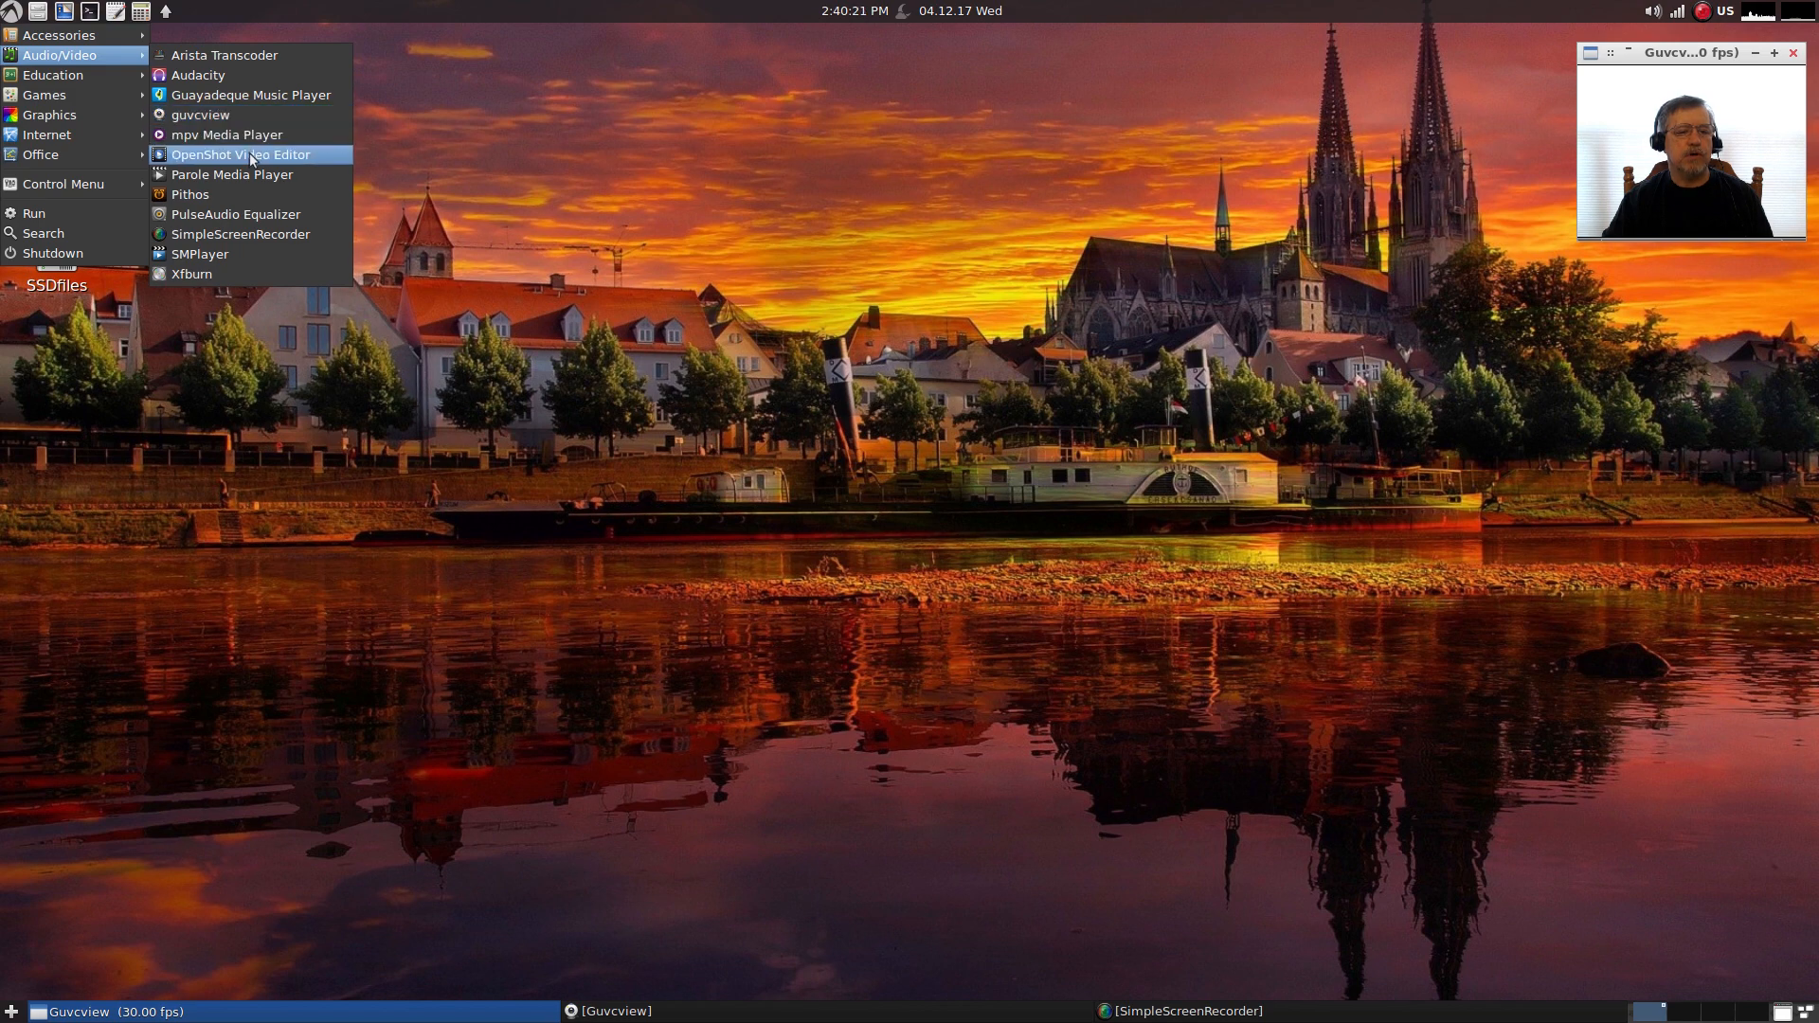
mouse_move(244, 220)
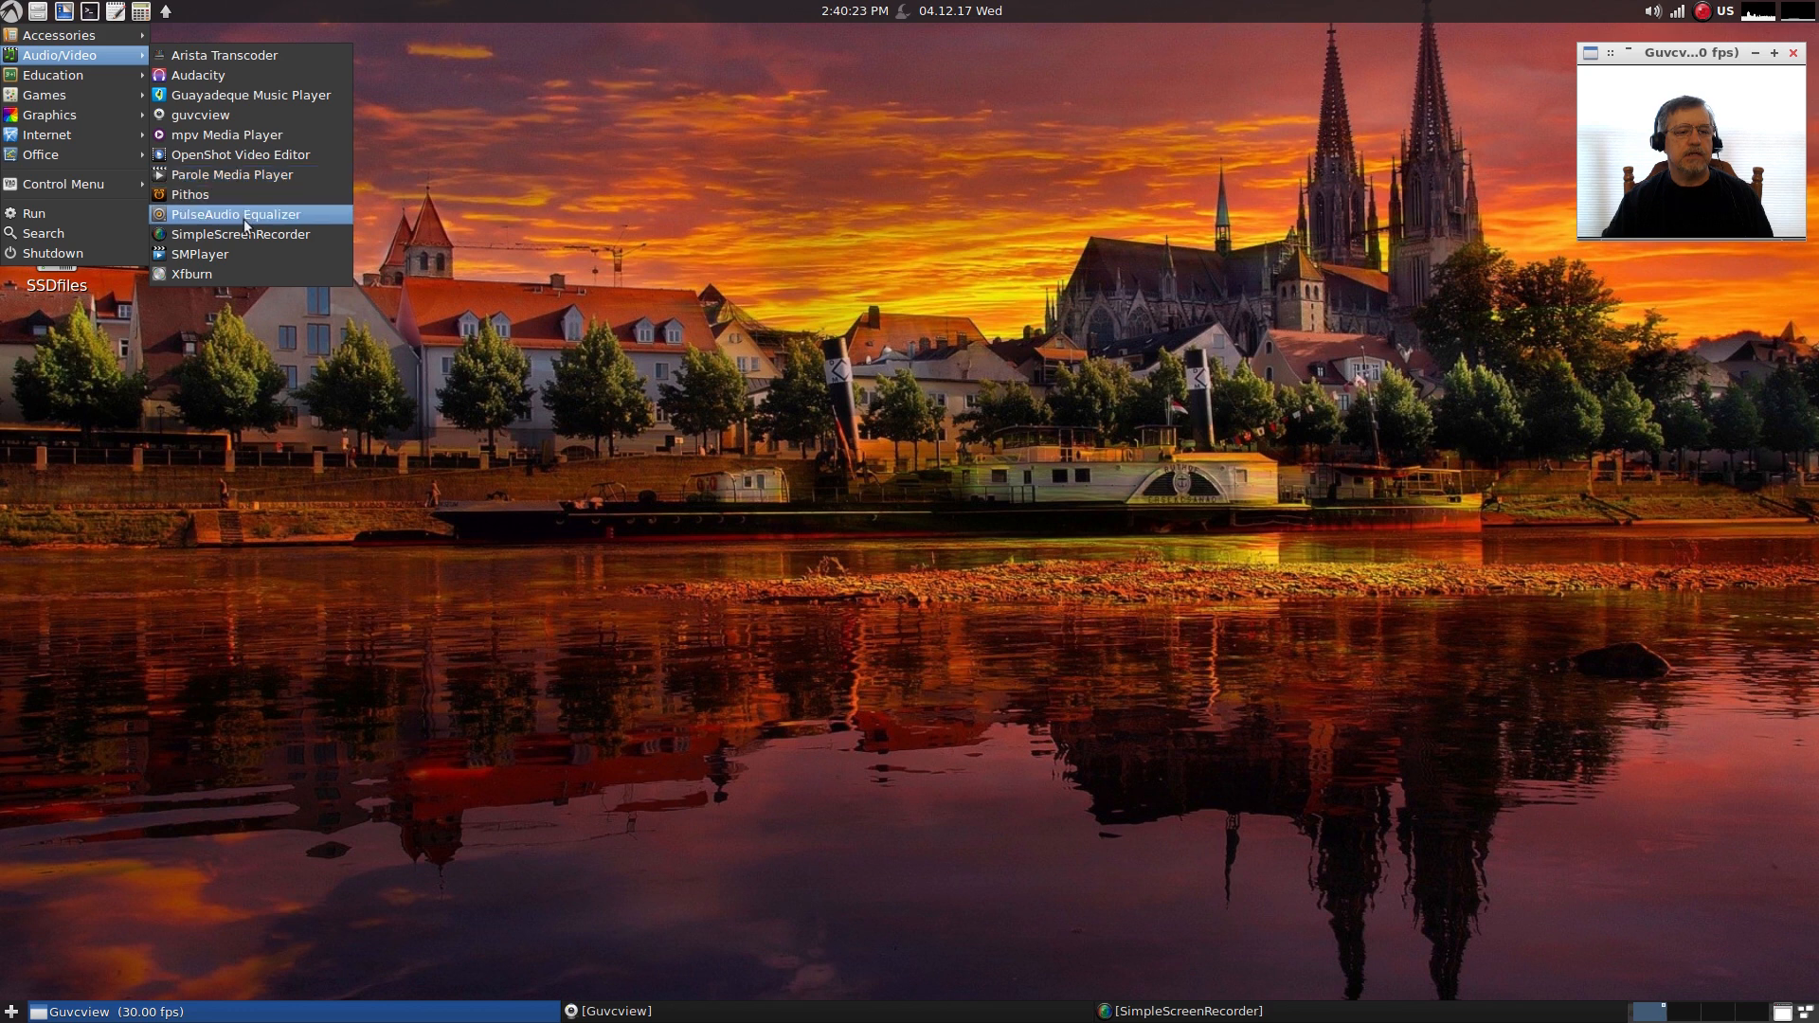
mouse_move(226, 260)
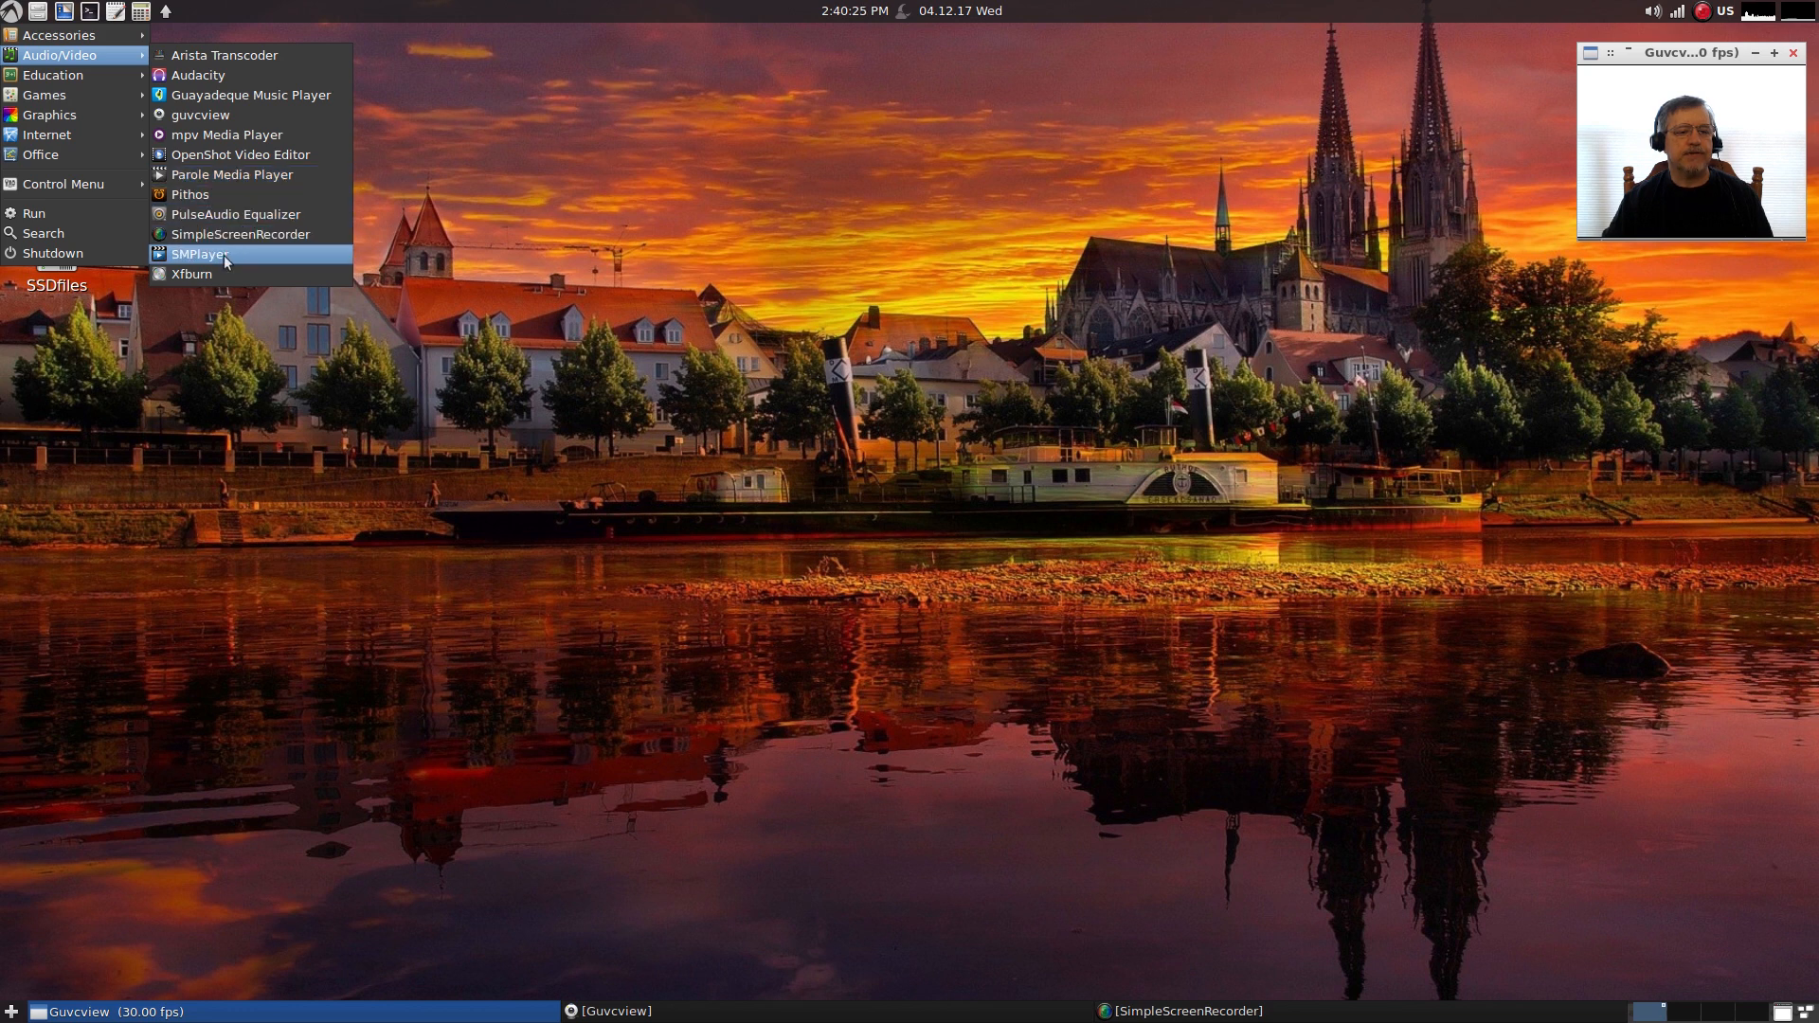
mouse_move(231, 175)
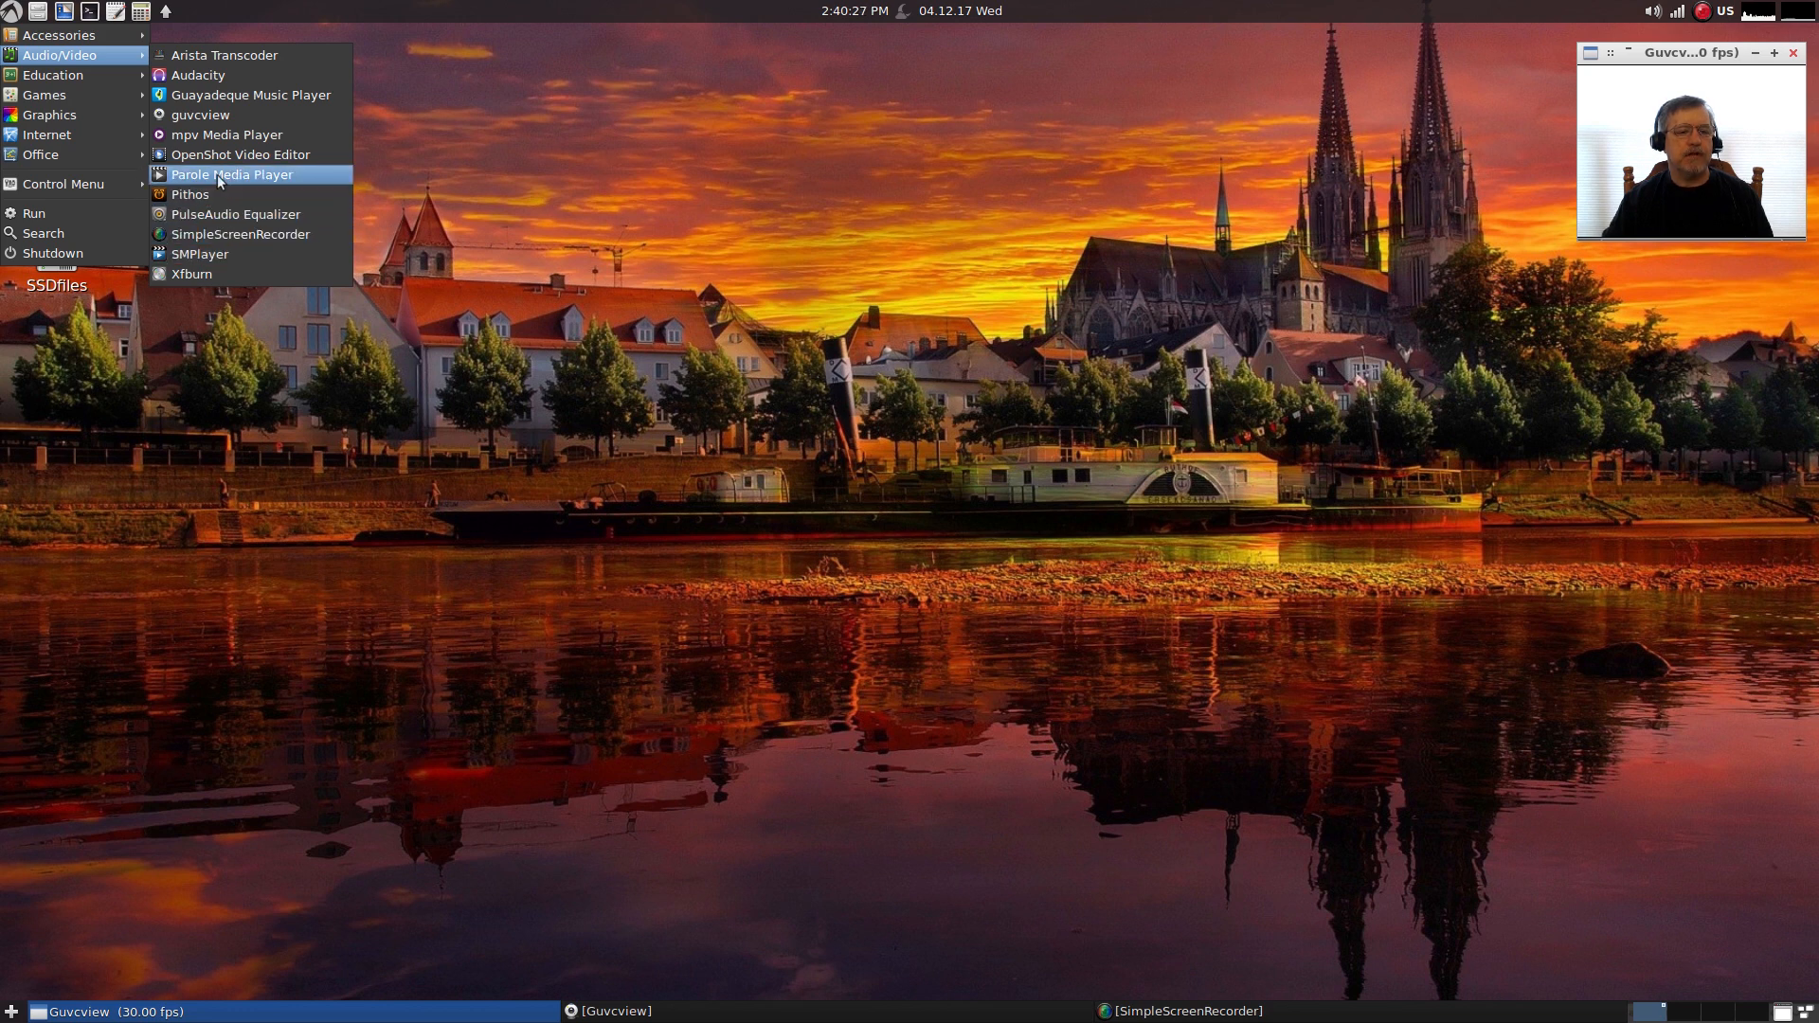
mouse_move(248, 95)
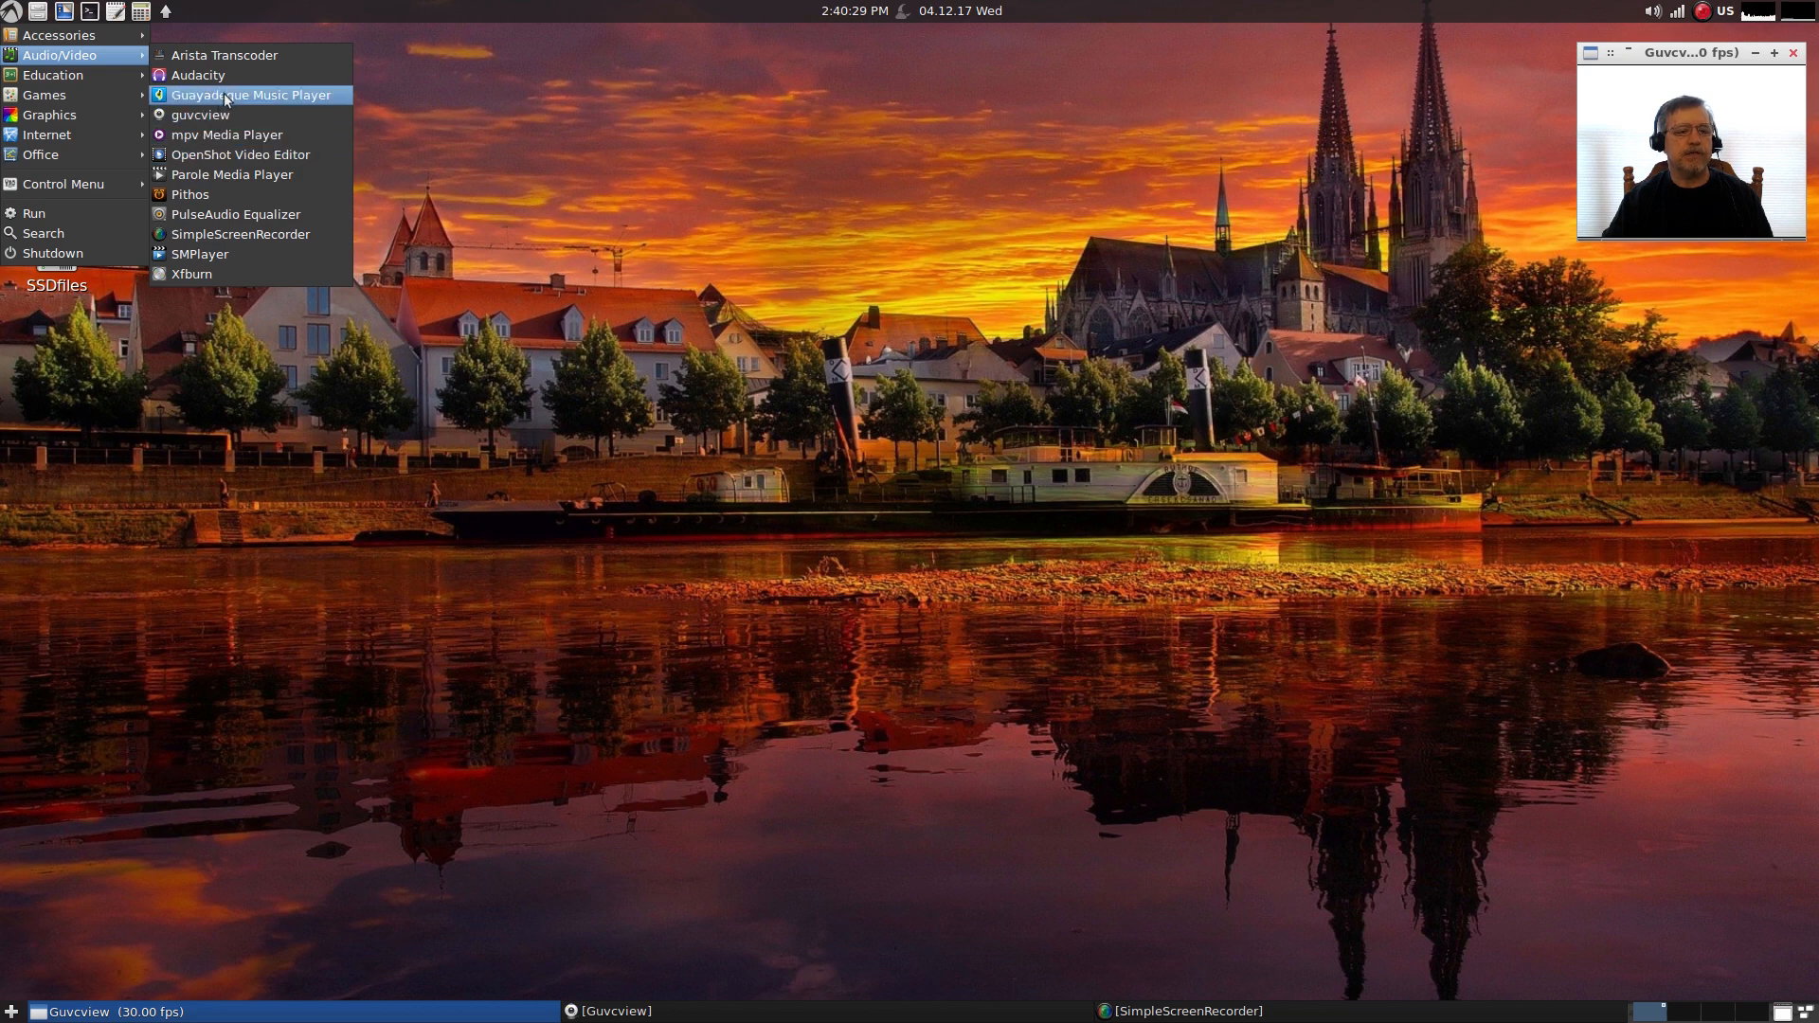
mouse_move(197, 74)
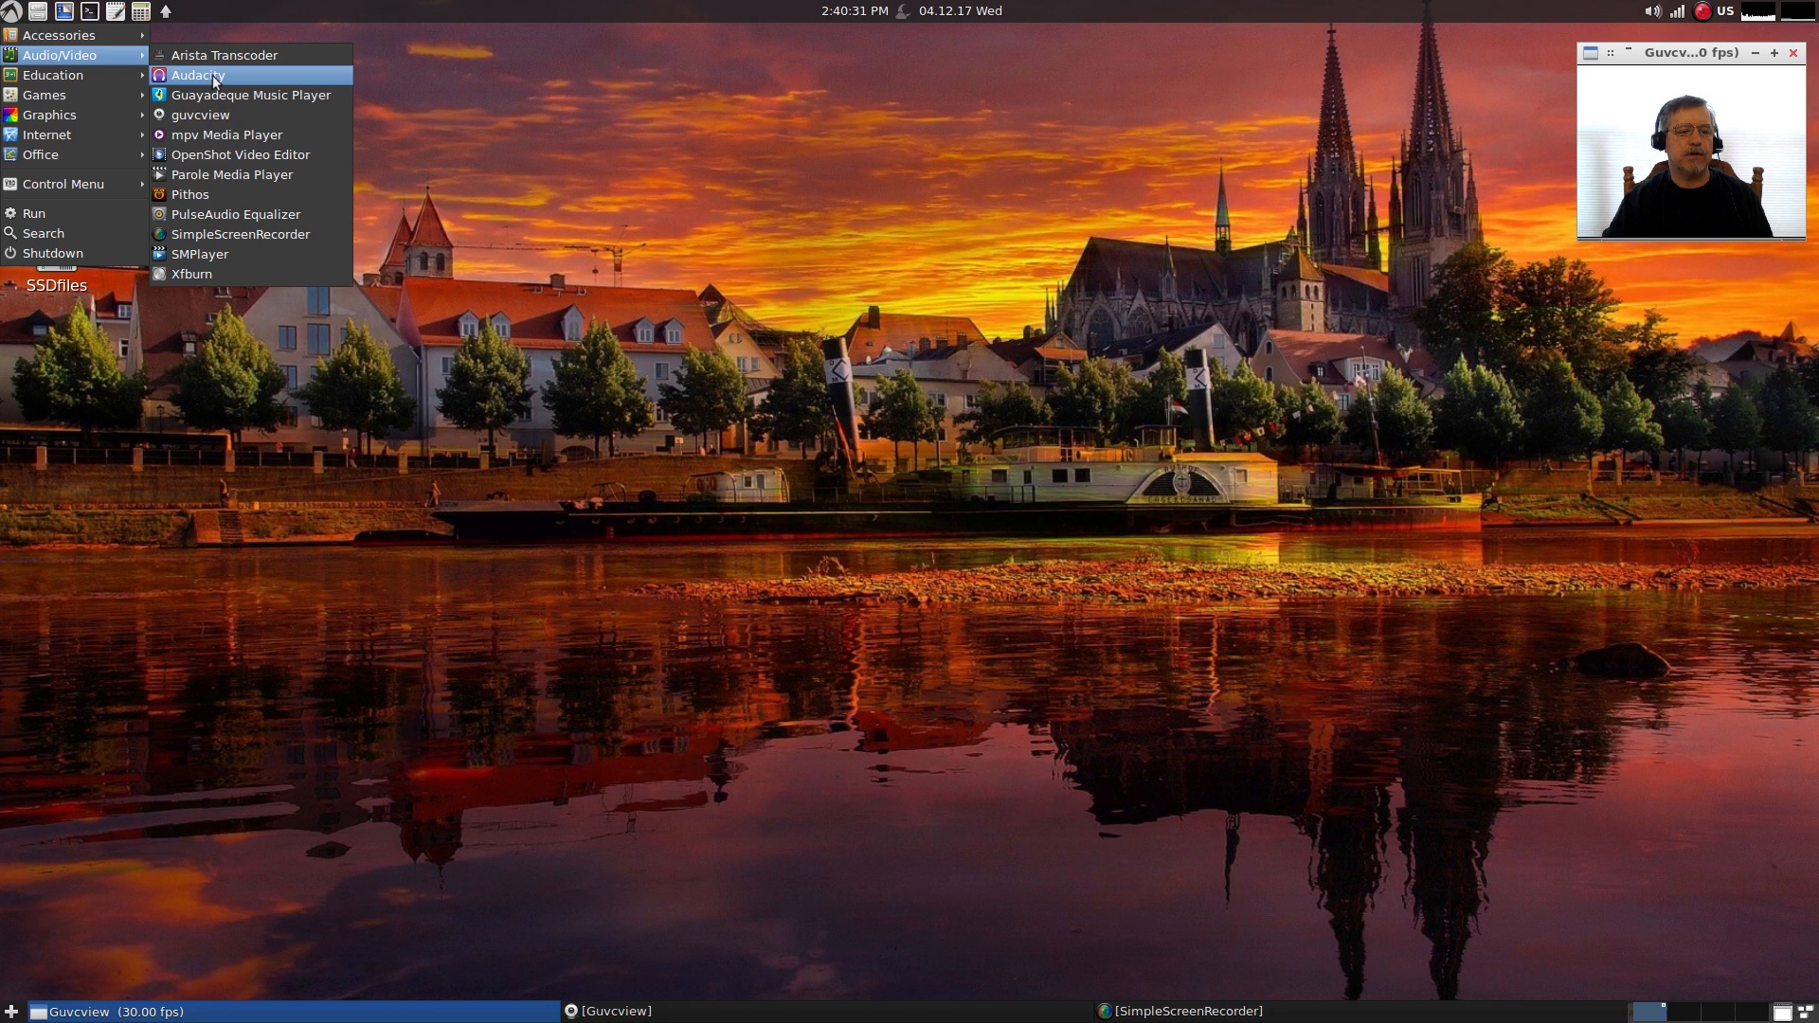
mouse_move(226, 135)
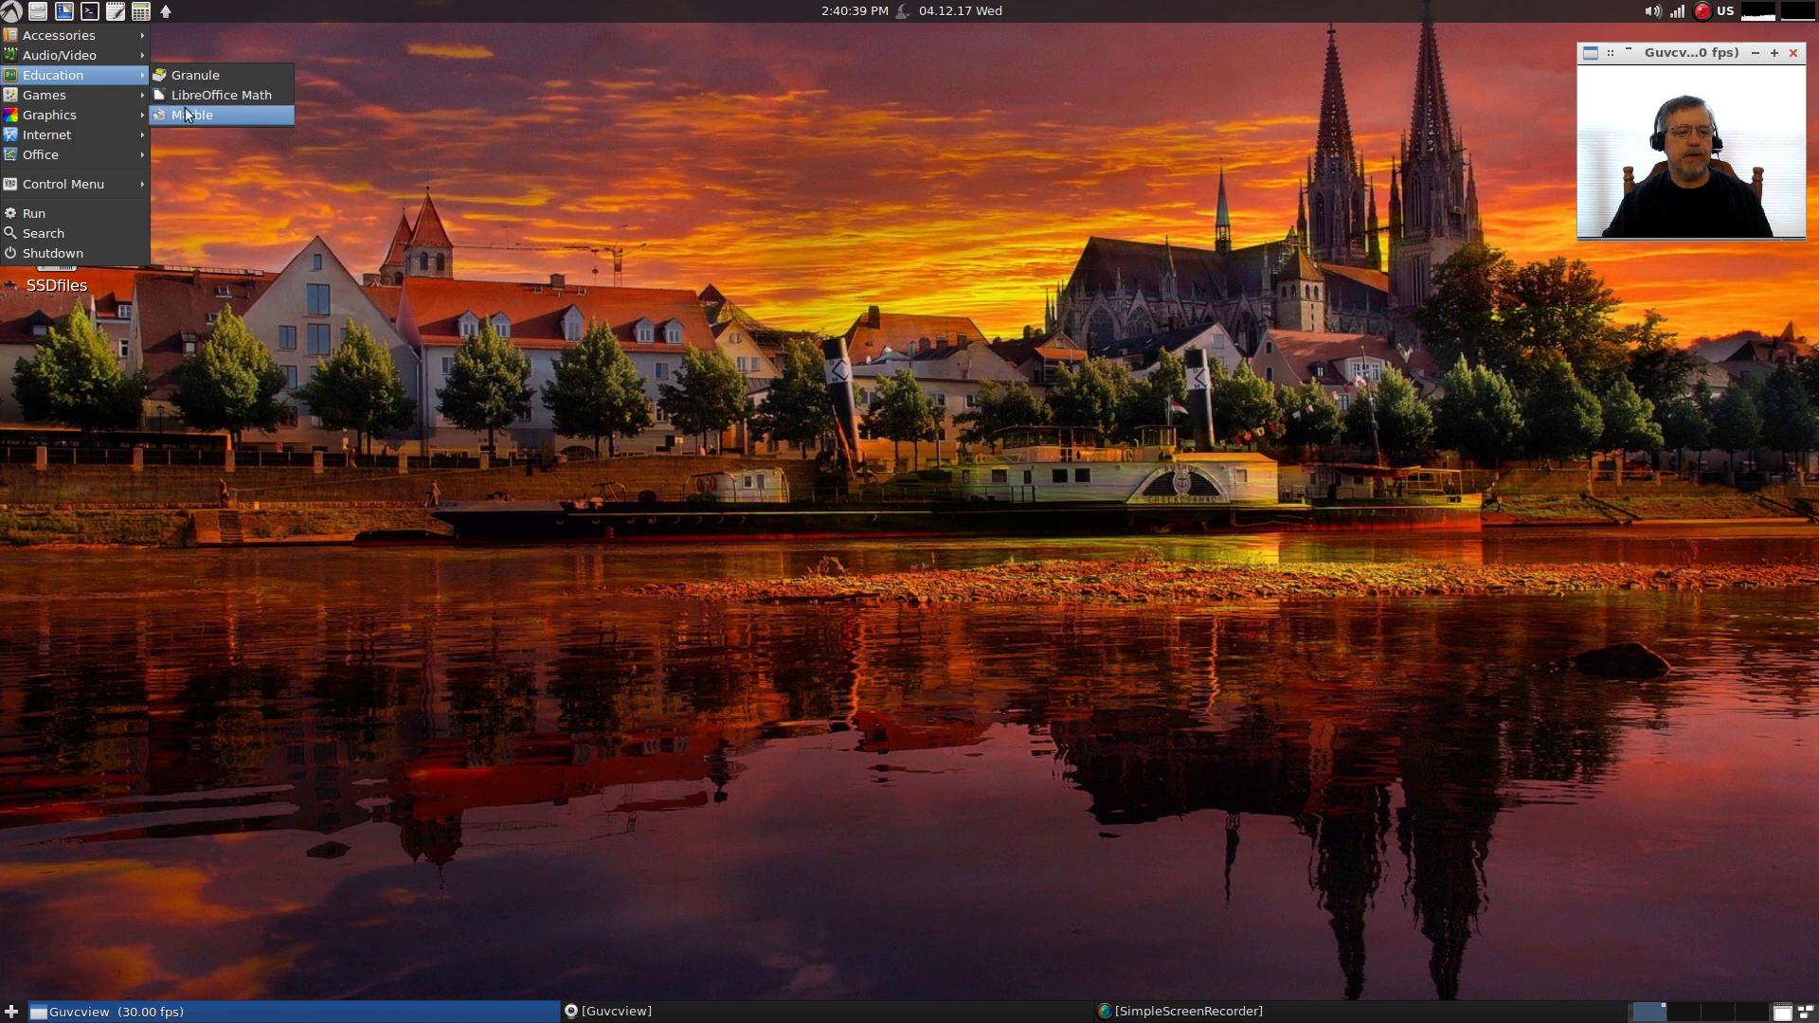
mouse_move(43, 95)
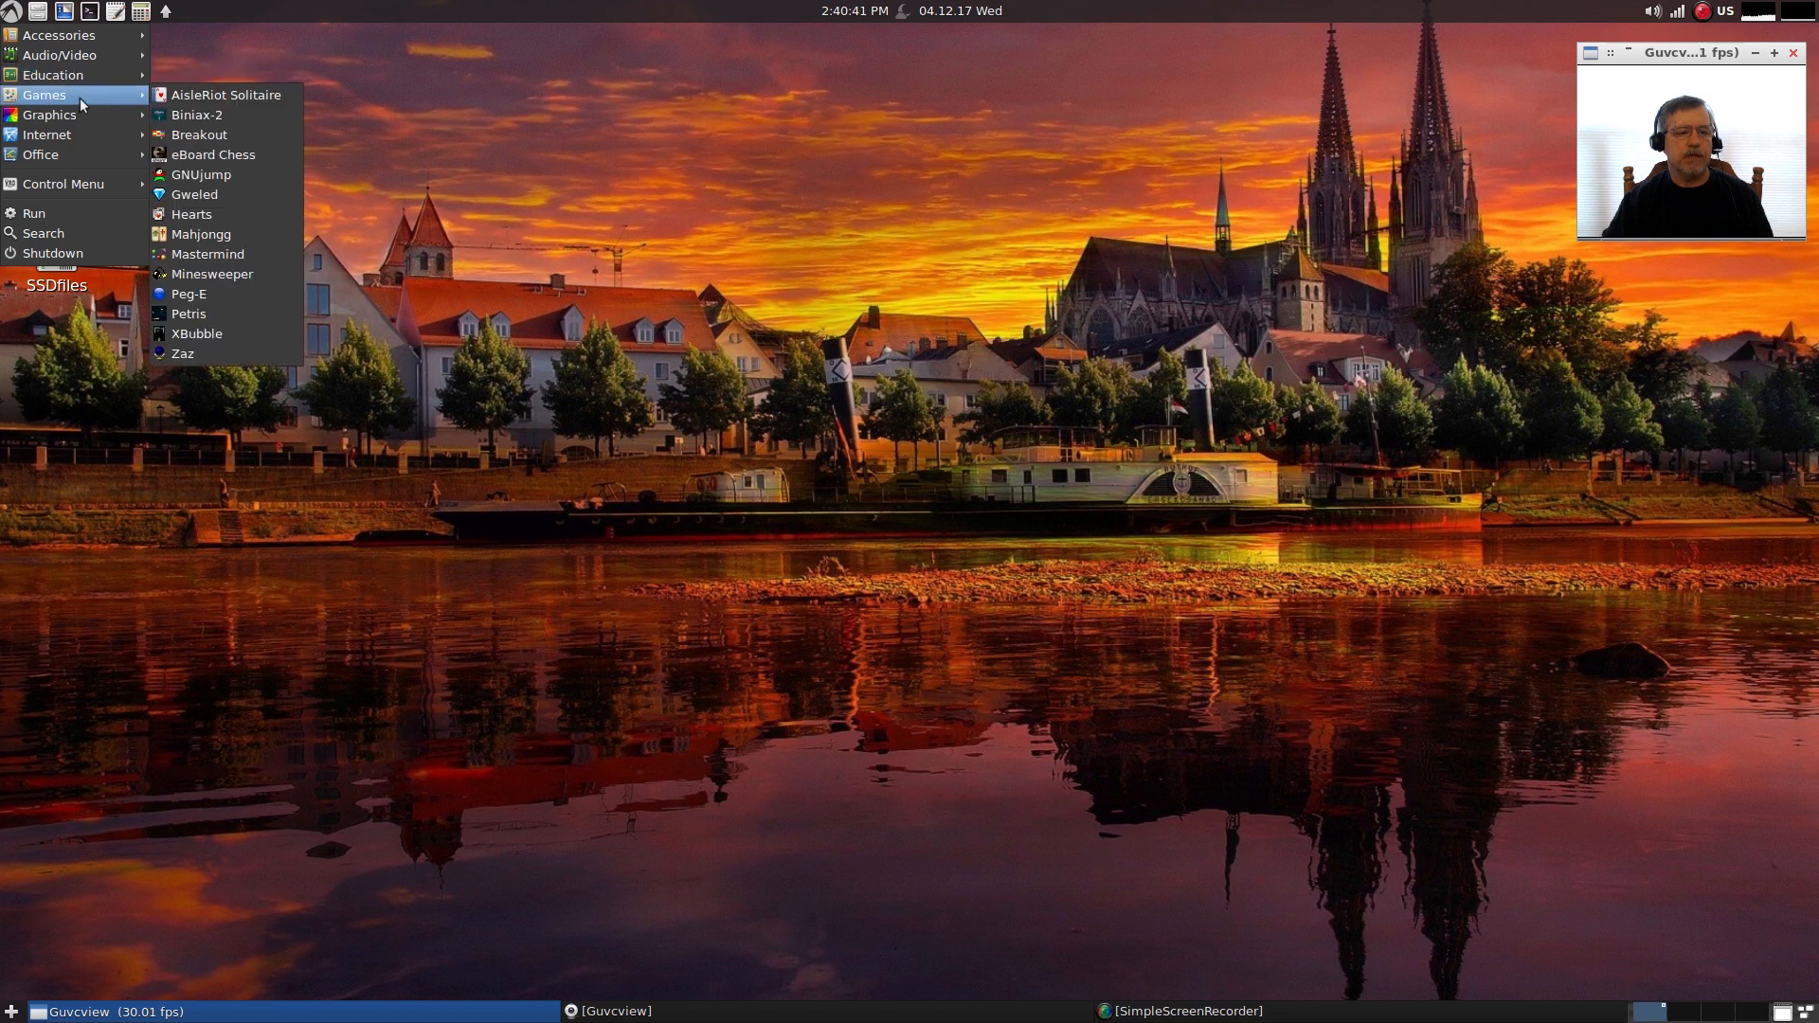
mouse_move(195, 333)
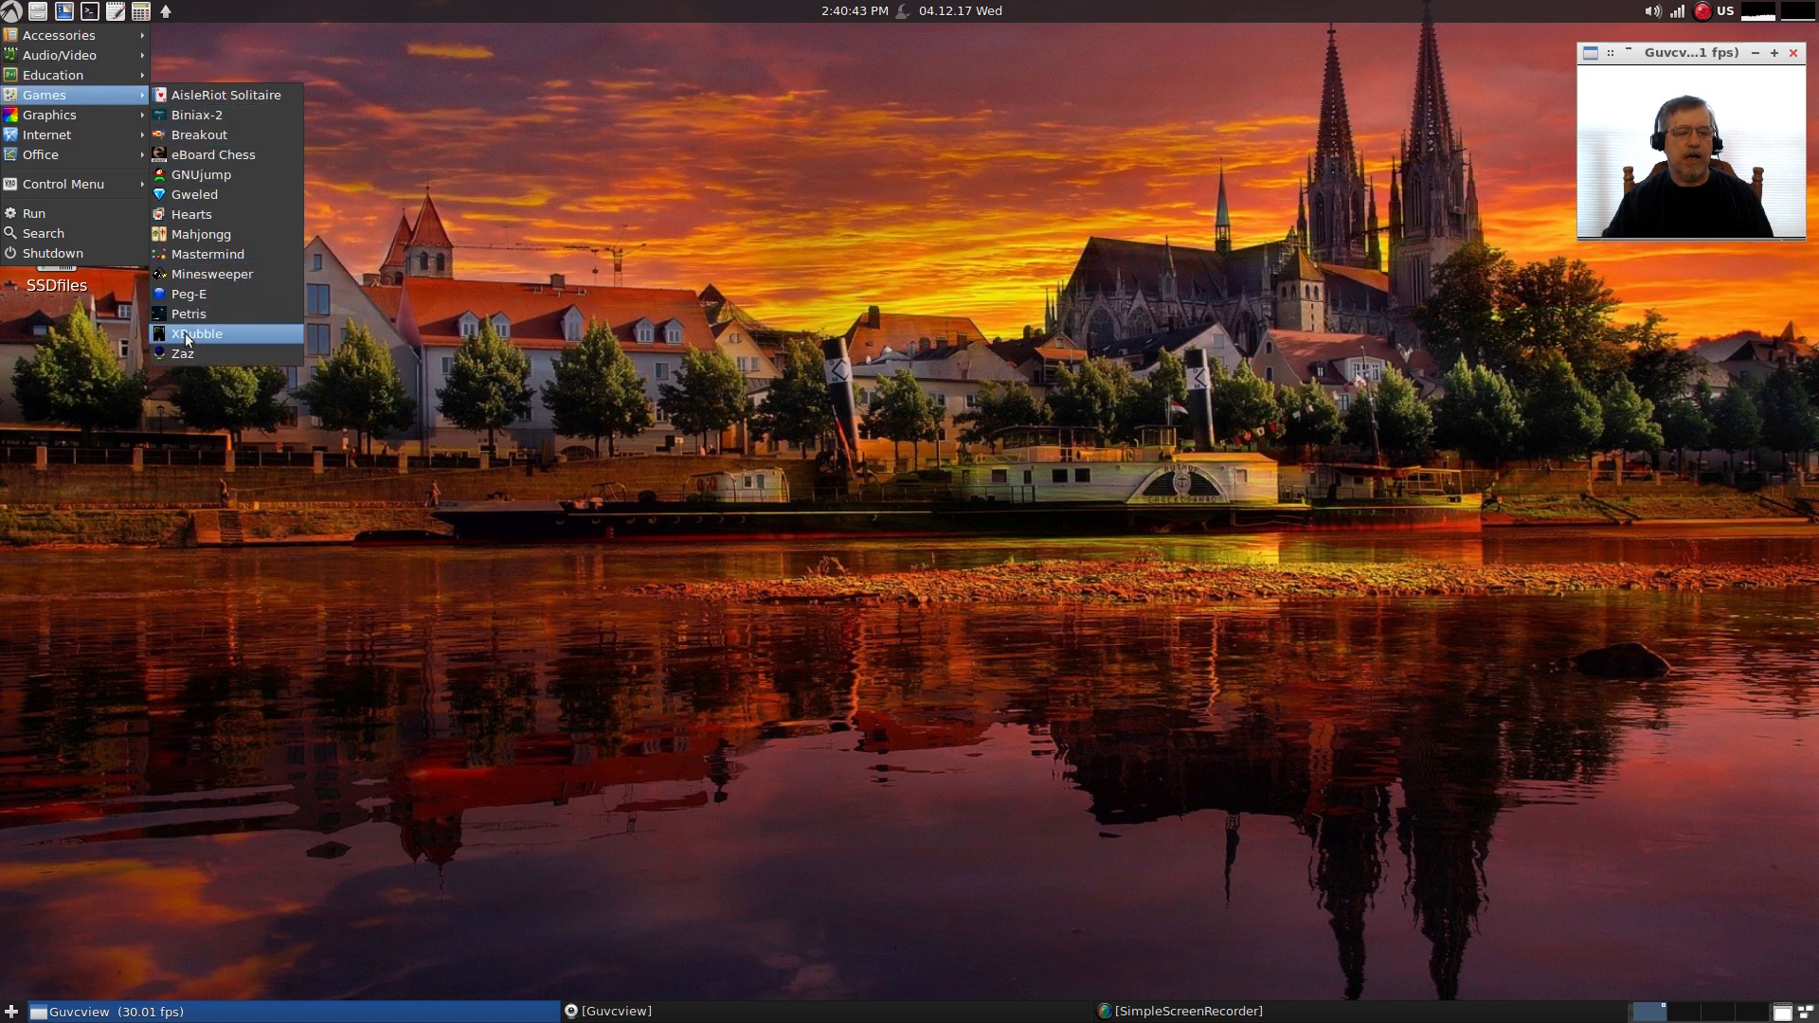
mouse_move(208, 254)
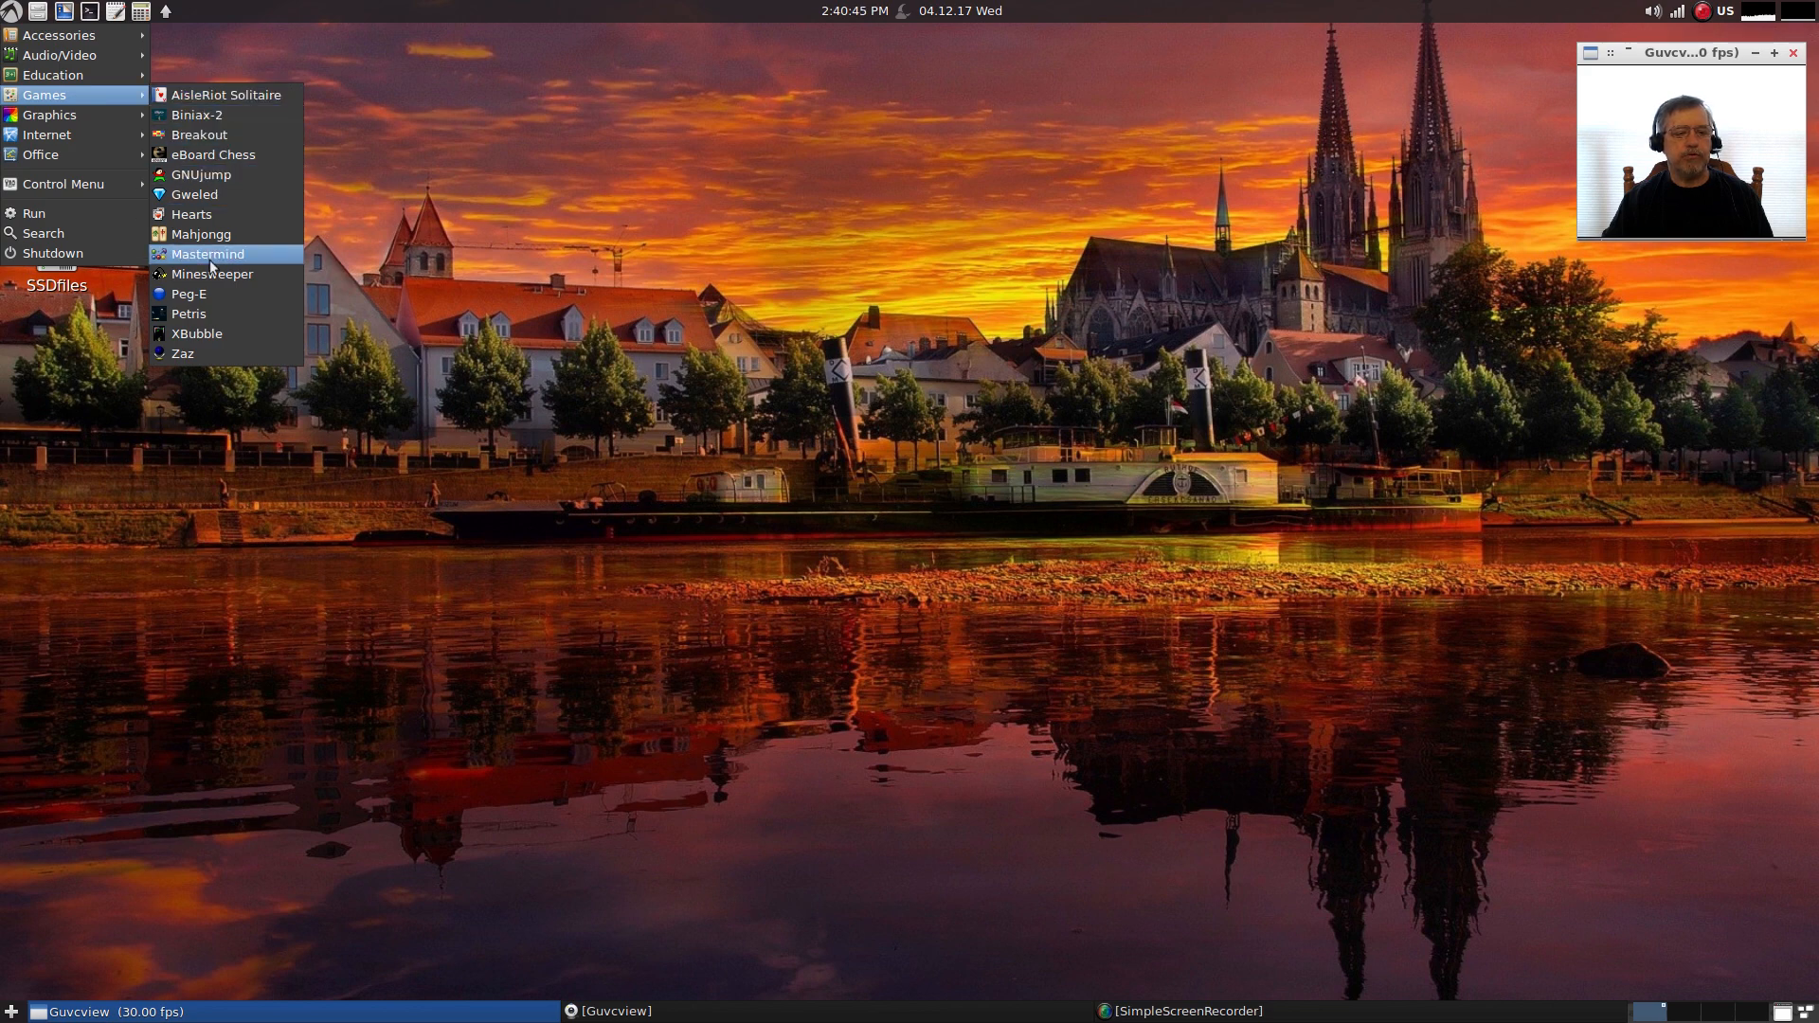
mouse_move(192, 214)
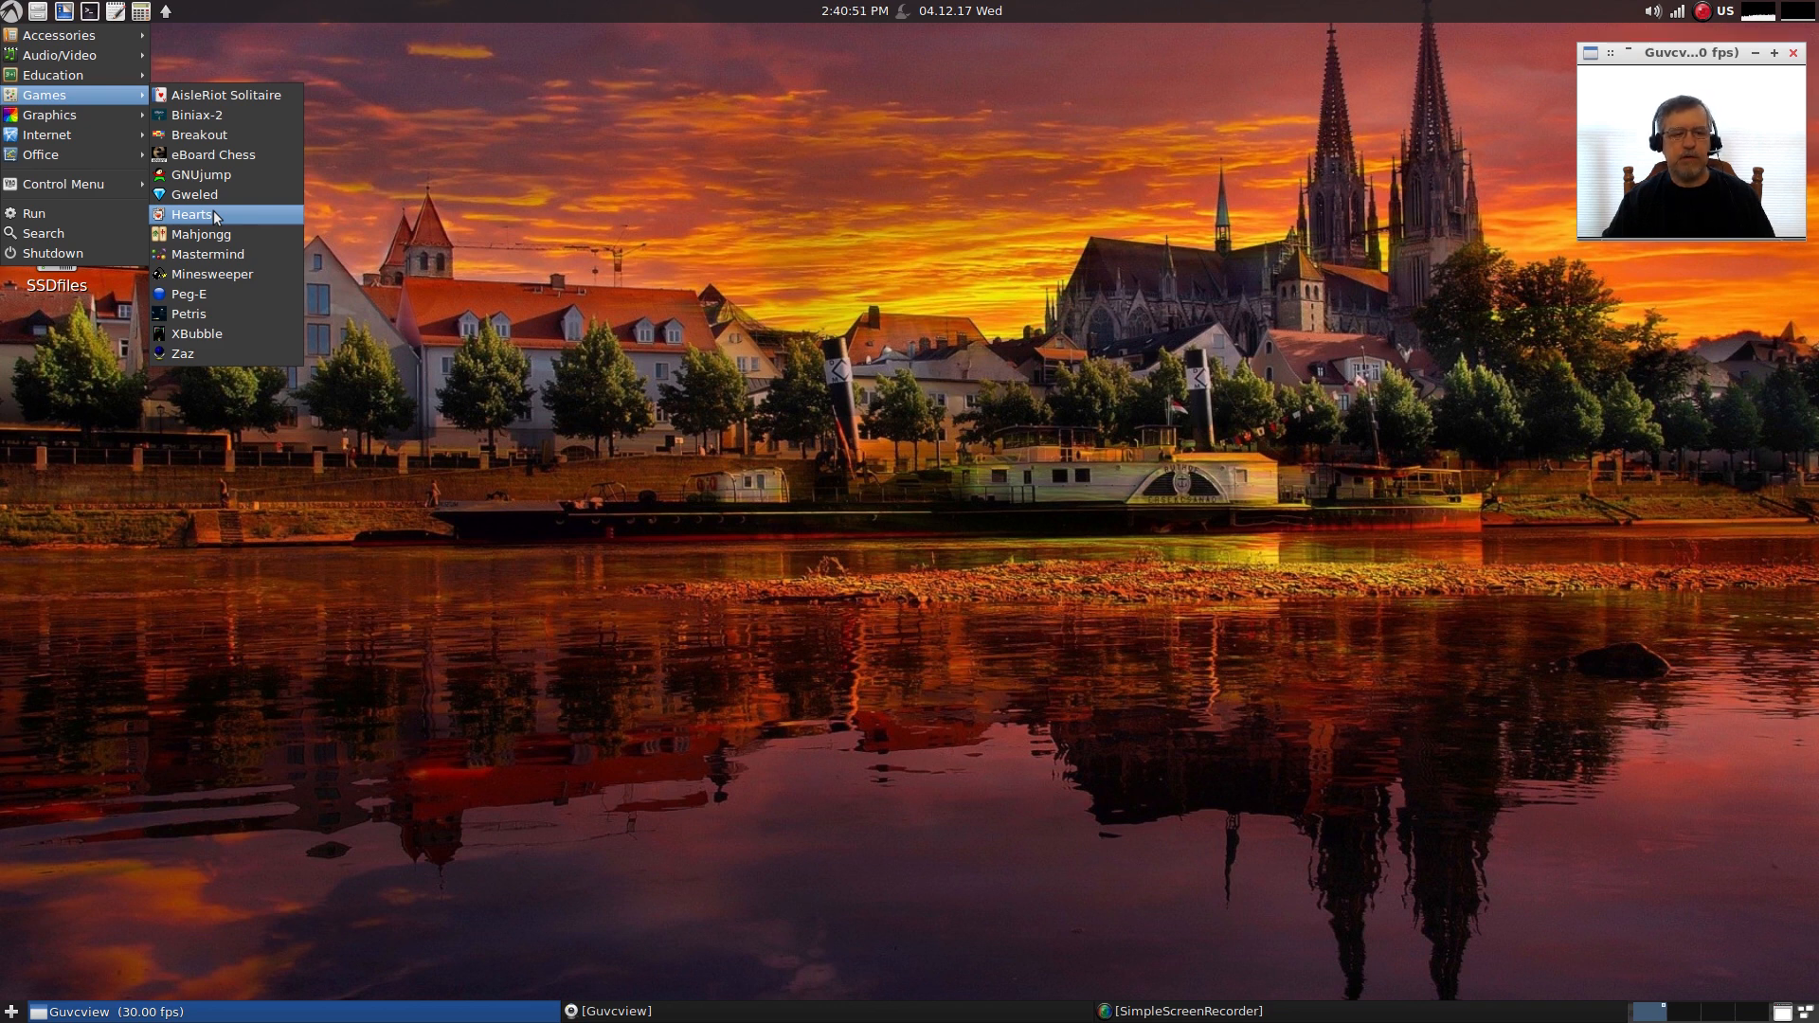
mouse_move(199, 175)
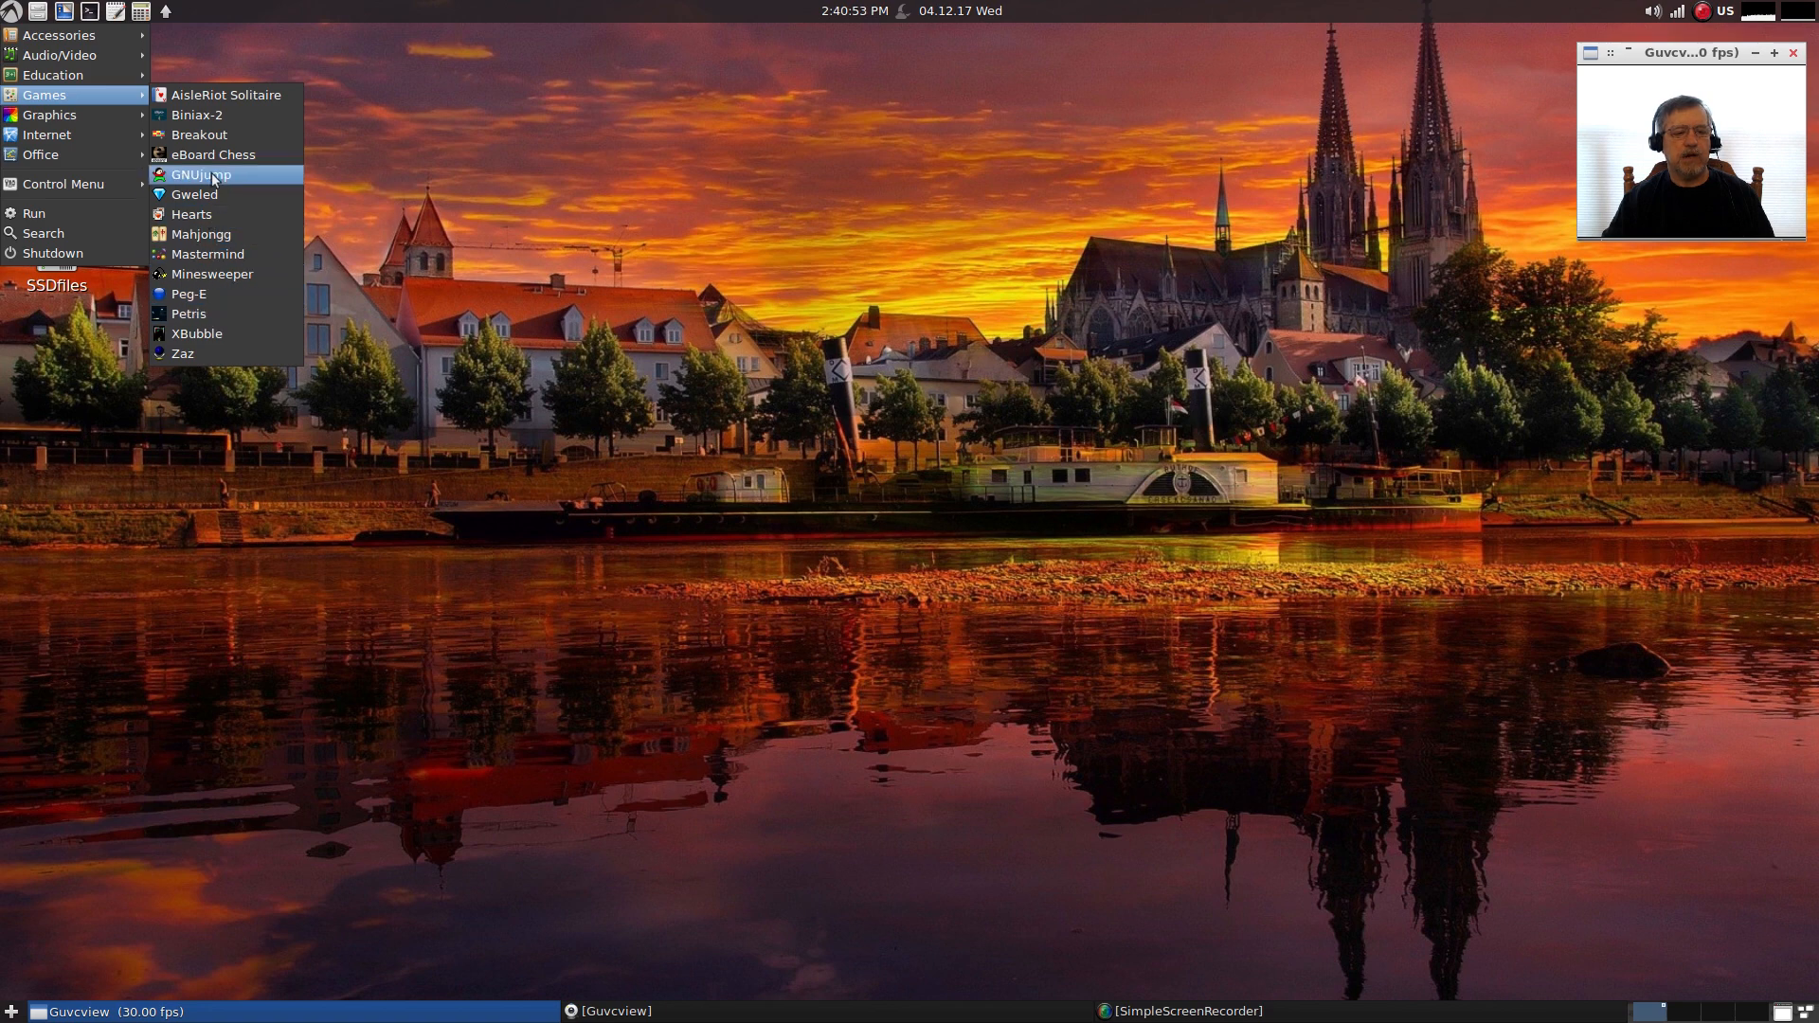
mouse_move(185, 354)
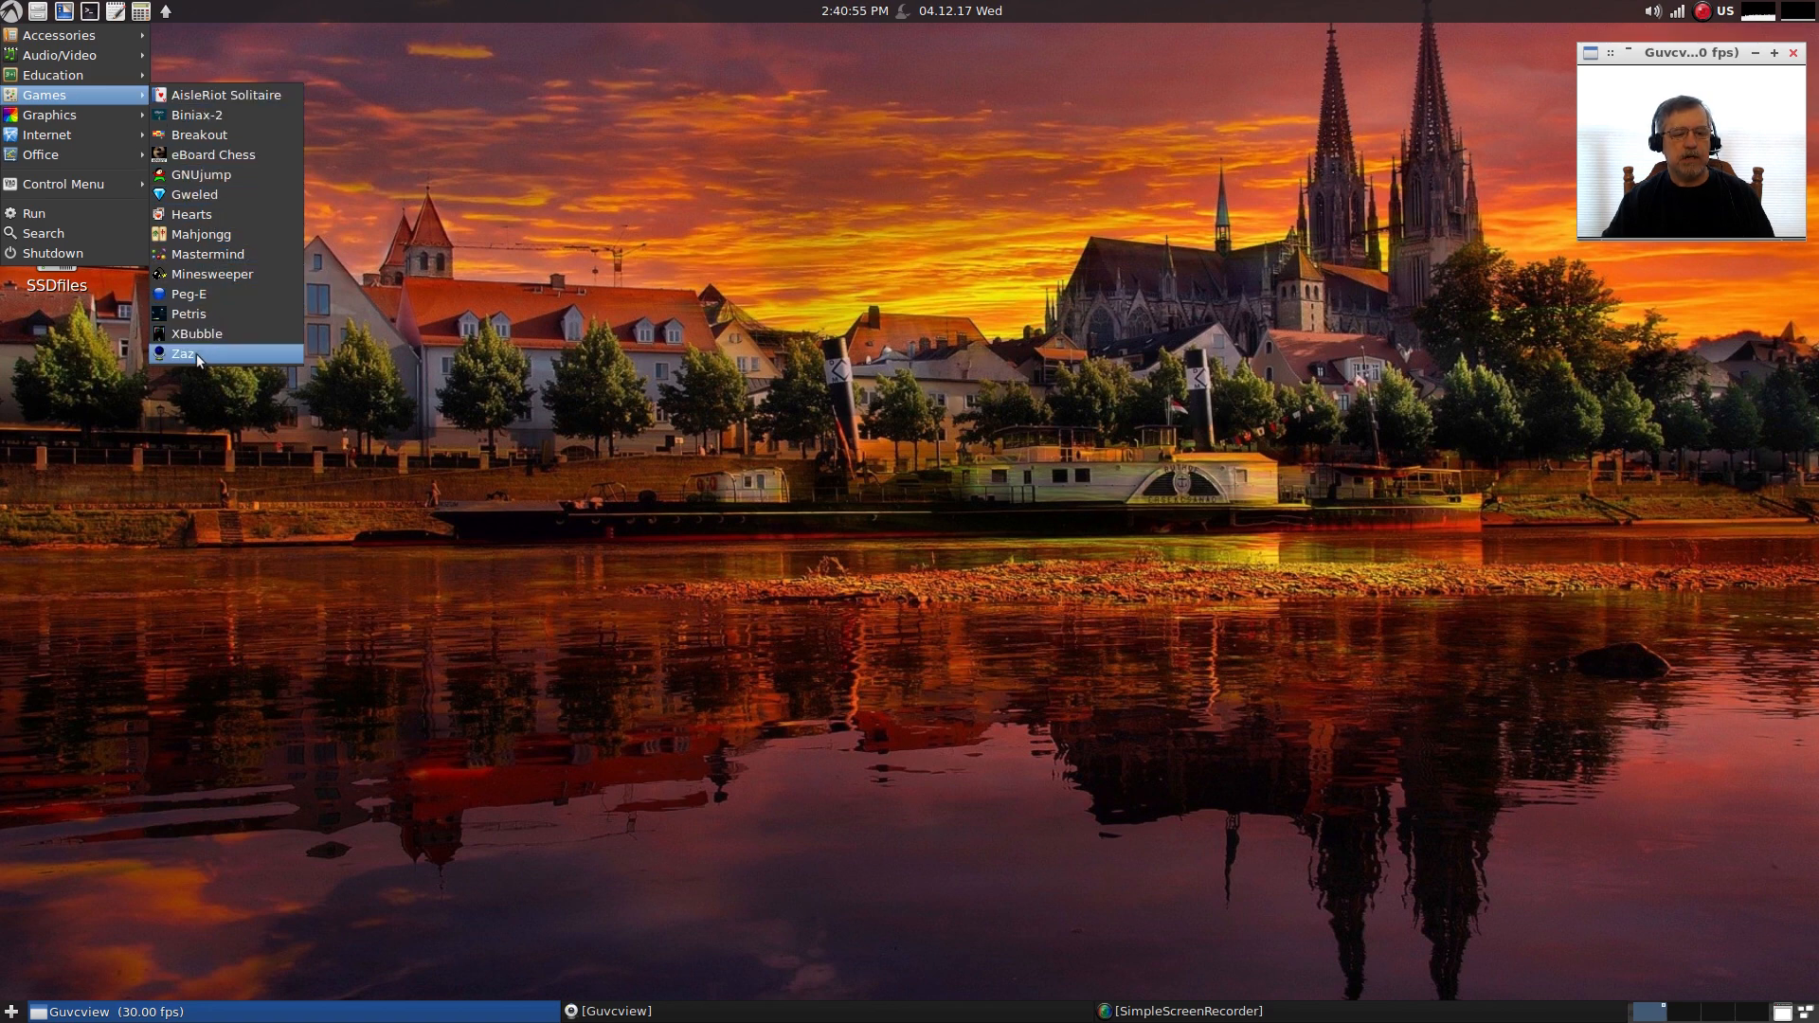
mouse_move(193, 193)
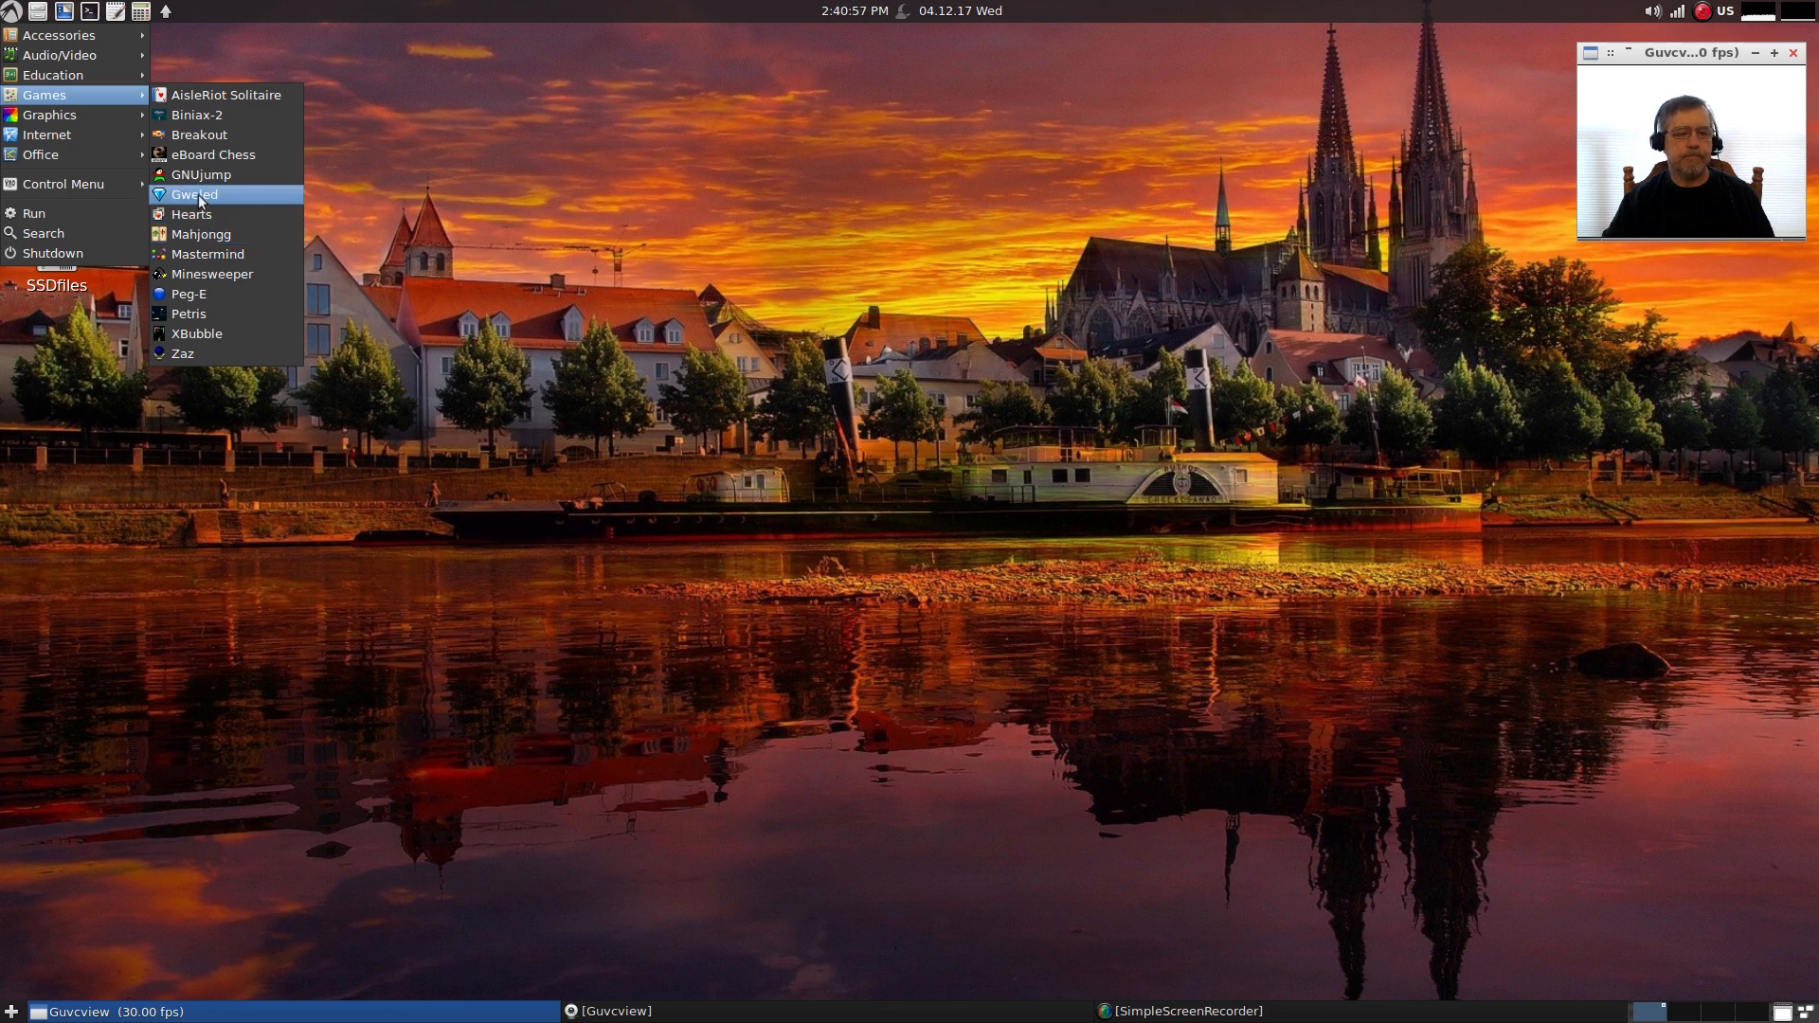
mouse_move(201, 175)
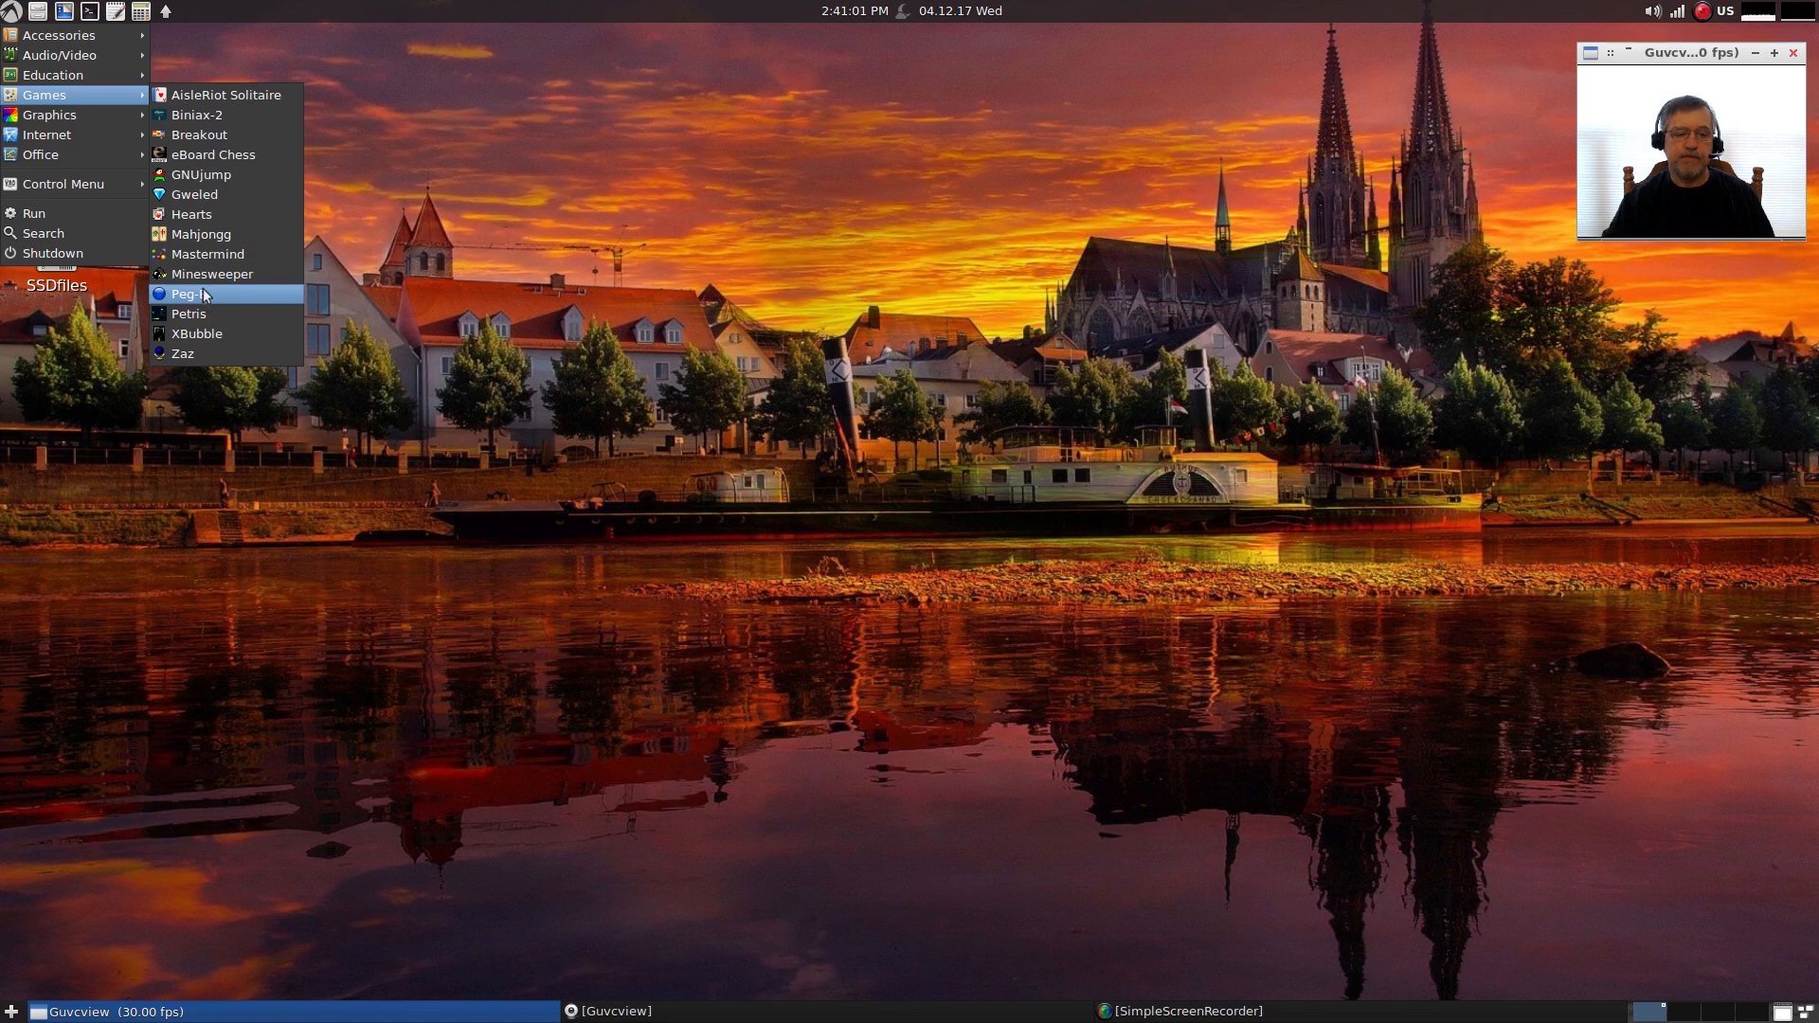
mouse_move(199, 134)
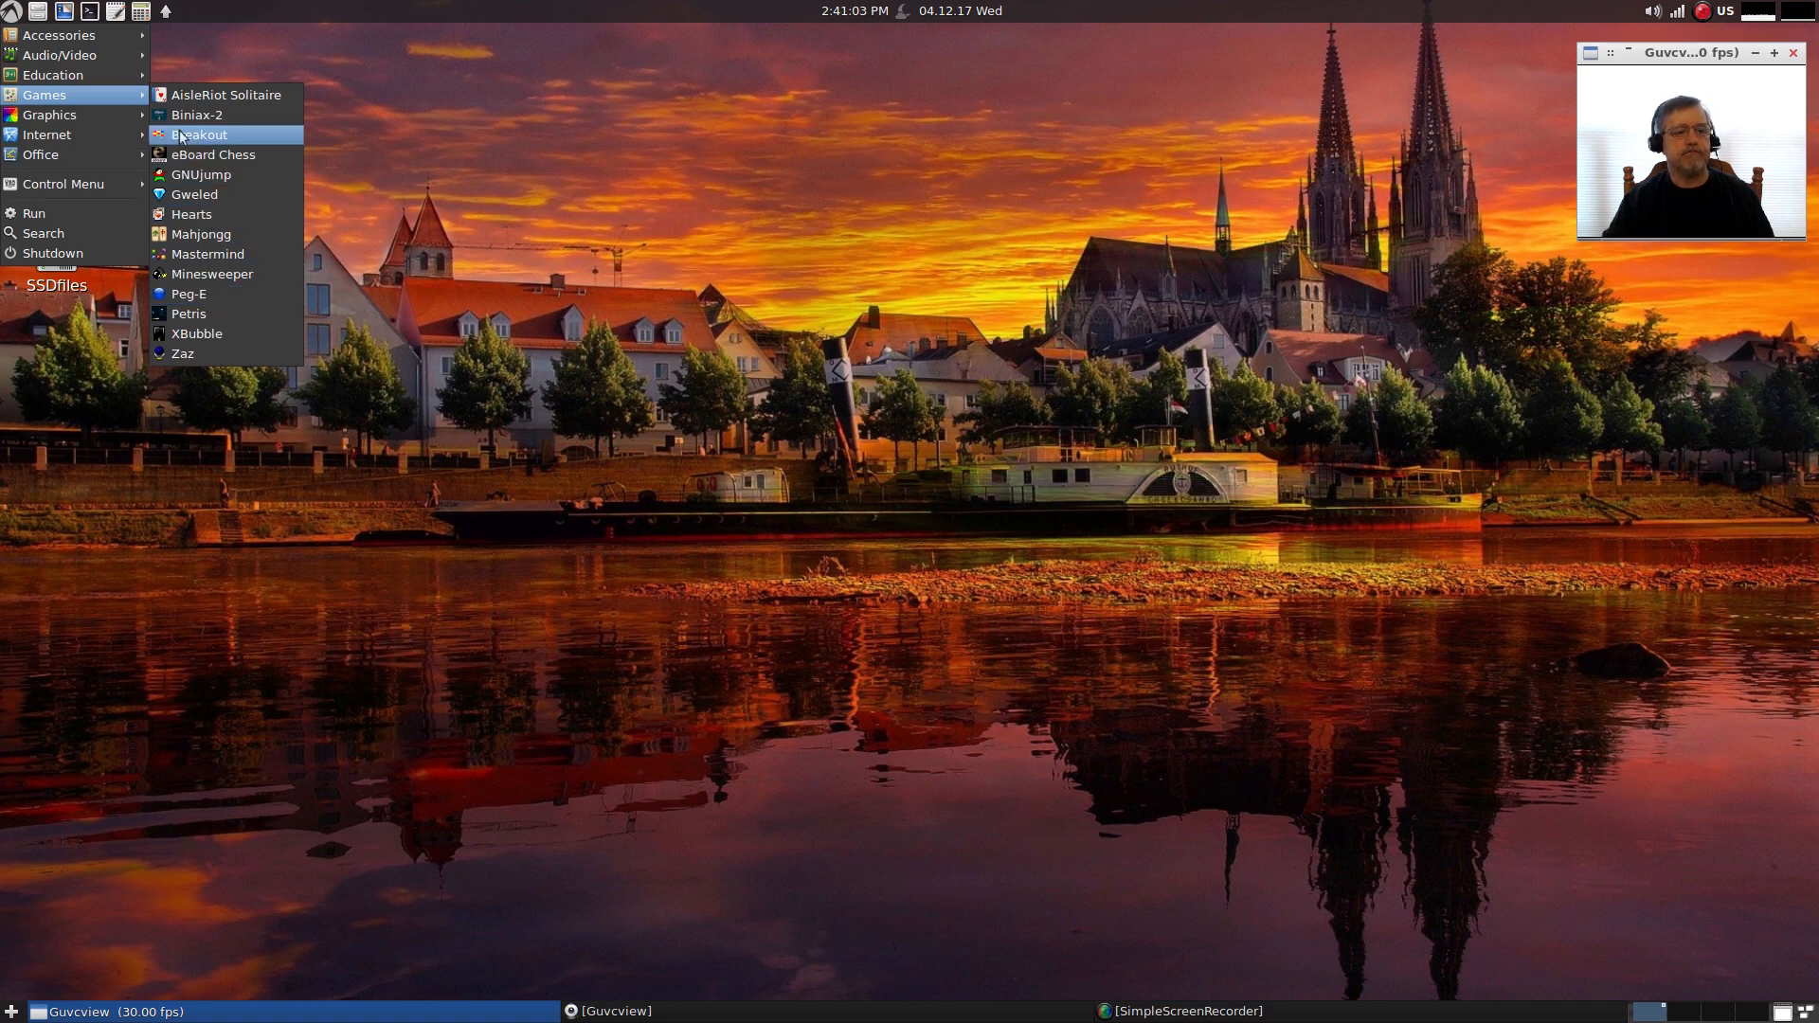
mouse_move(49, 114)
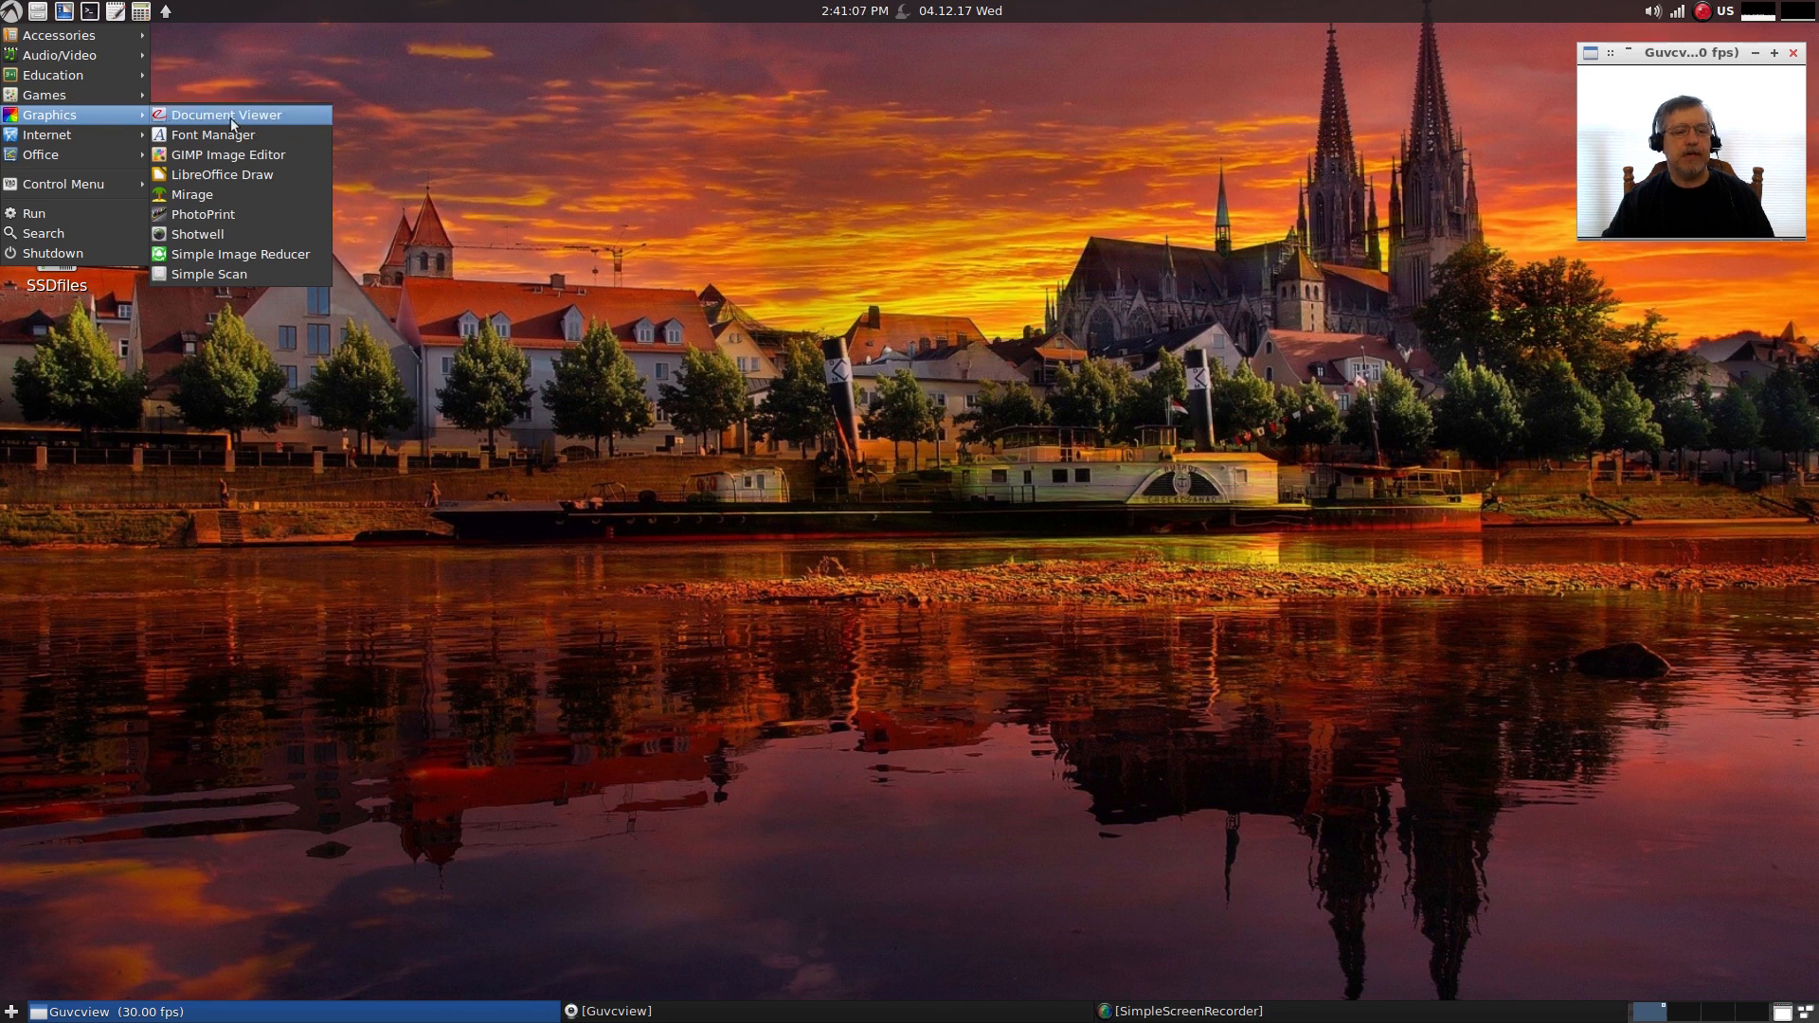
mouse_move(227, 153)
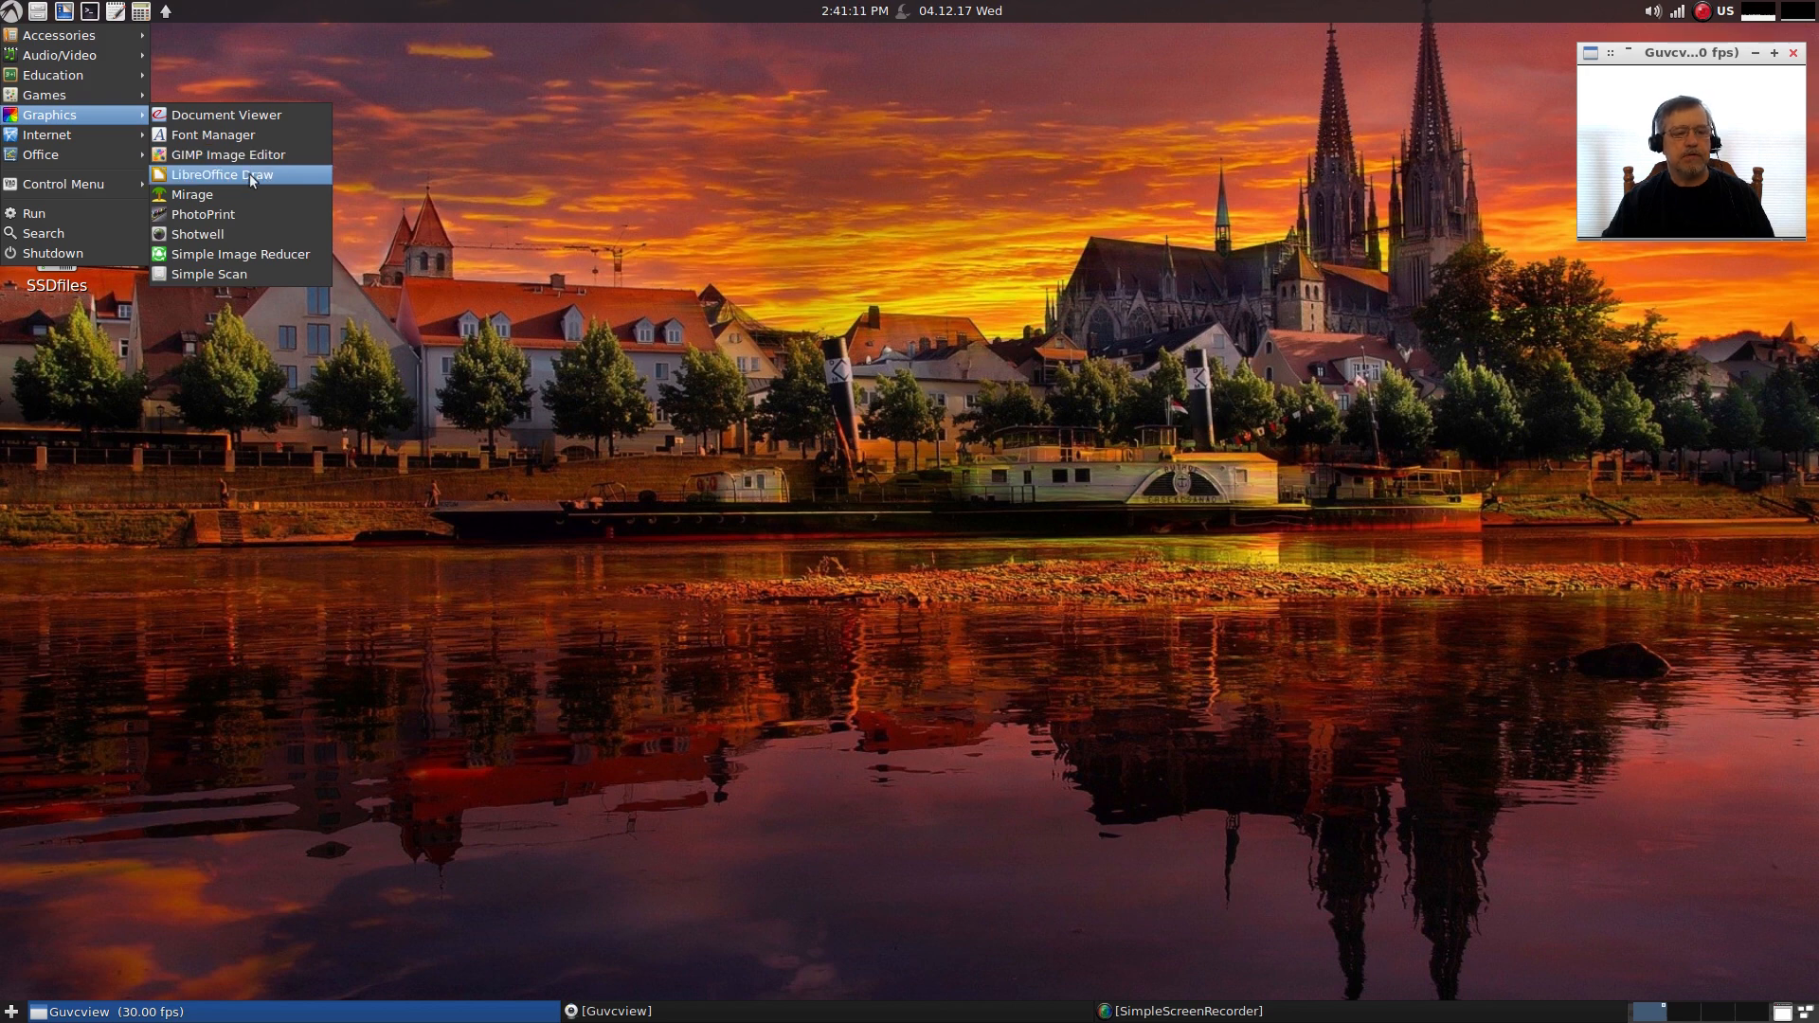
mouse_move(236, 233)
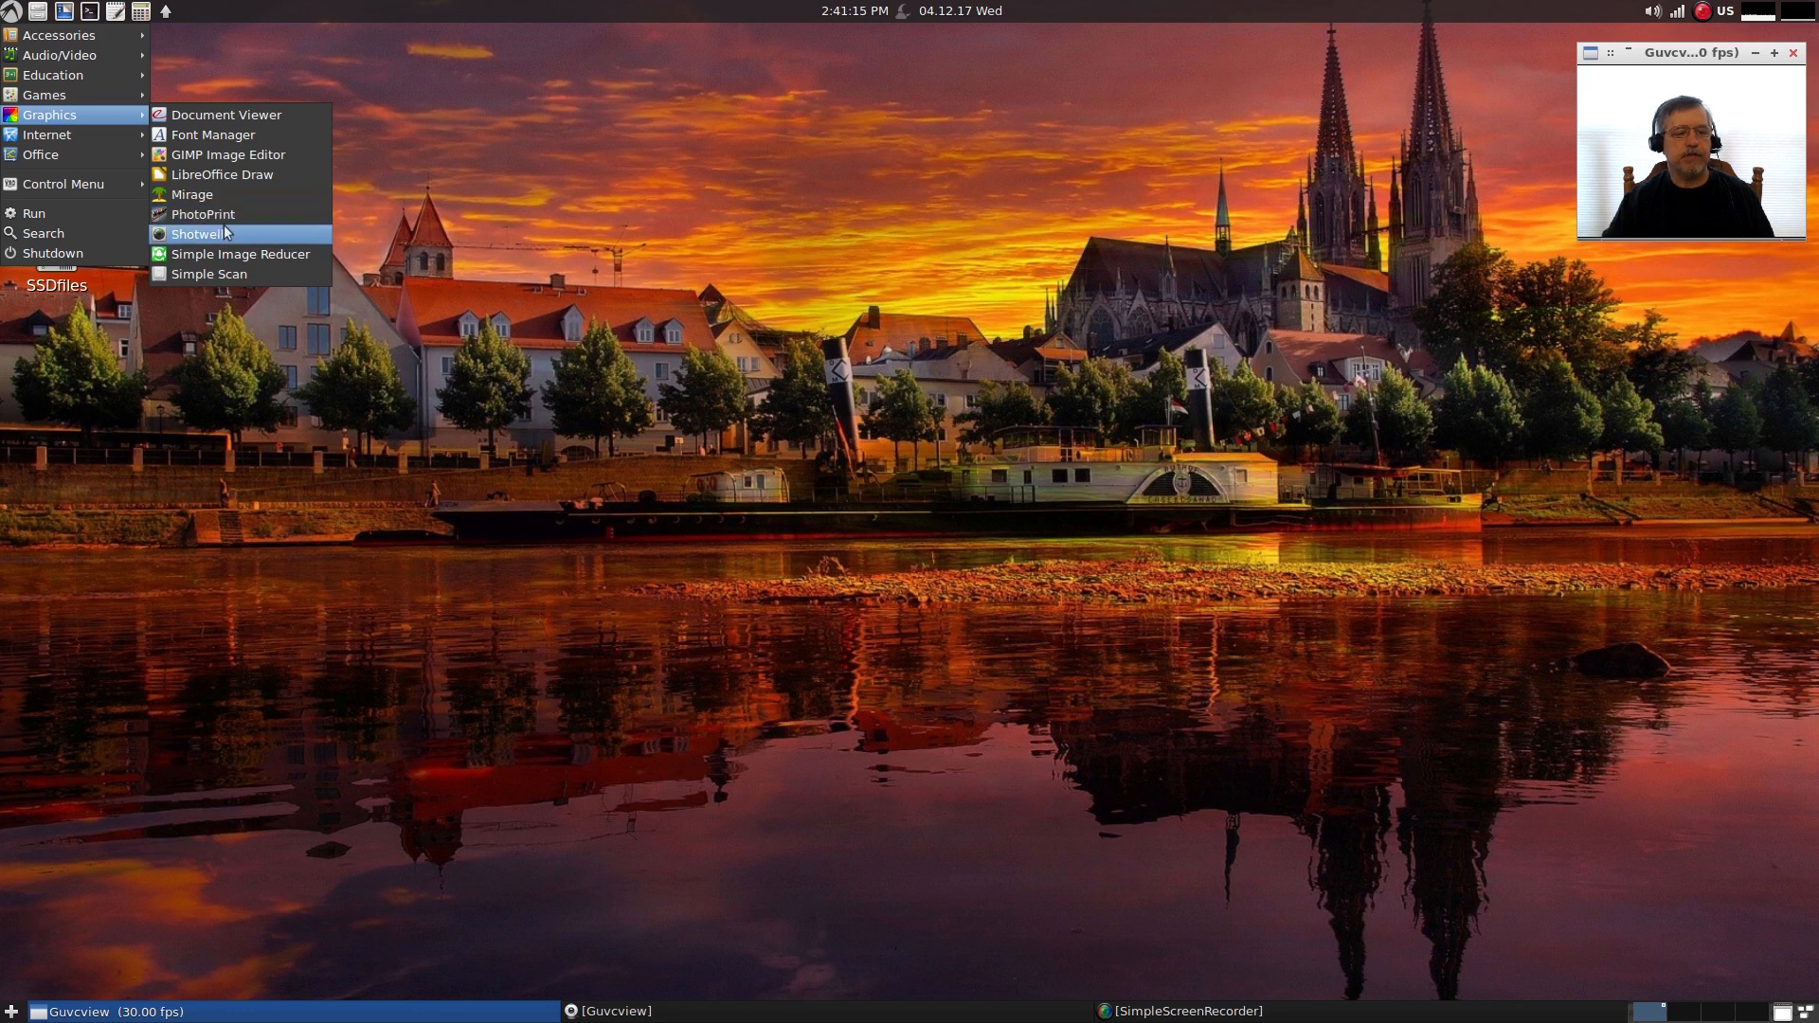
mouse_move(286, 260)
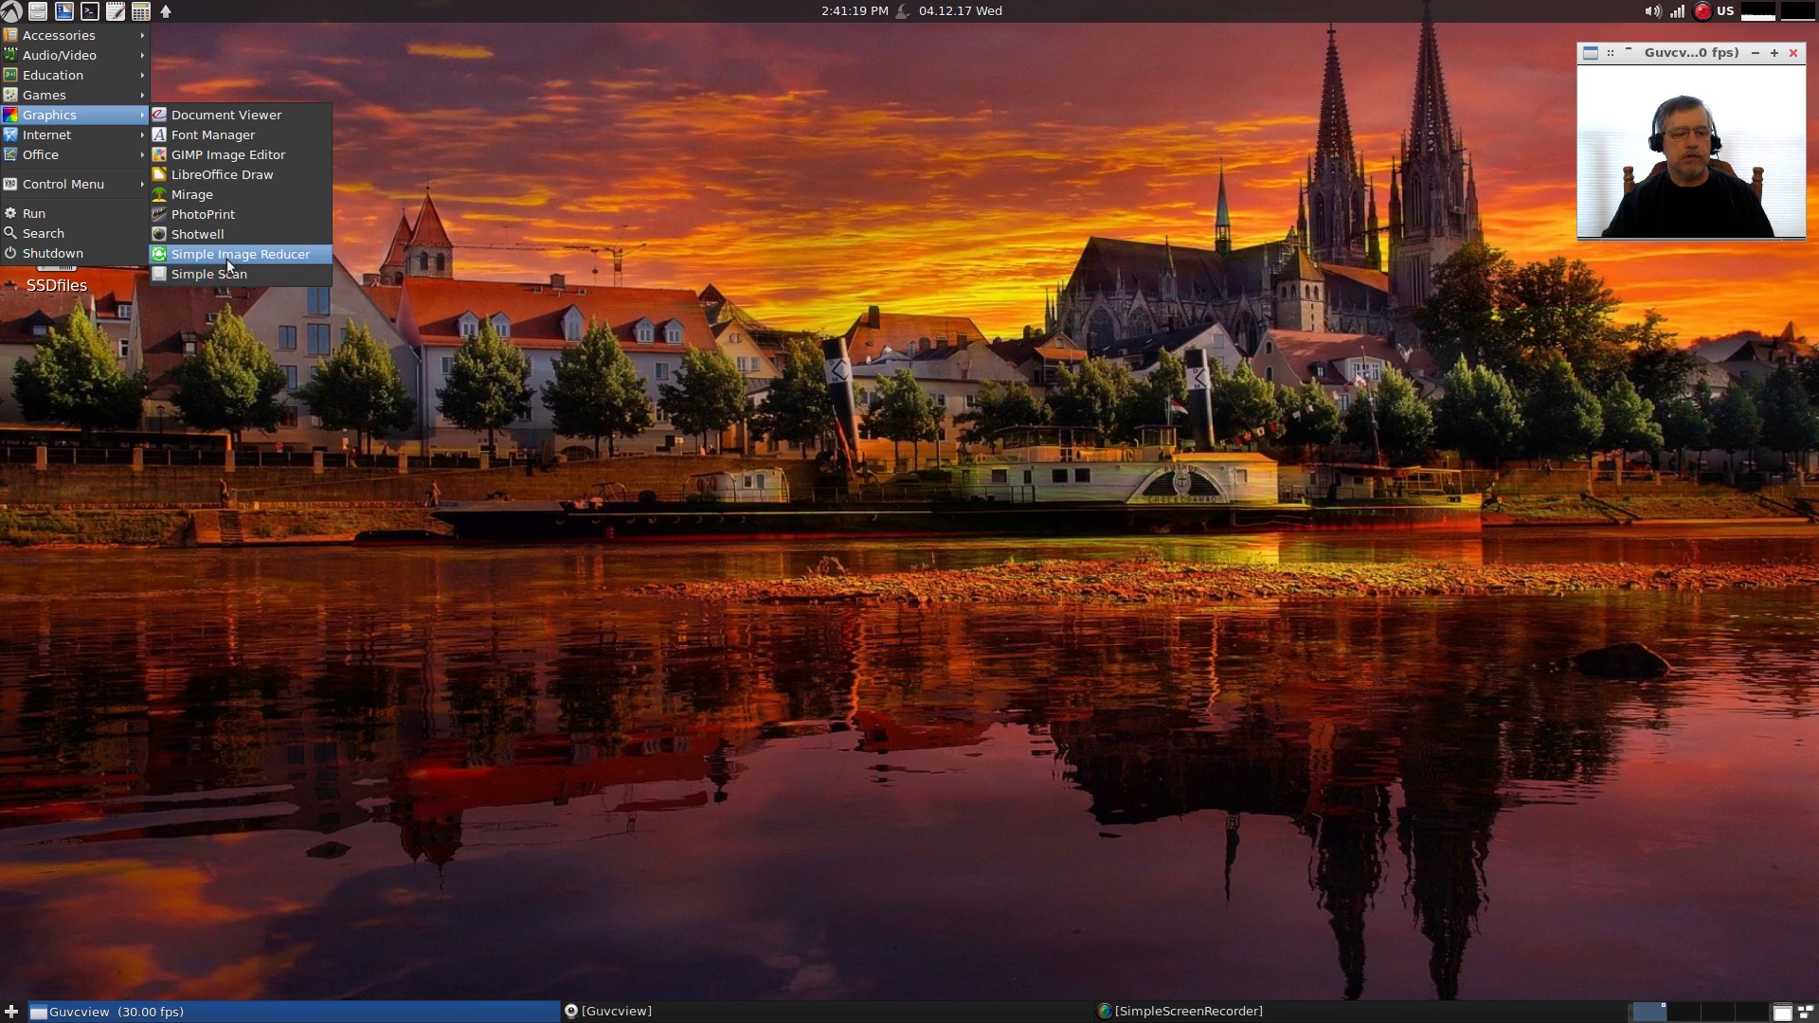
mouse_move(209, 273)
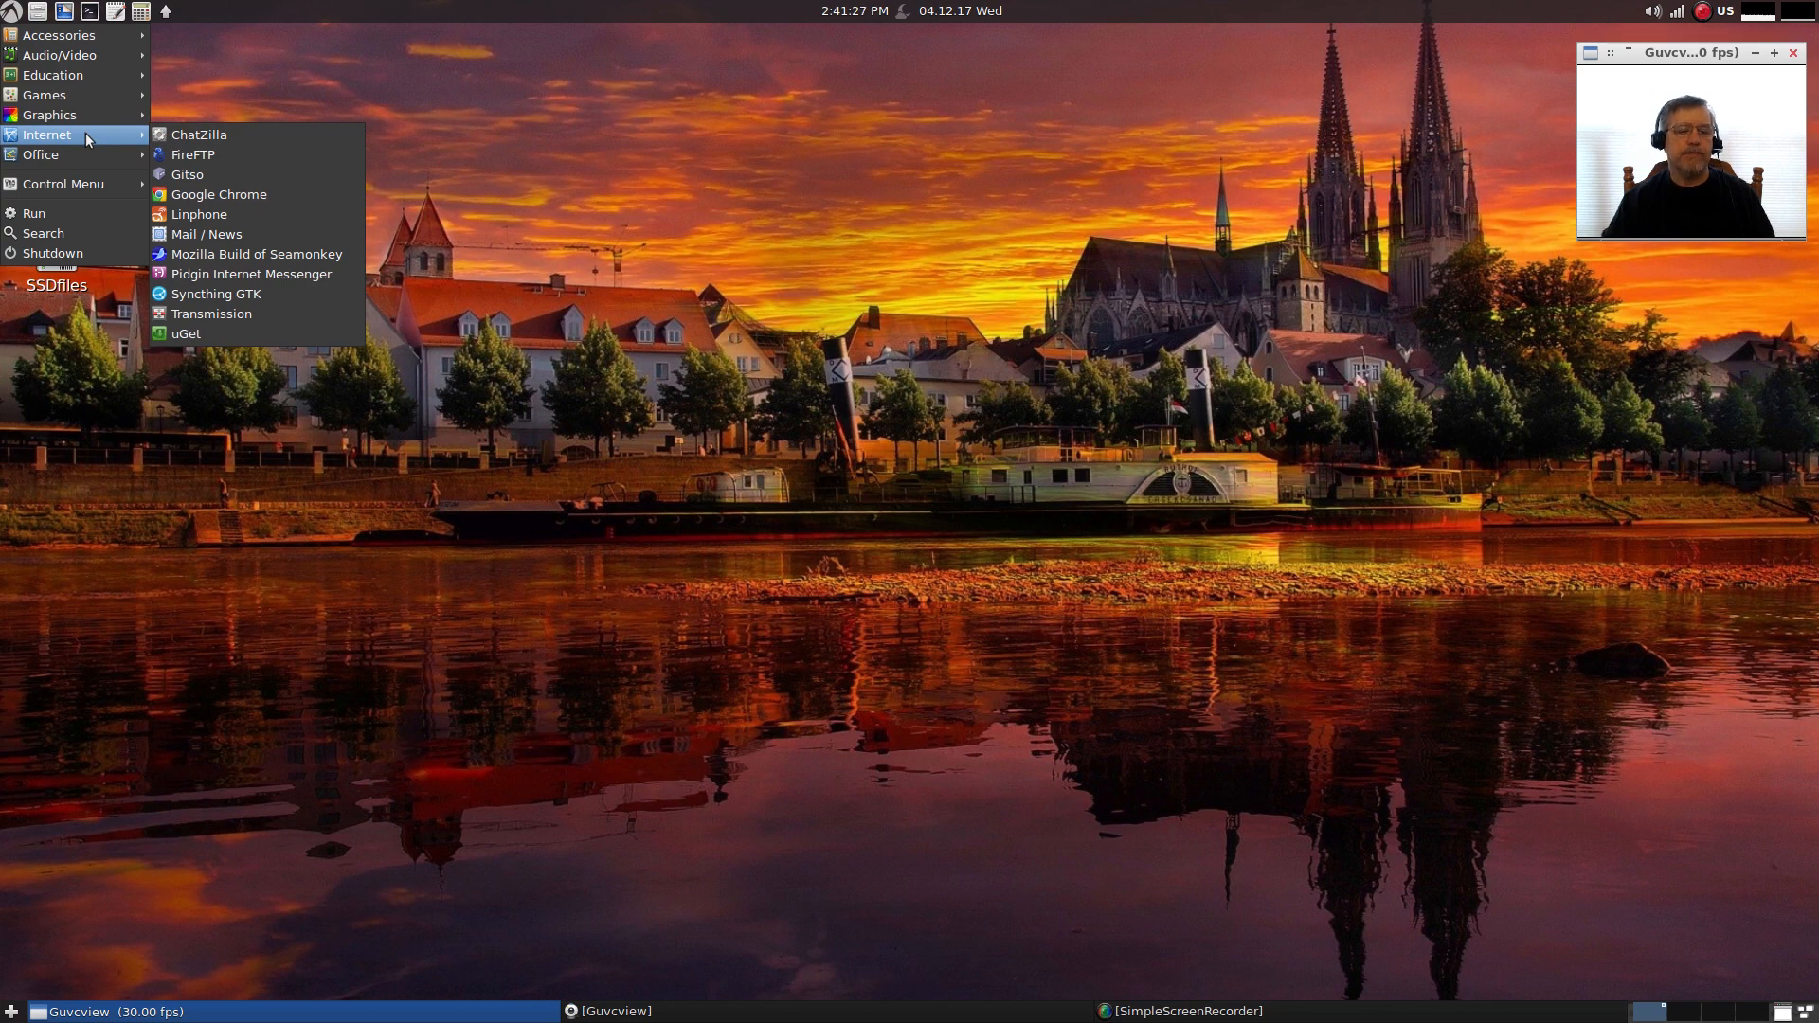
mouse_move(256, 254)
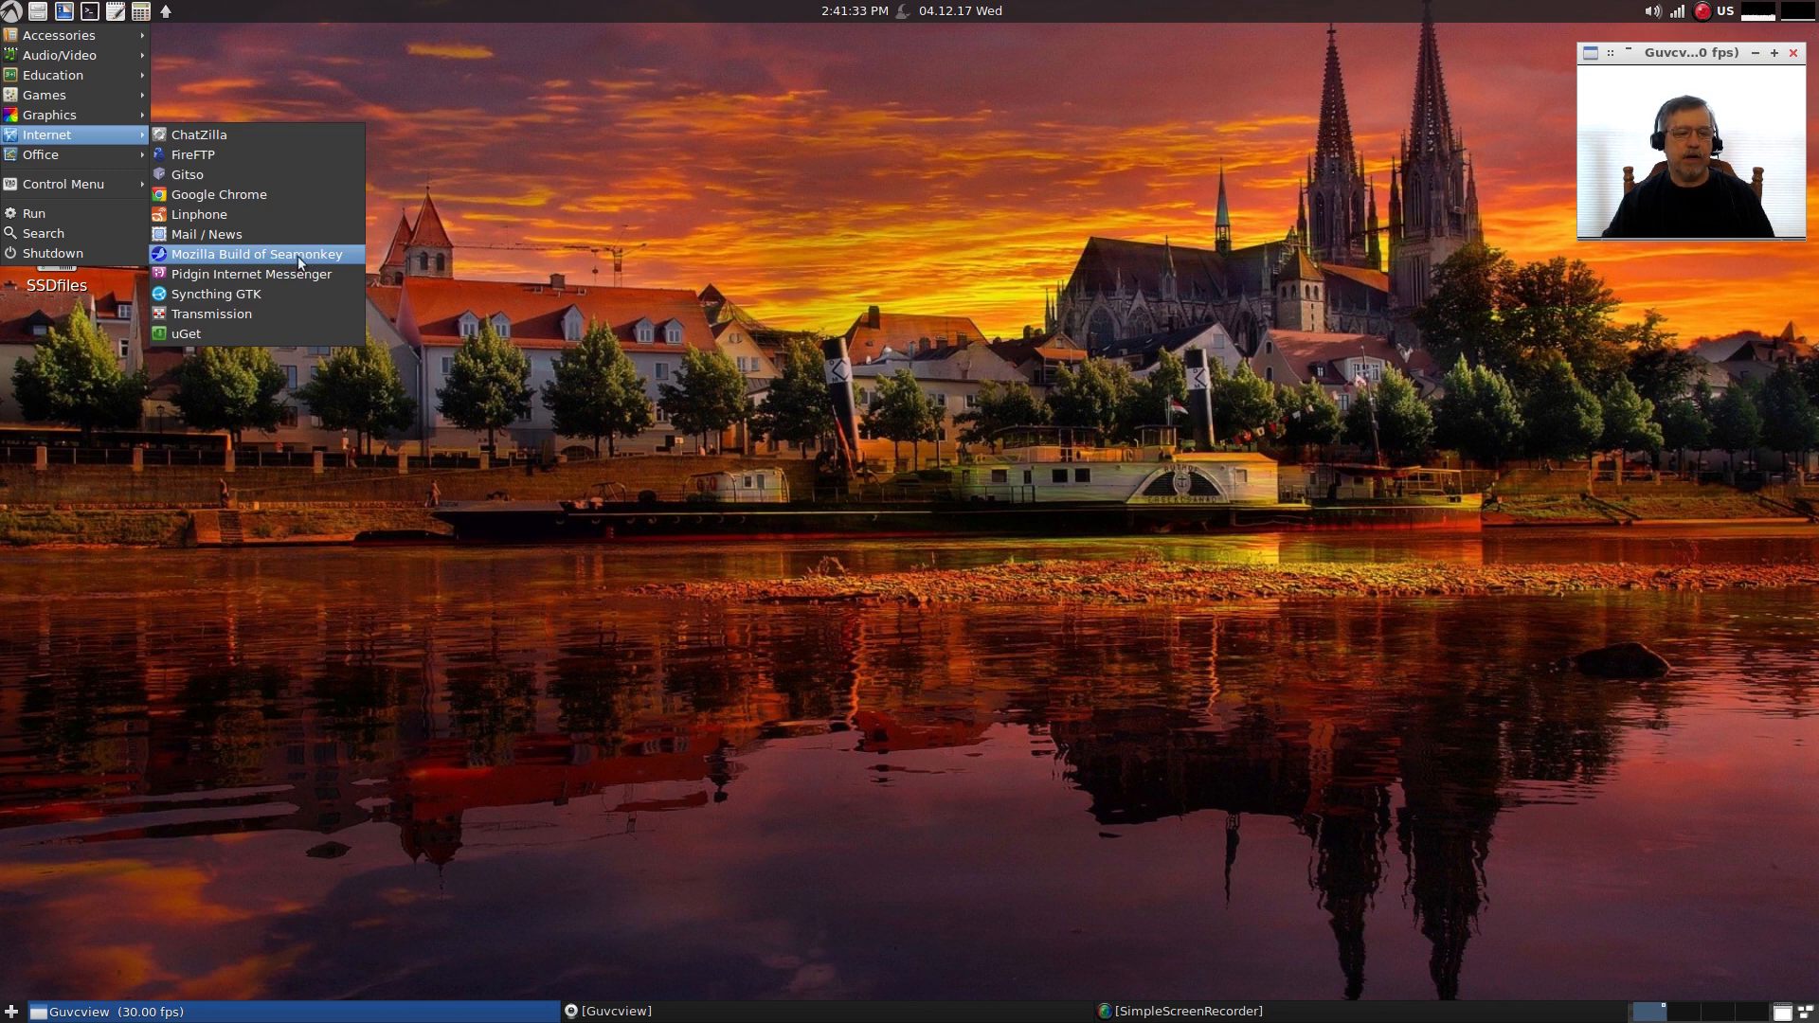
mouse_move(218, 194)
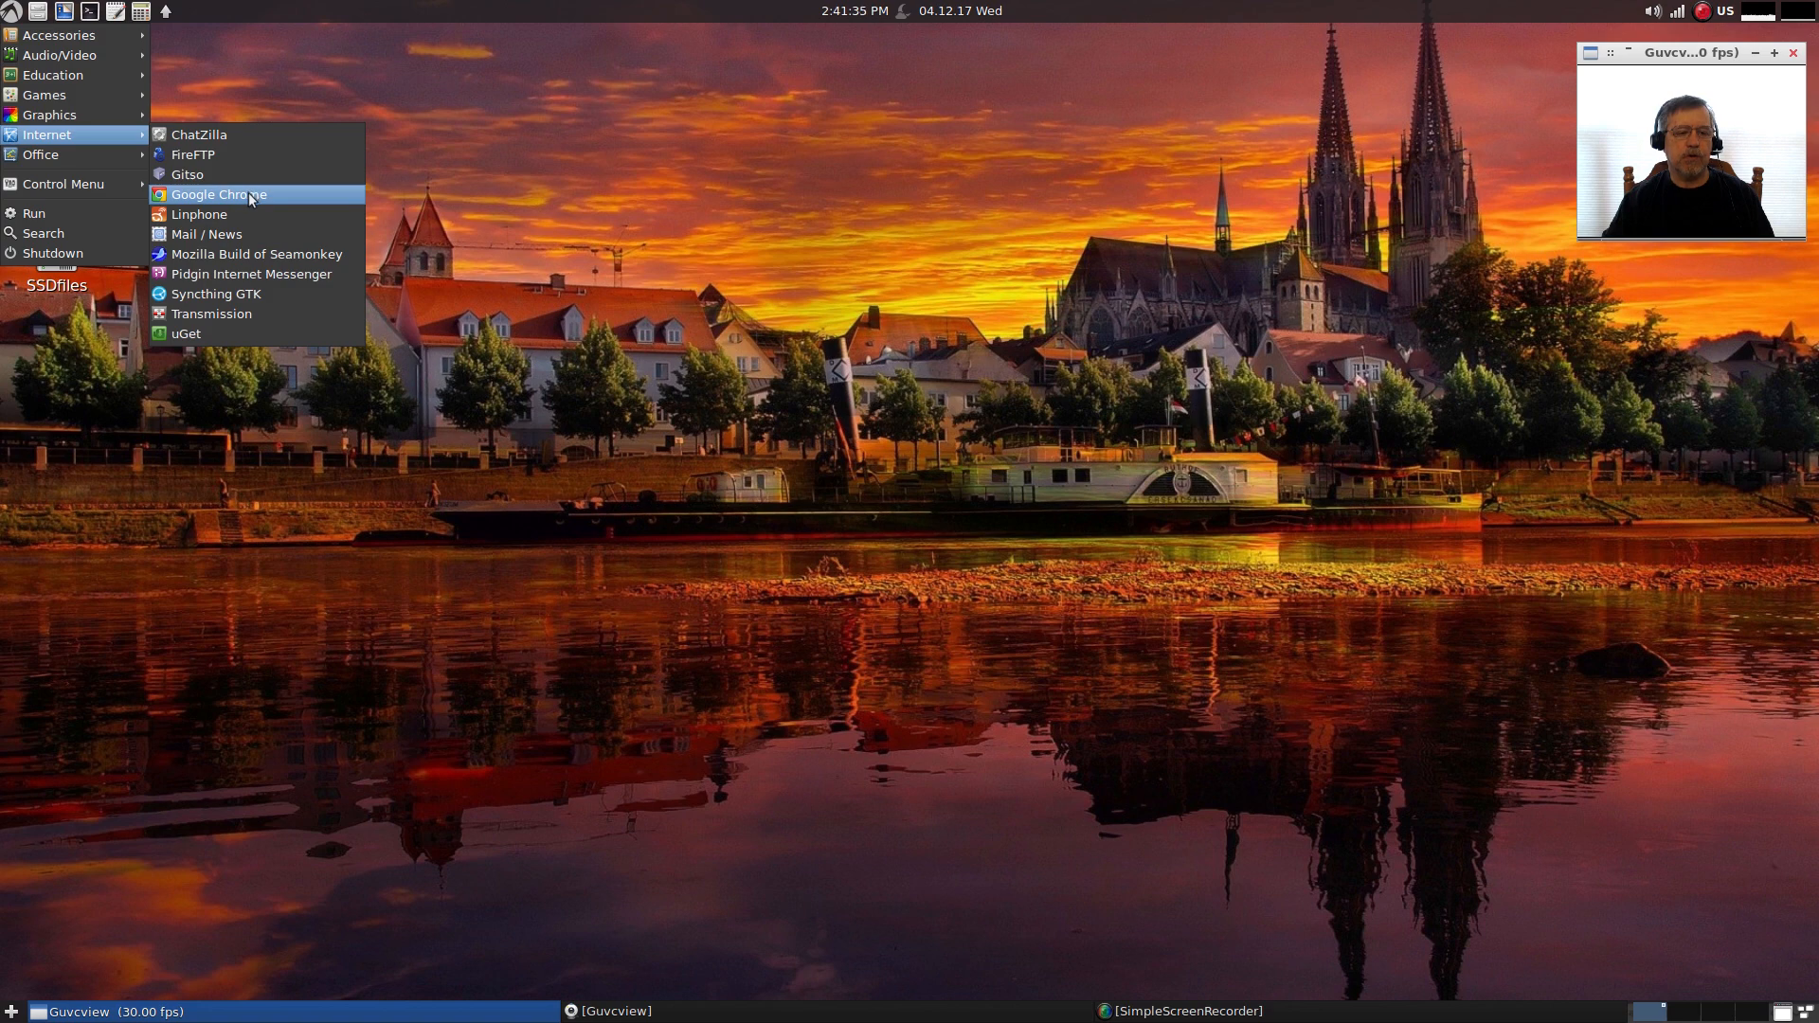
mouse_move(193, 154)
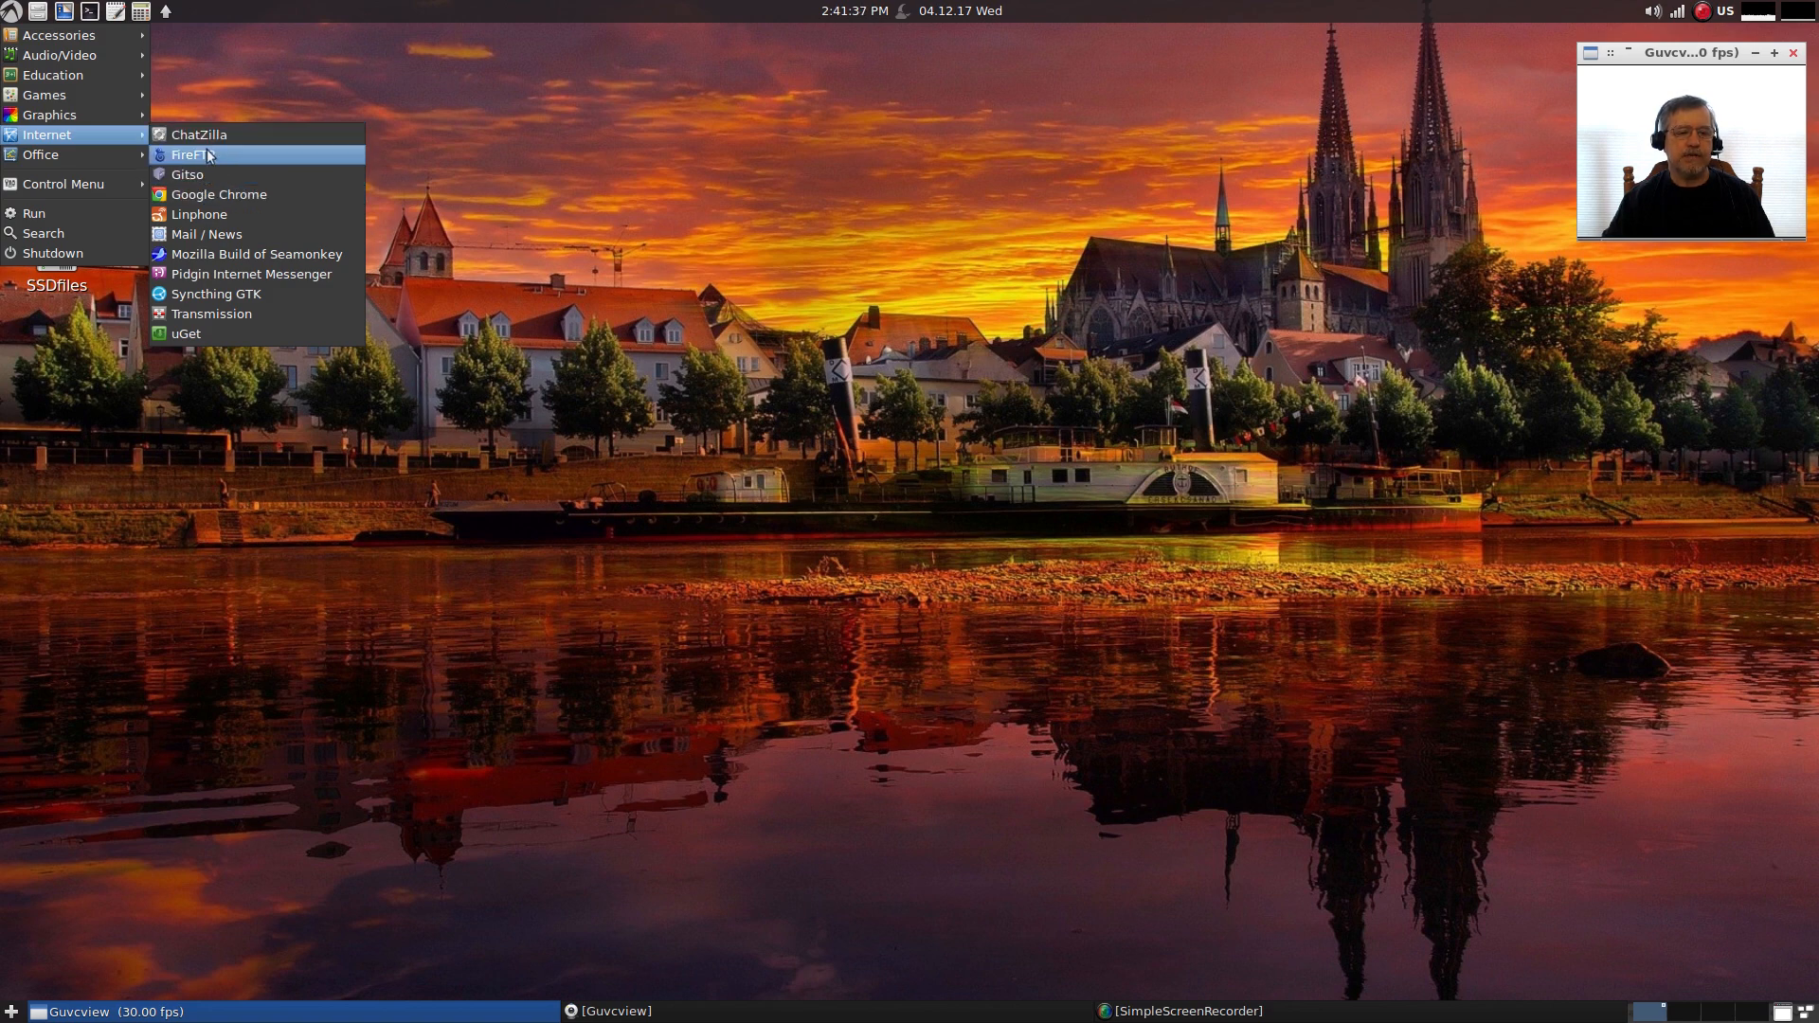
mouse_move(197, 134)
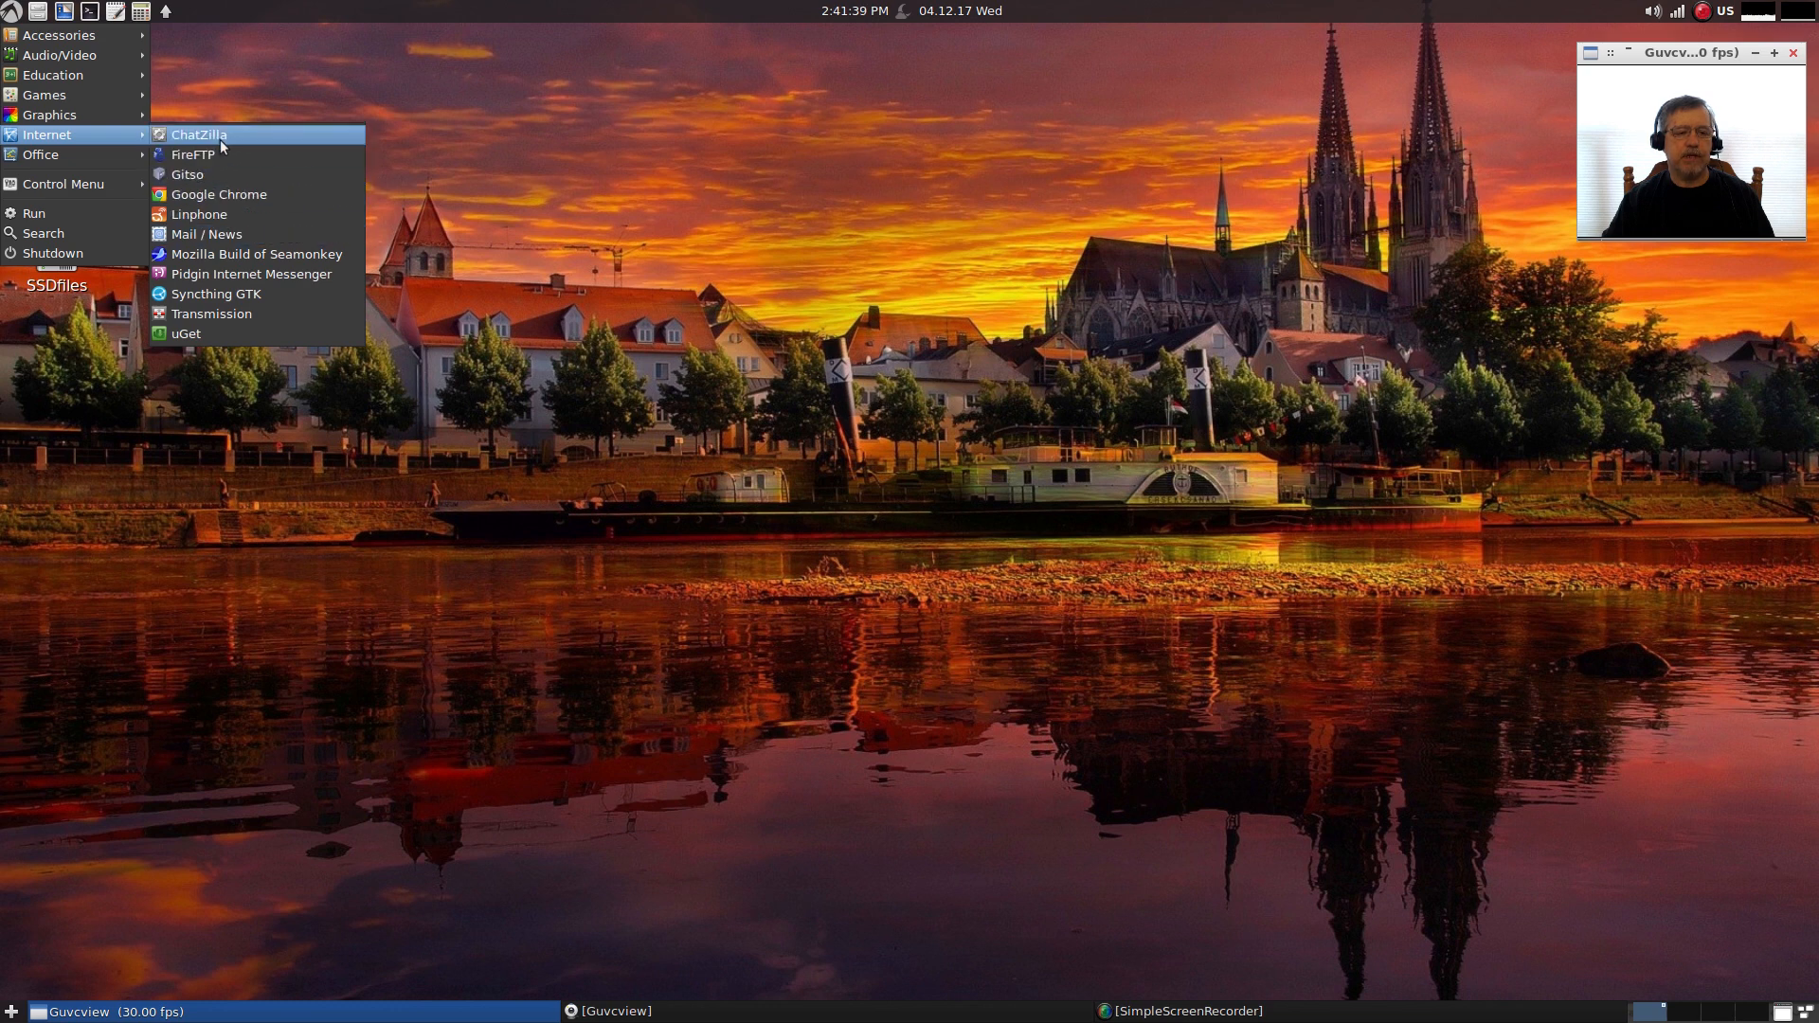
mouse_move(193, 153)
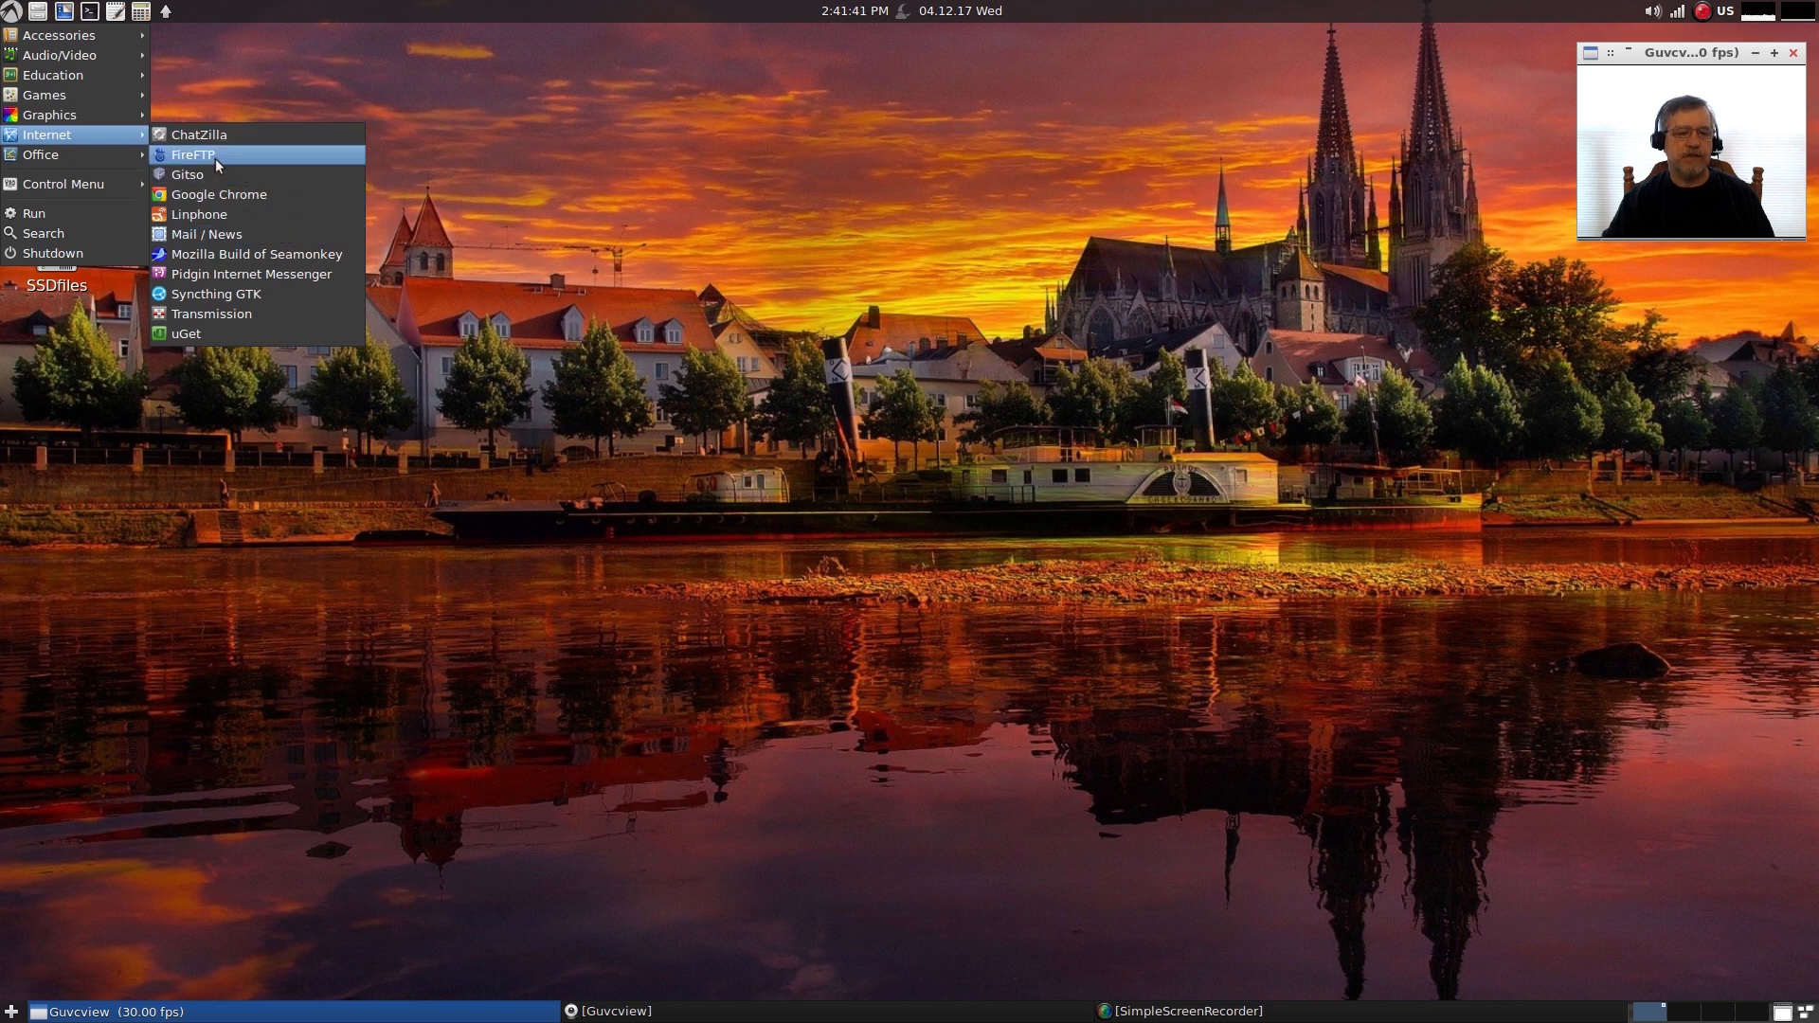
mouse_move(218, 194)
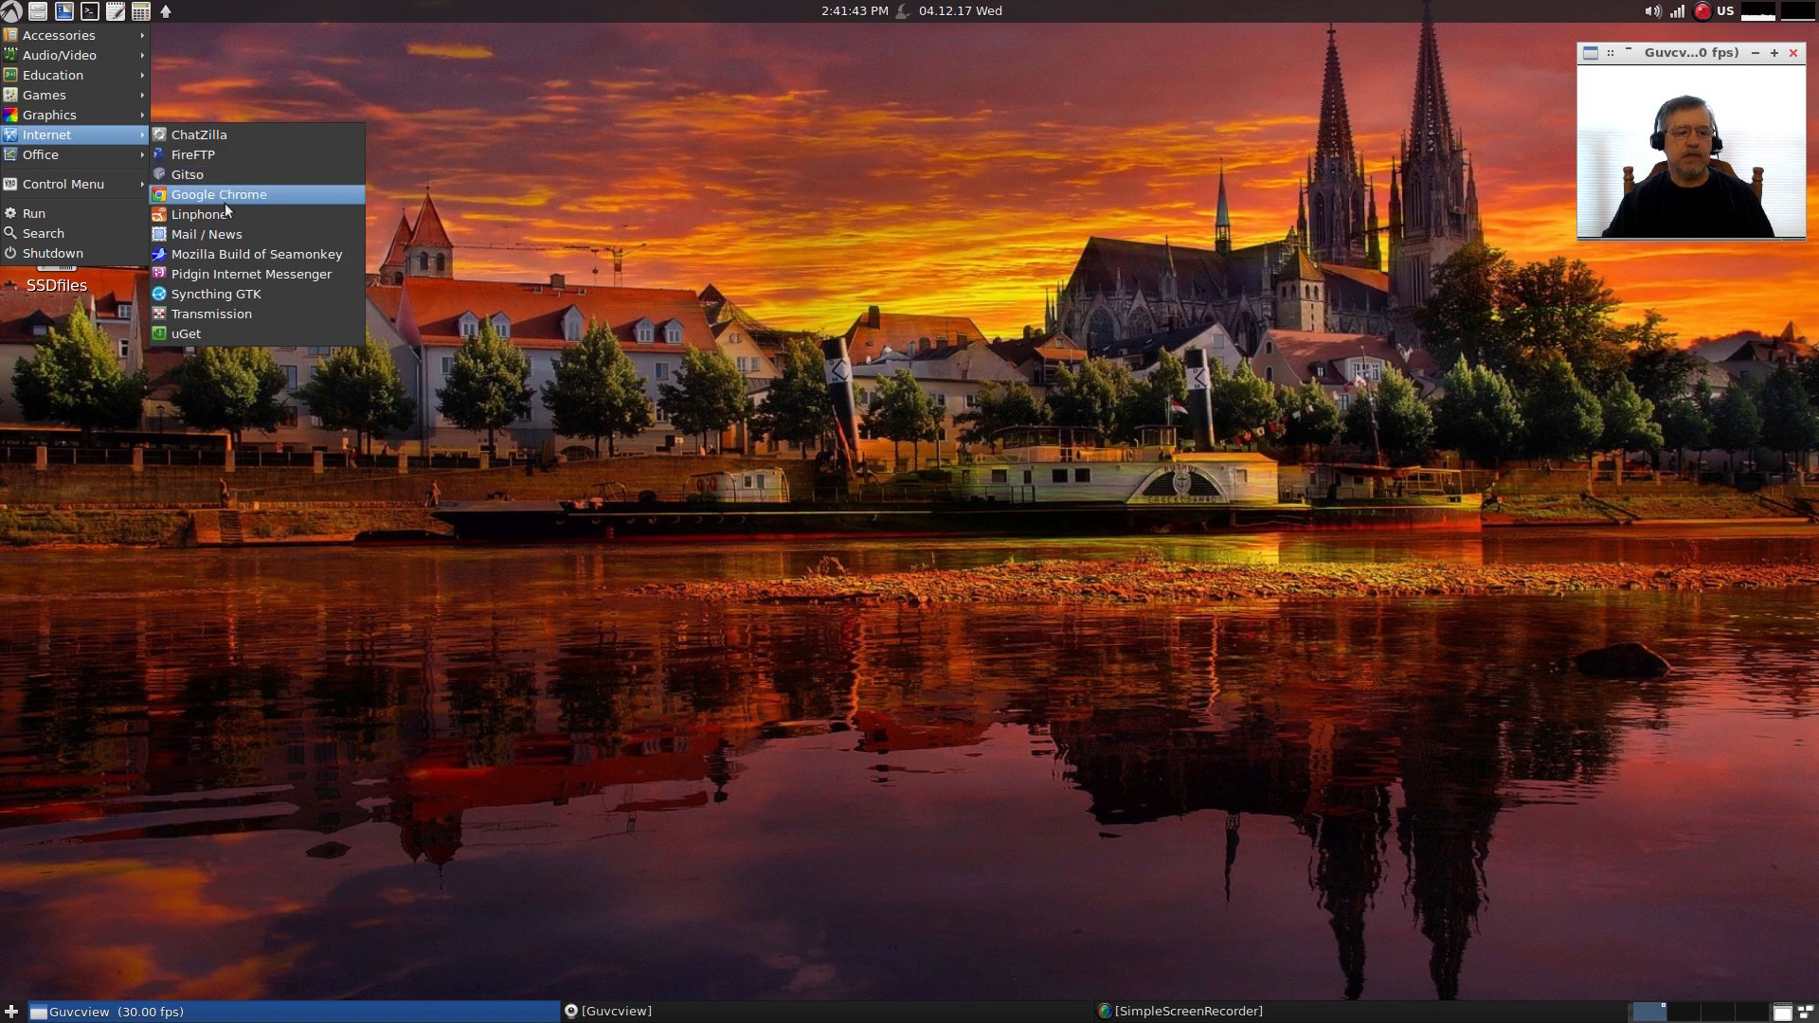
mouse_move(206, 234)
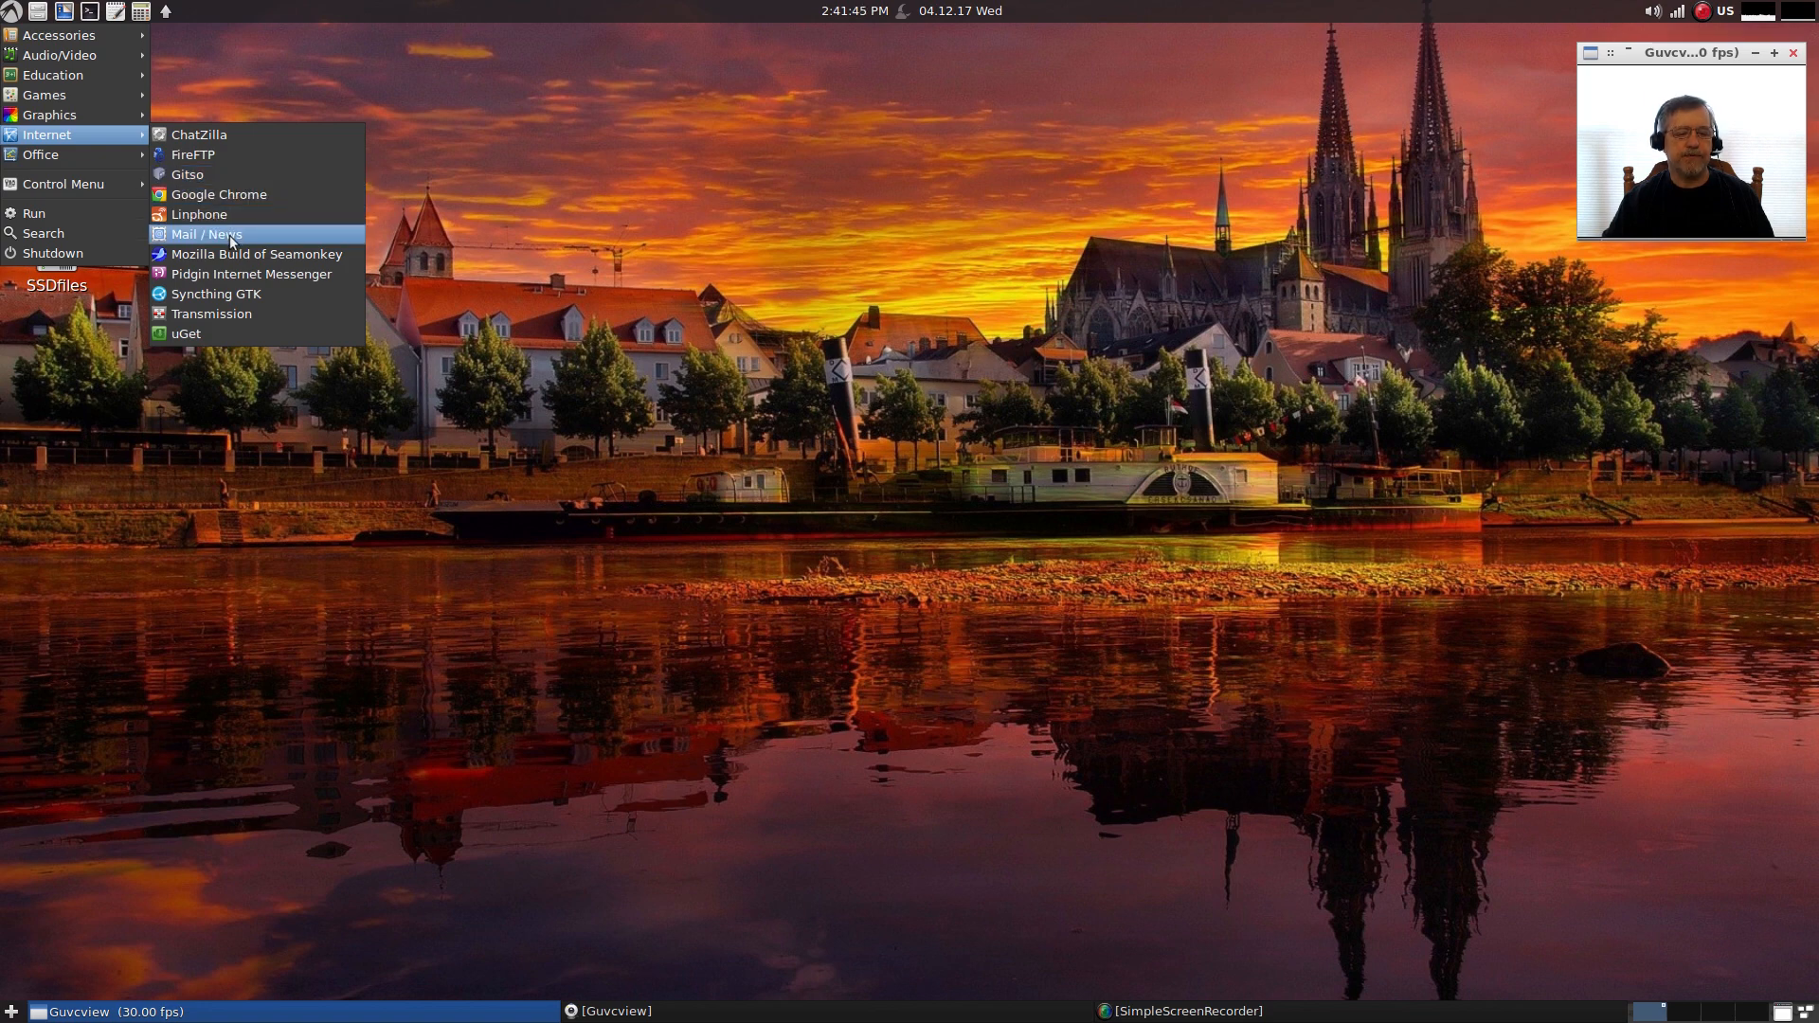
mouse_move(251, 273)
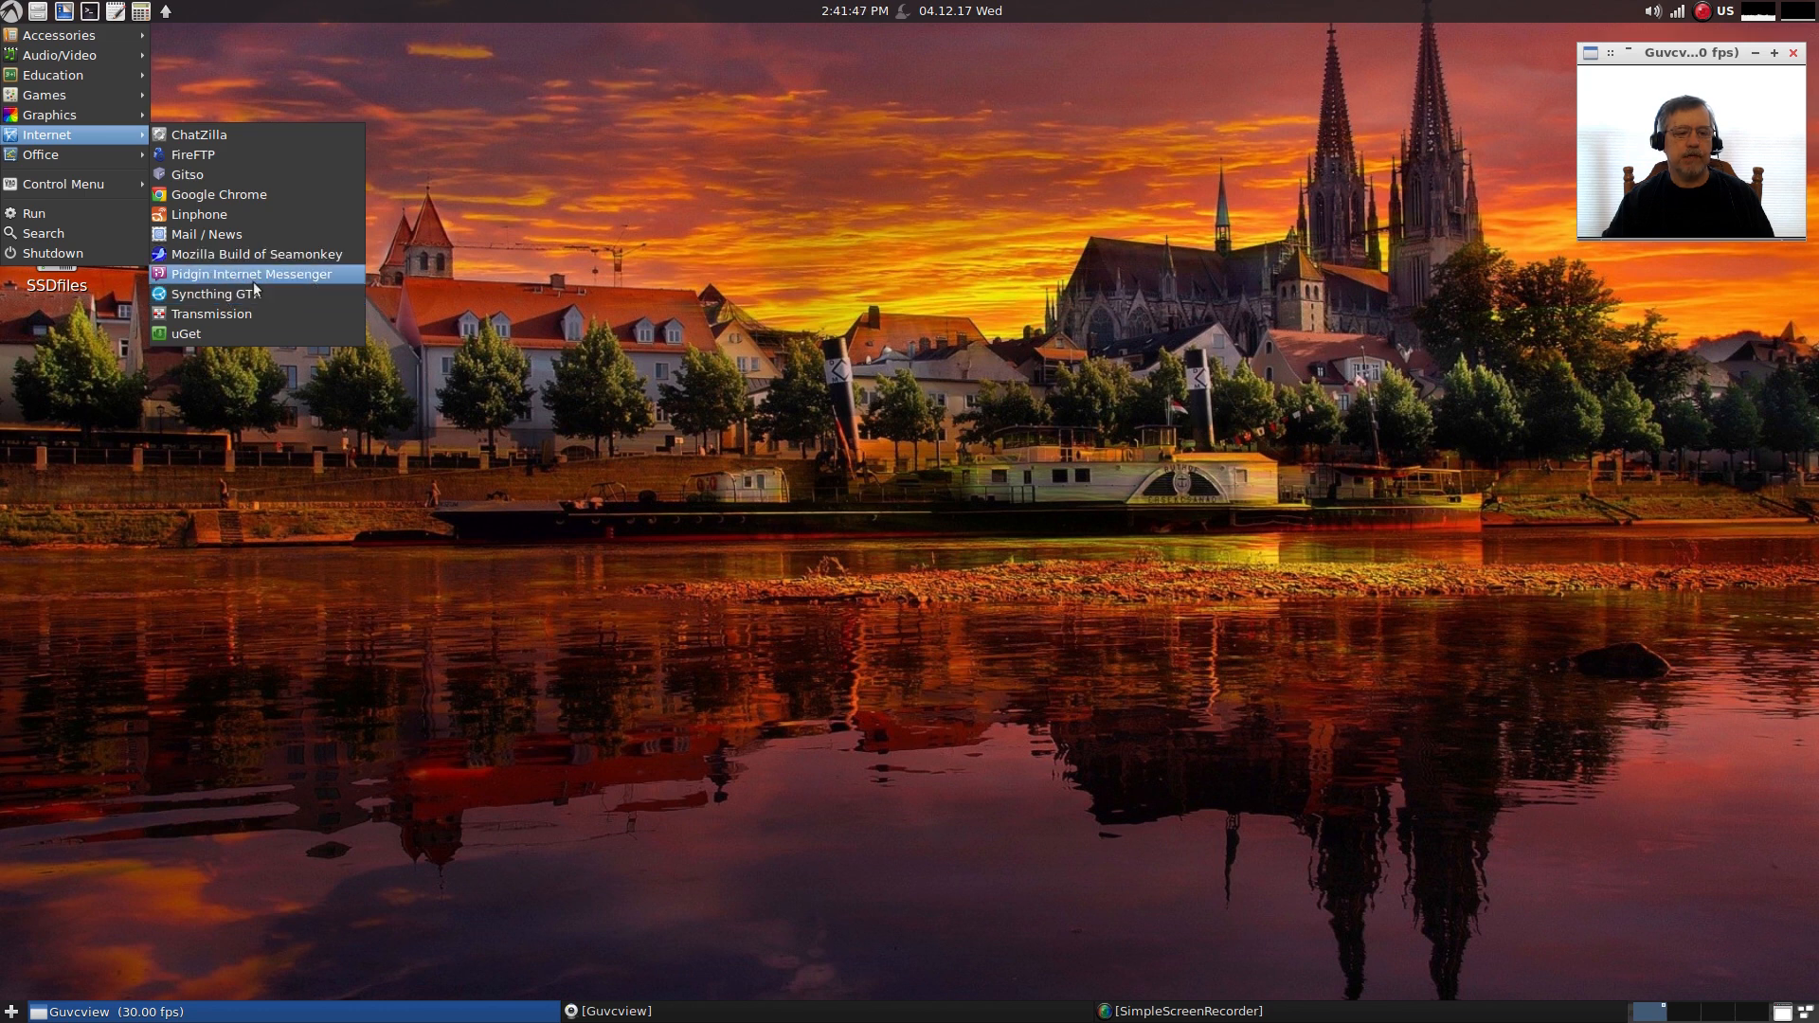
mouse_move(210, 312)
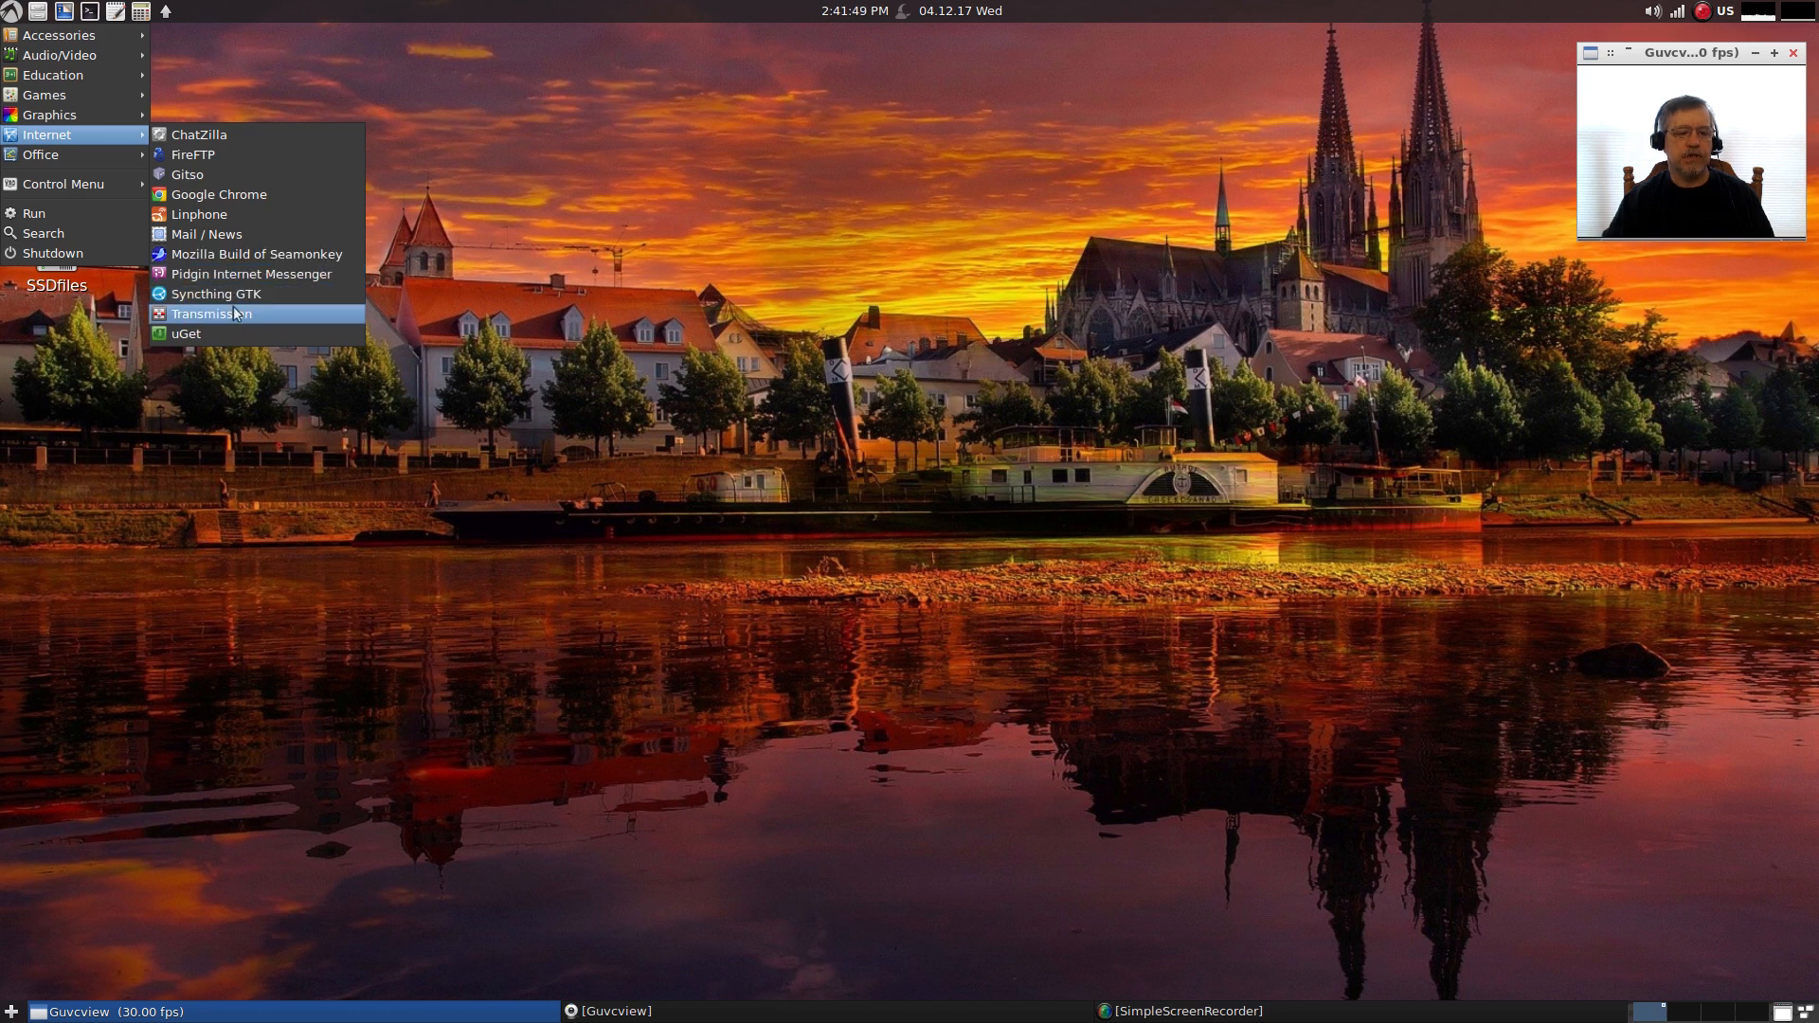
mouse_move(214, 294)
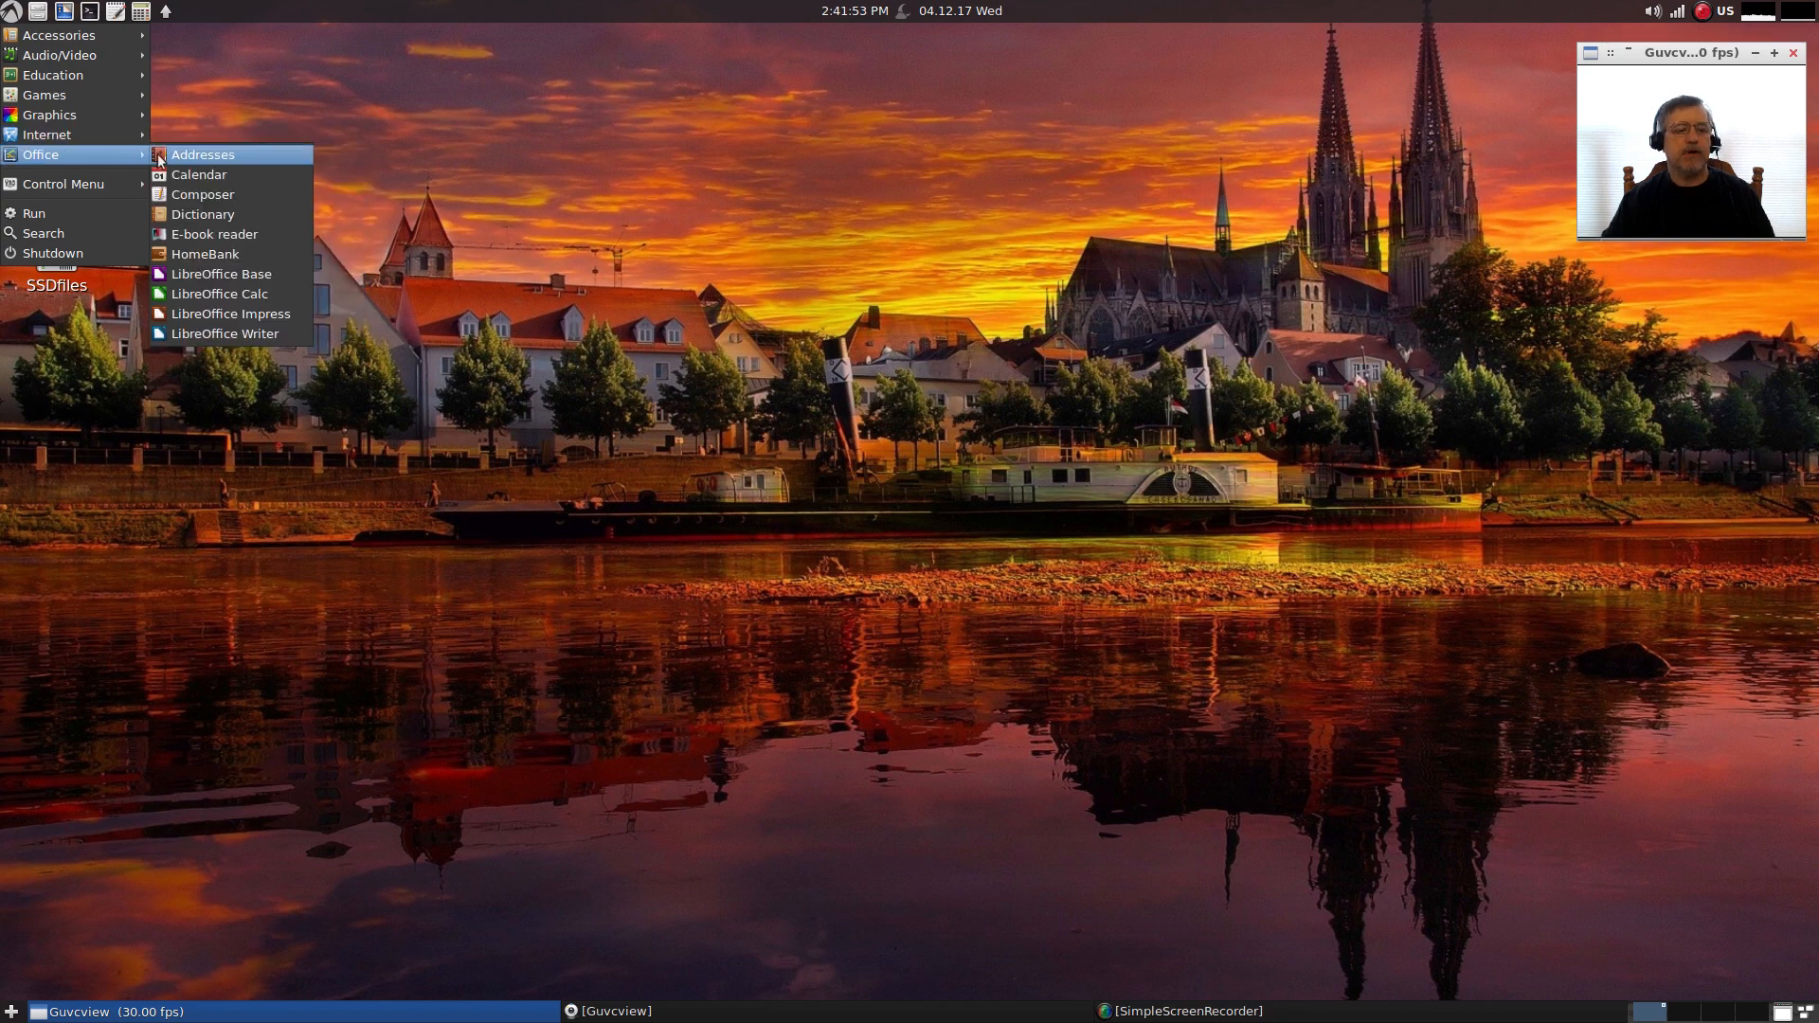
mouse_move(220, 293)
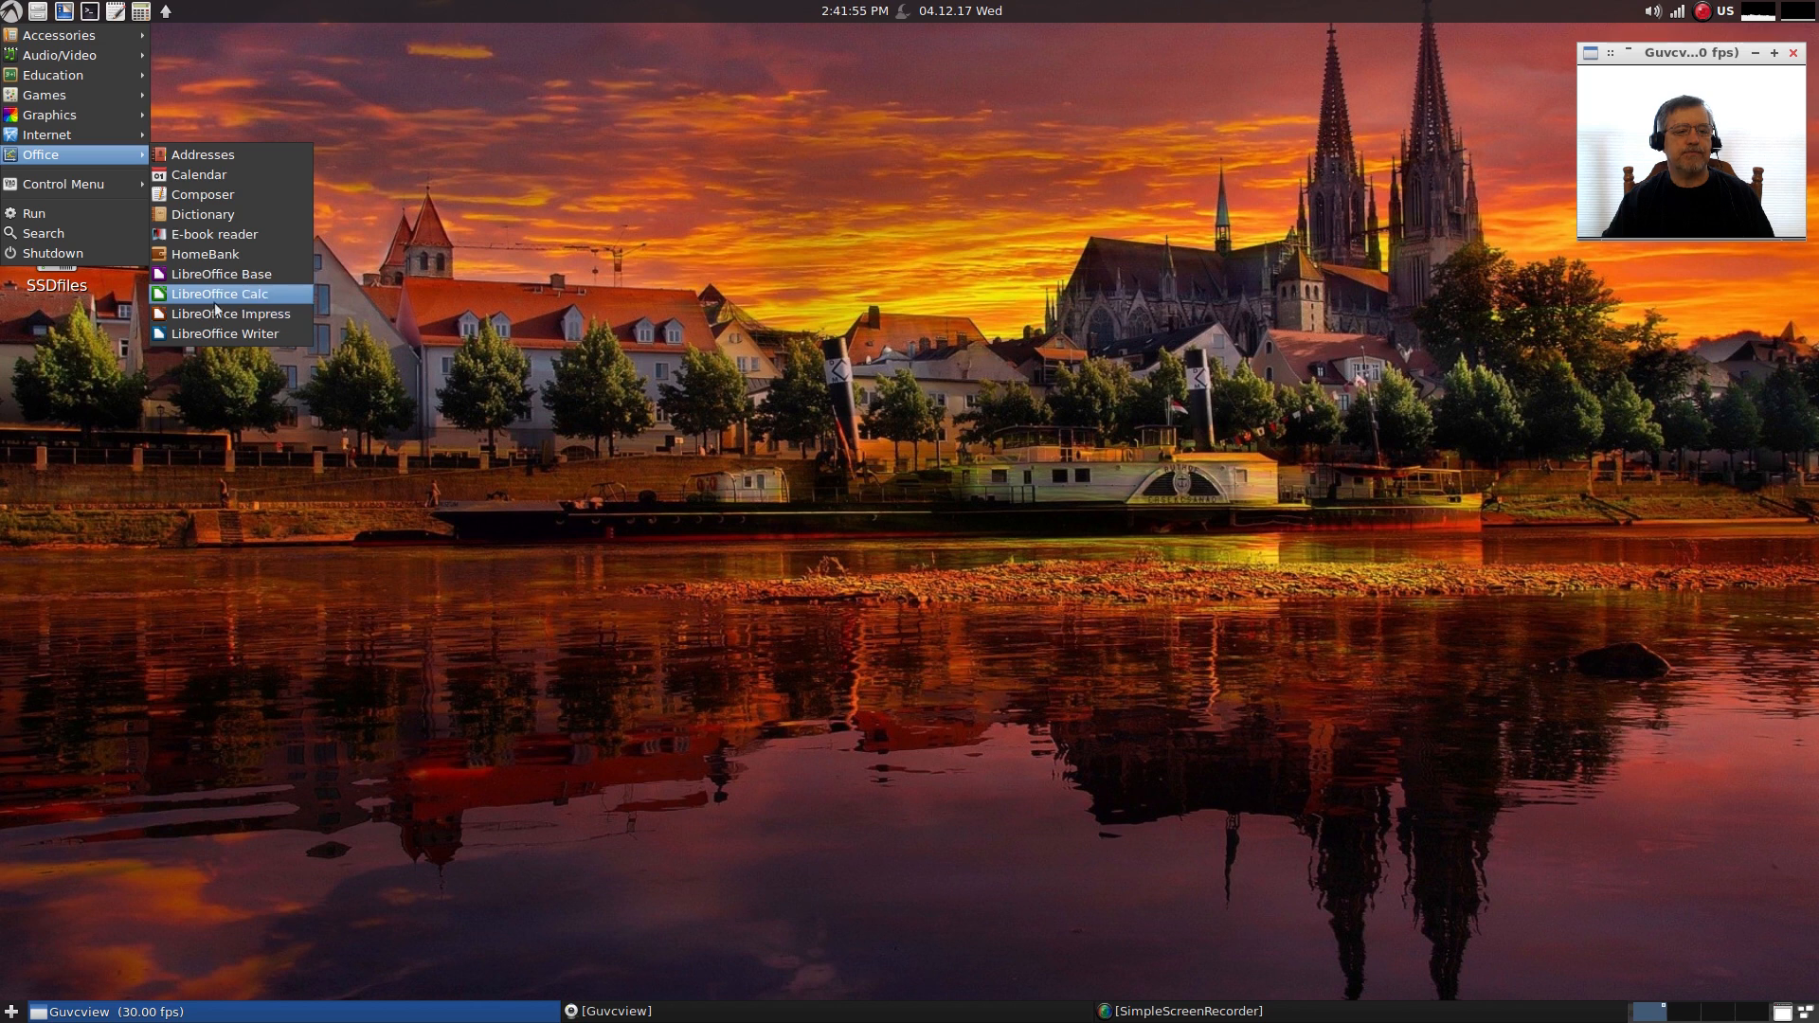
mouse_move(205, 254)
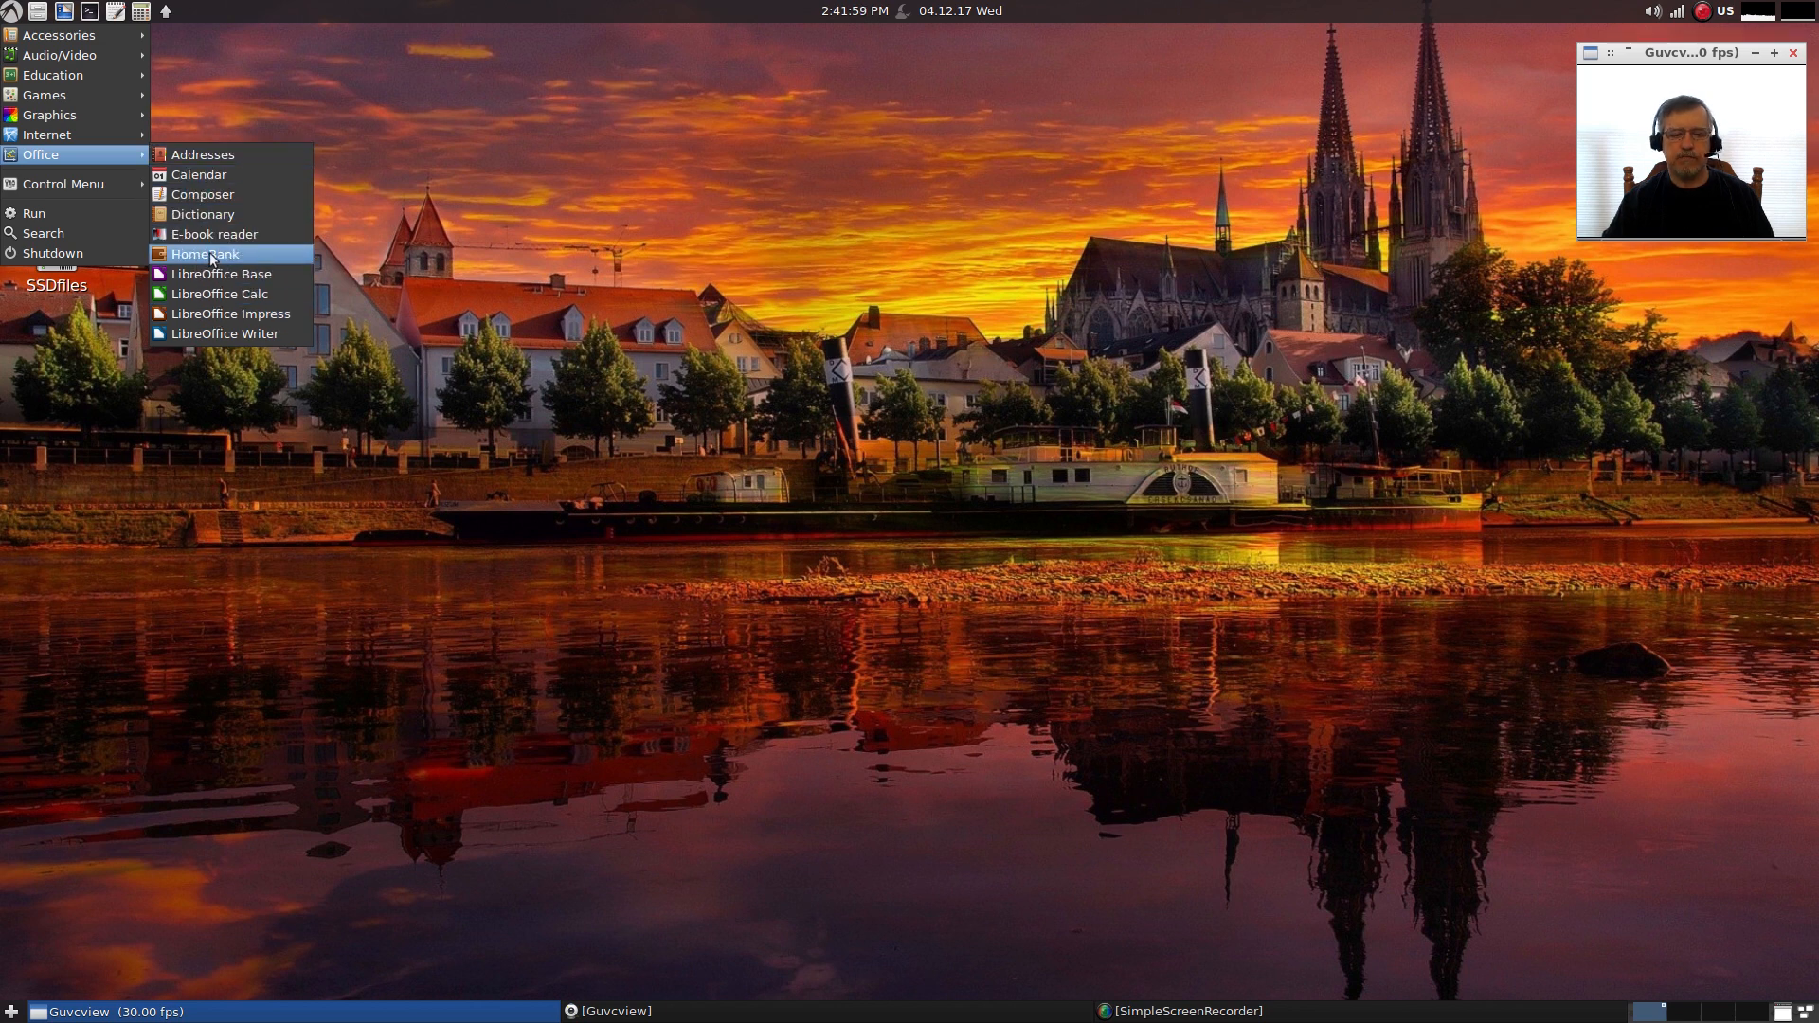
- Browse the Office category listing HomeBank and the LibreOffice applications
left_click(64, 184)
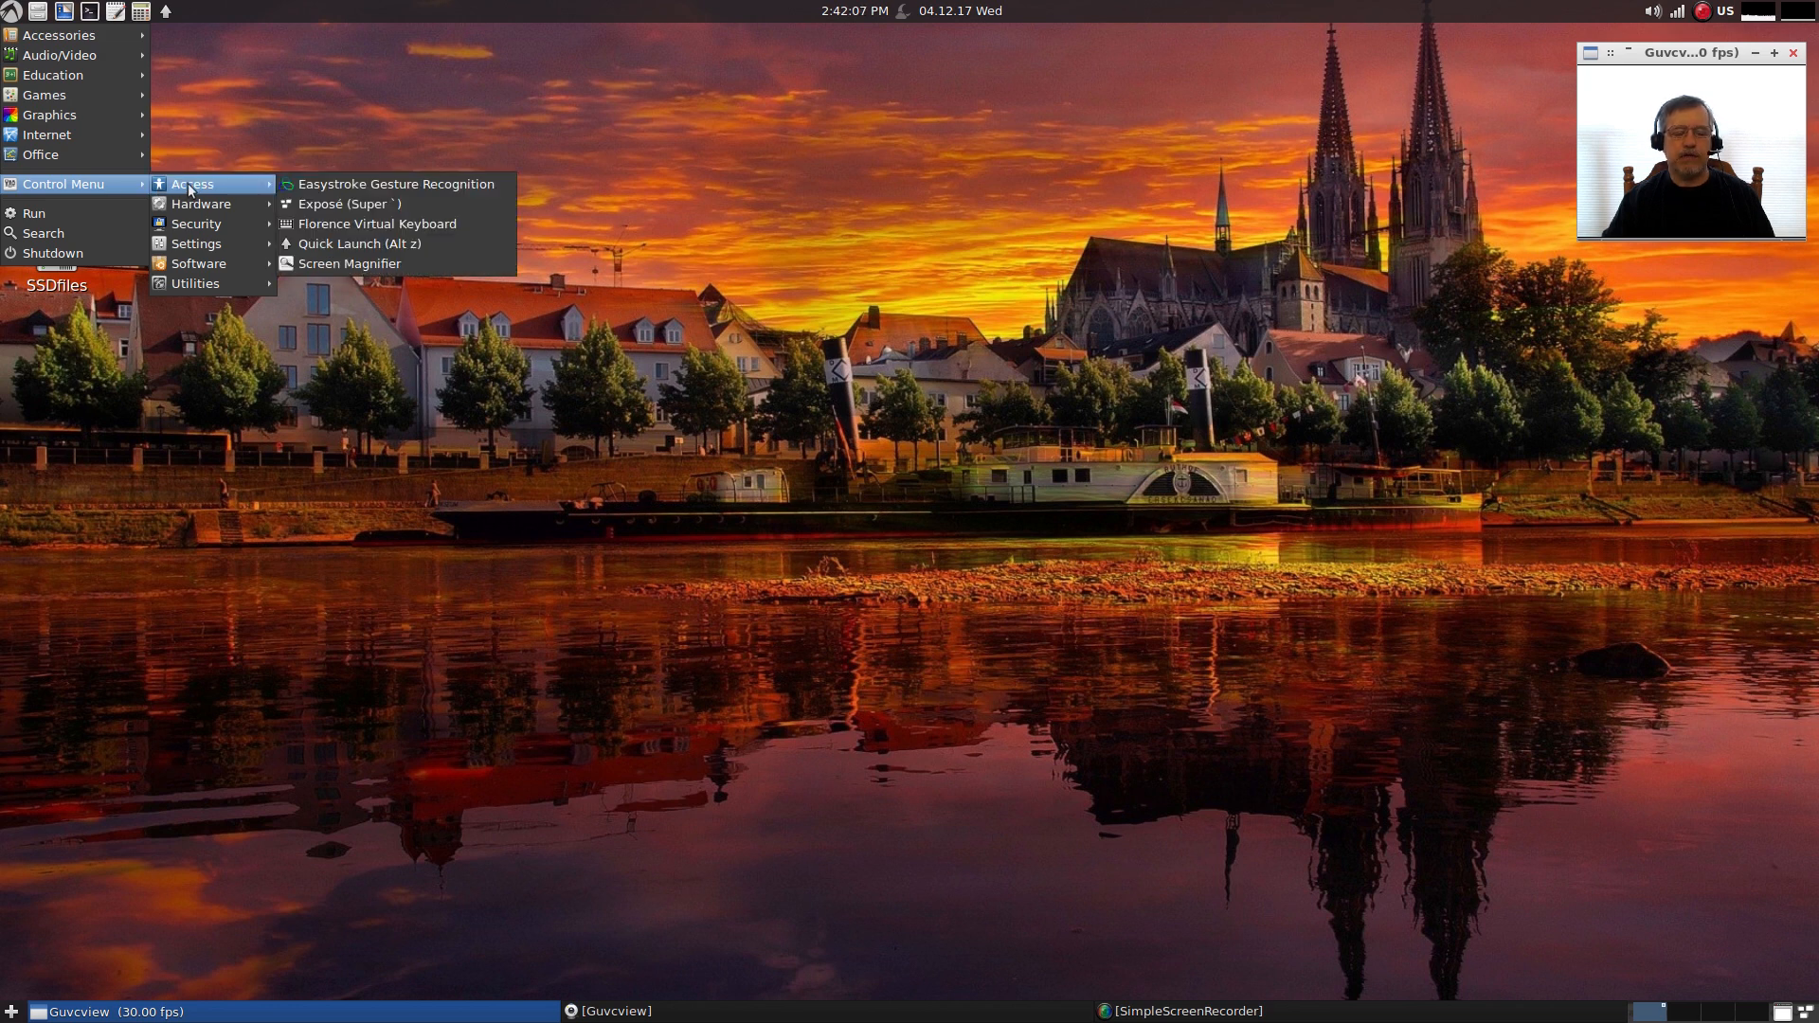
mouse_move(226, 190)
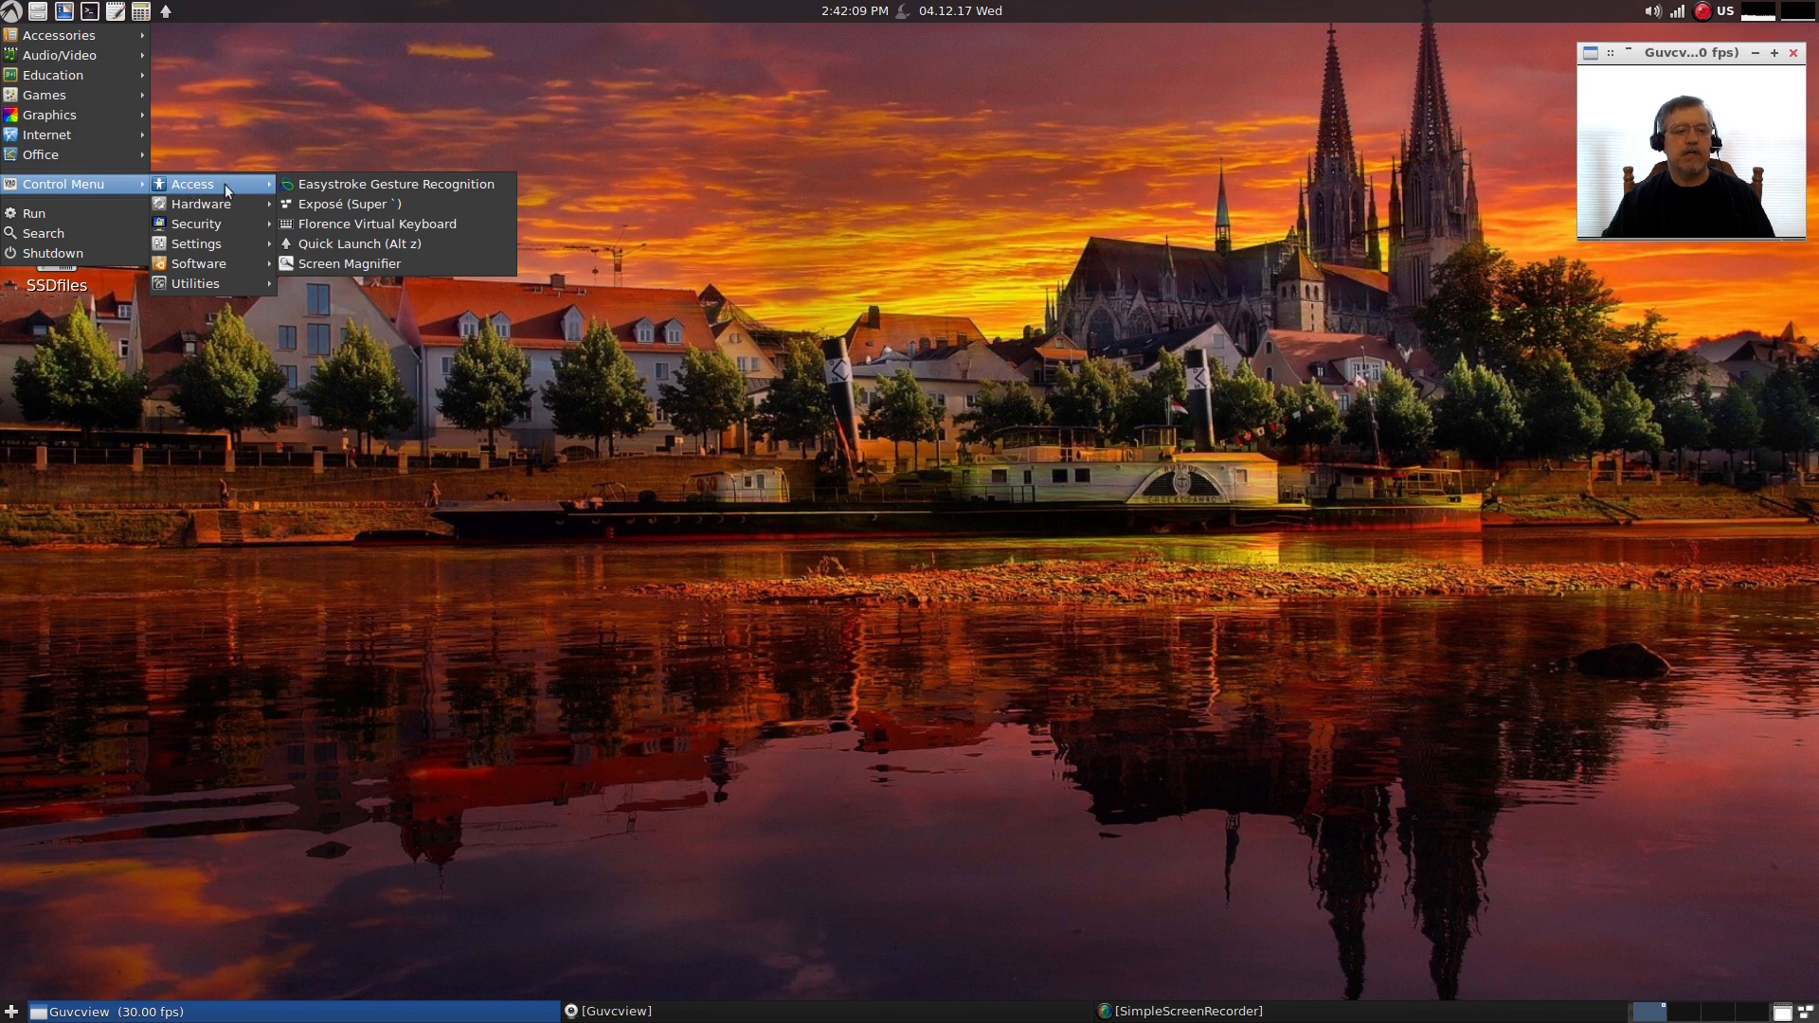
mouse_move(442, 184)
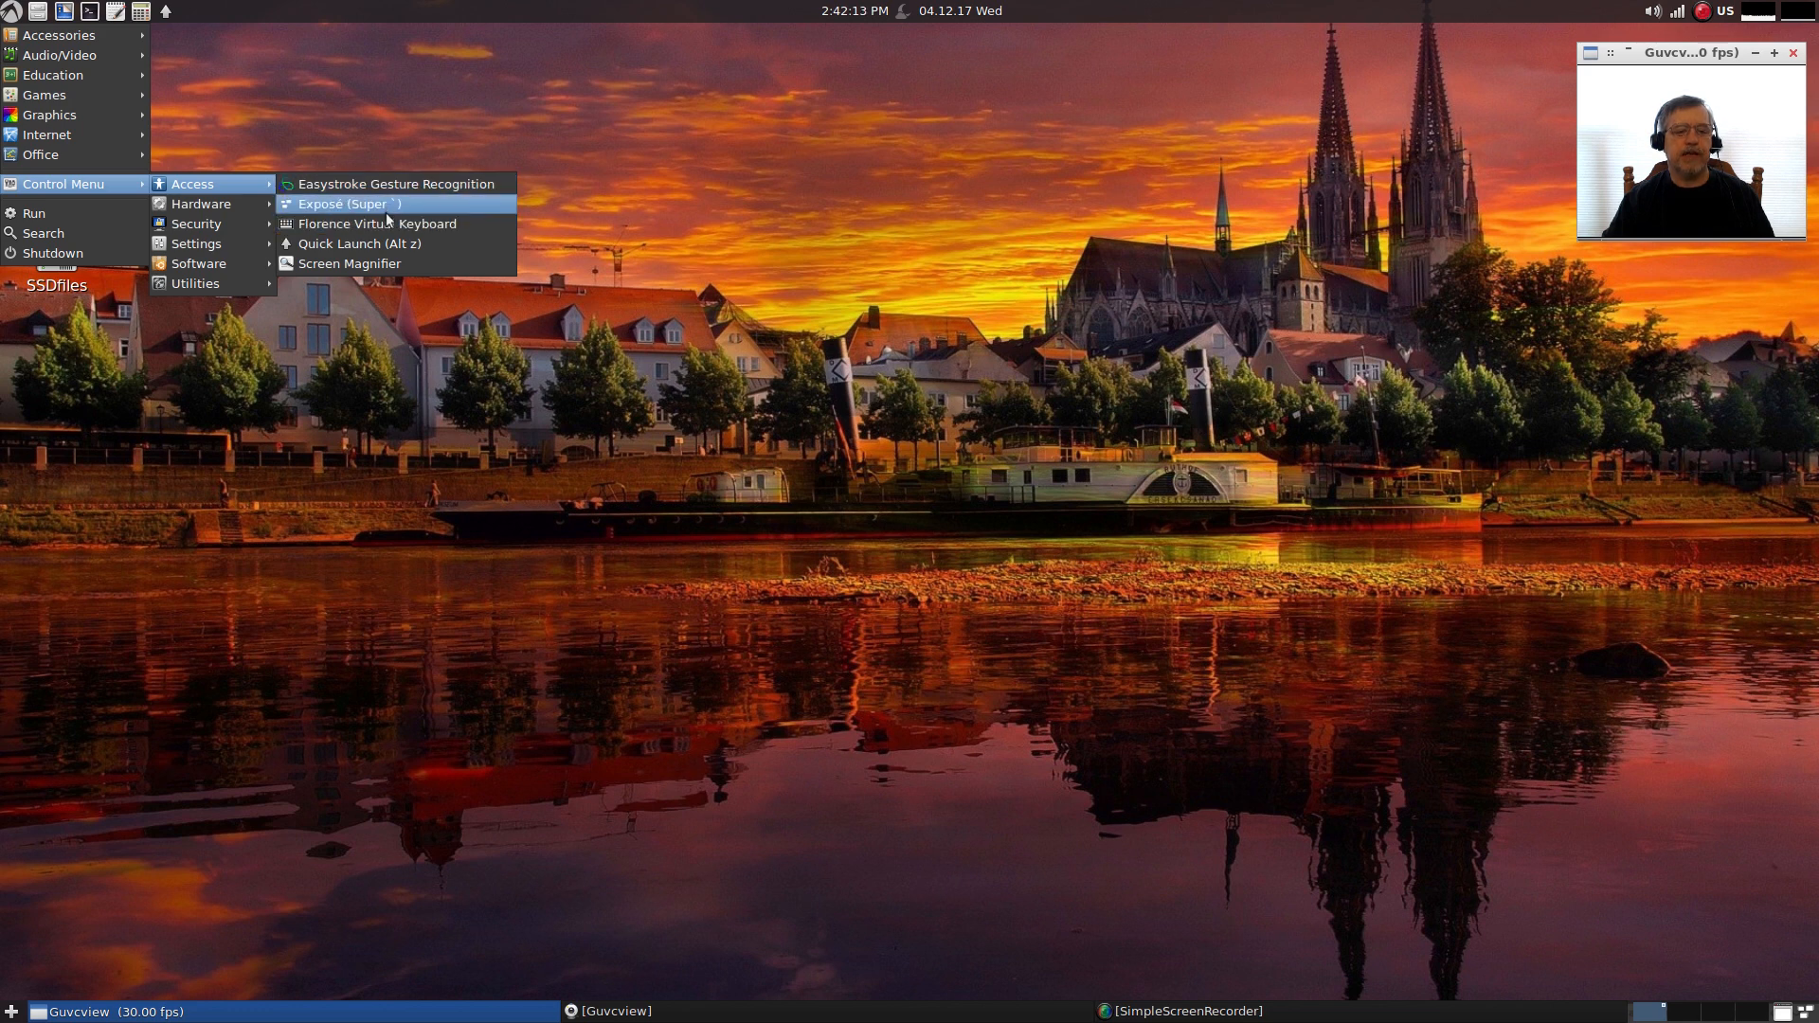
mouse_move(394, 245)
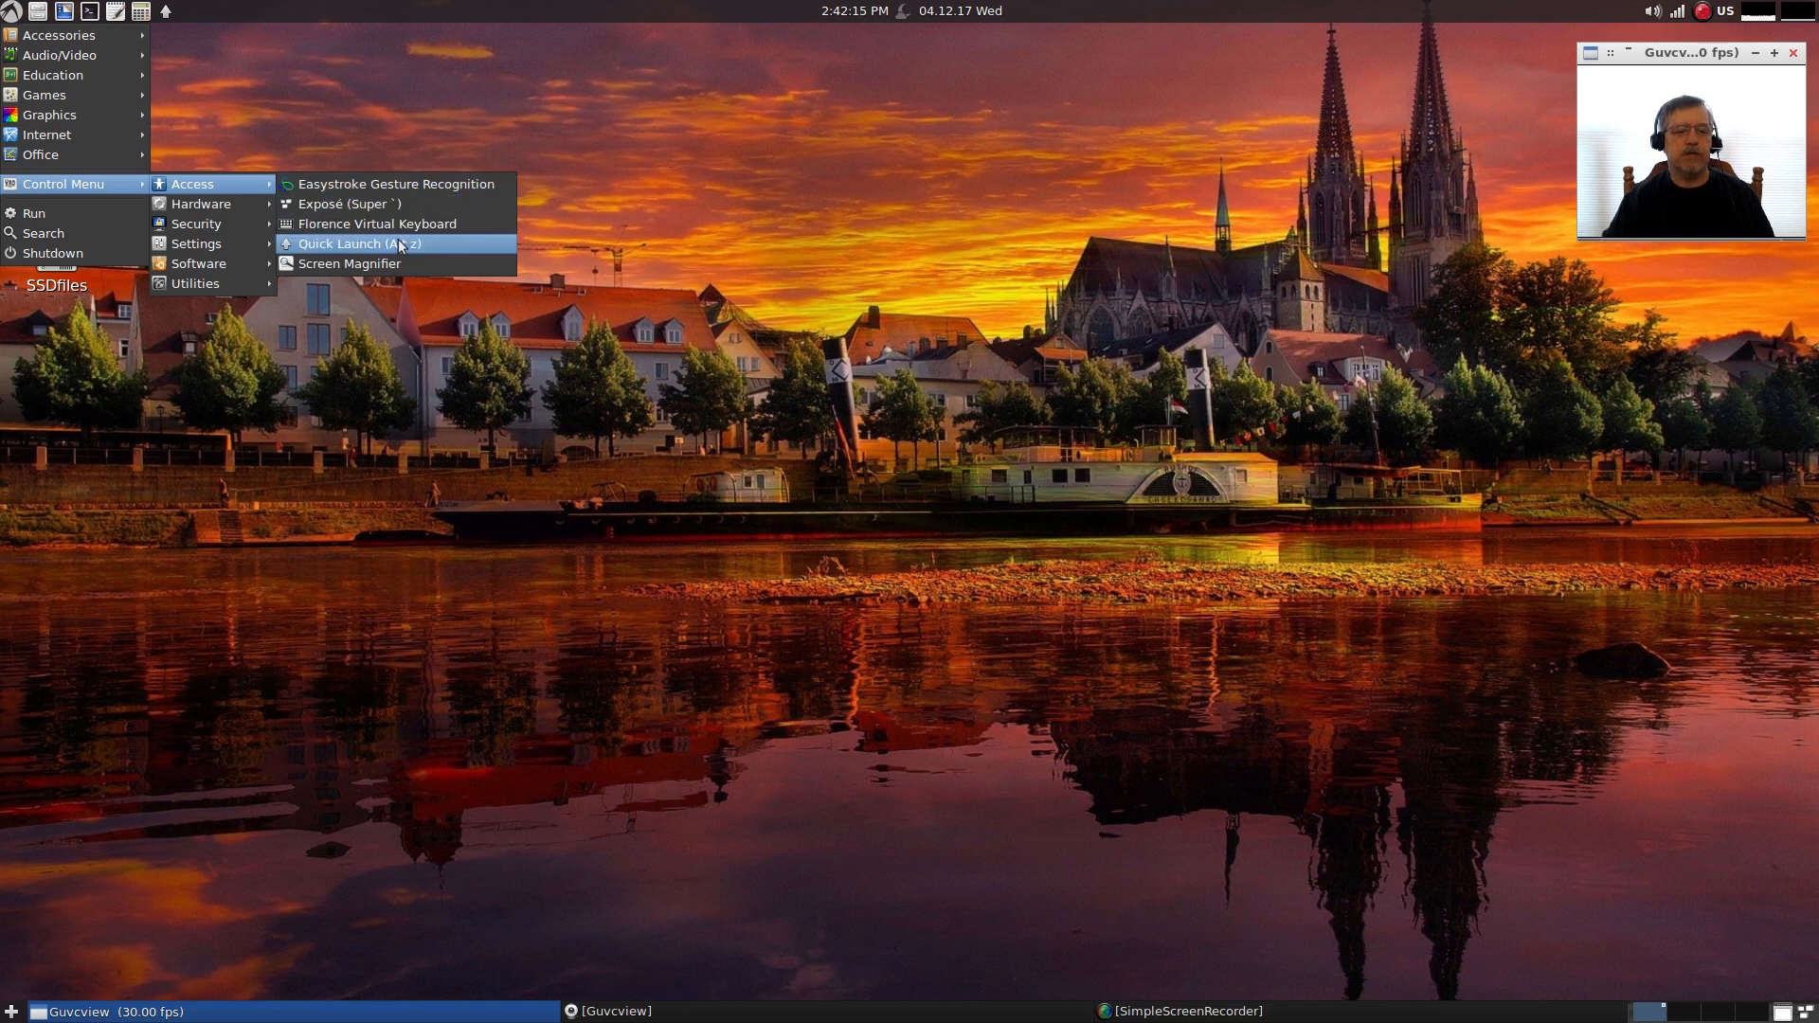
mouse_move(235, 188)
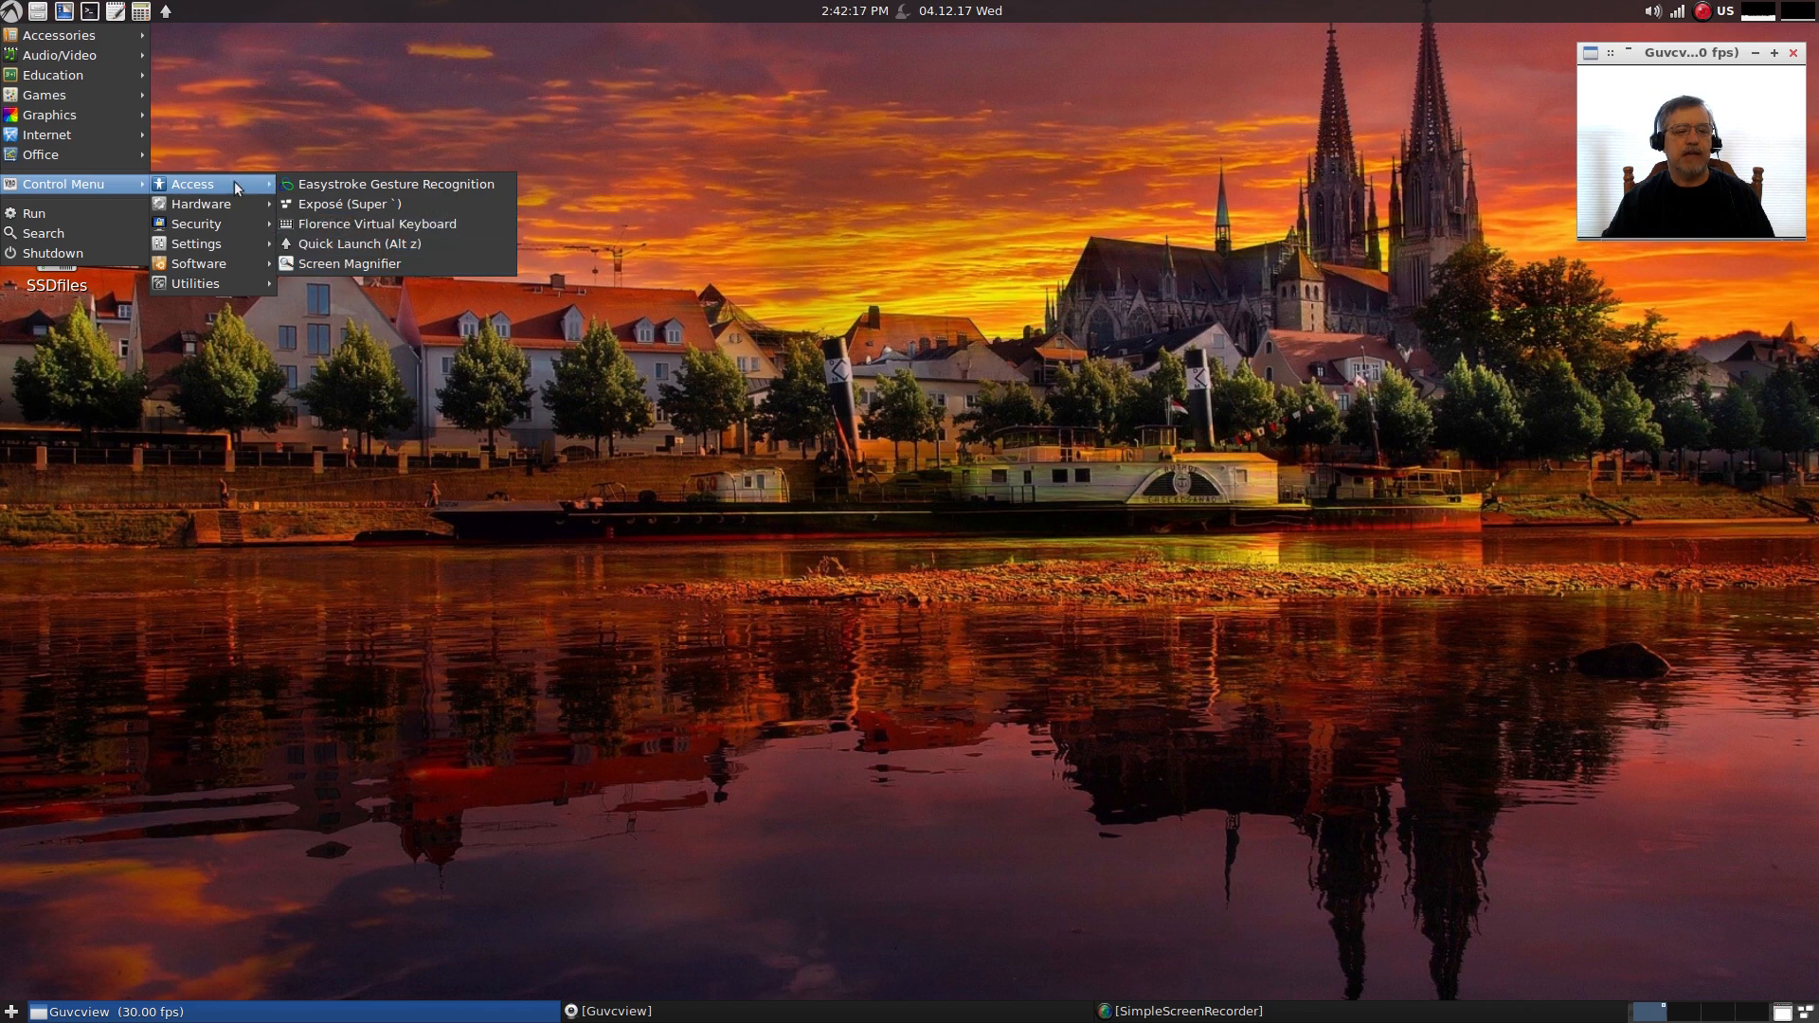
mouse_move(199, 205)
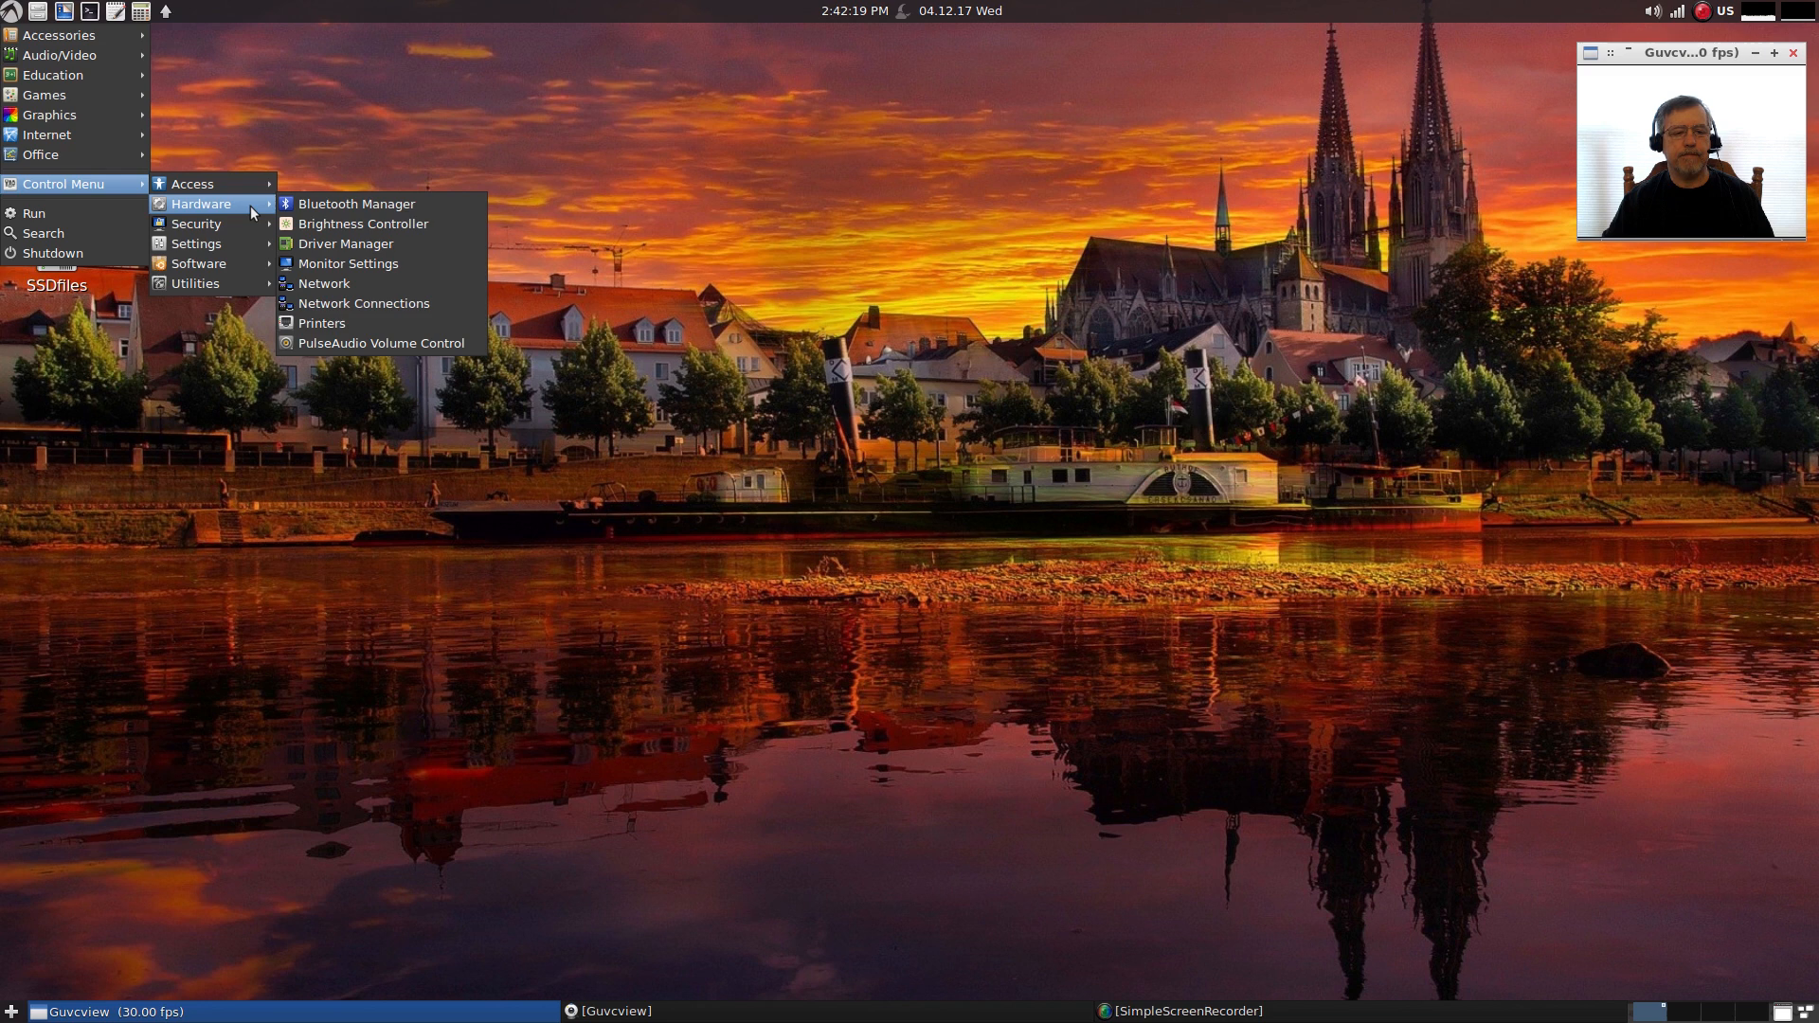
mouse_move(356, 203)
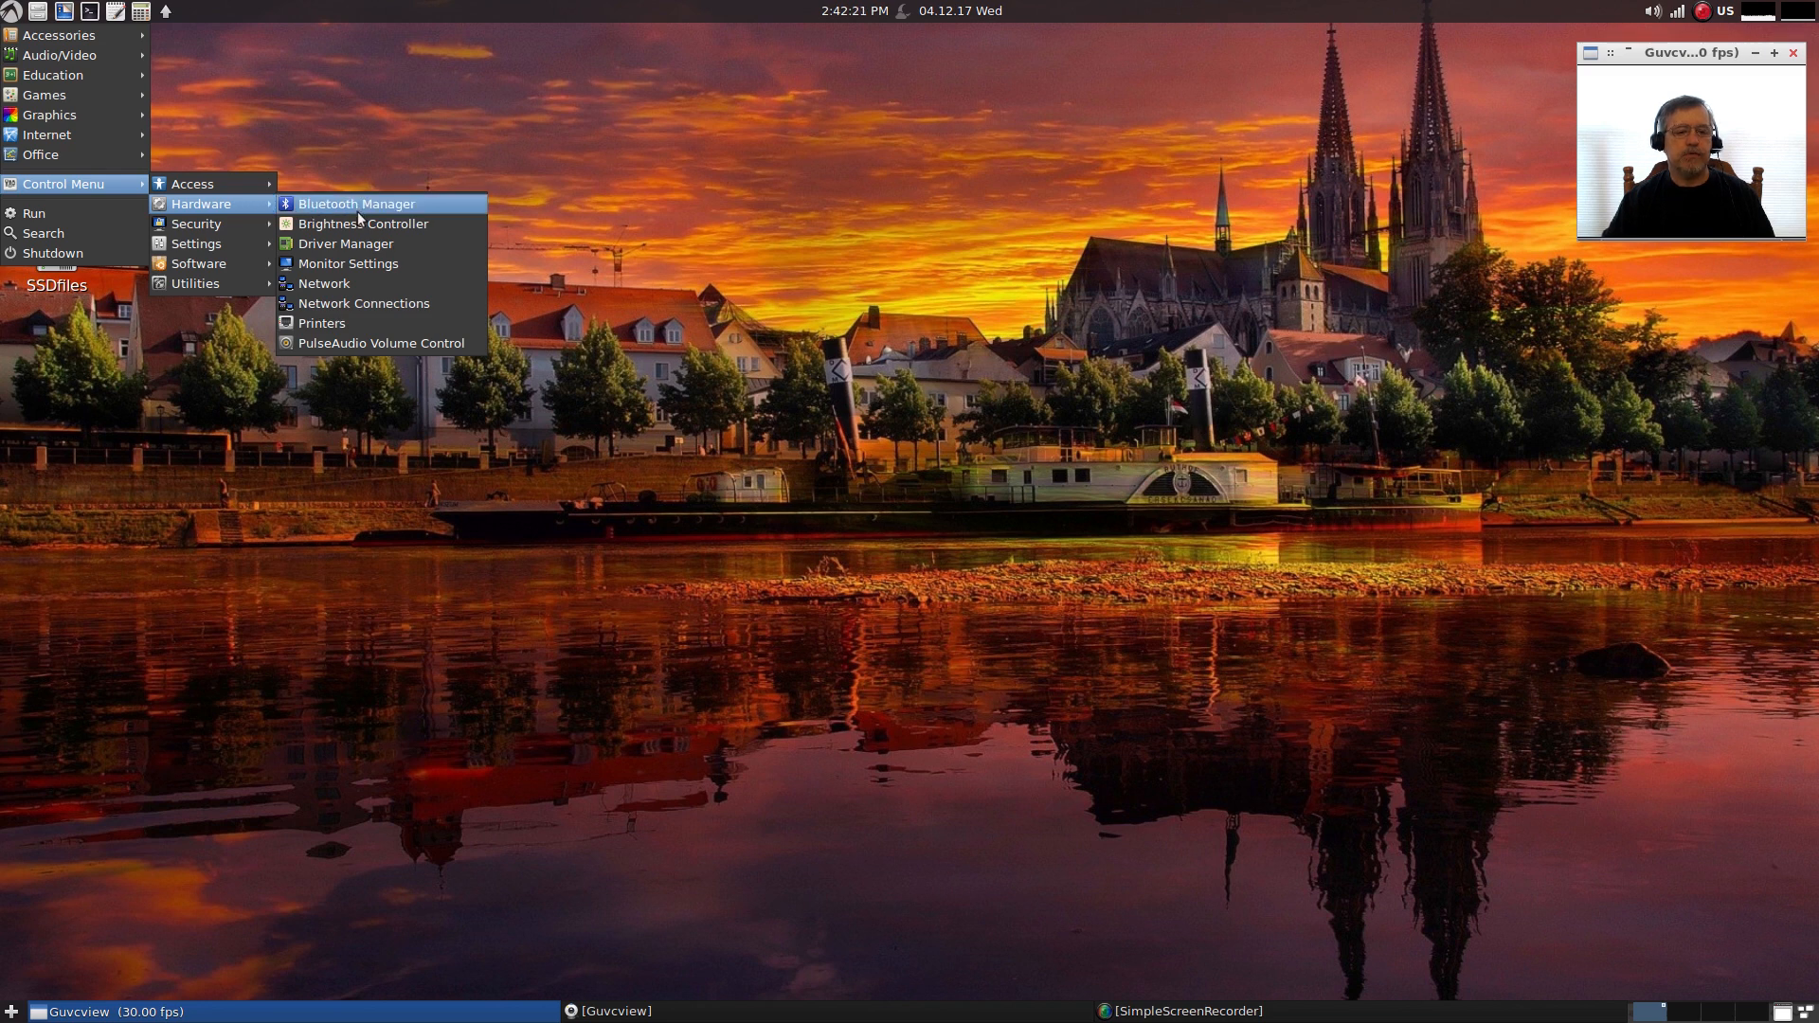
mouse_move(345, 245)
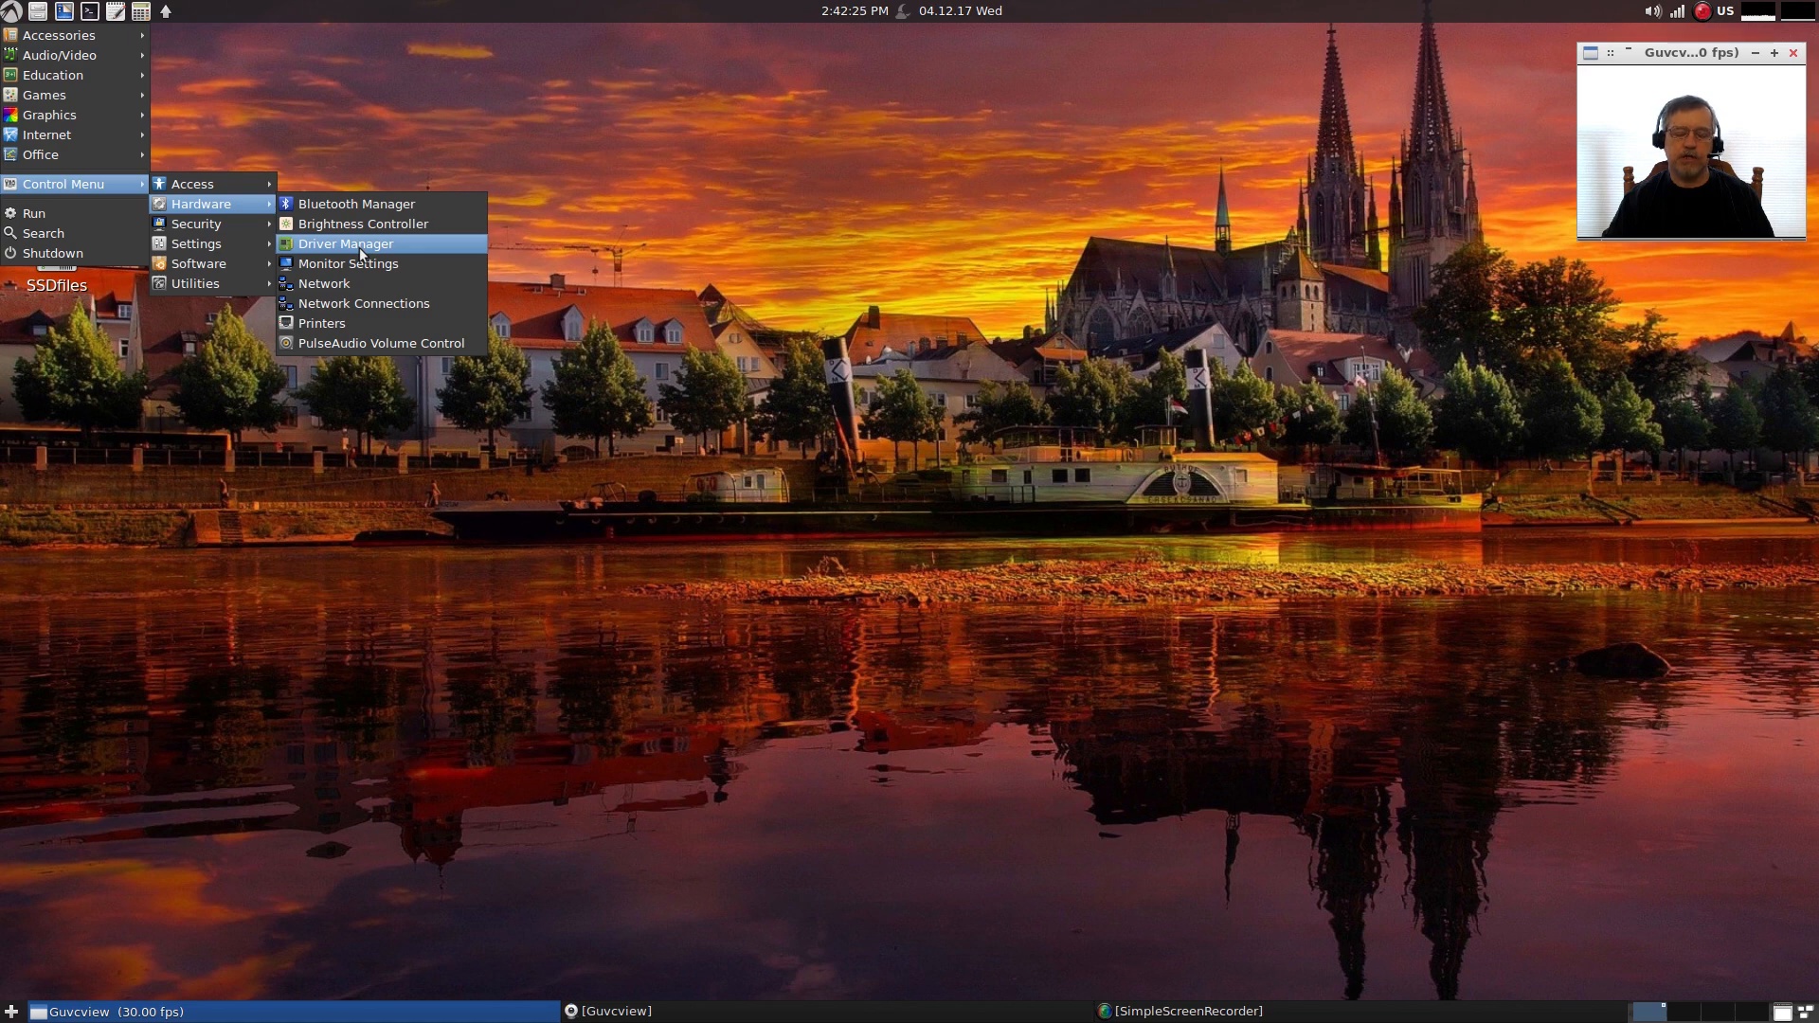
mouse_move(366, 269)
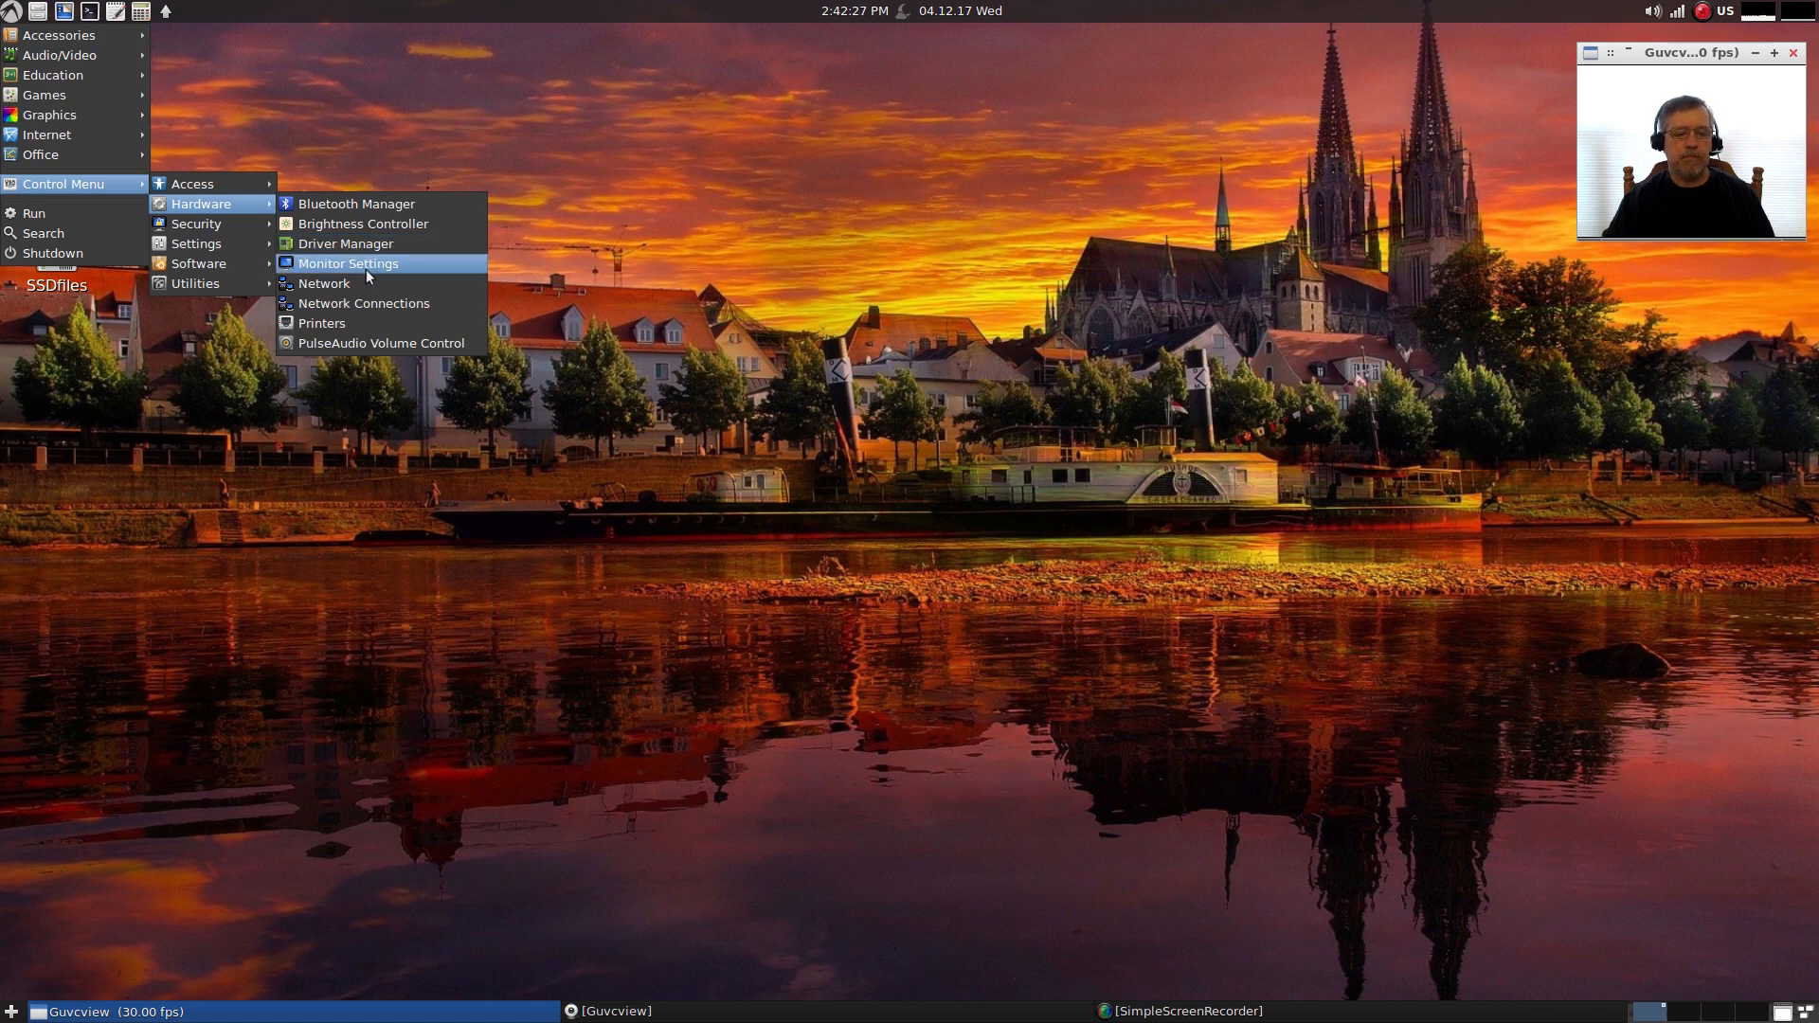
mouse_move(373, 303)
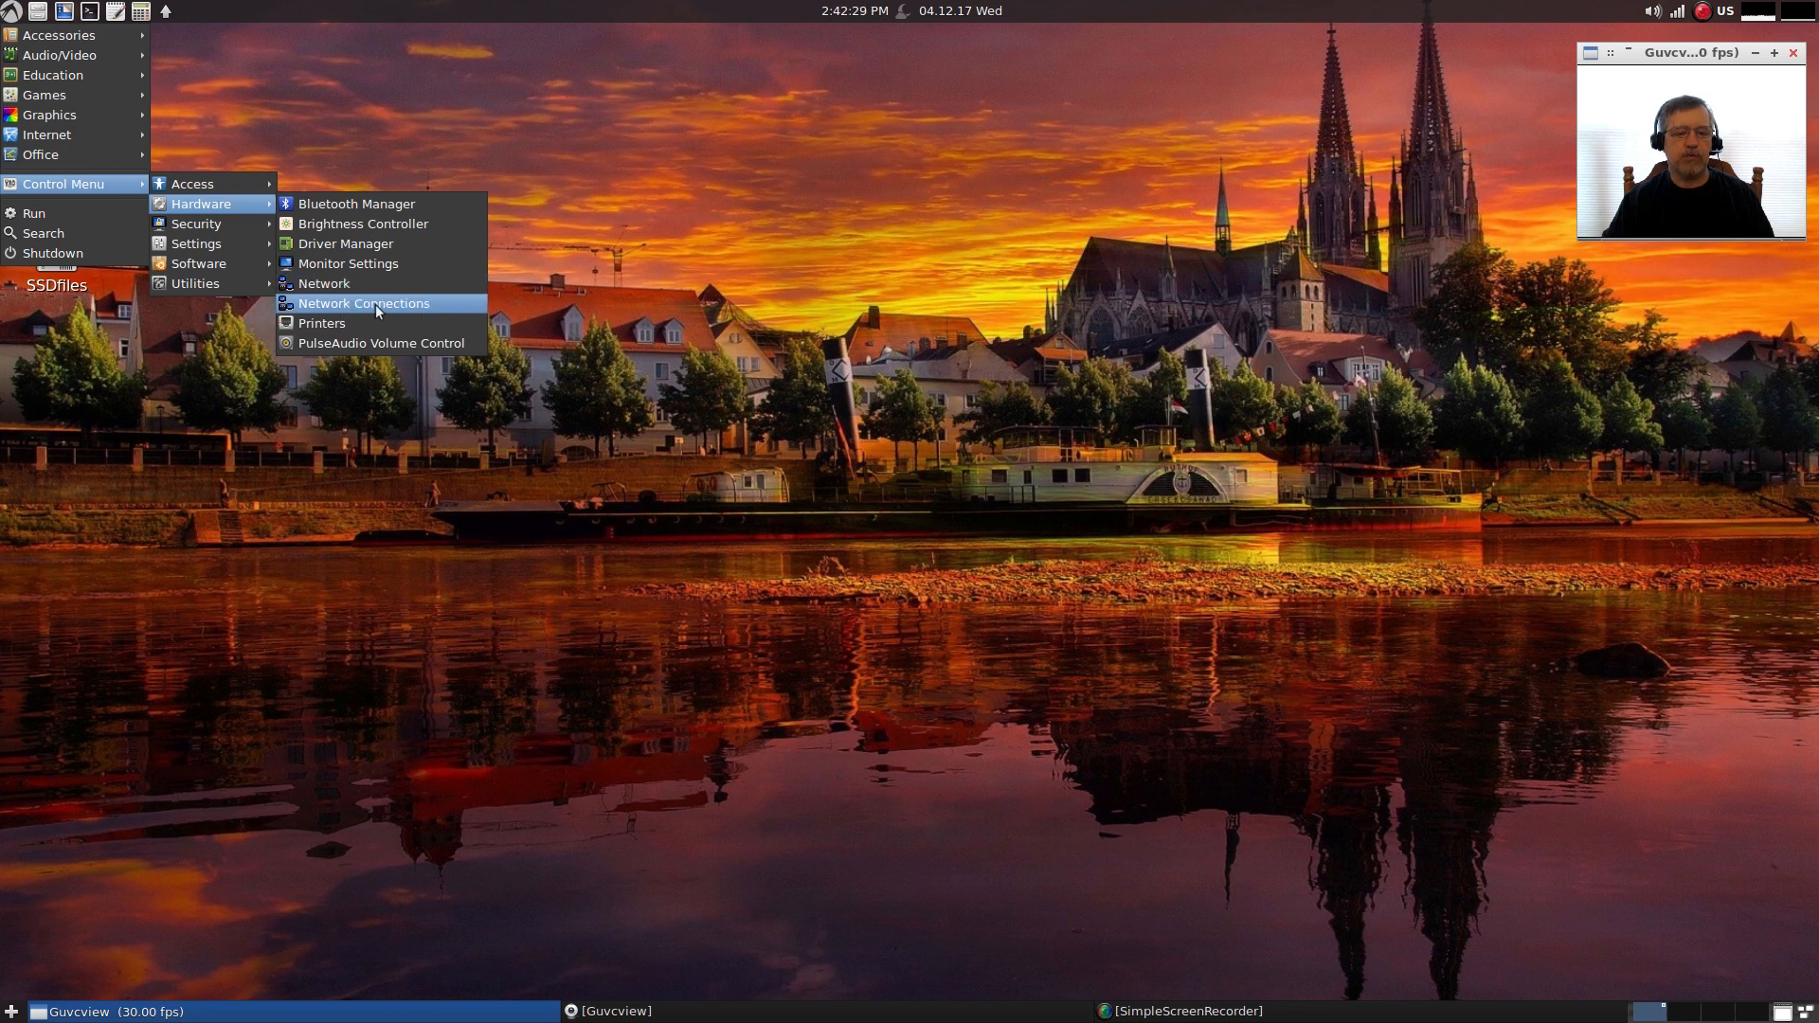
mouse_move(345, 244)
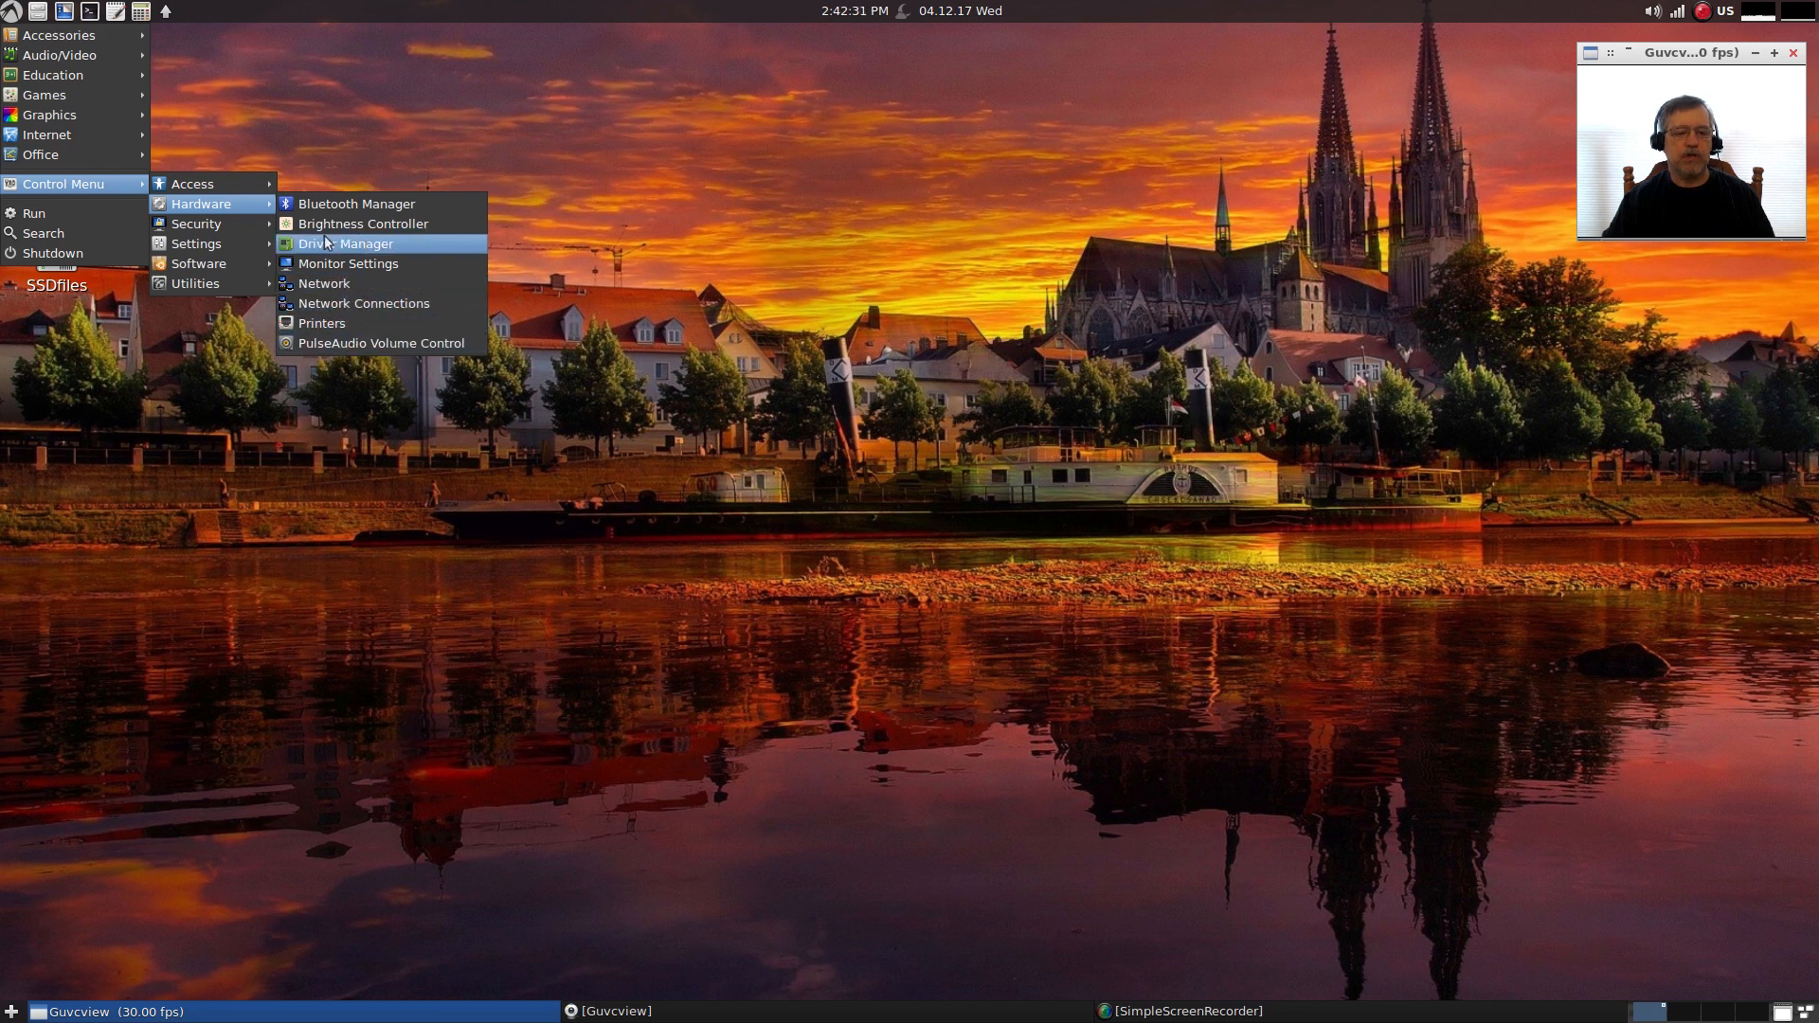
mouse_move(195, 244)
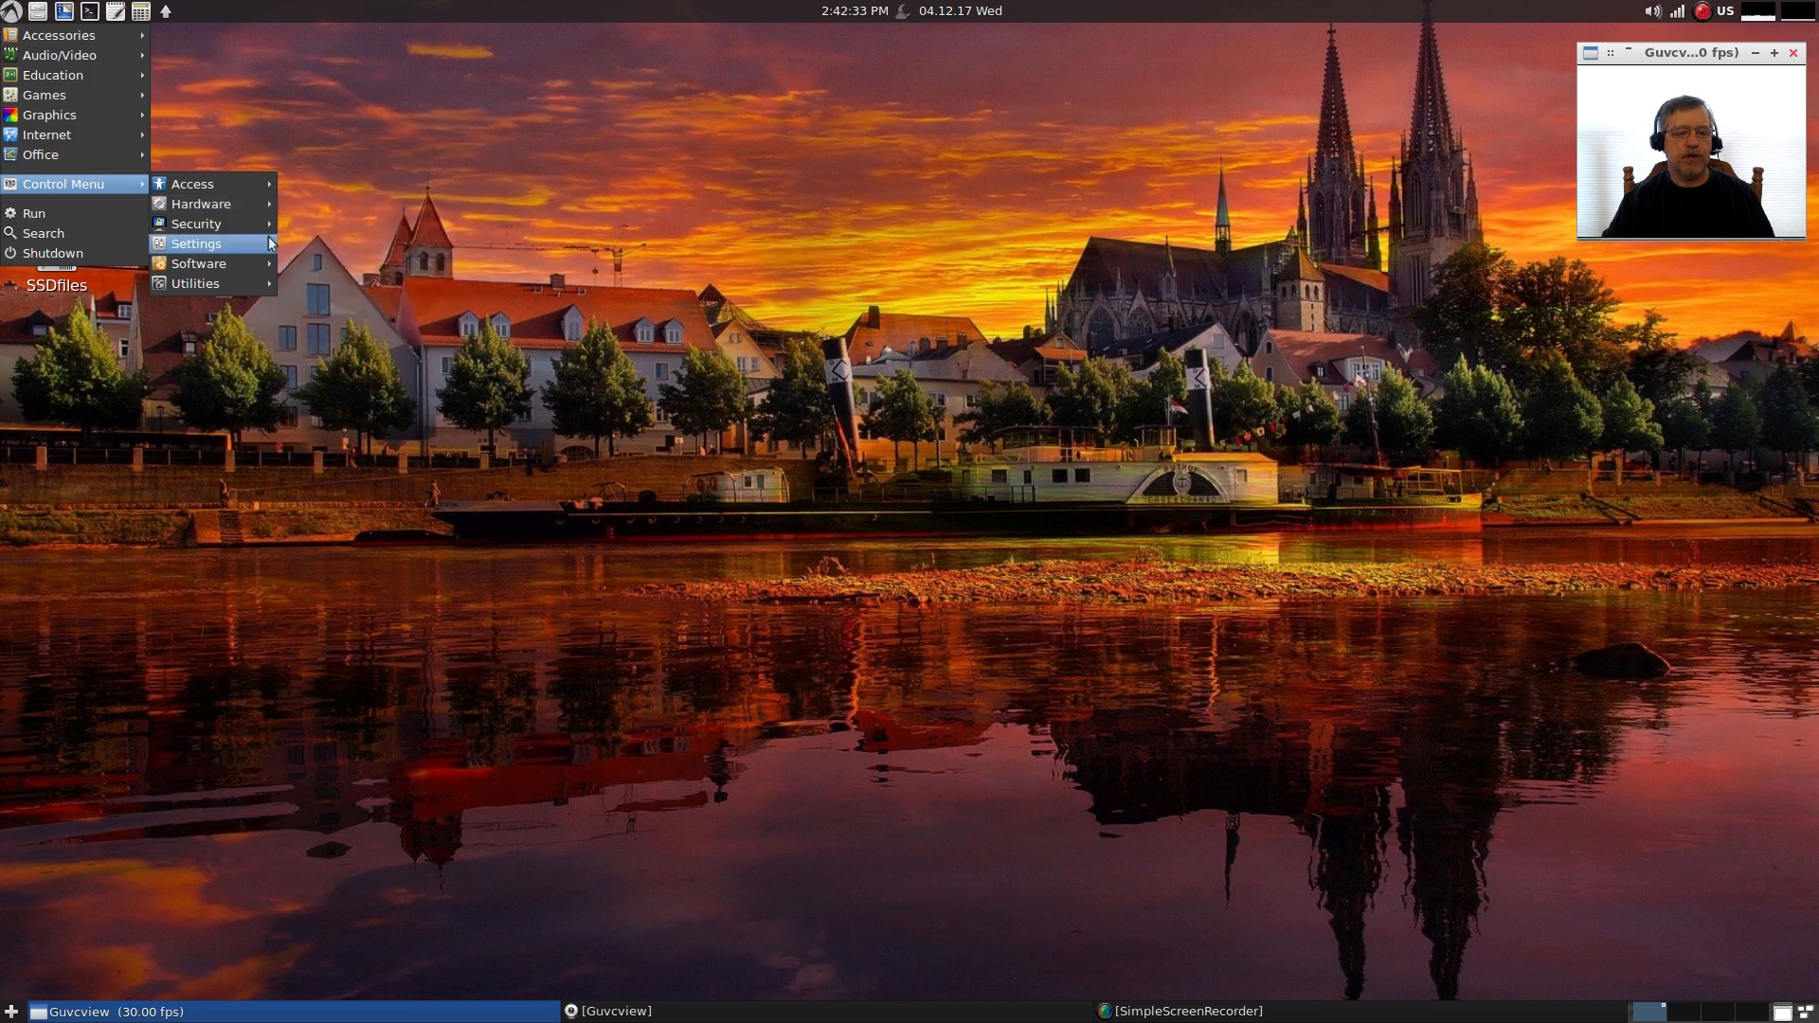
mouse_move(195, 223)
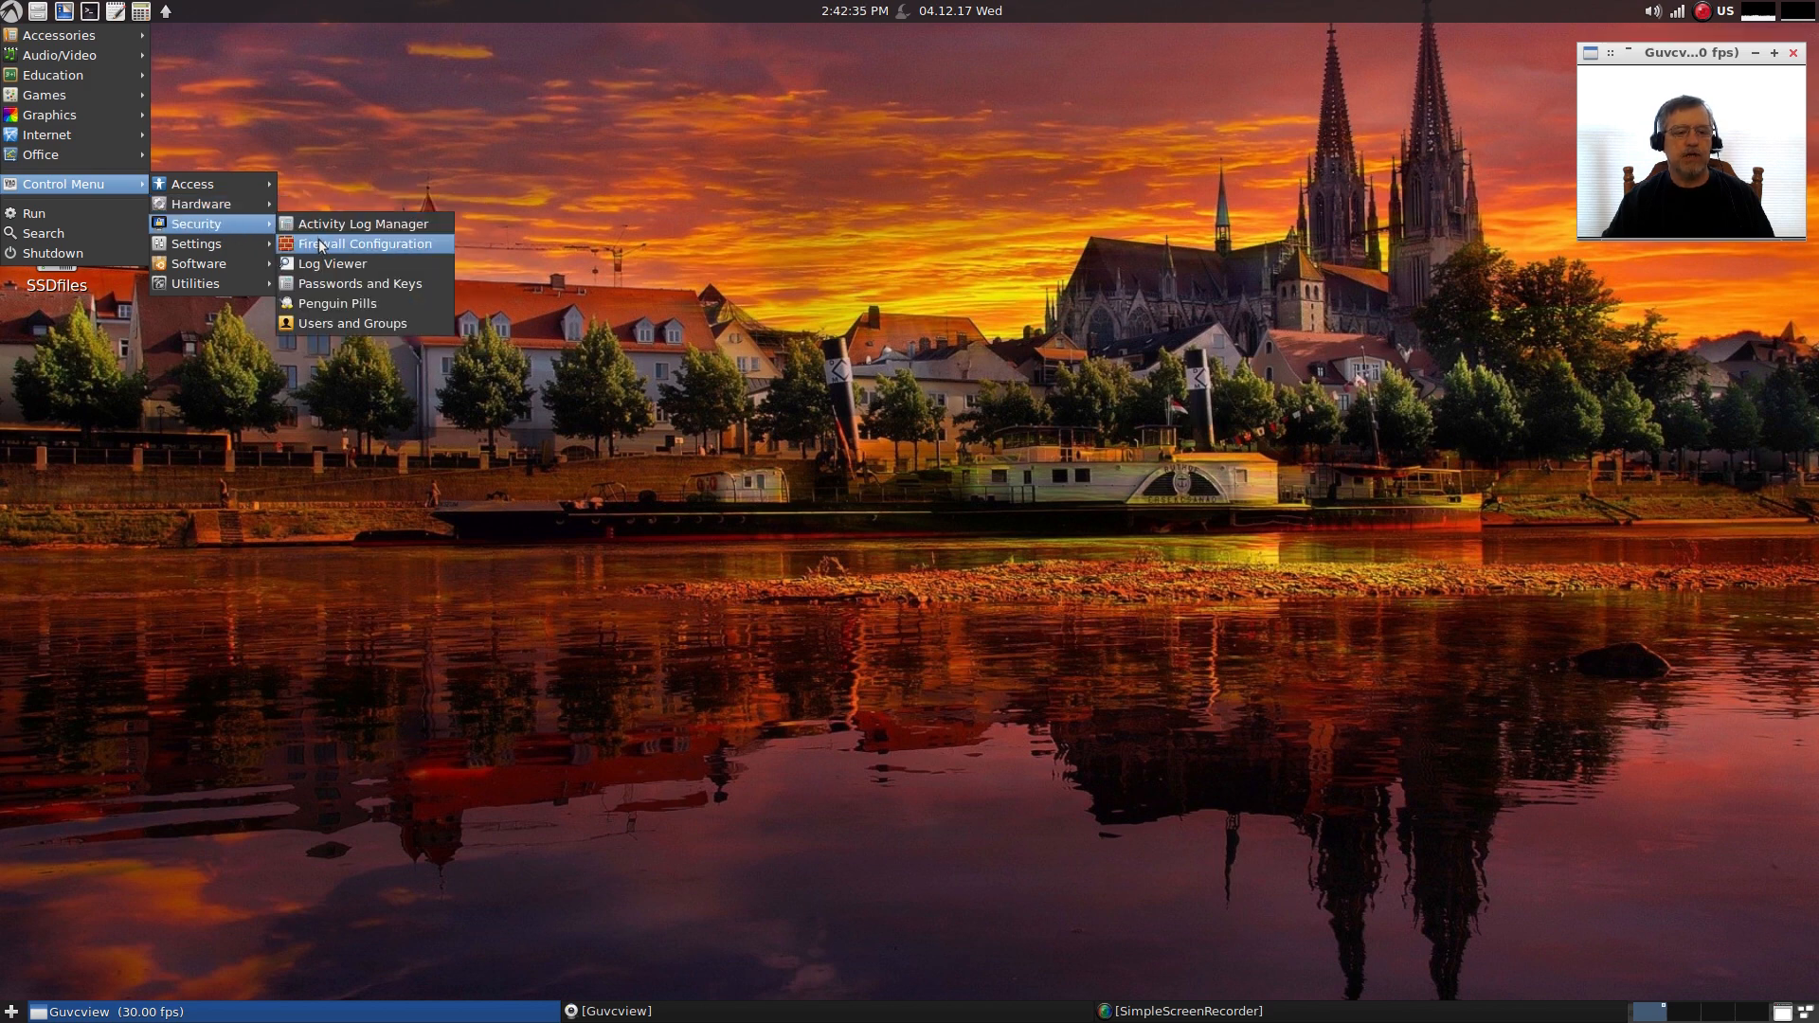
mouse_move(332, 263)
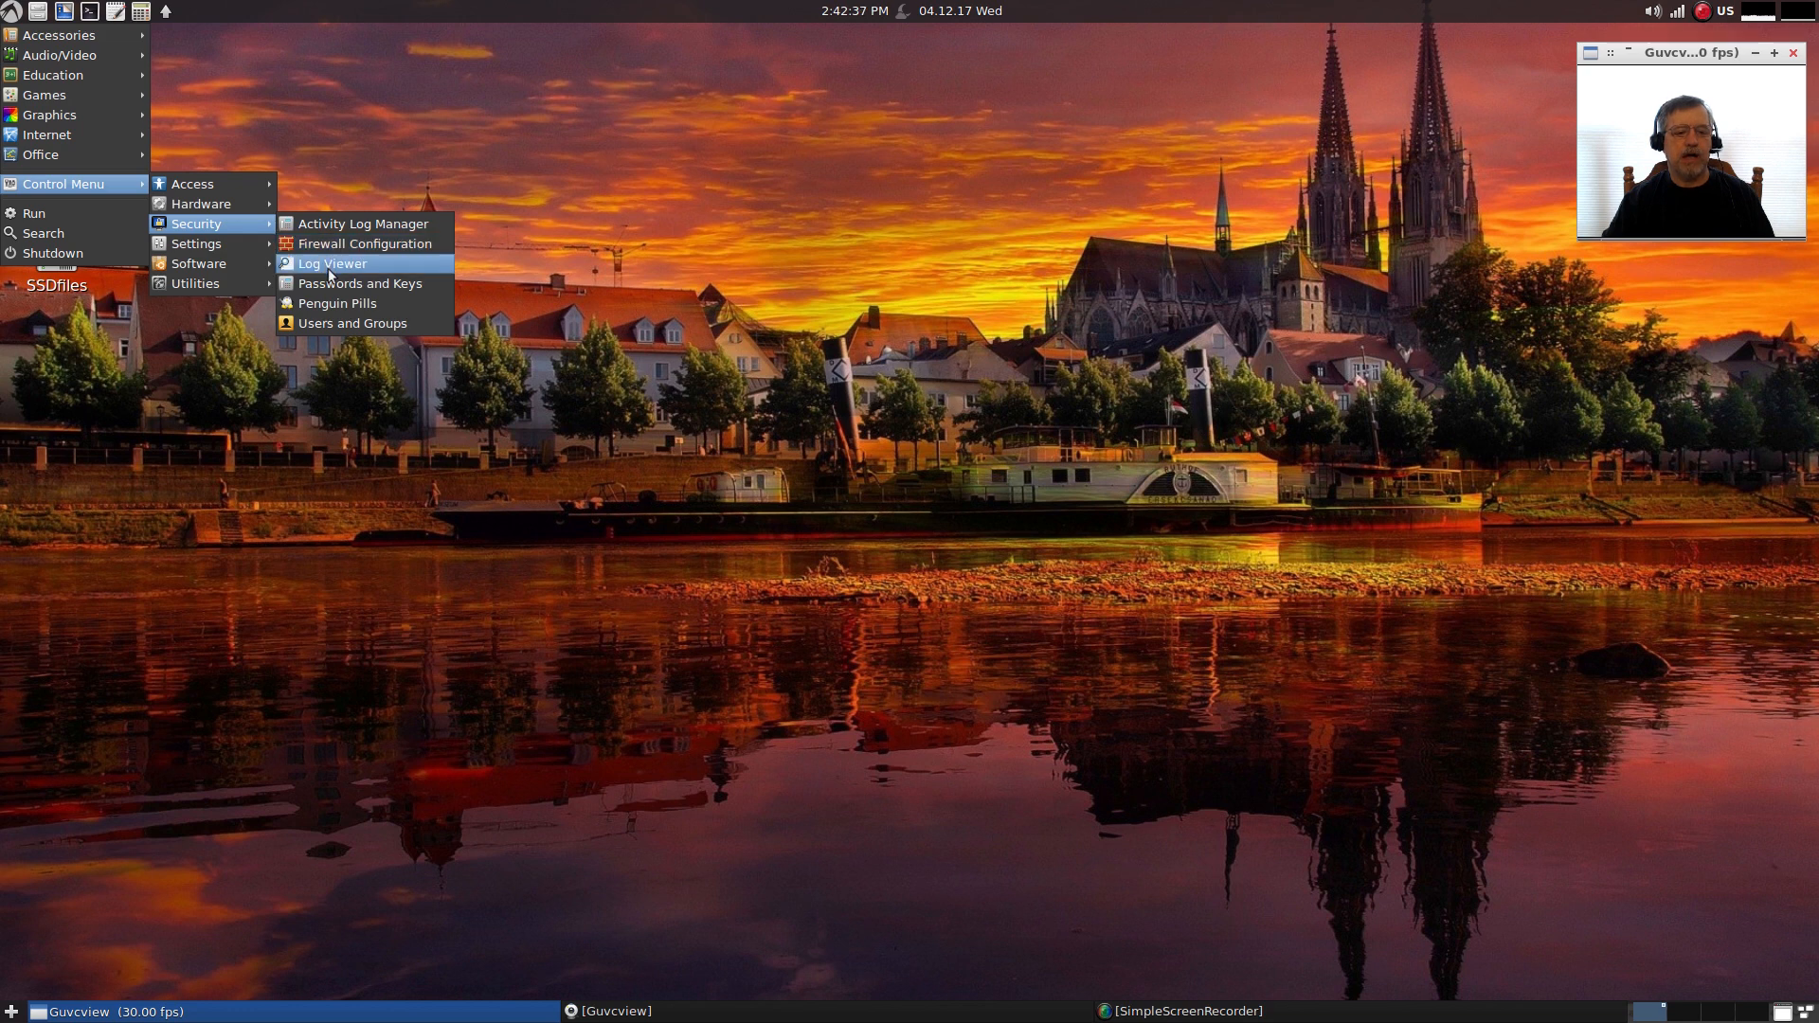
mouse_move(338, 303)
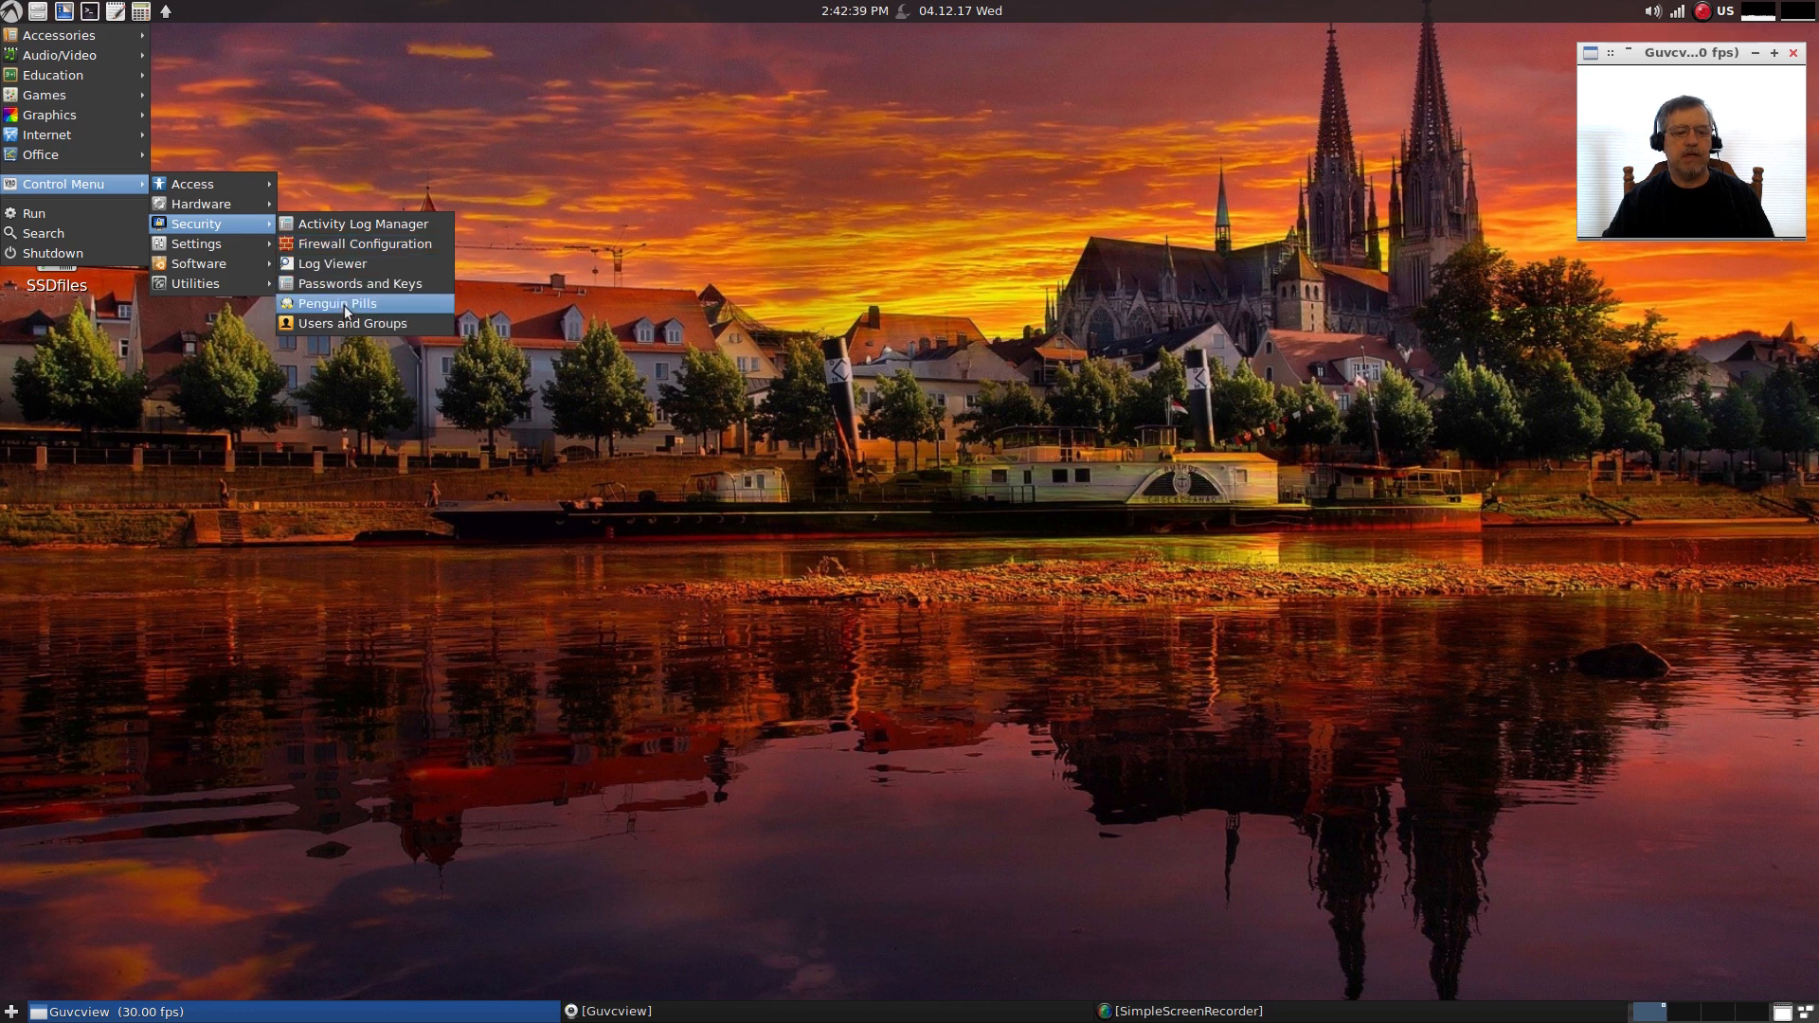
mouse_move(364, 224)
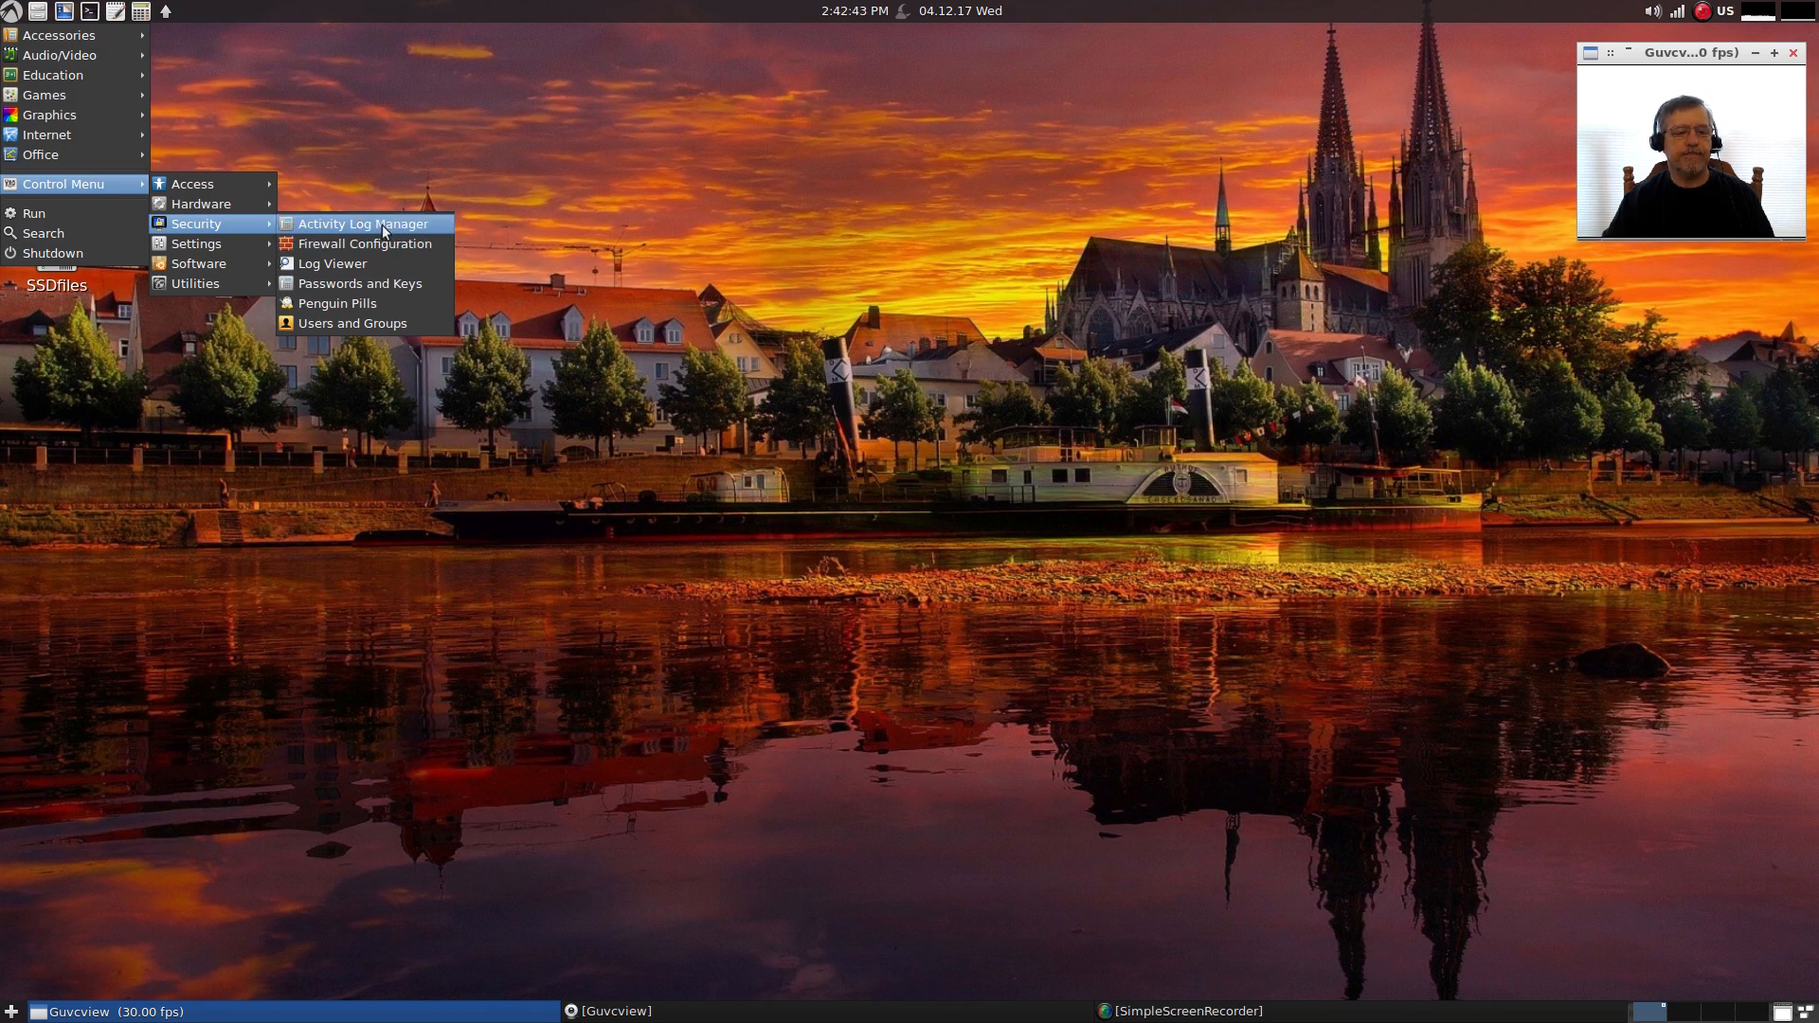
mouse_move(197, 244)
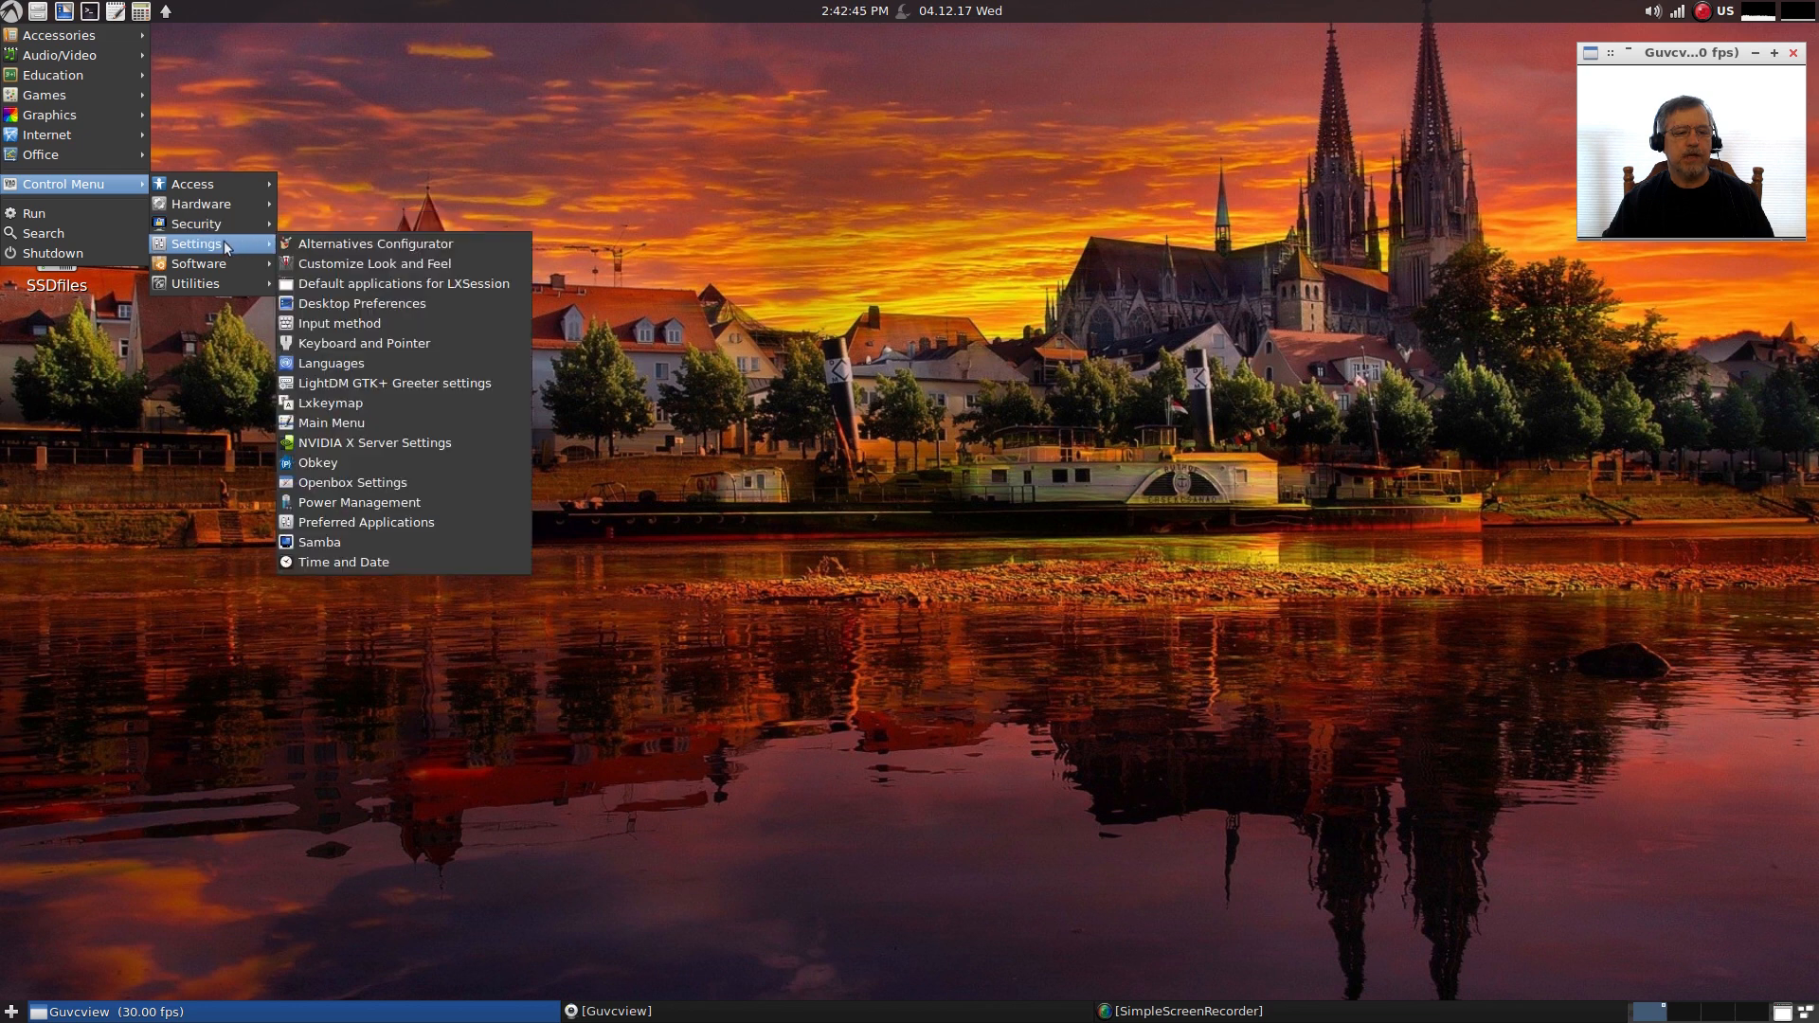
mouse_move(383, 245)
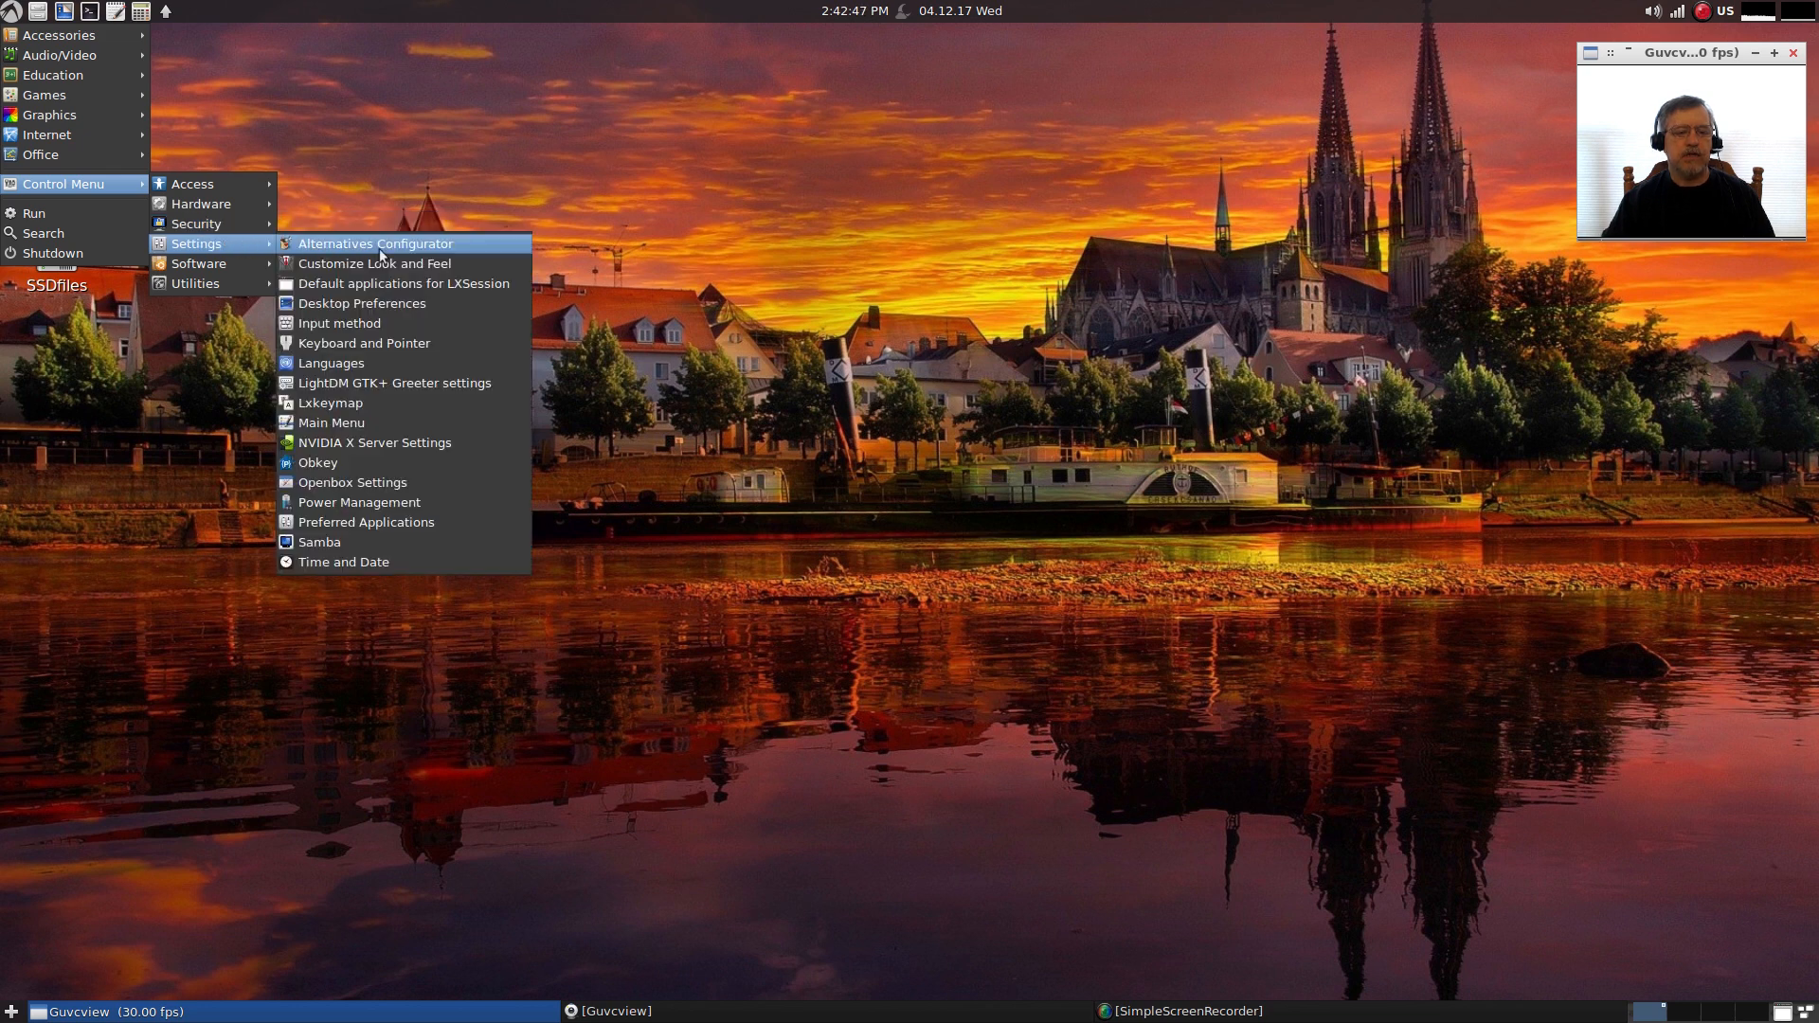
mouse_move(400, 264)
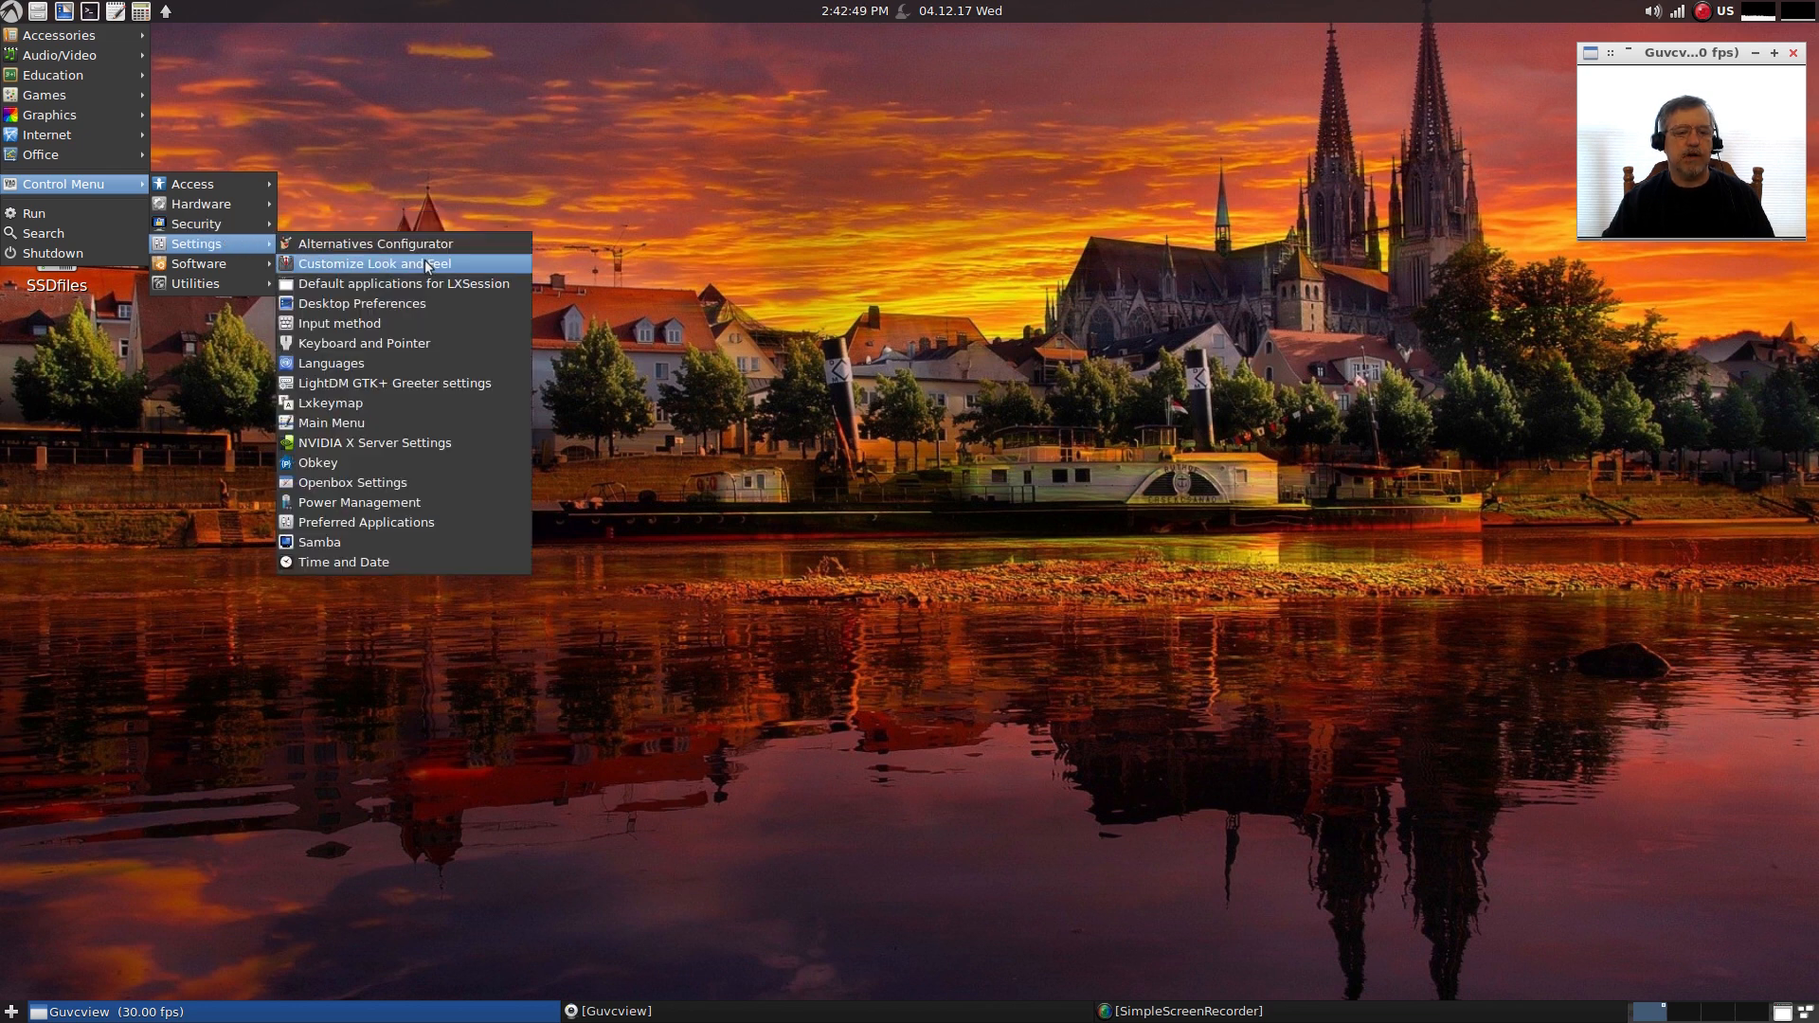
mouse_move(422, 276)
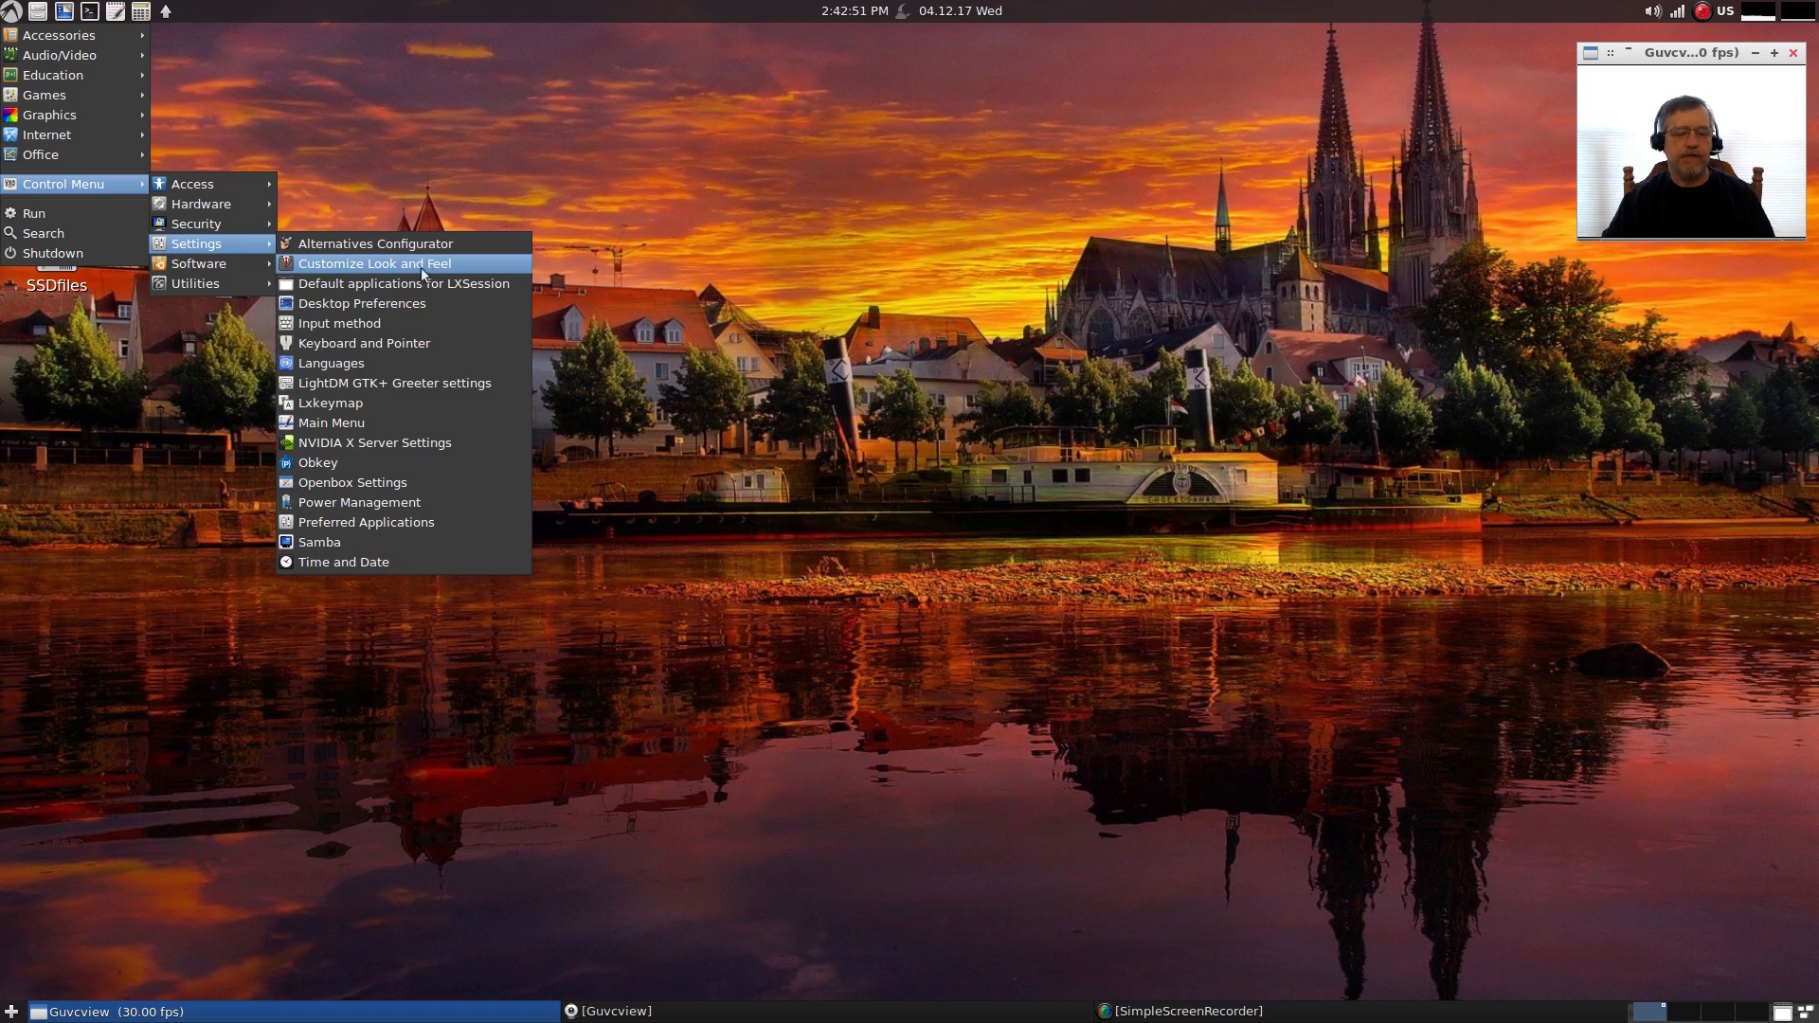
mouse_move(364, 343)
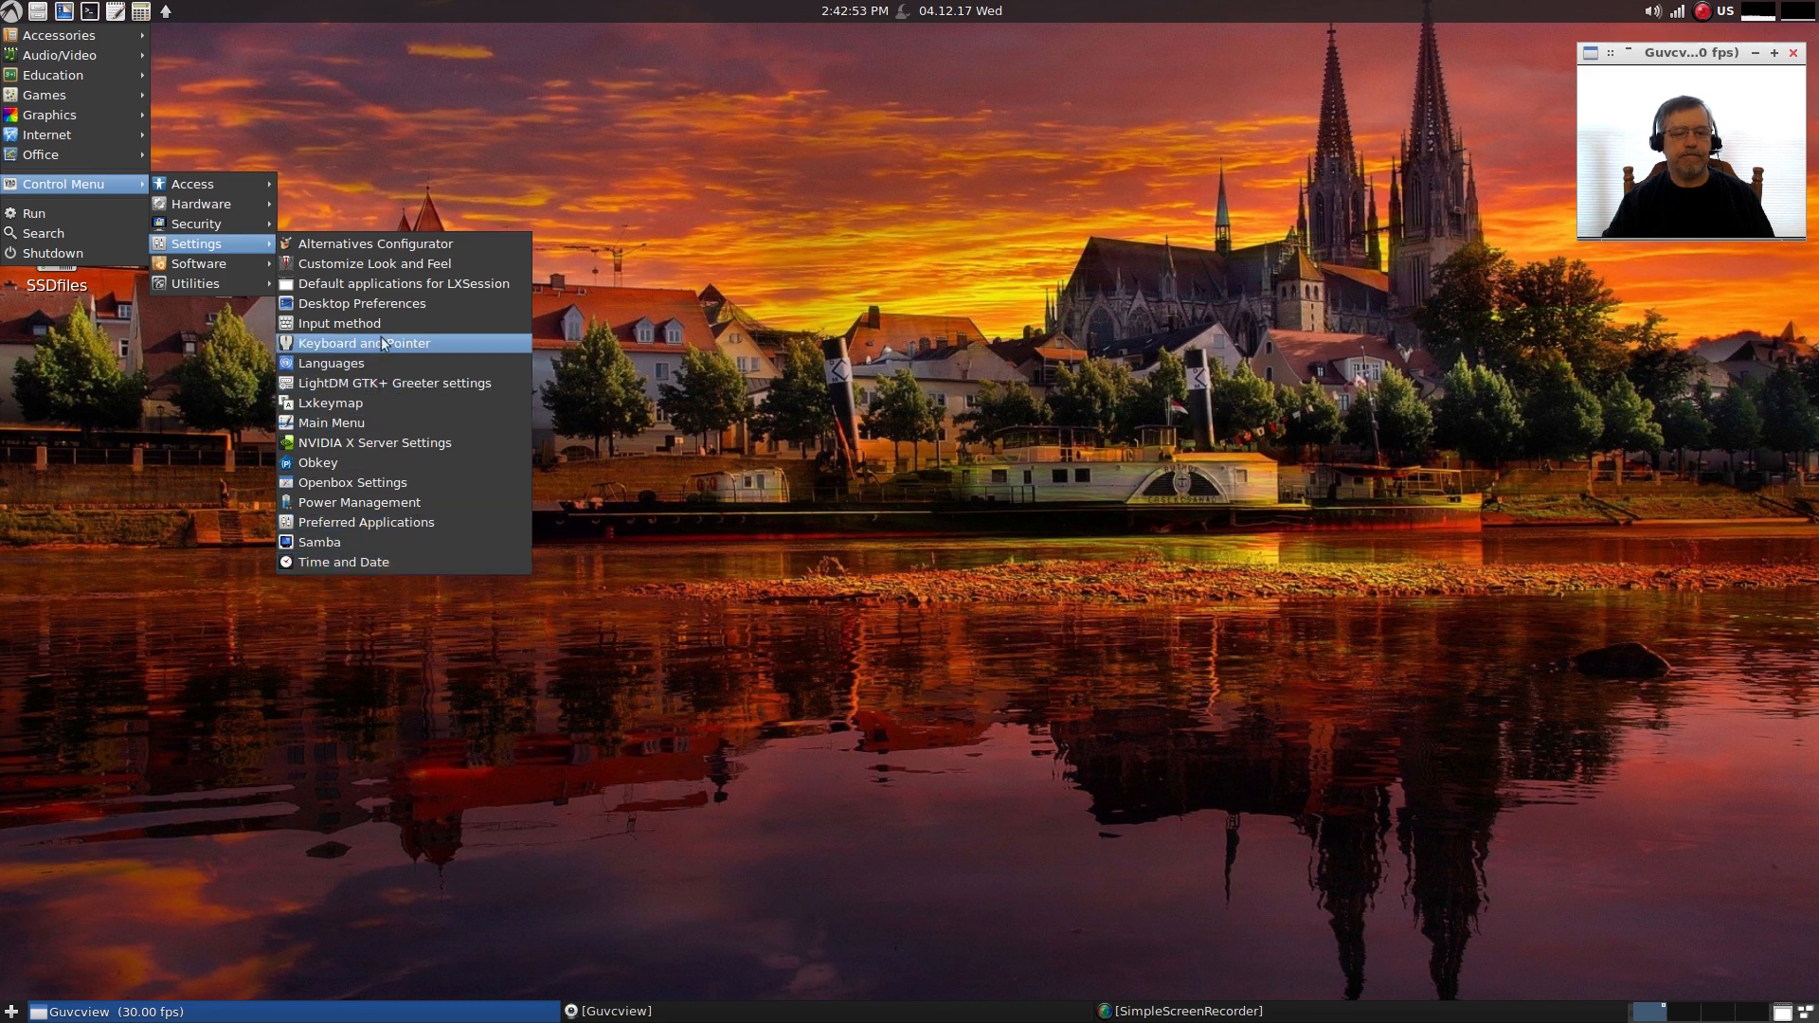
mouse_move(372, 451)
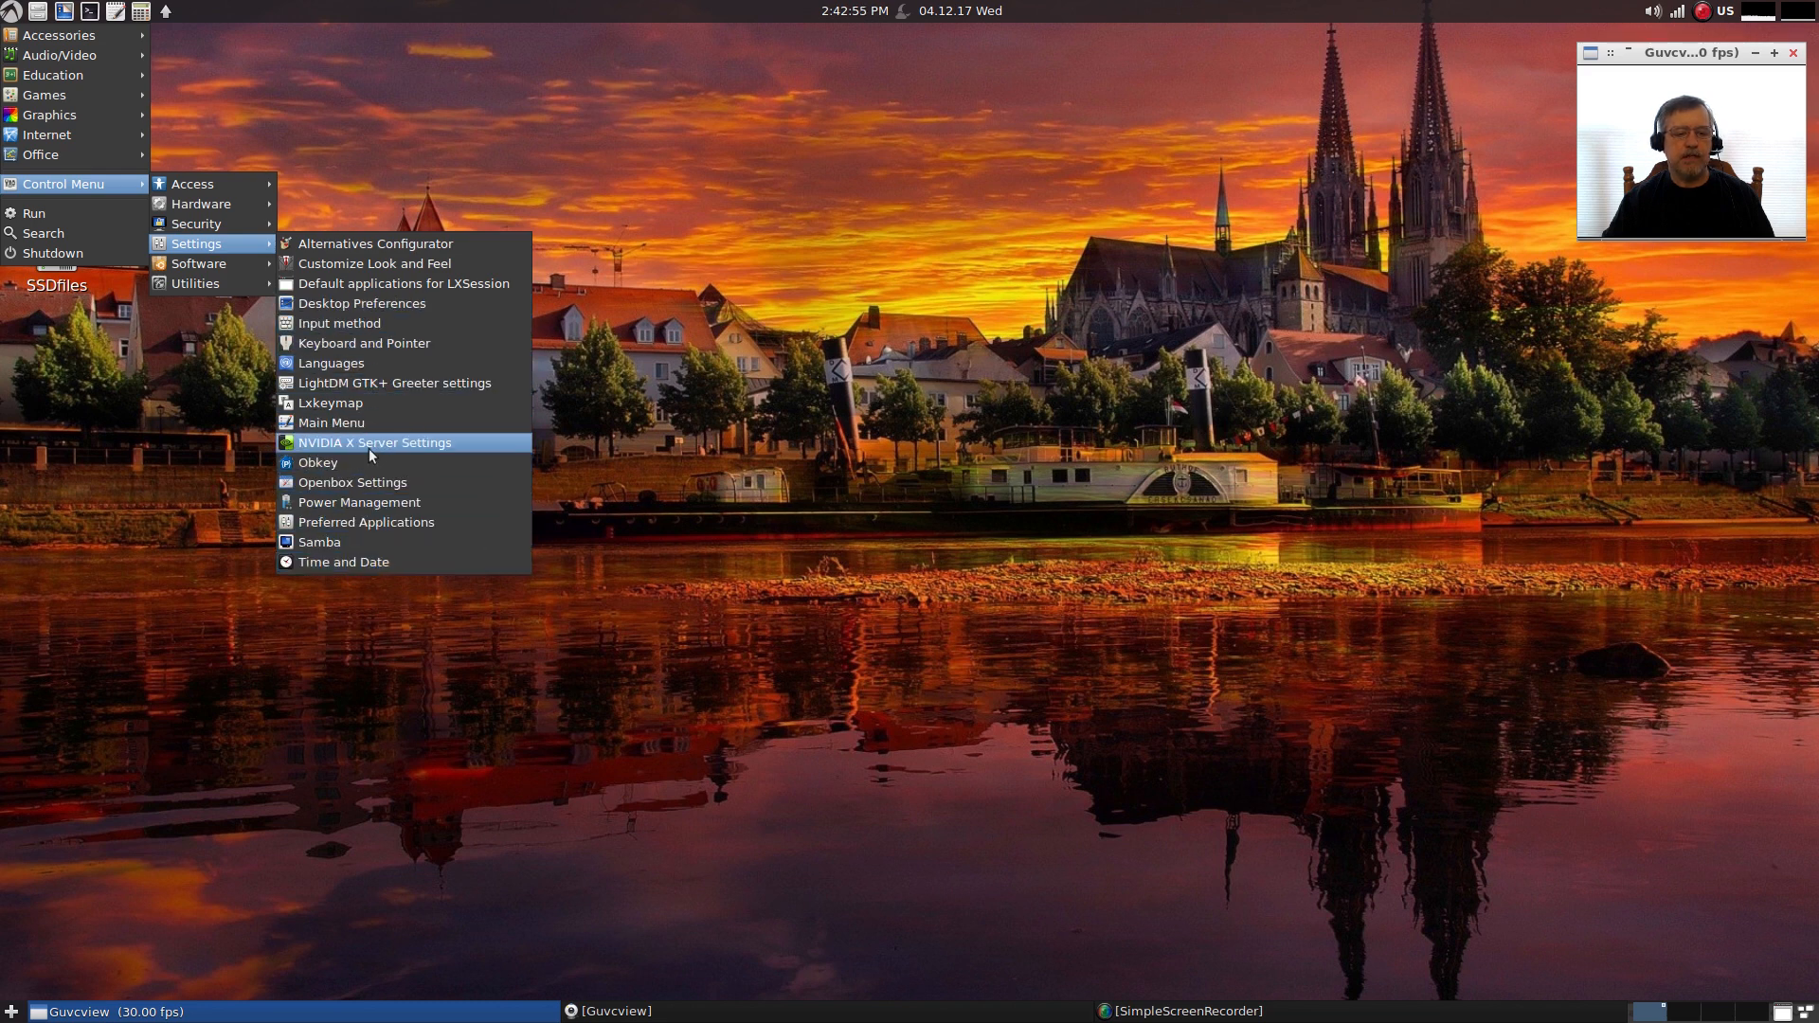
mouse_move(343, 402)
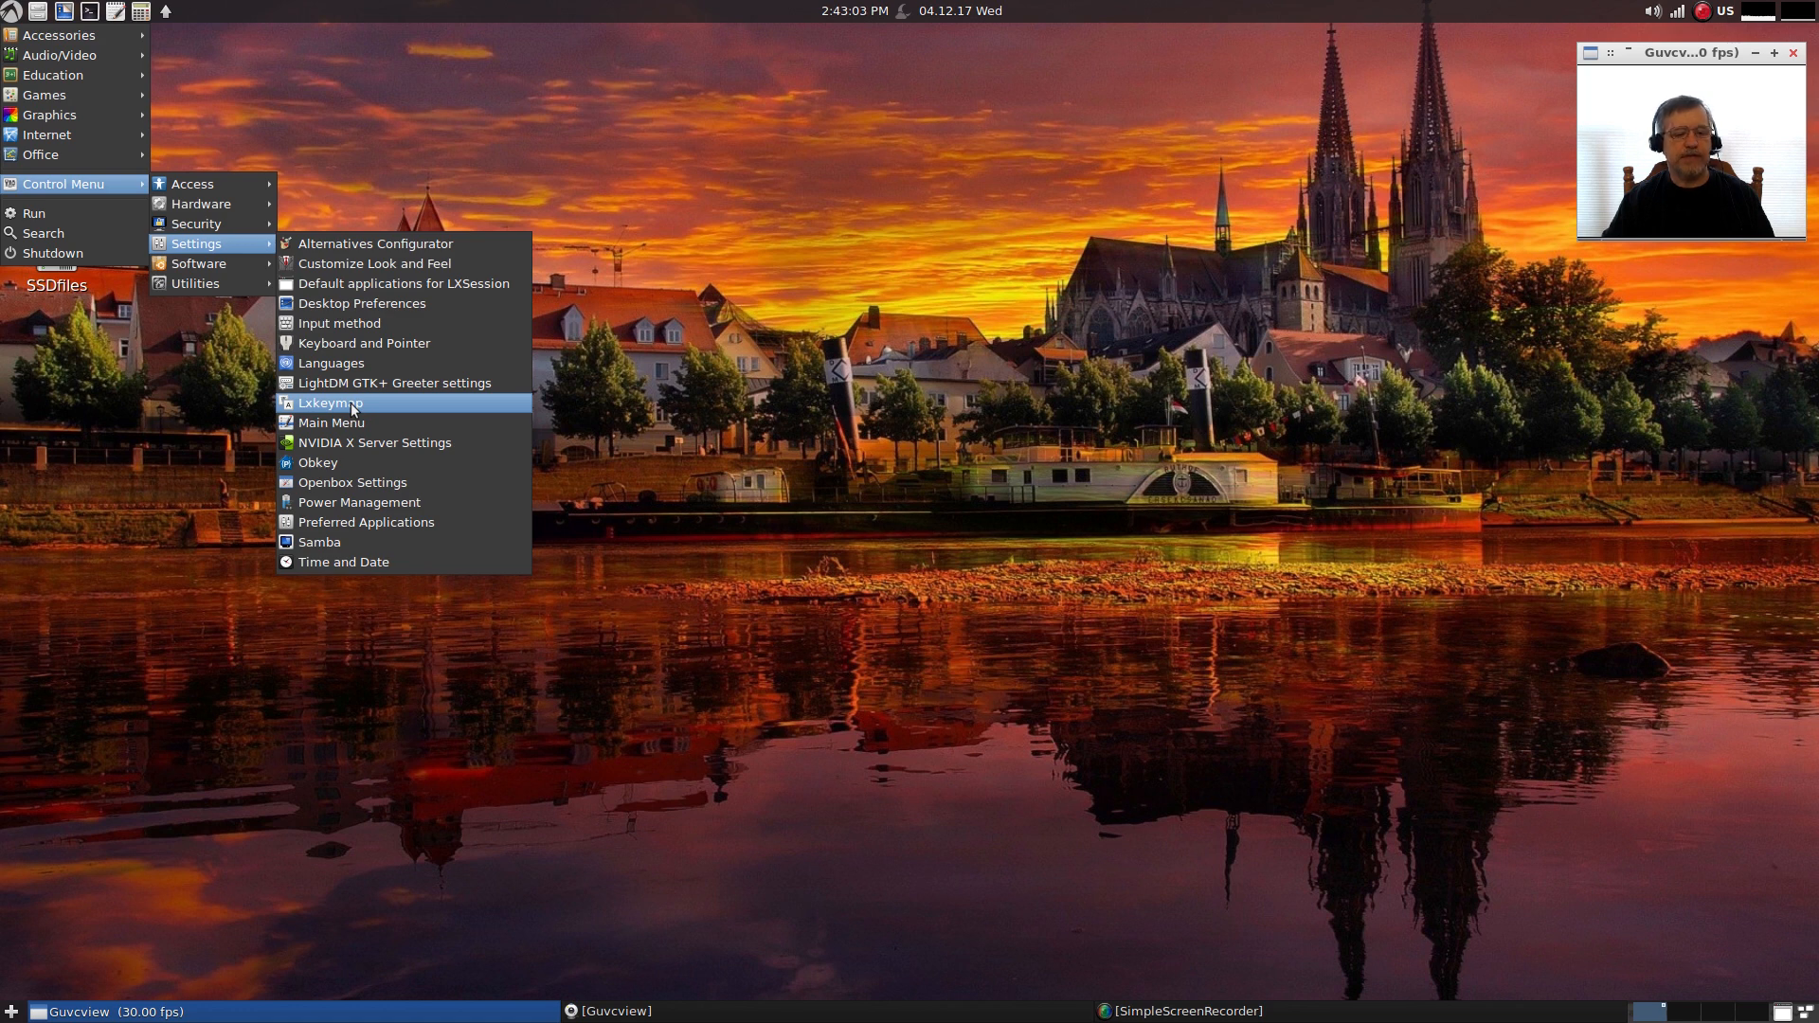
mouse_move(355, 481)
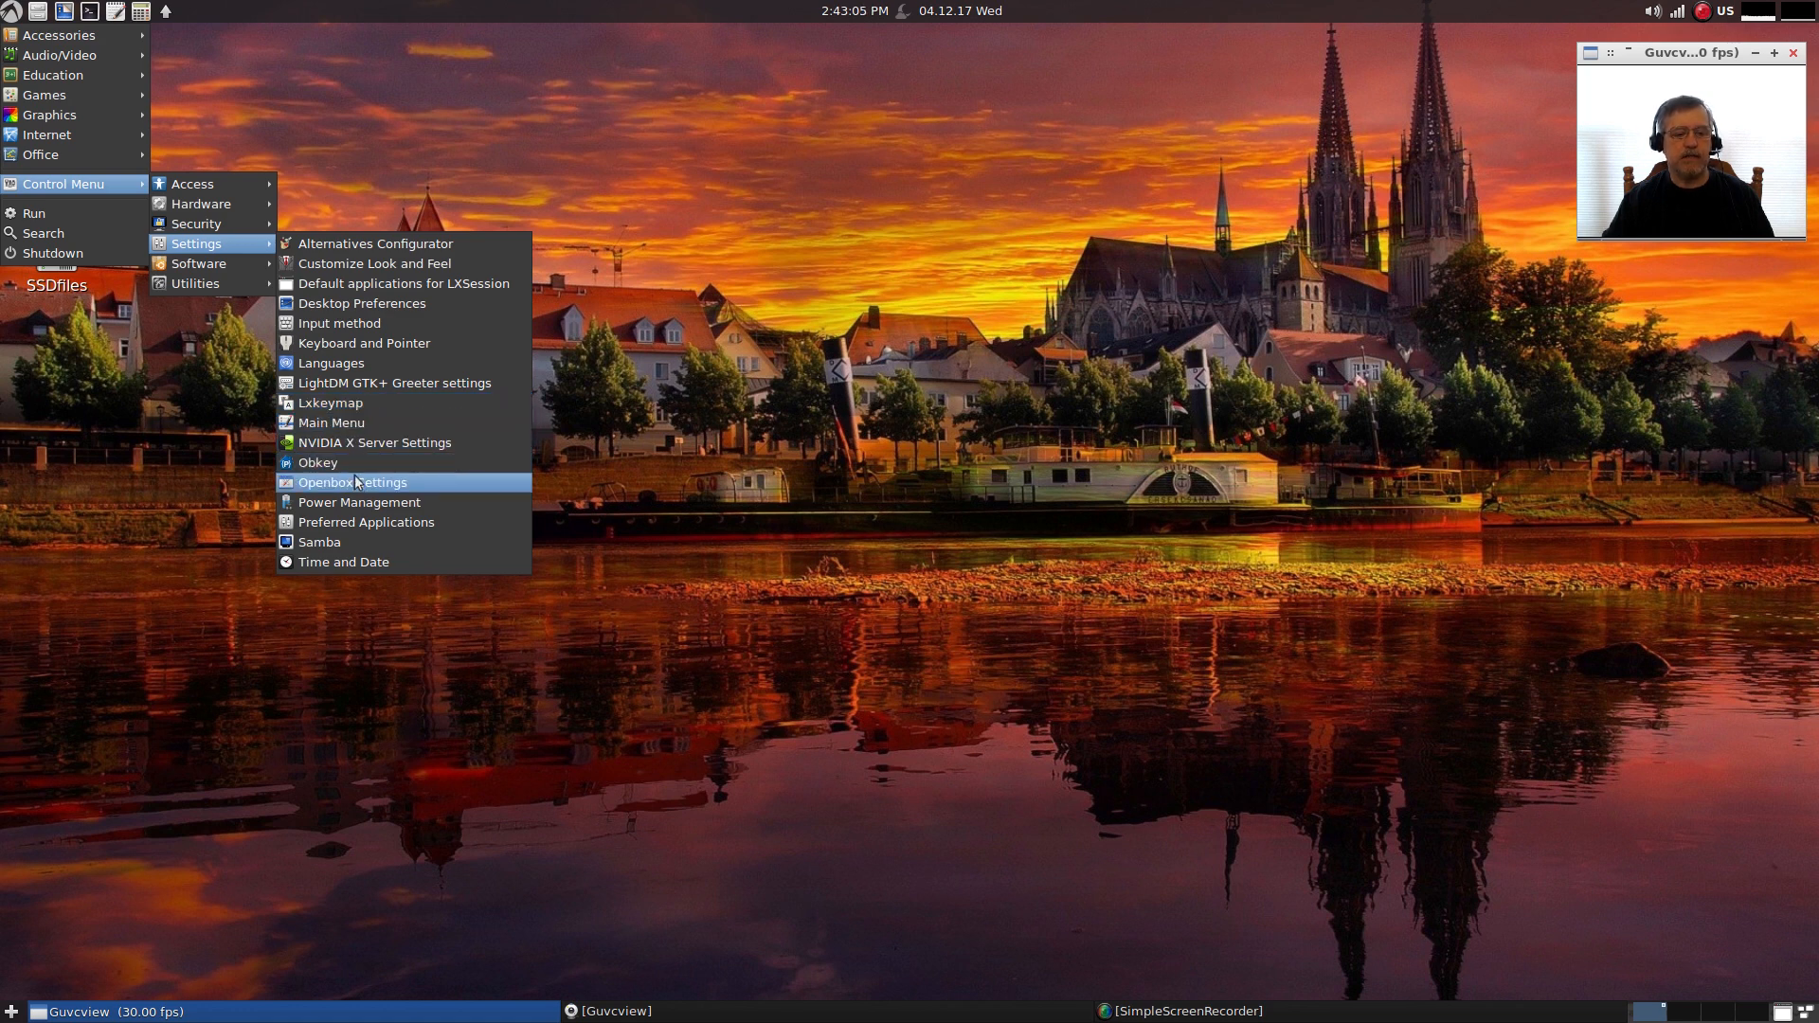
mouse_move(366, 522)
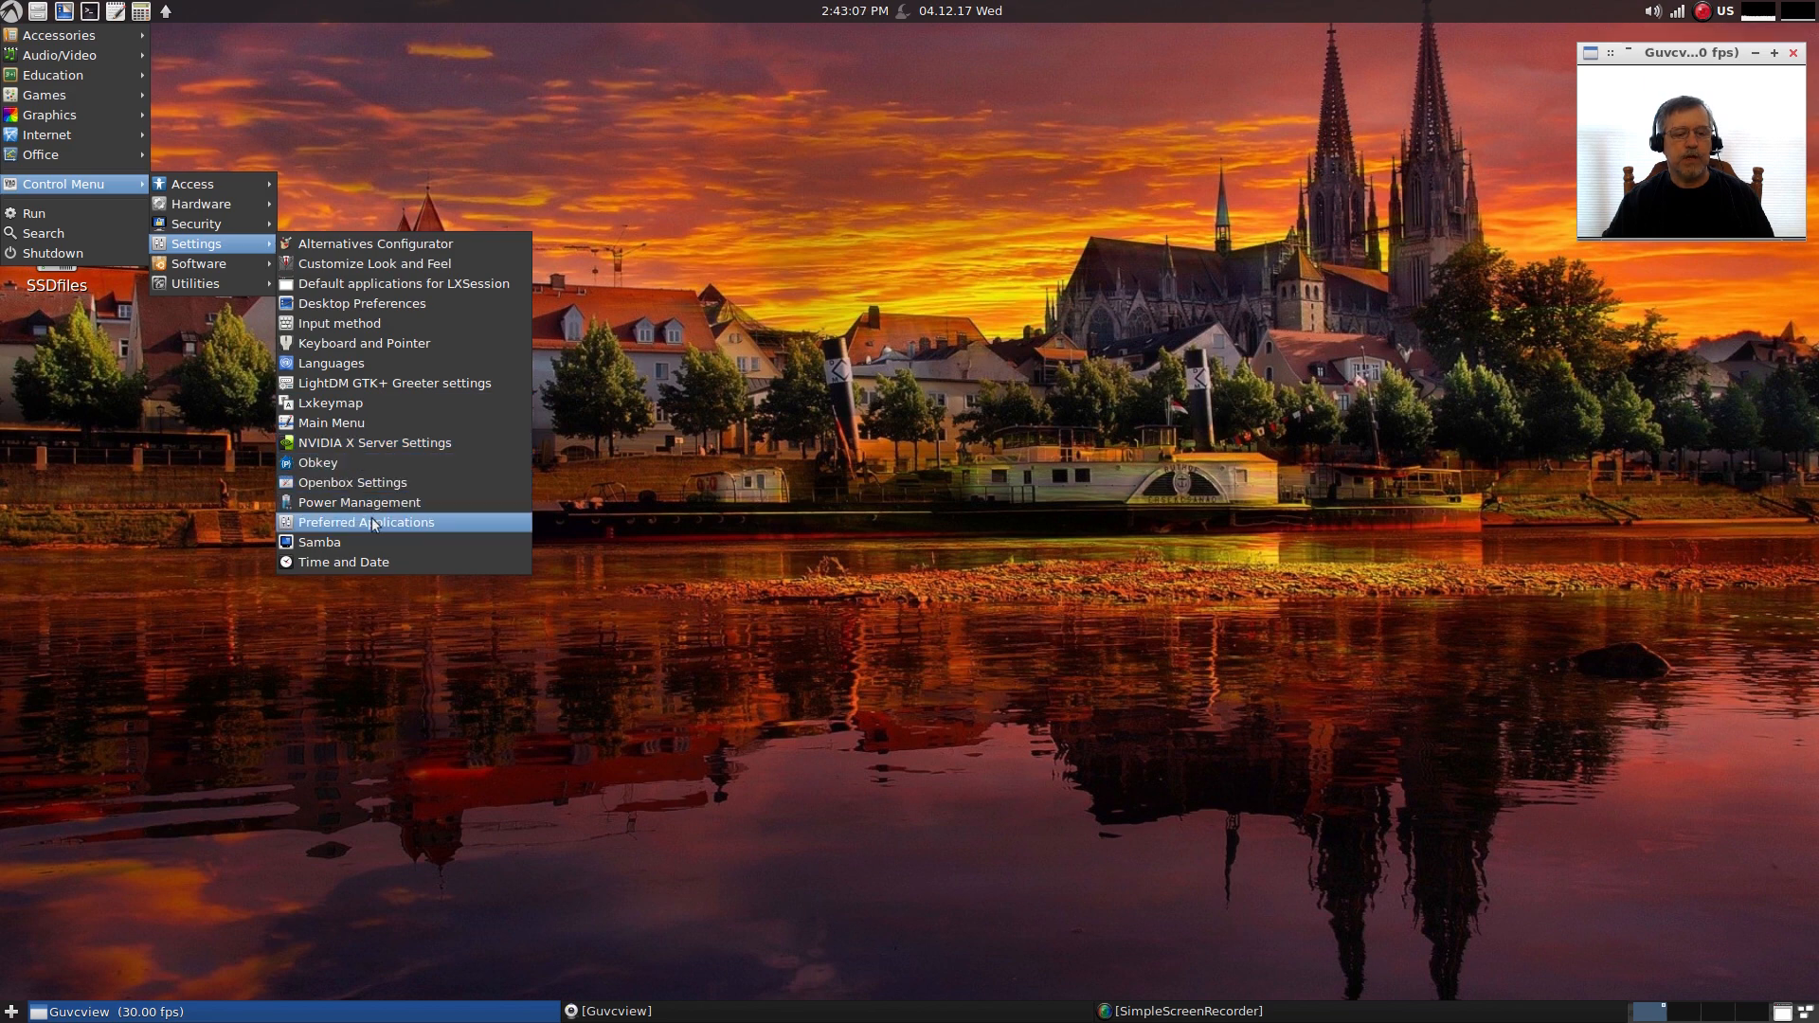
mouse_move(372, 402)
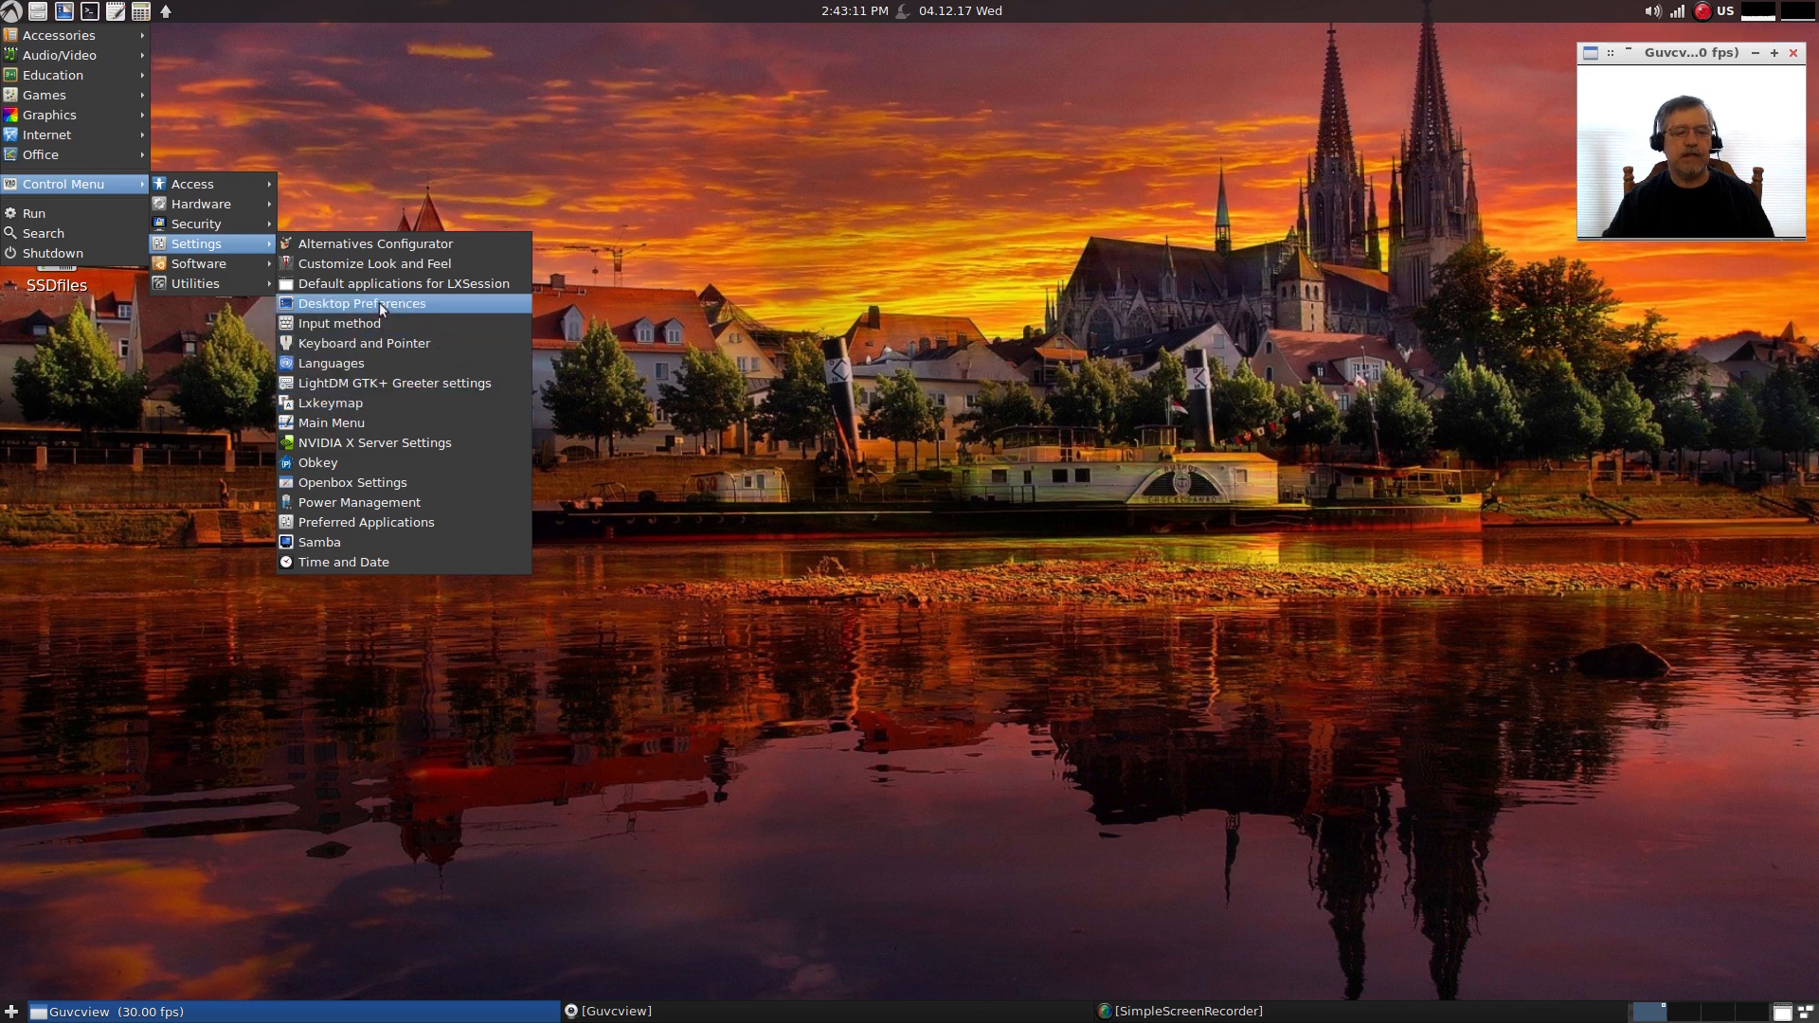
mouse_move(402, 283)
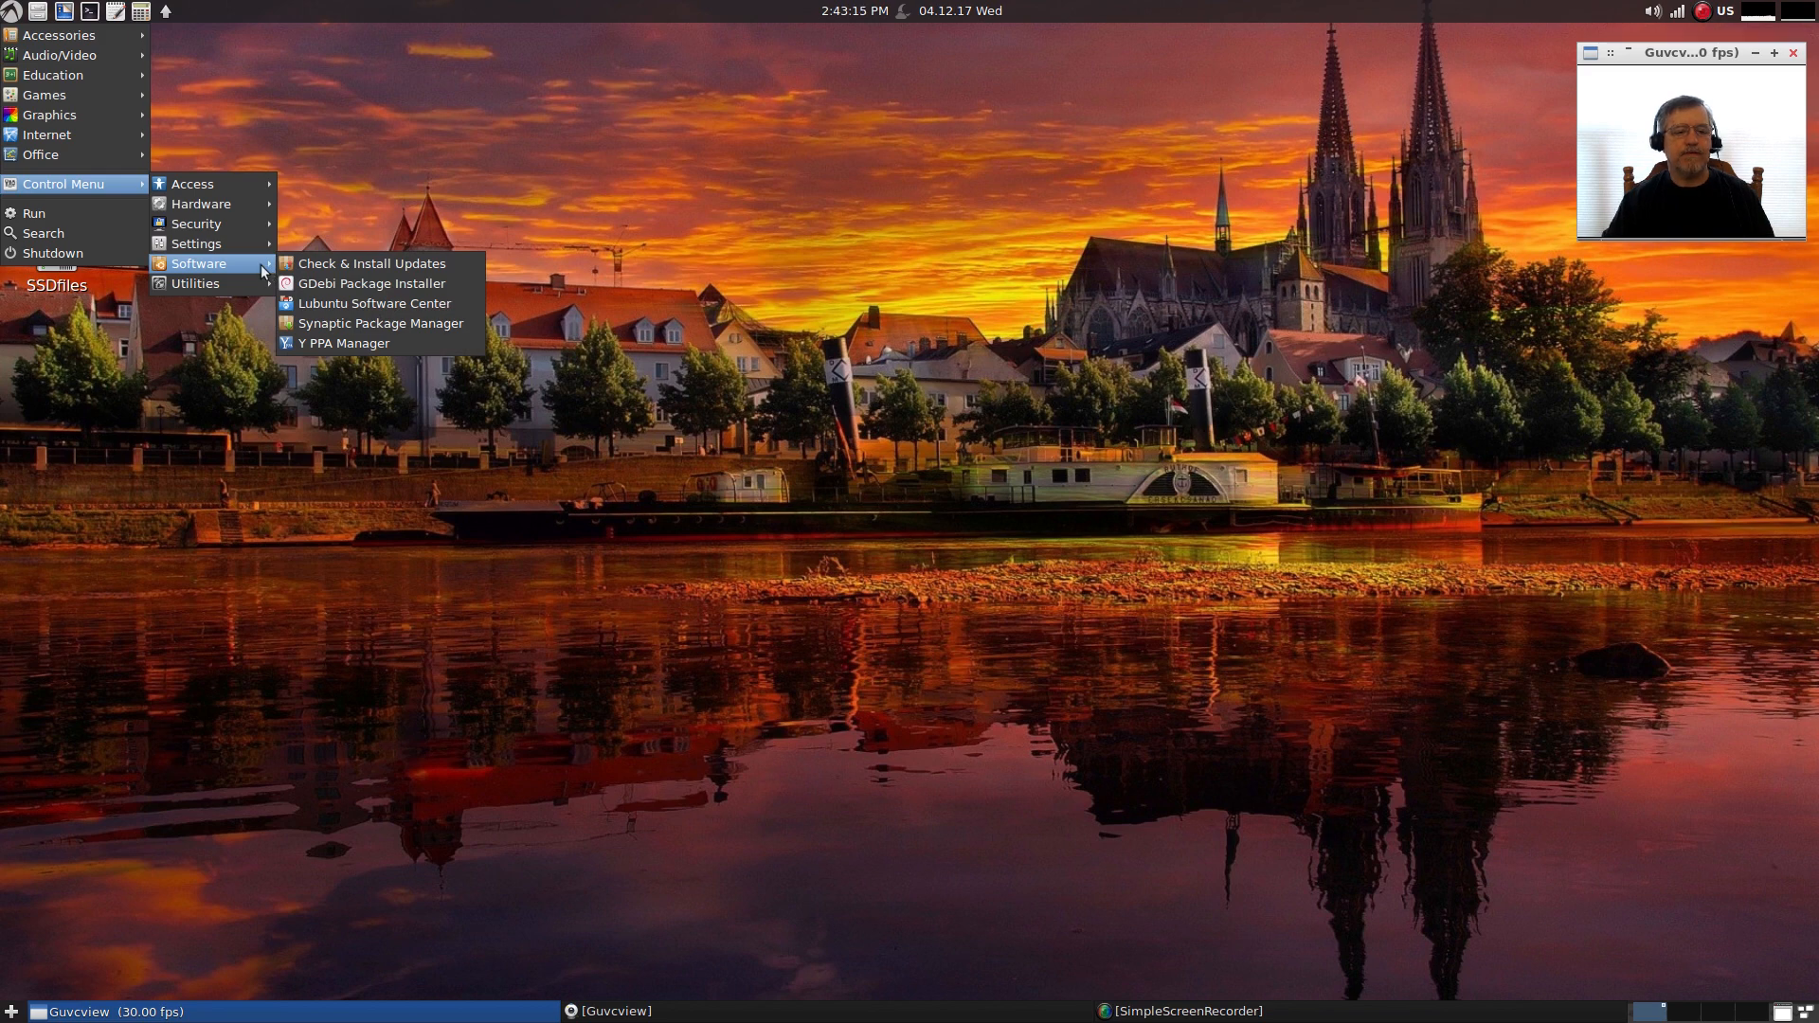
mouse_move(375, 264)
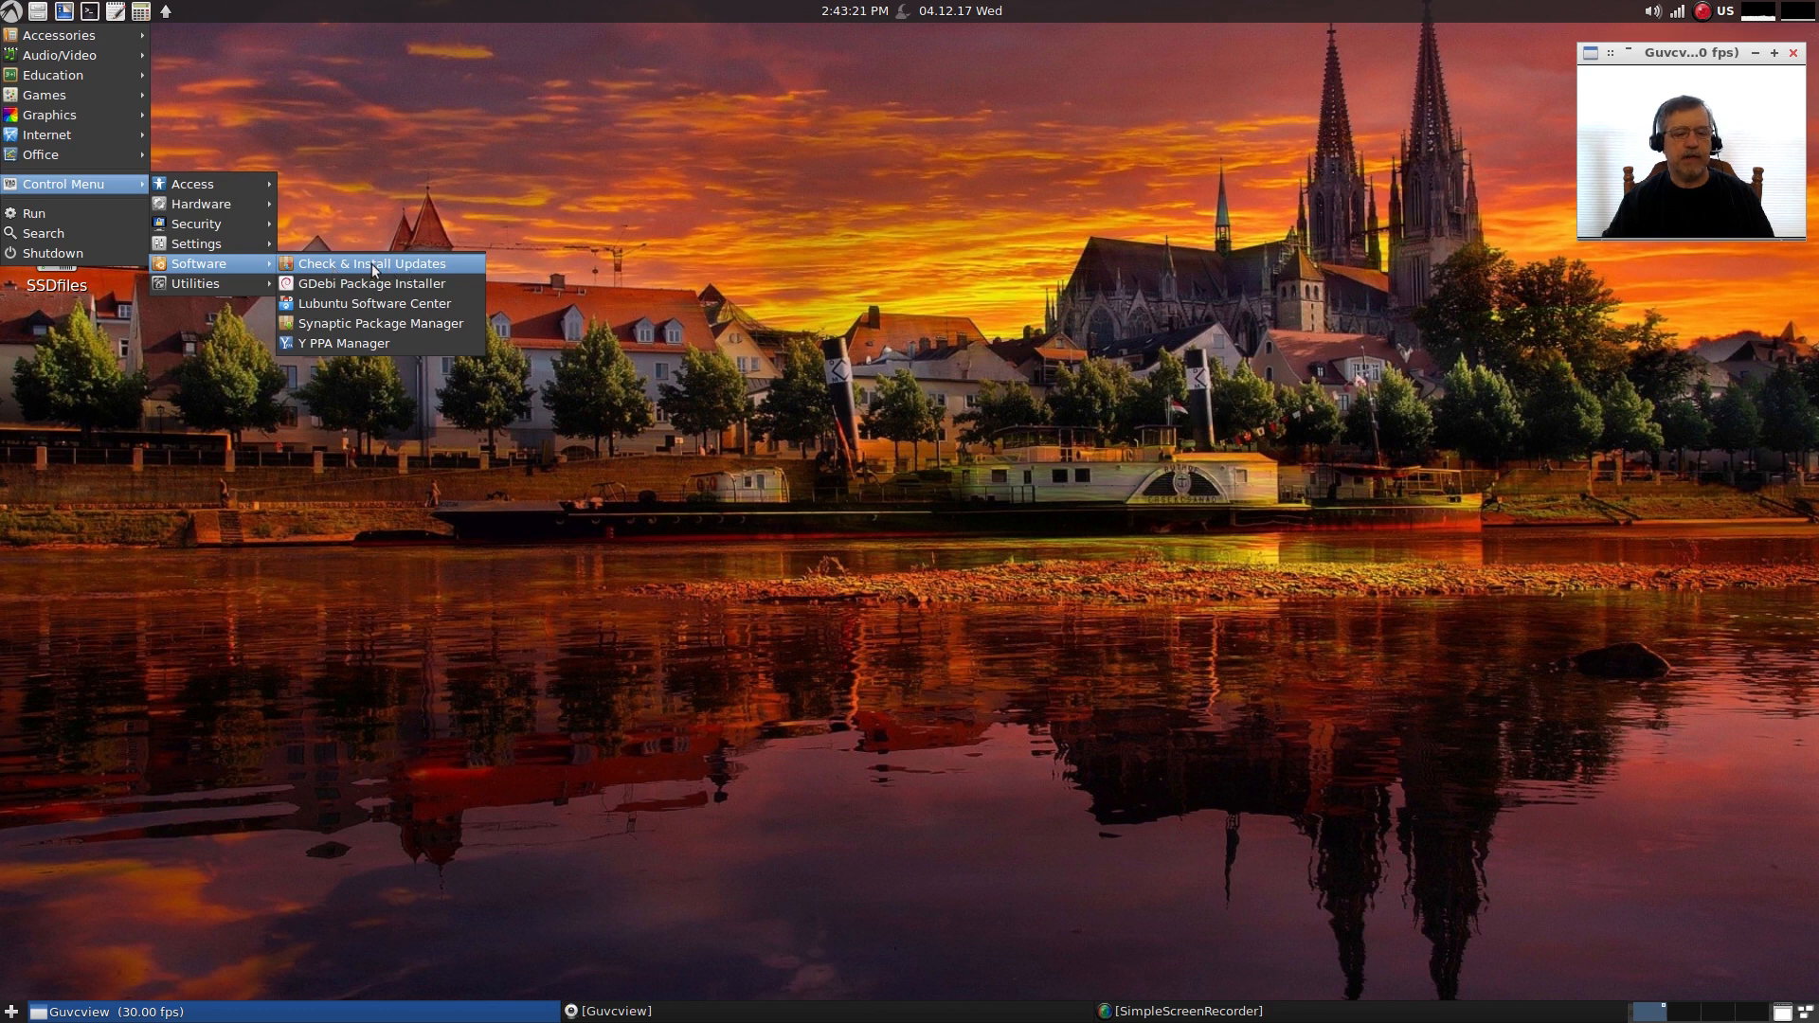
mouse_move(374, 303)
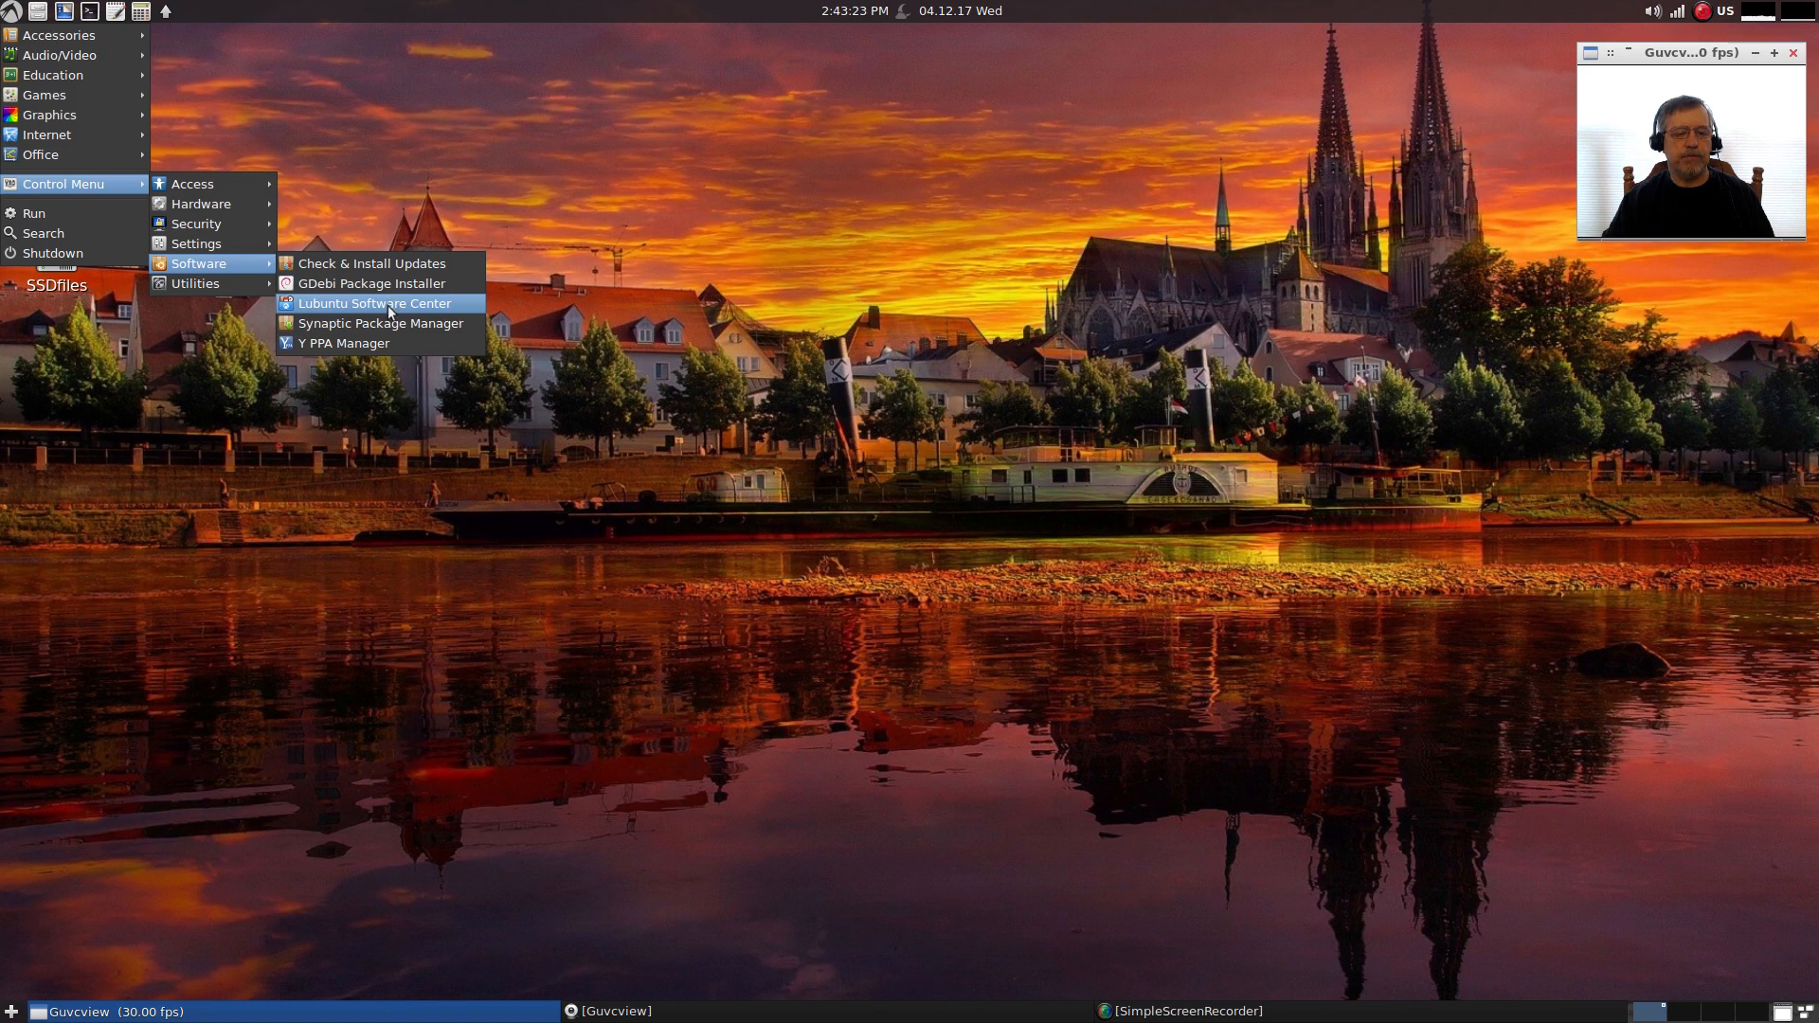
mouse_move(379, 322)
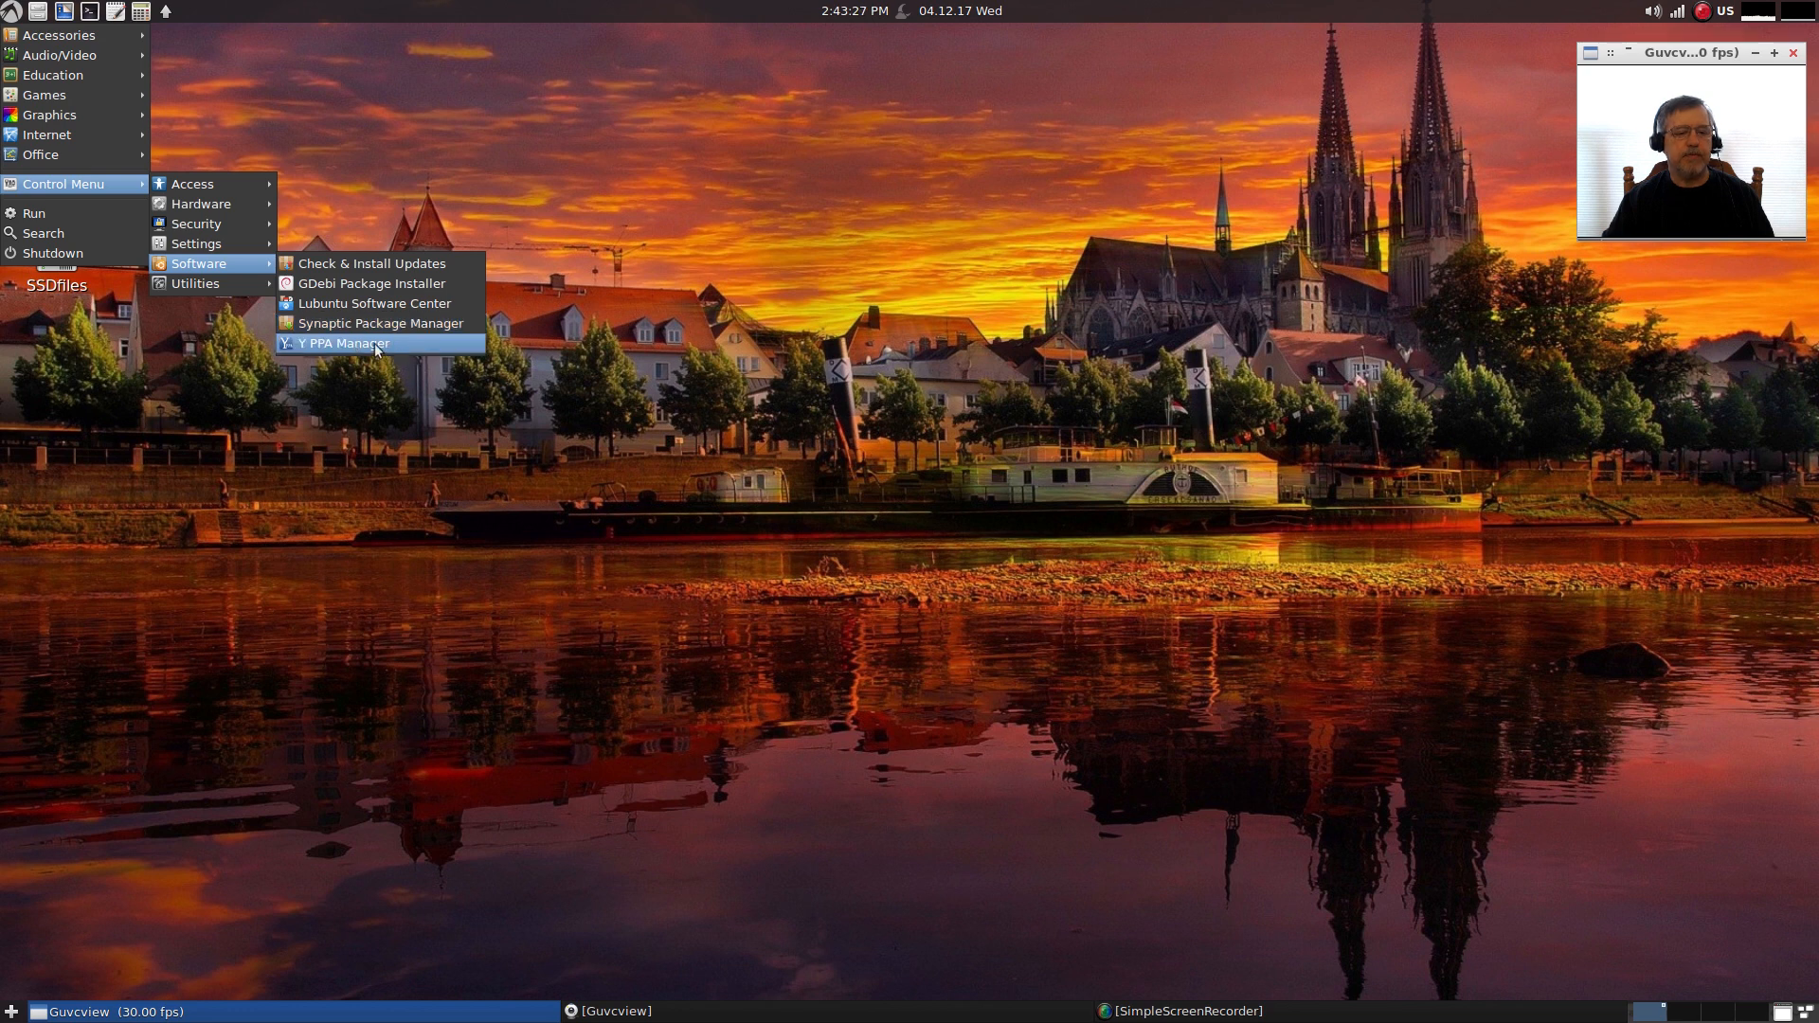
mouse_move(371, 263)
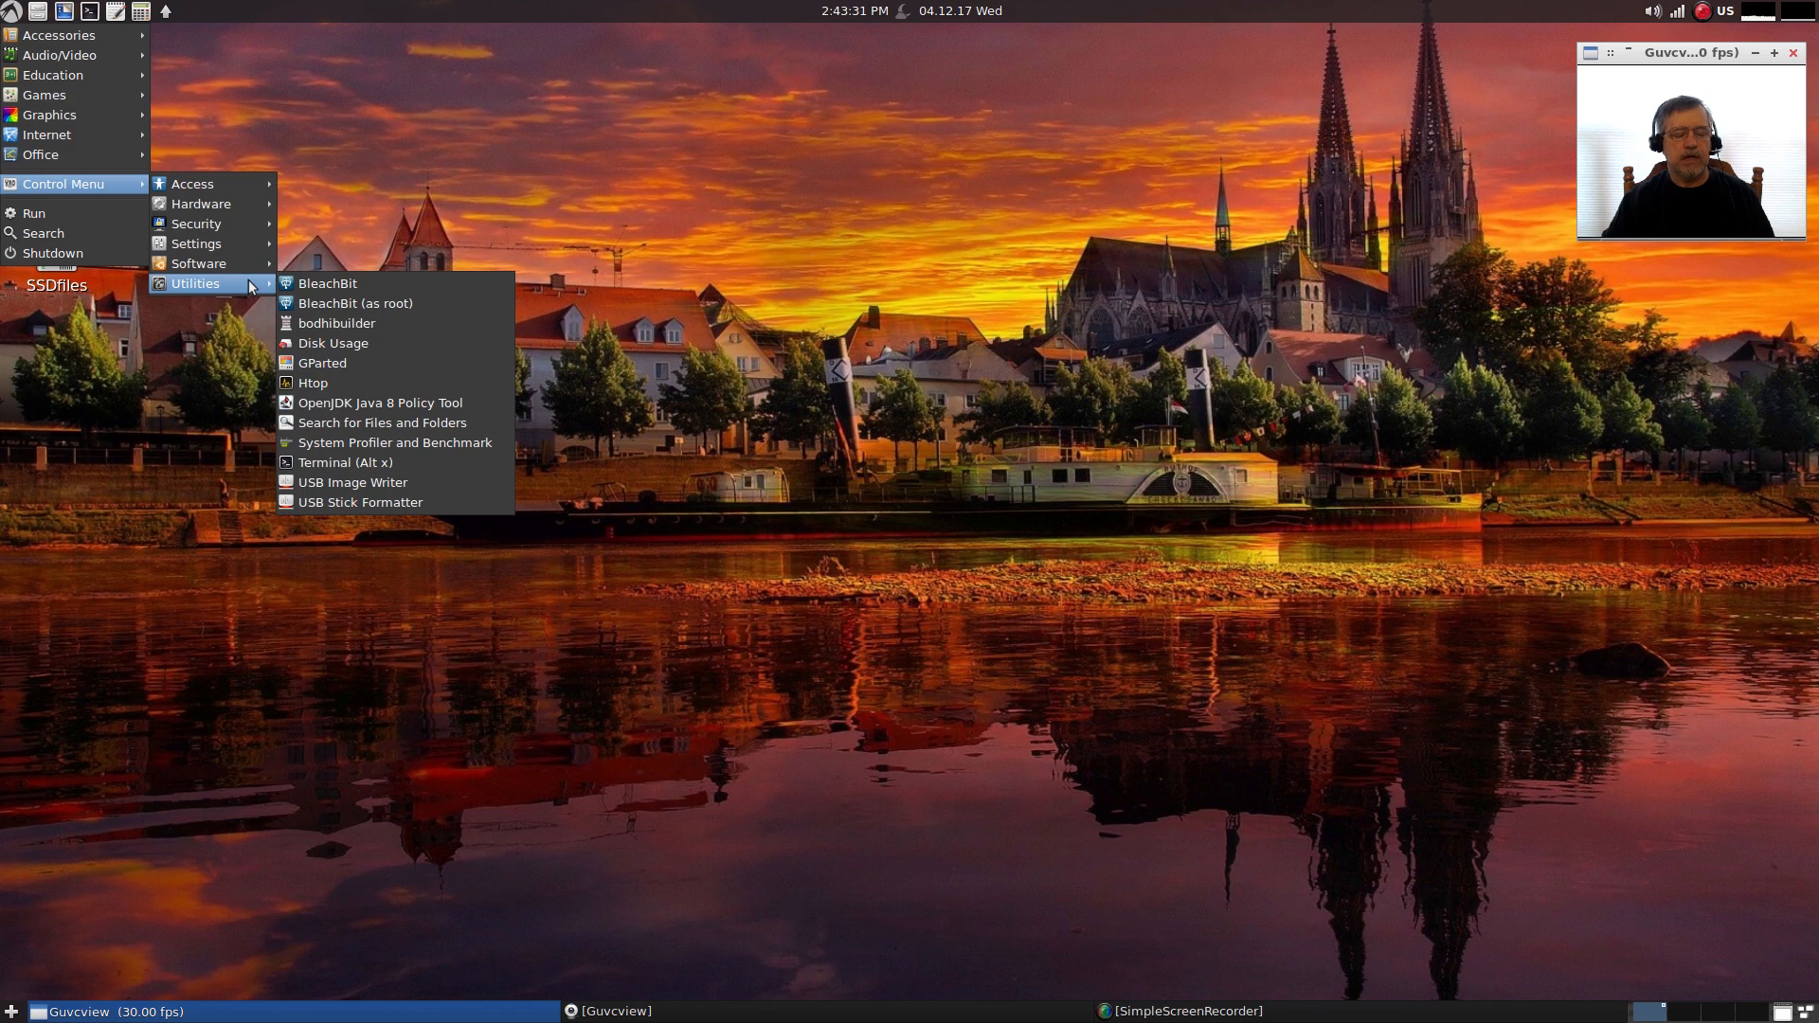
mouse_move(328, 283)
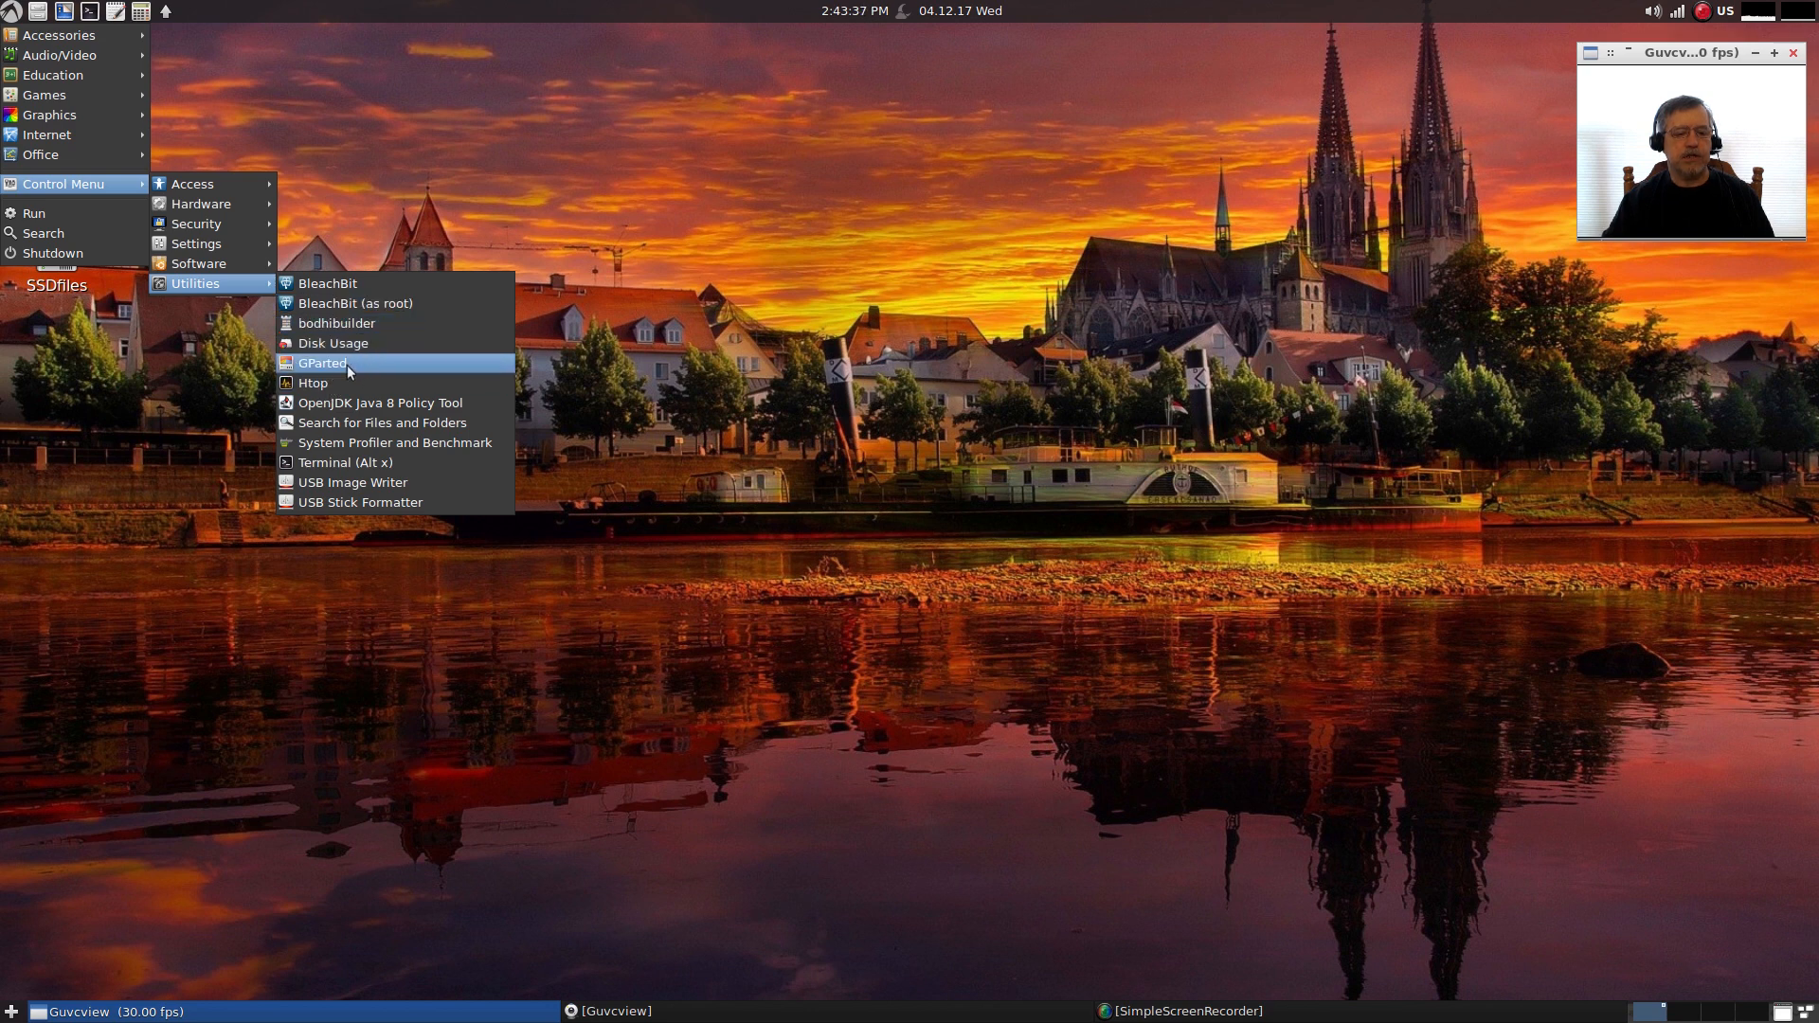
mouse_move(379, 401)
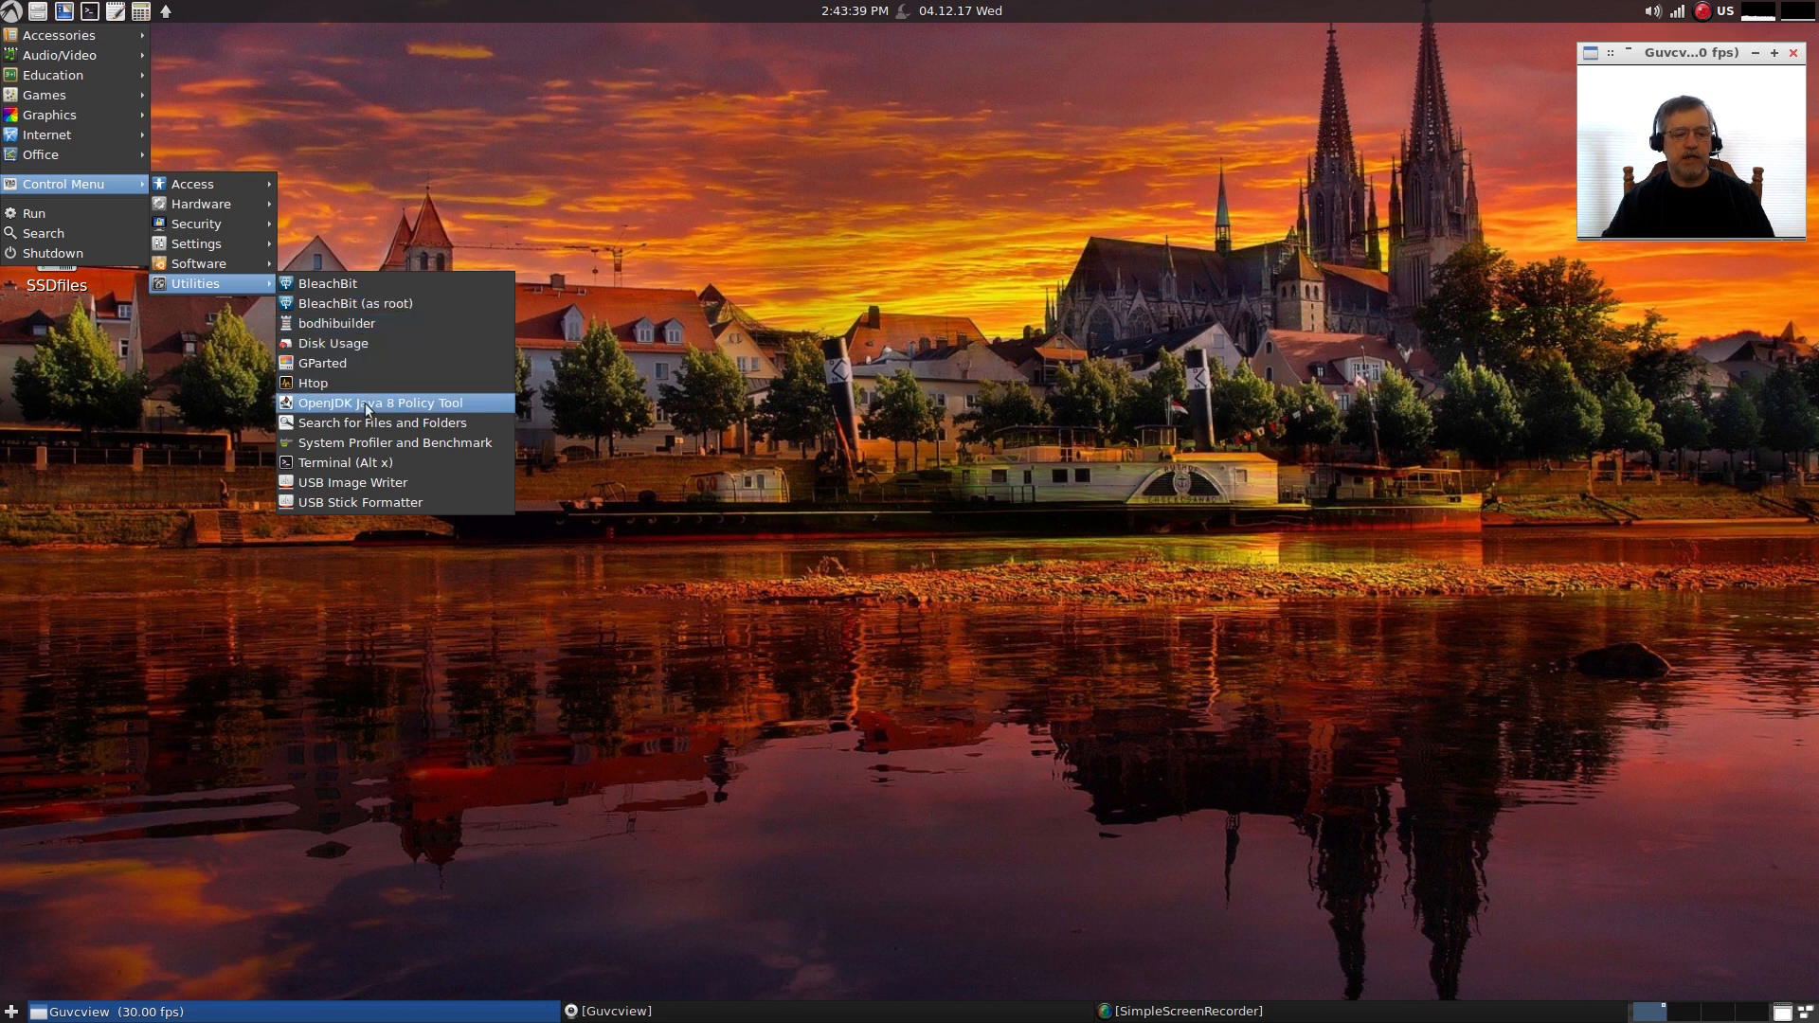
mouse_move(394, 442)
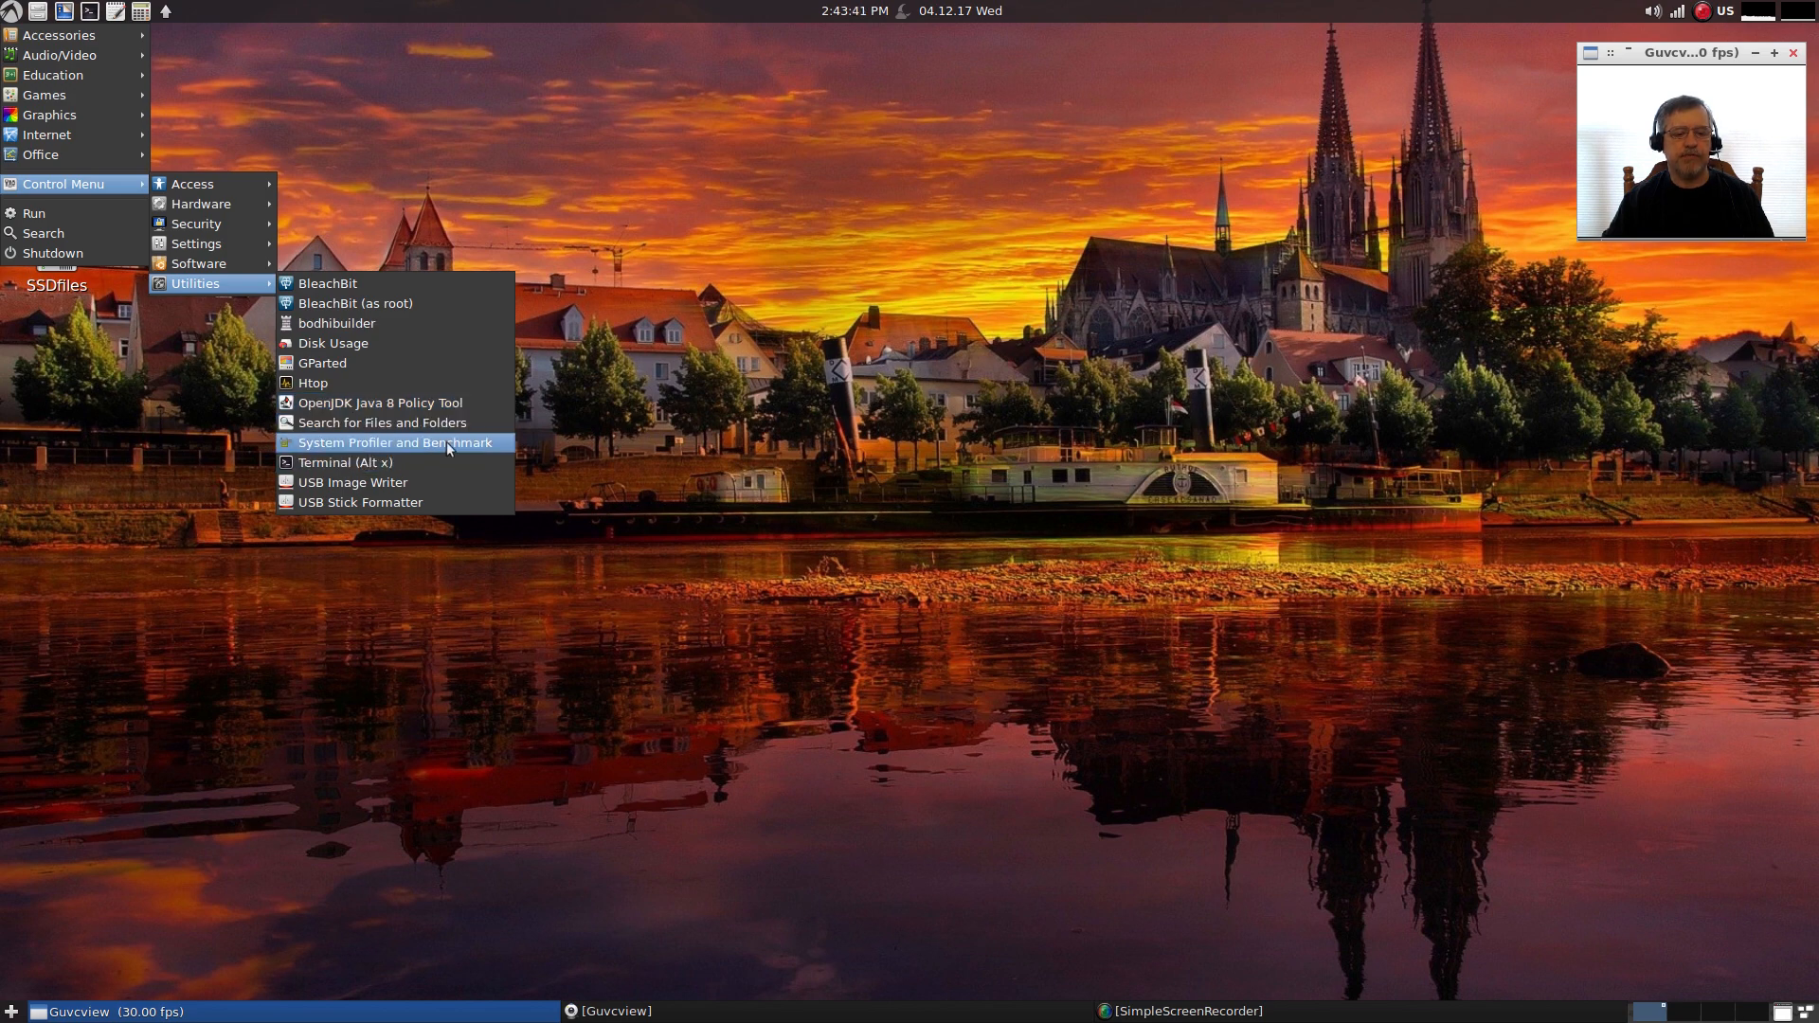
mouse_move(389, 462)
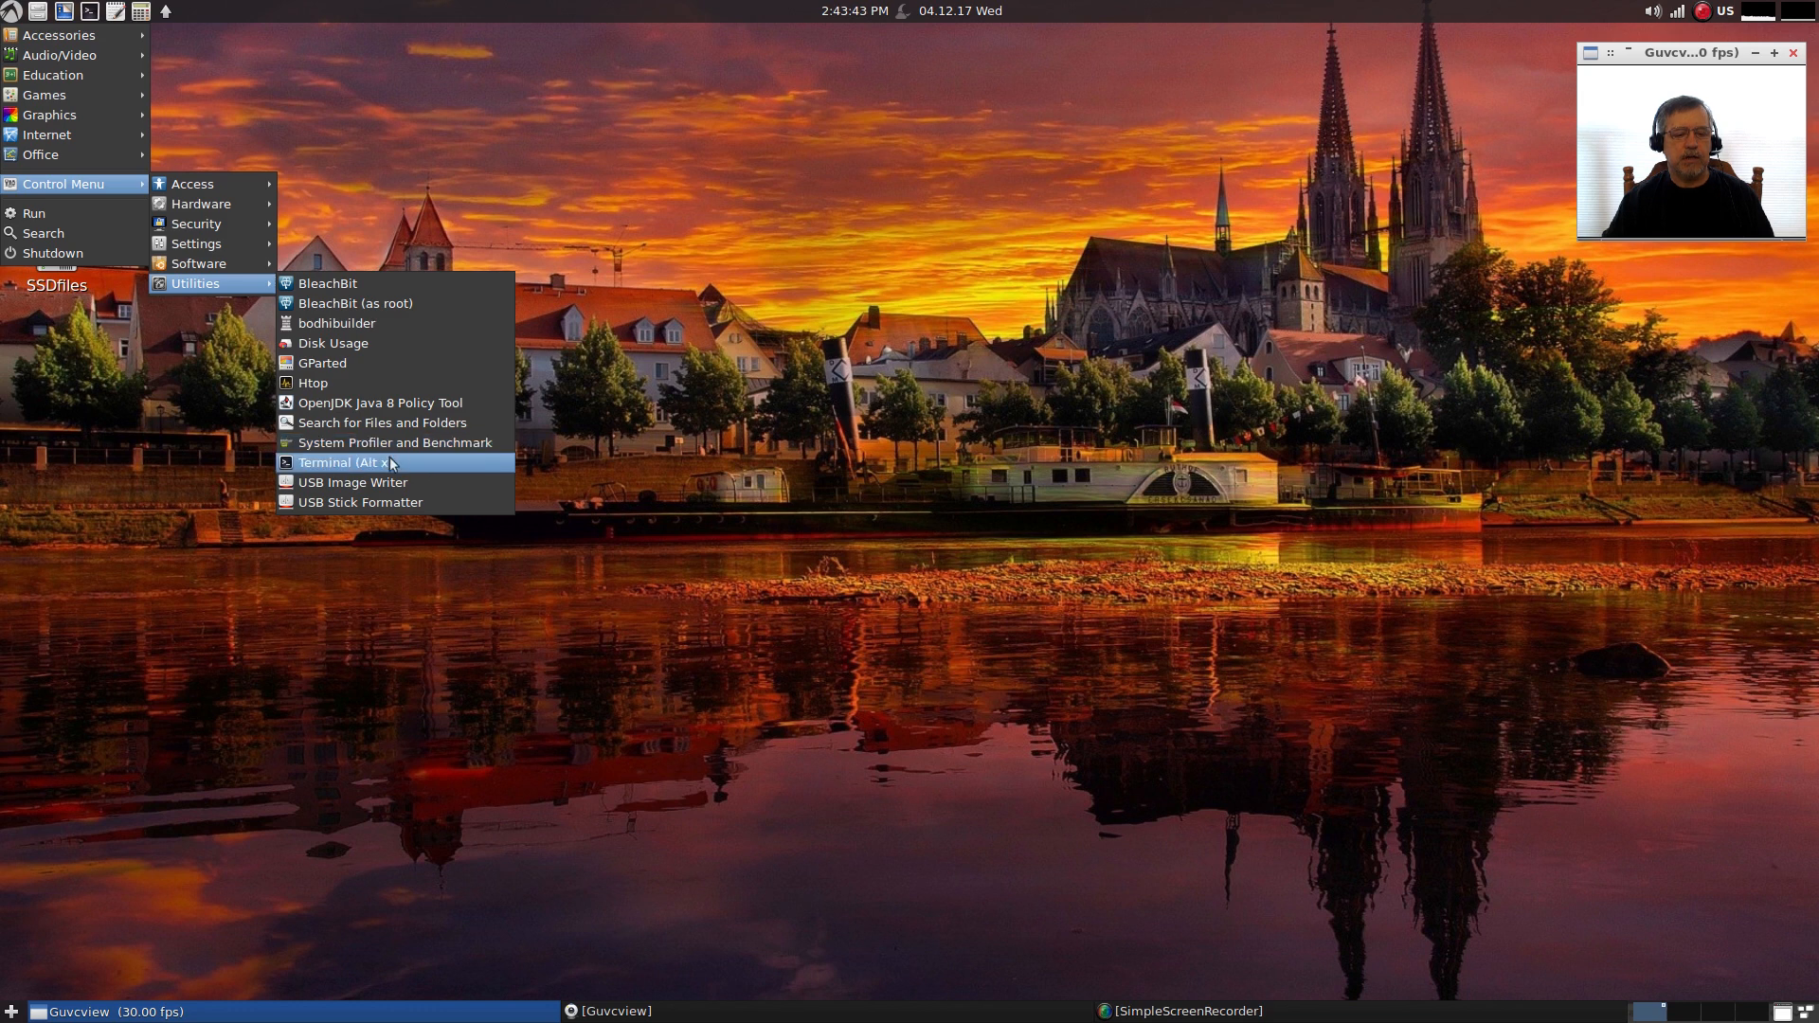
mouse_move(387, 500)
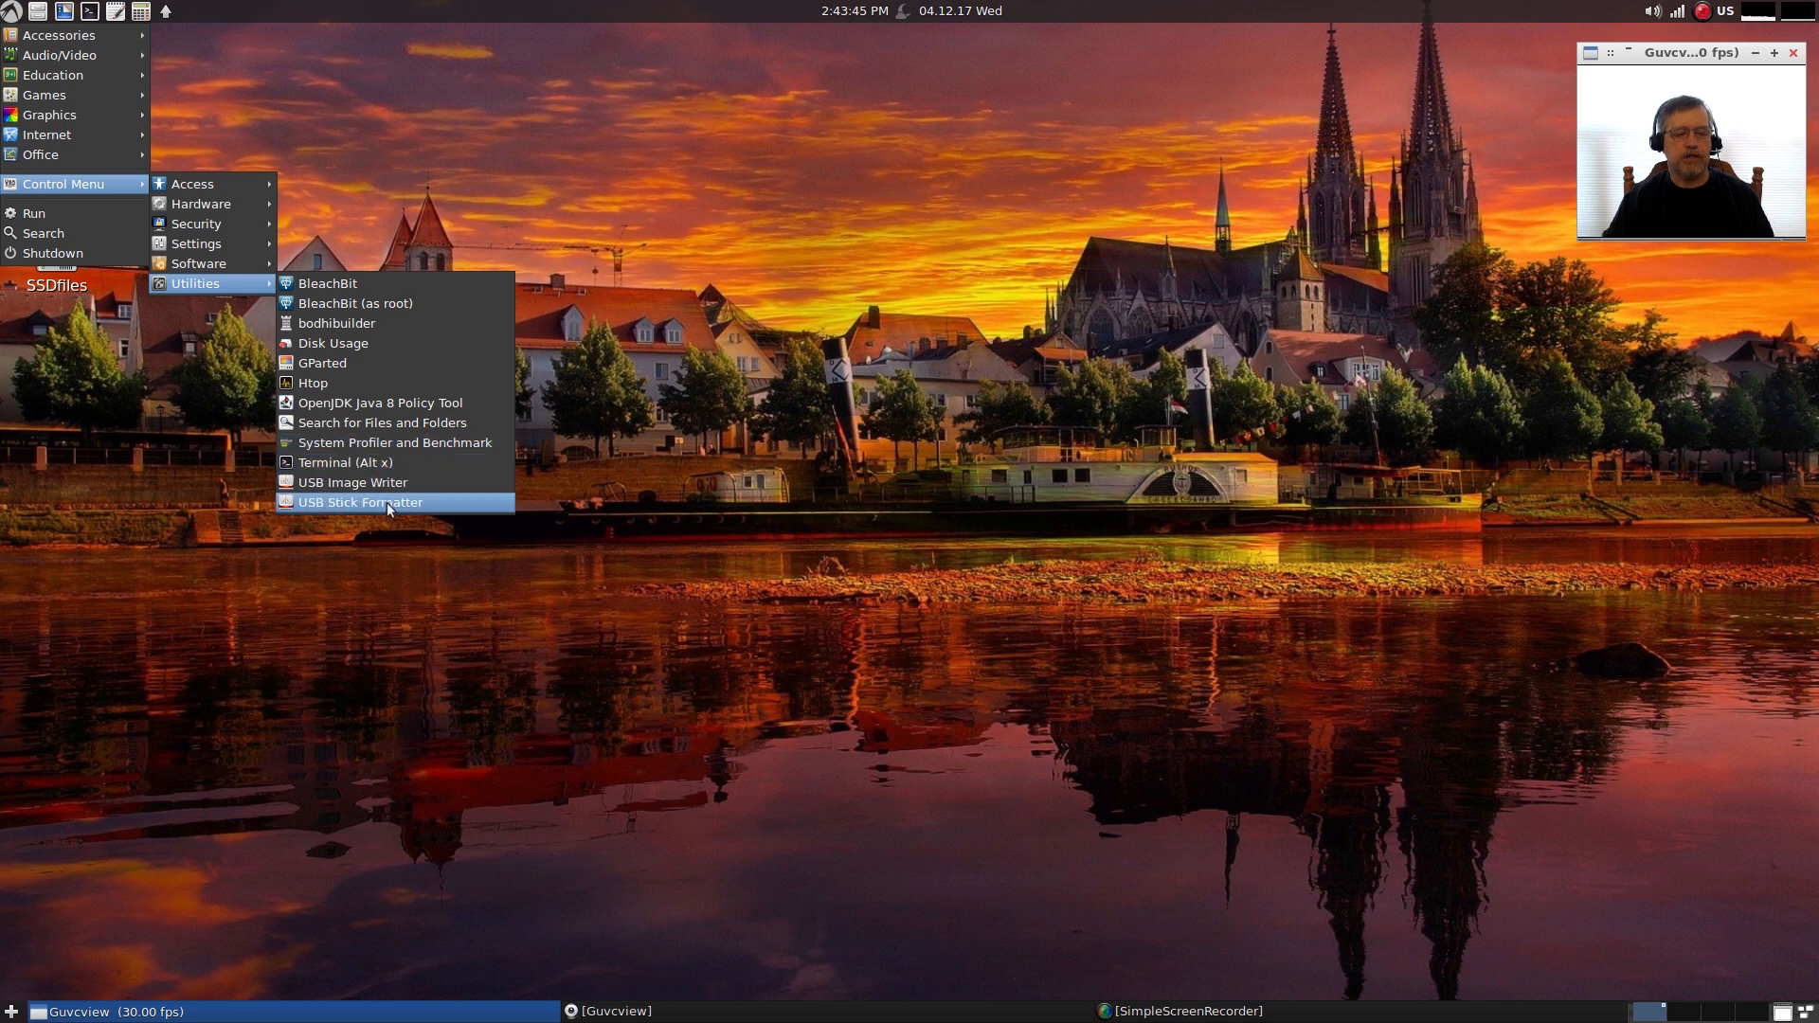
mouse_move(382, 463)
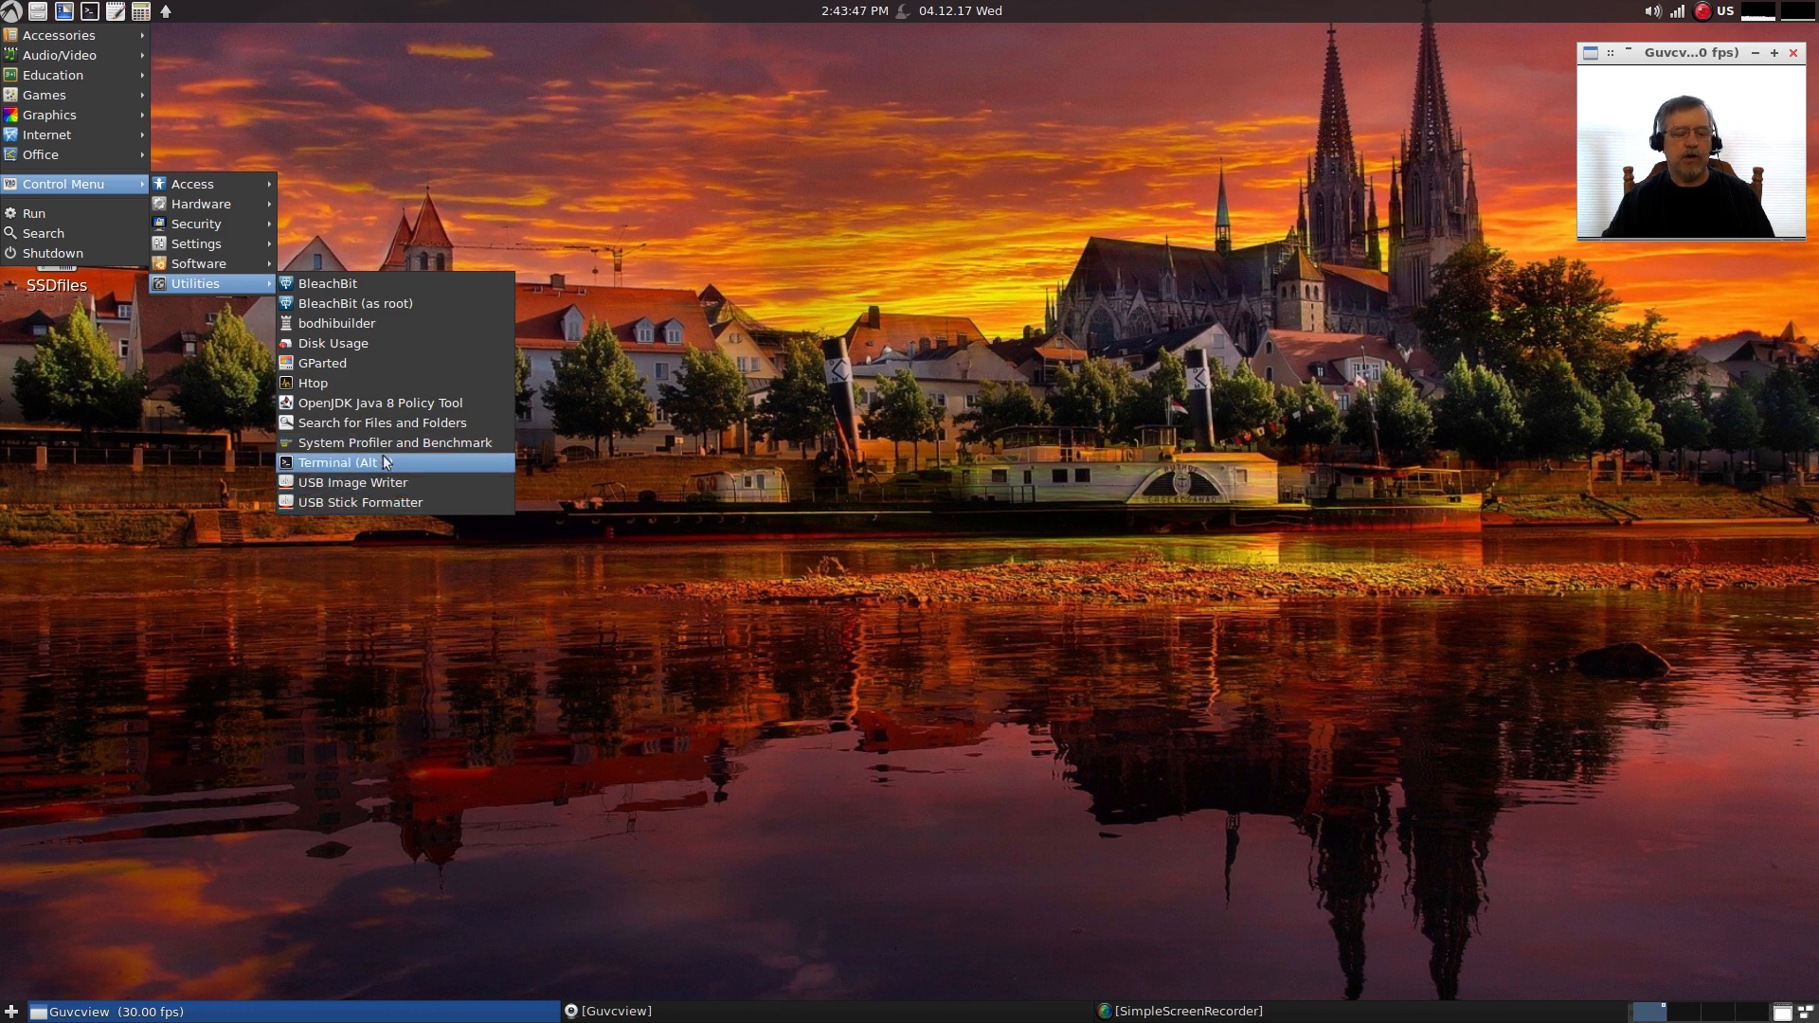
mouse_move(369, 364)
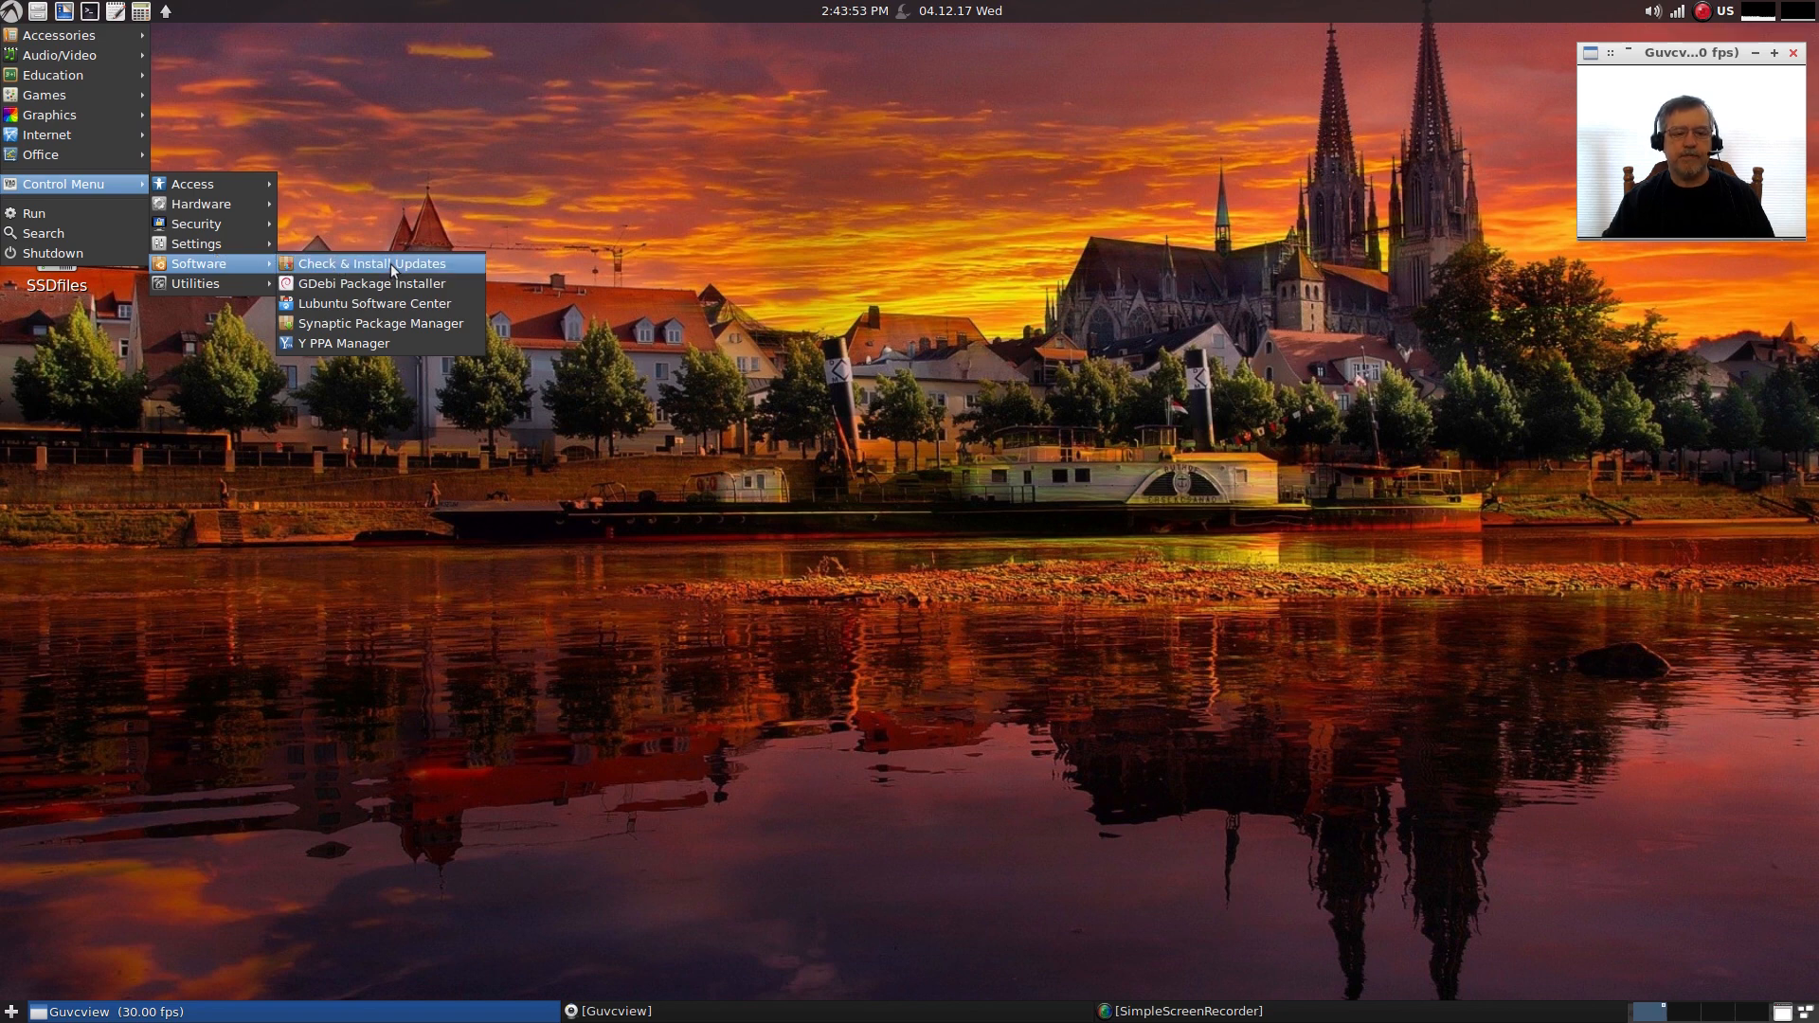
- Launch the Software Updates tool and confirm the password to run uCareSystem
left_click(371, 264)
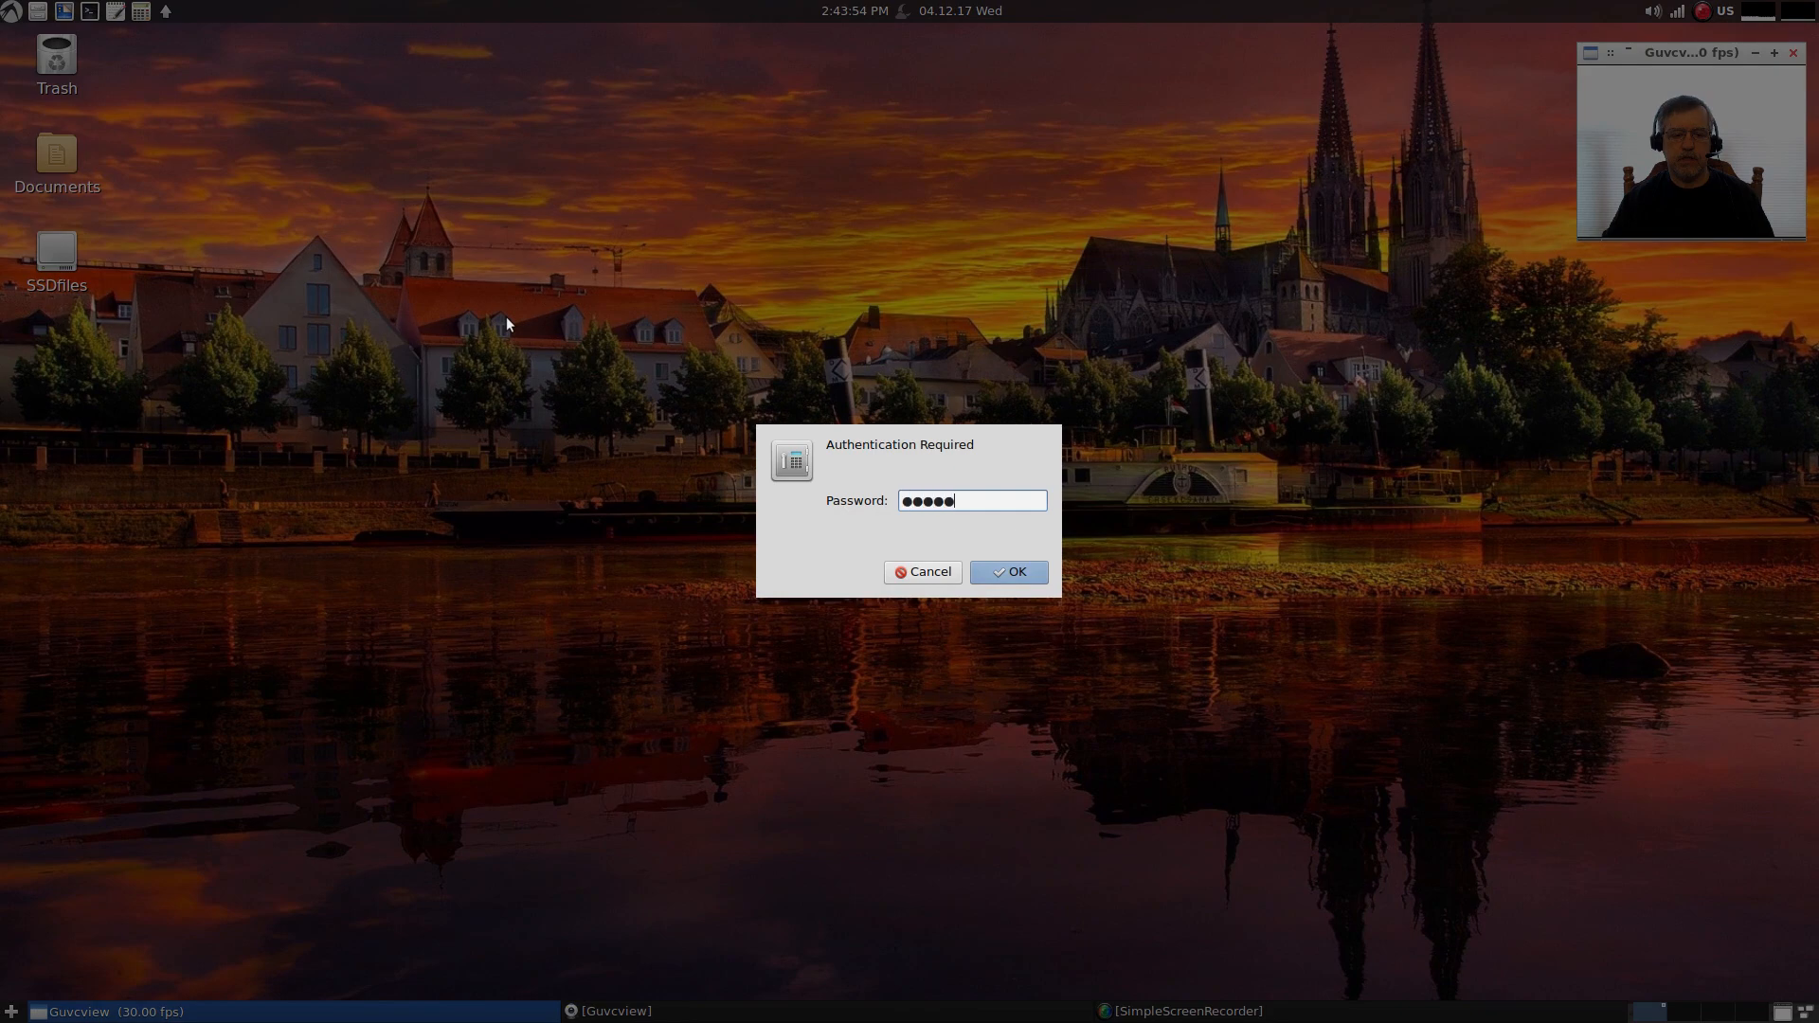
left_click(1007, 572)
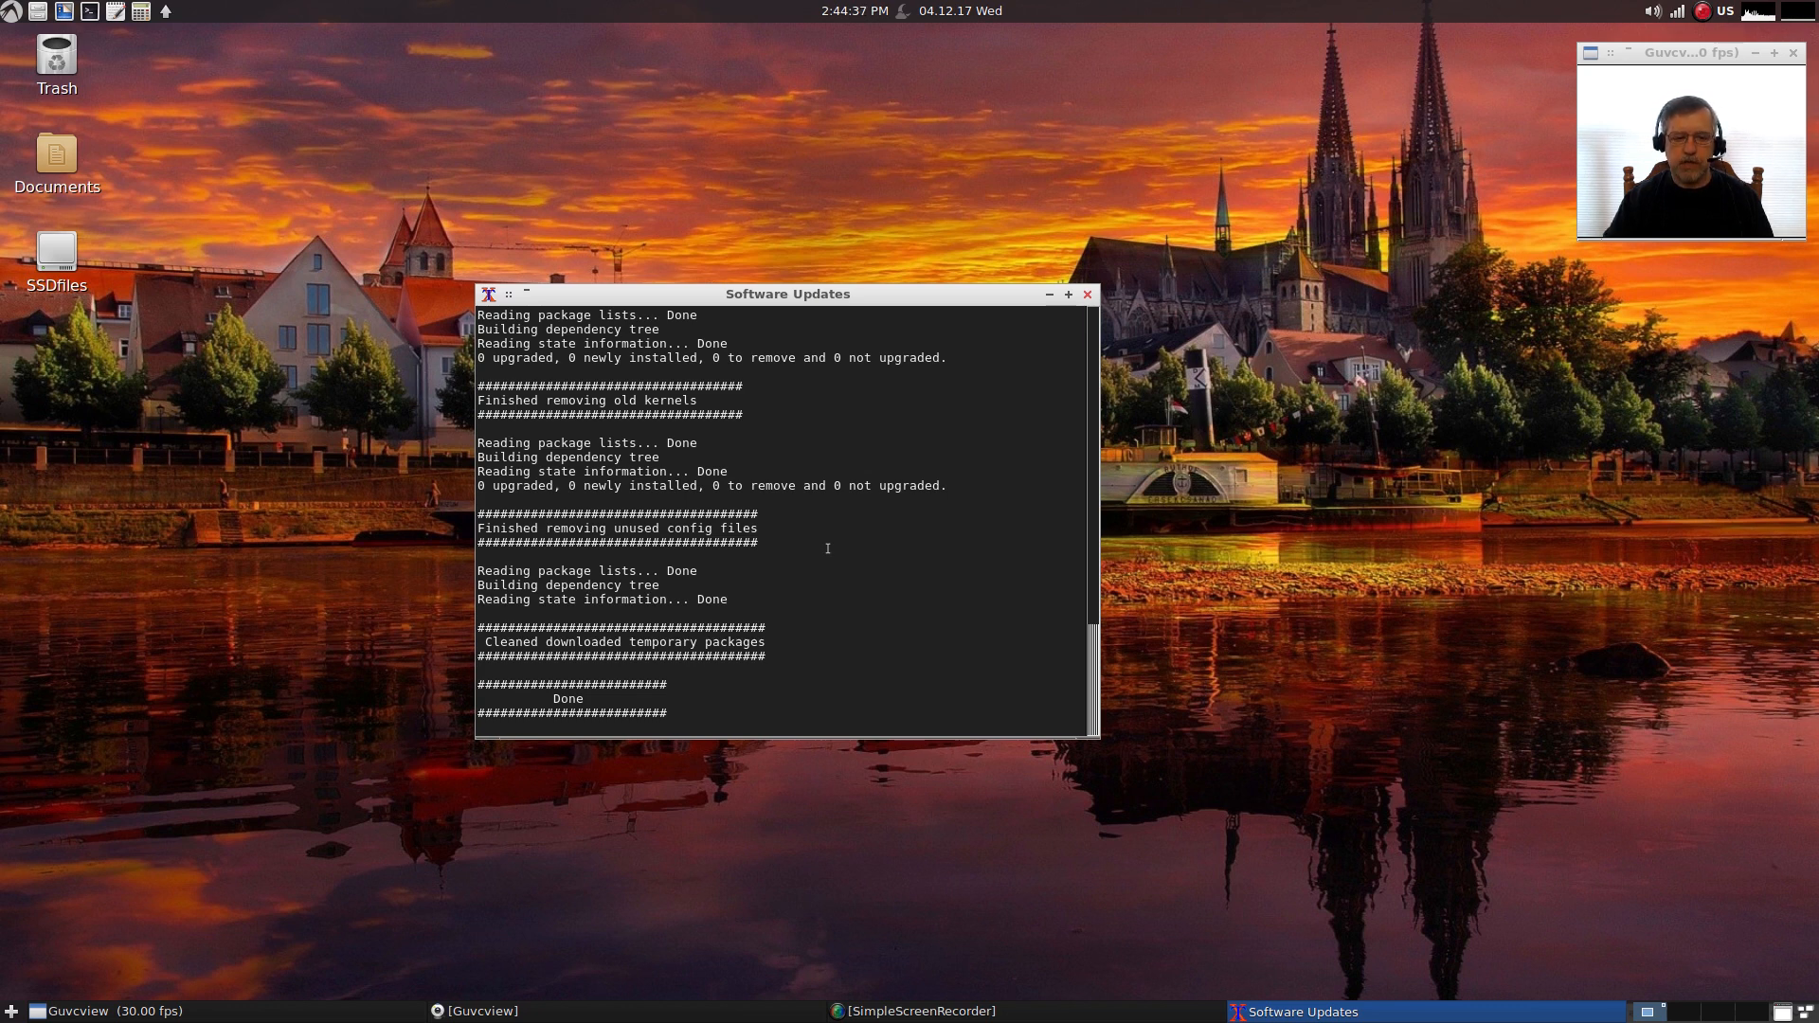
mouse_move(1048, 371)
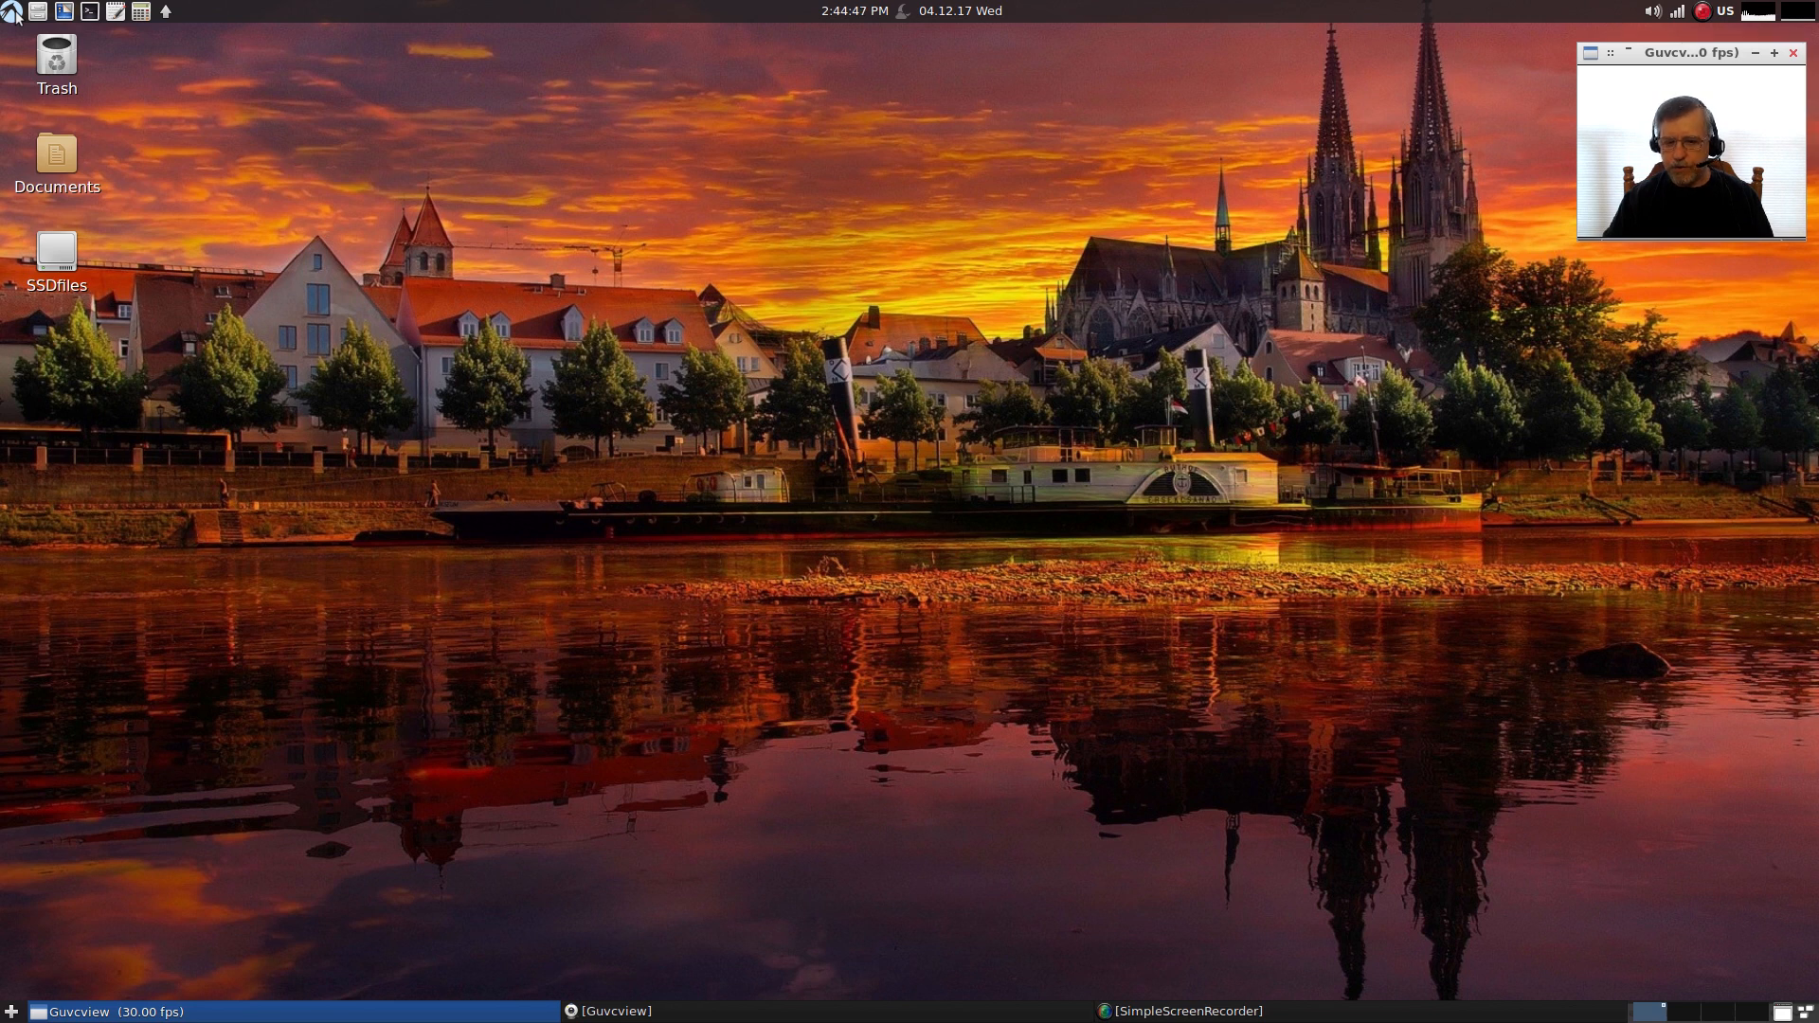
- Browse the Control Menu's Utilities list in the main menu, then dismiss it
left_click(11, 11)
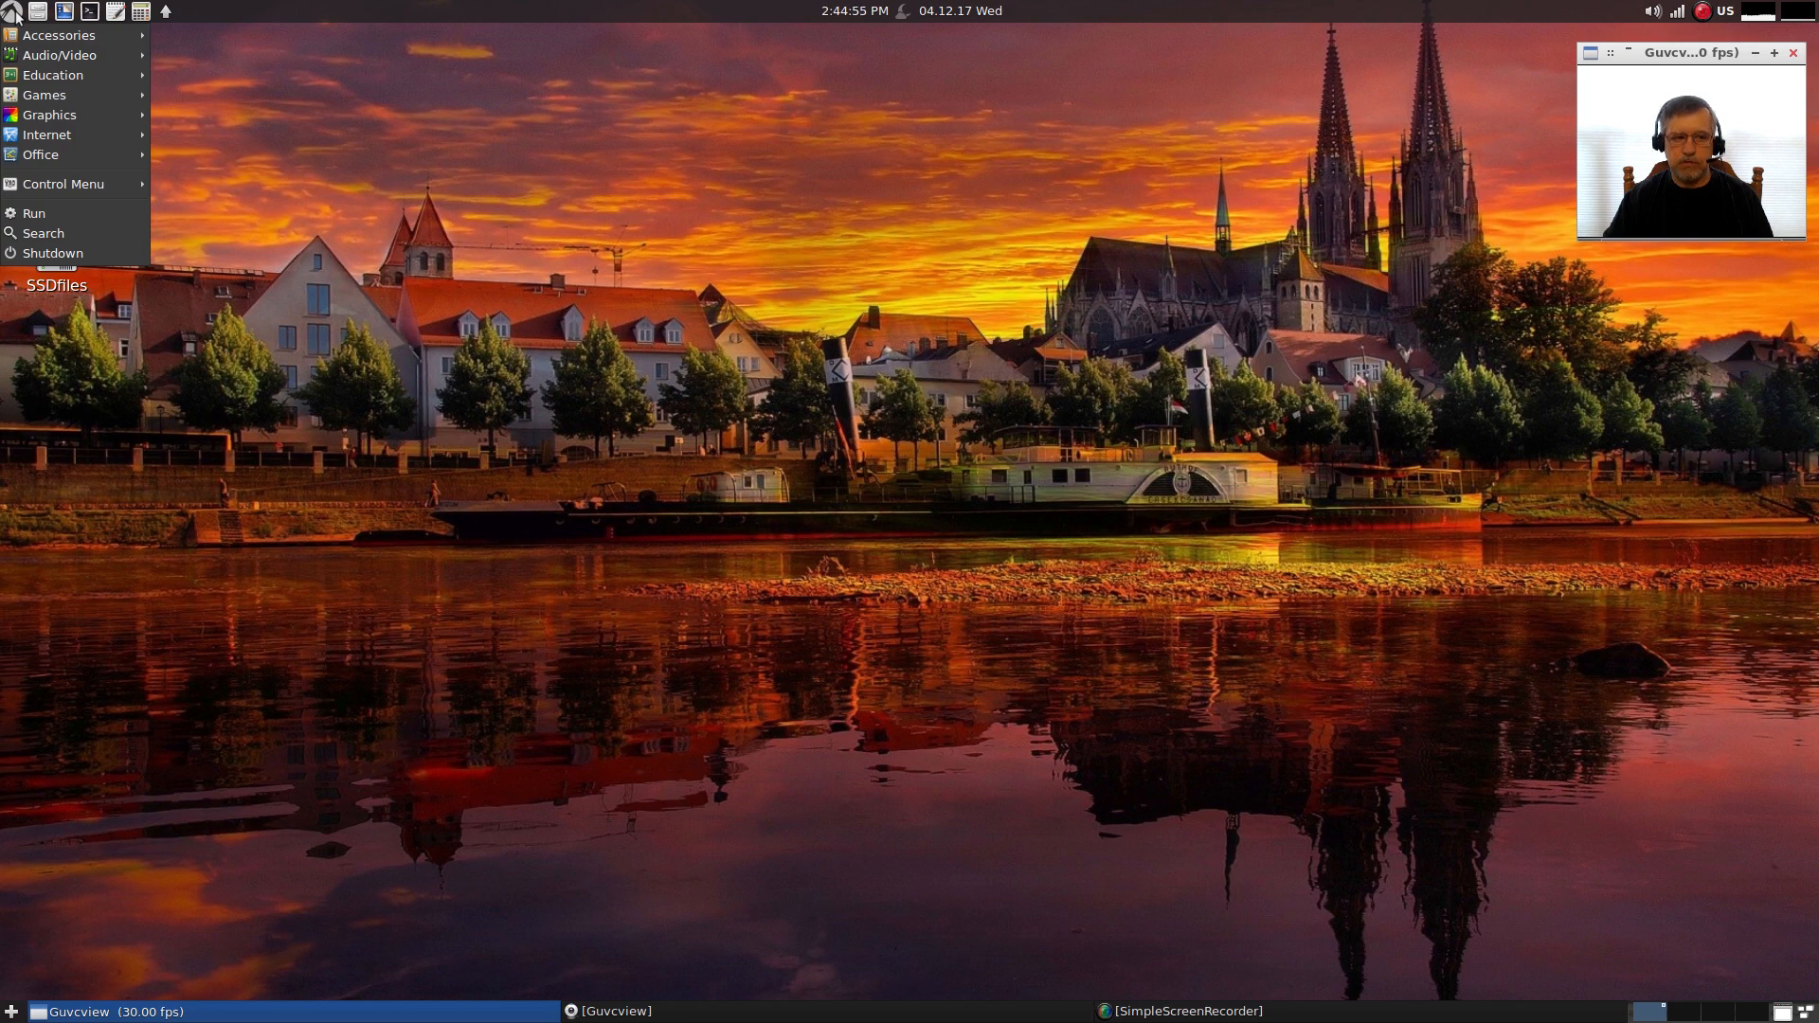
left_click(63, 184)
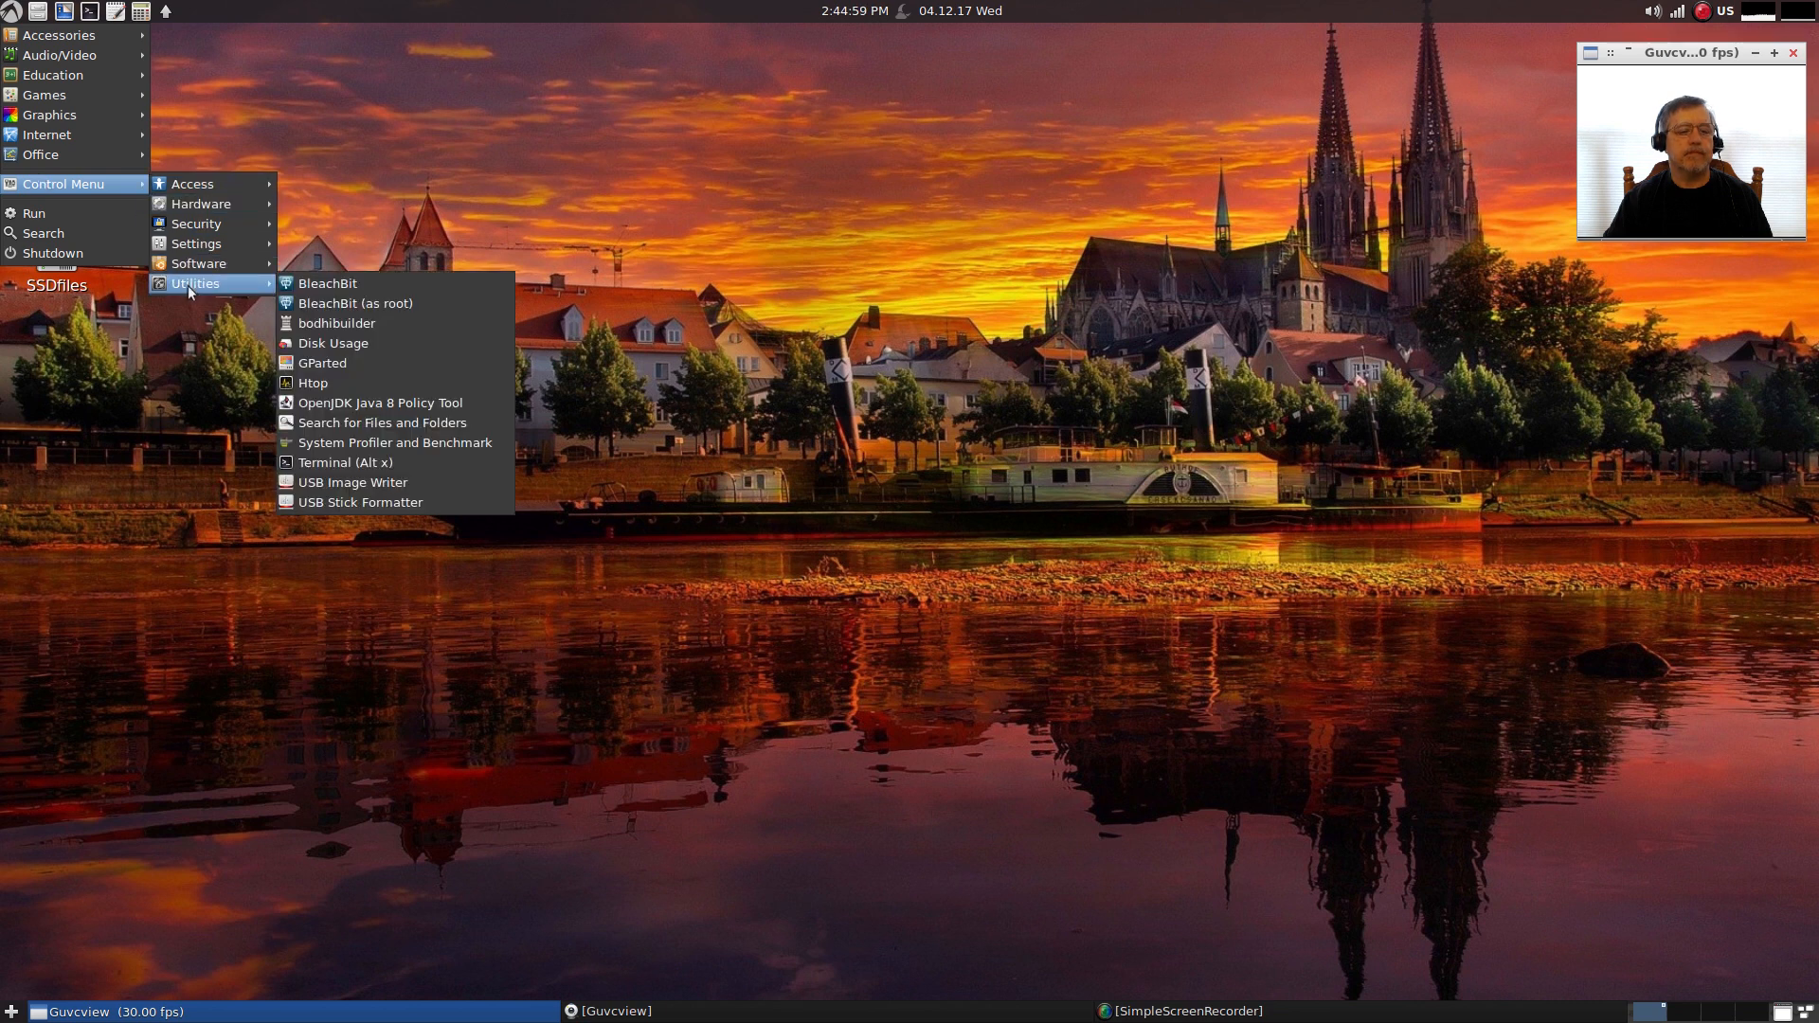
left_click(470, 190)
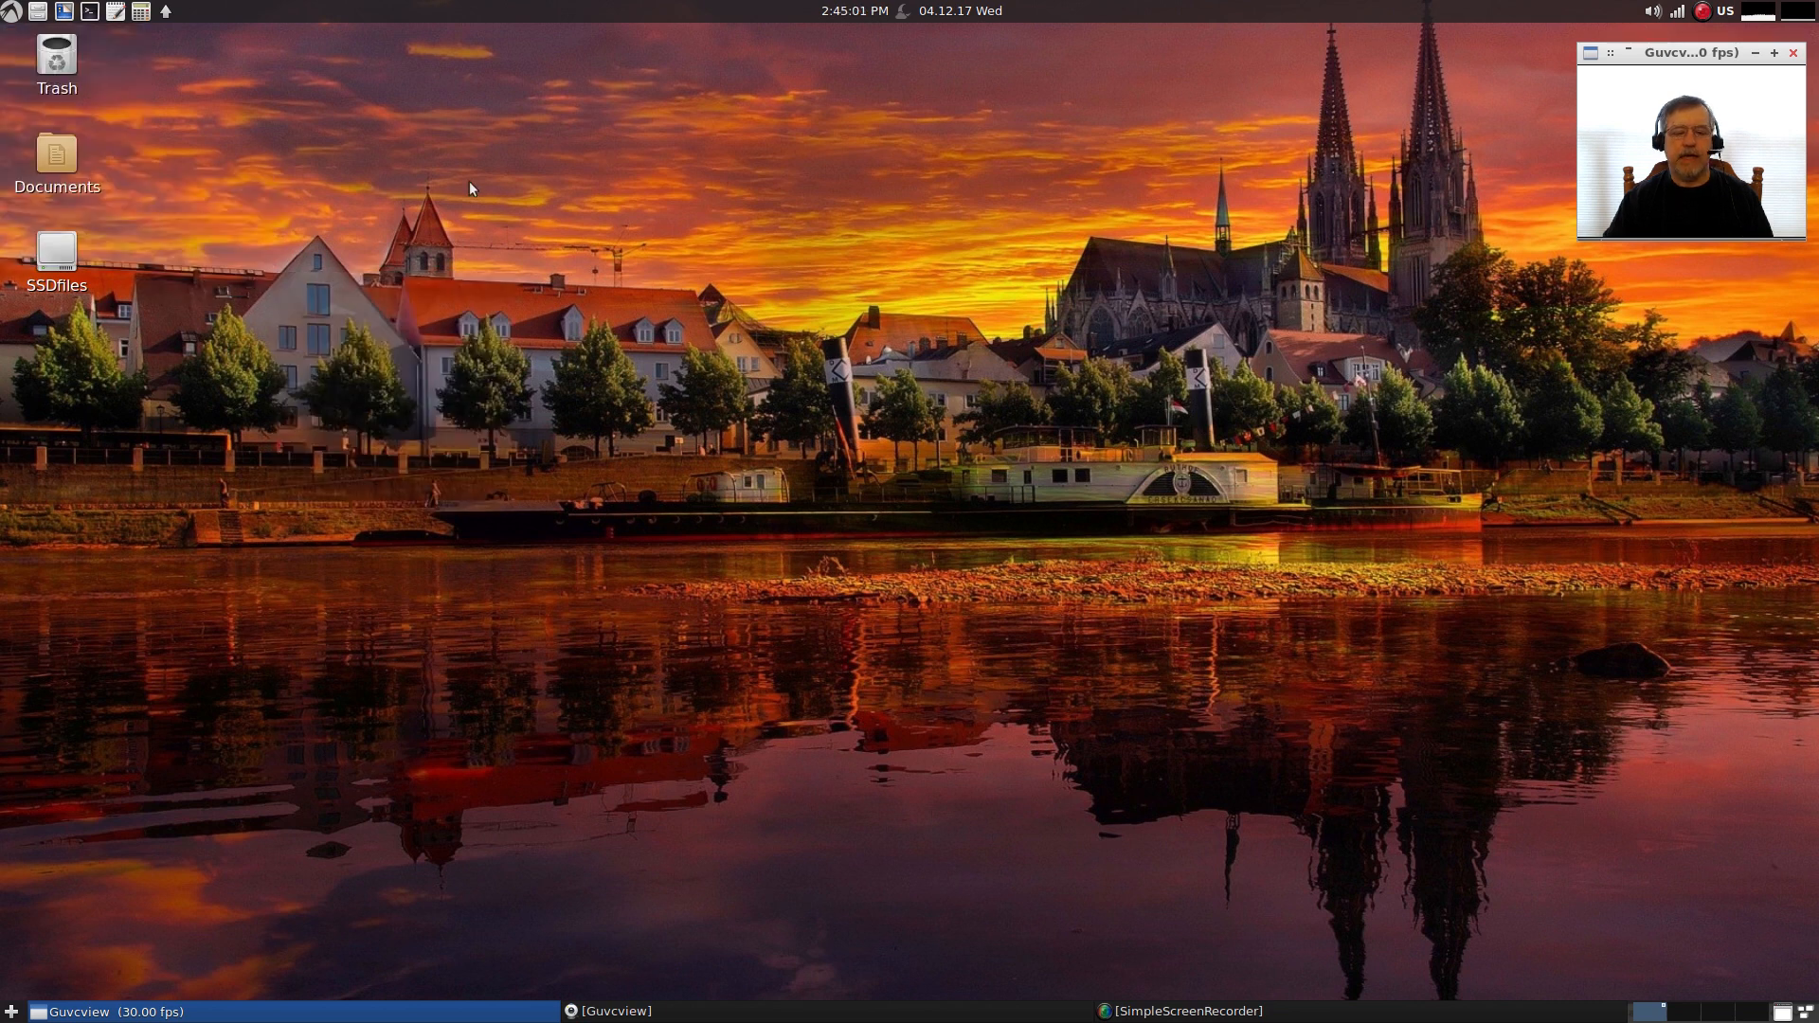
mouse_move(991, 458)
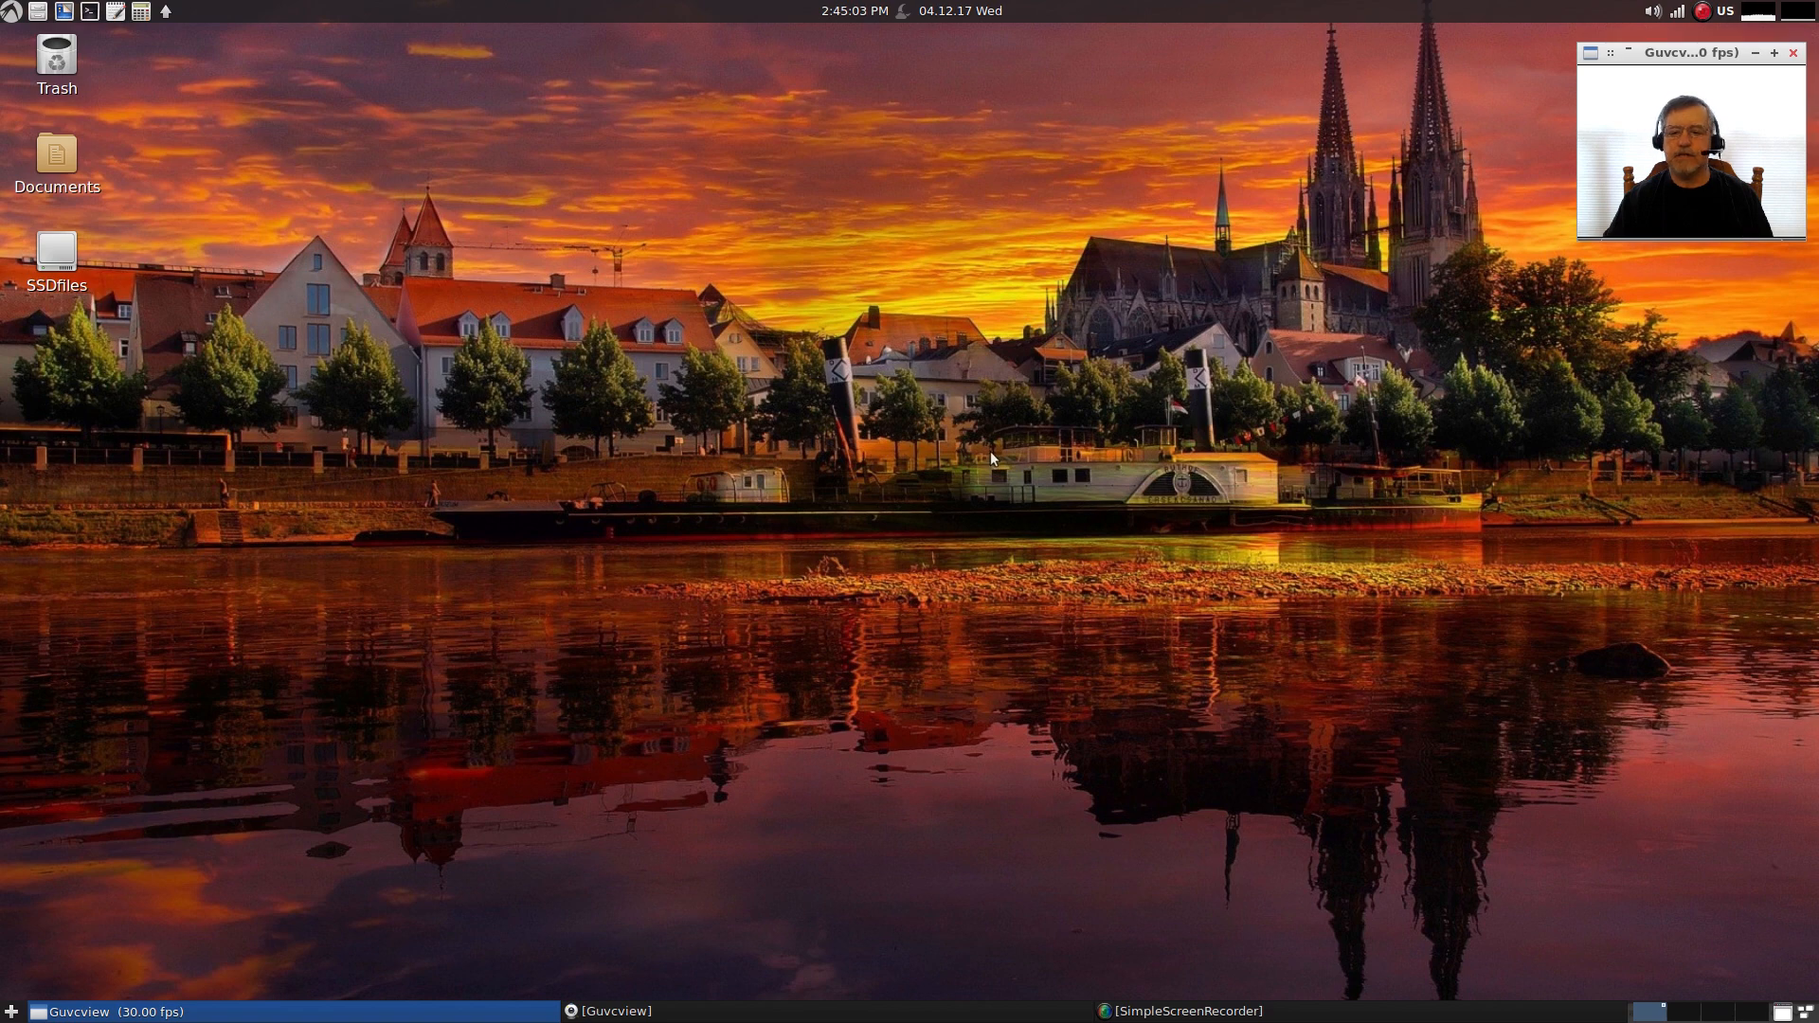
mouse_move(732, 622)
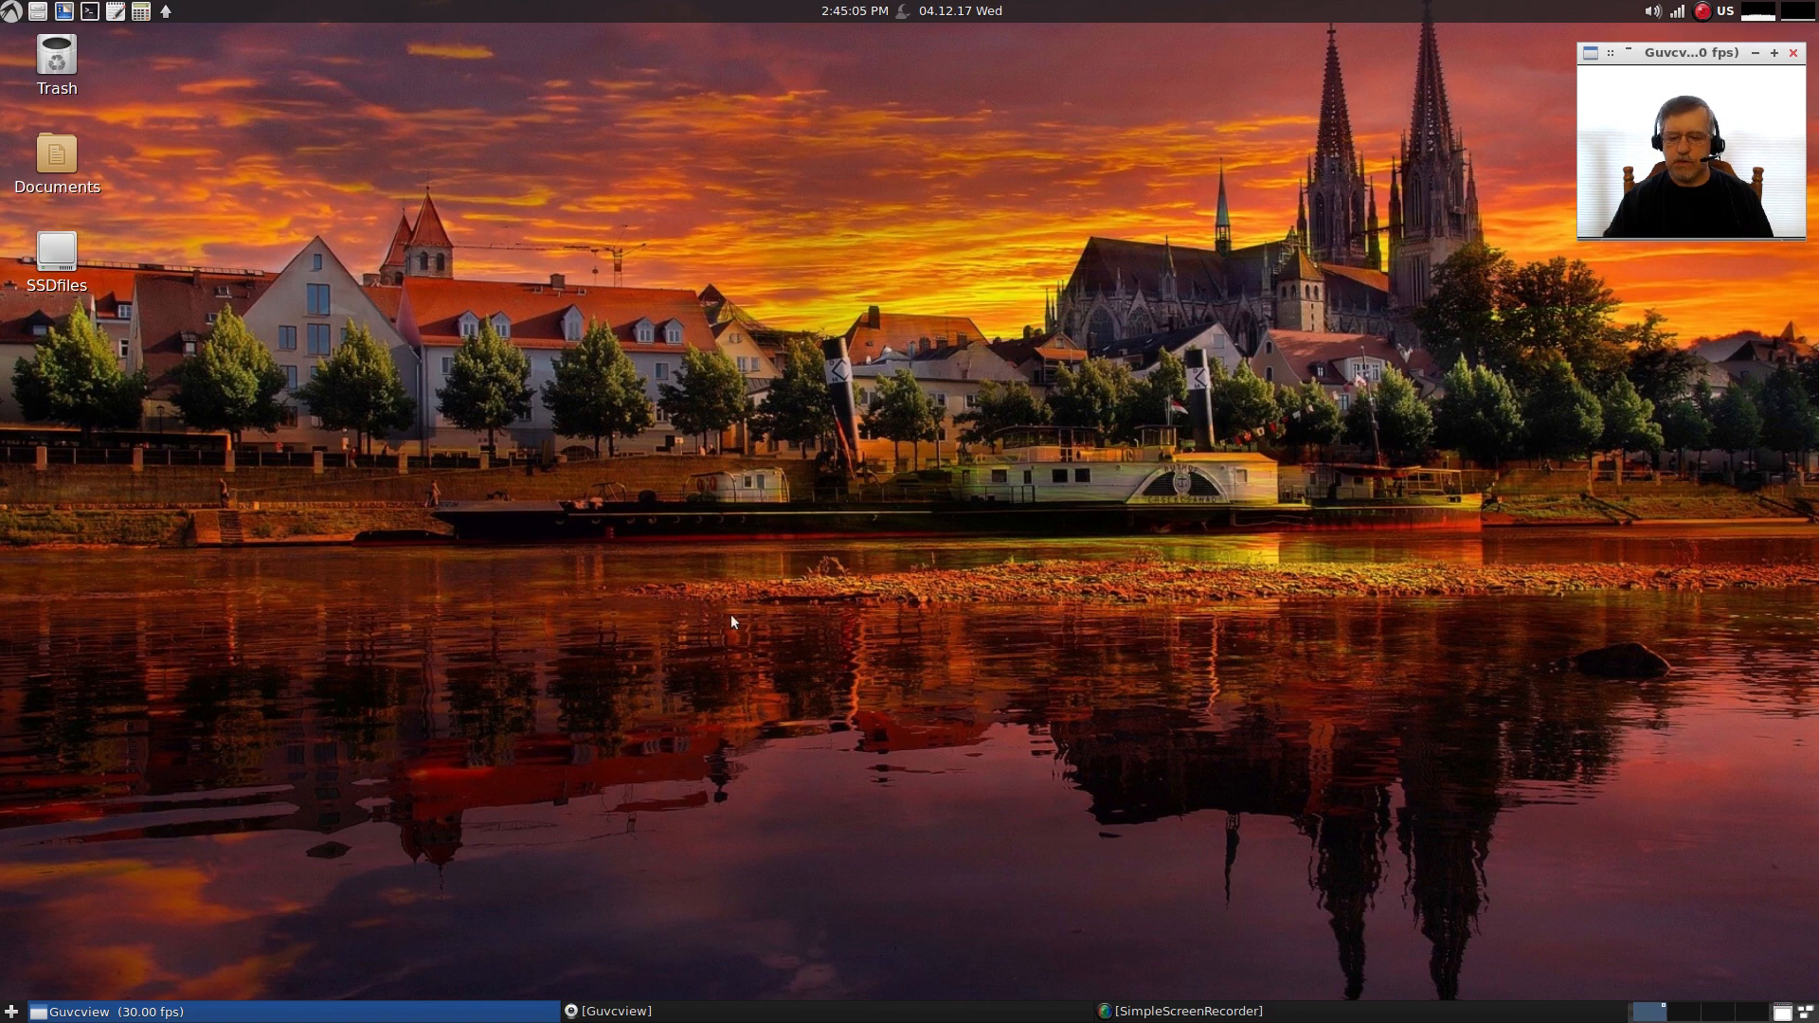
mouse_move(618, 646)
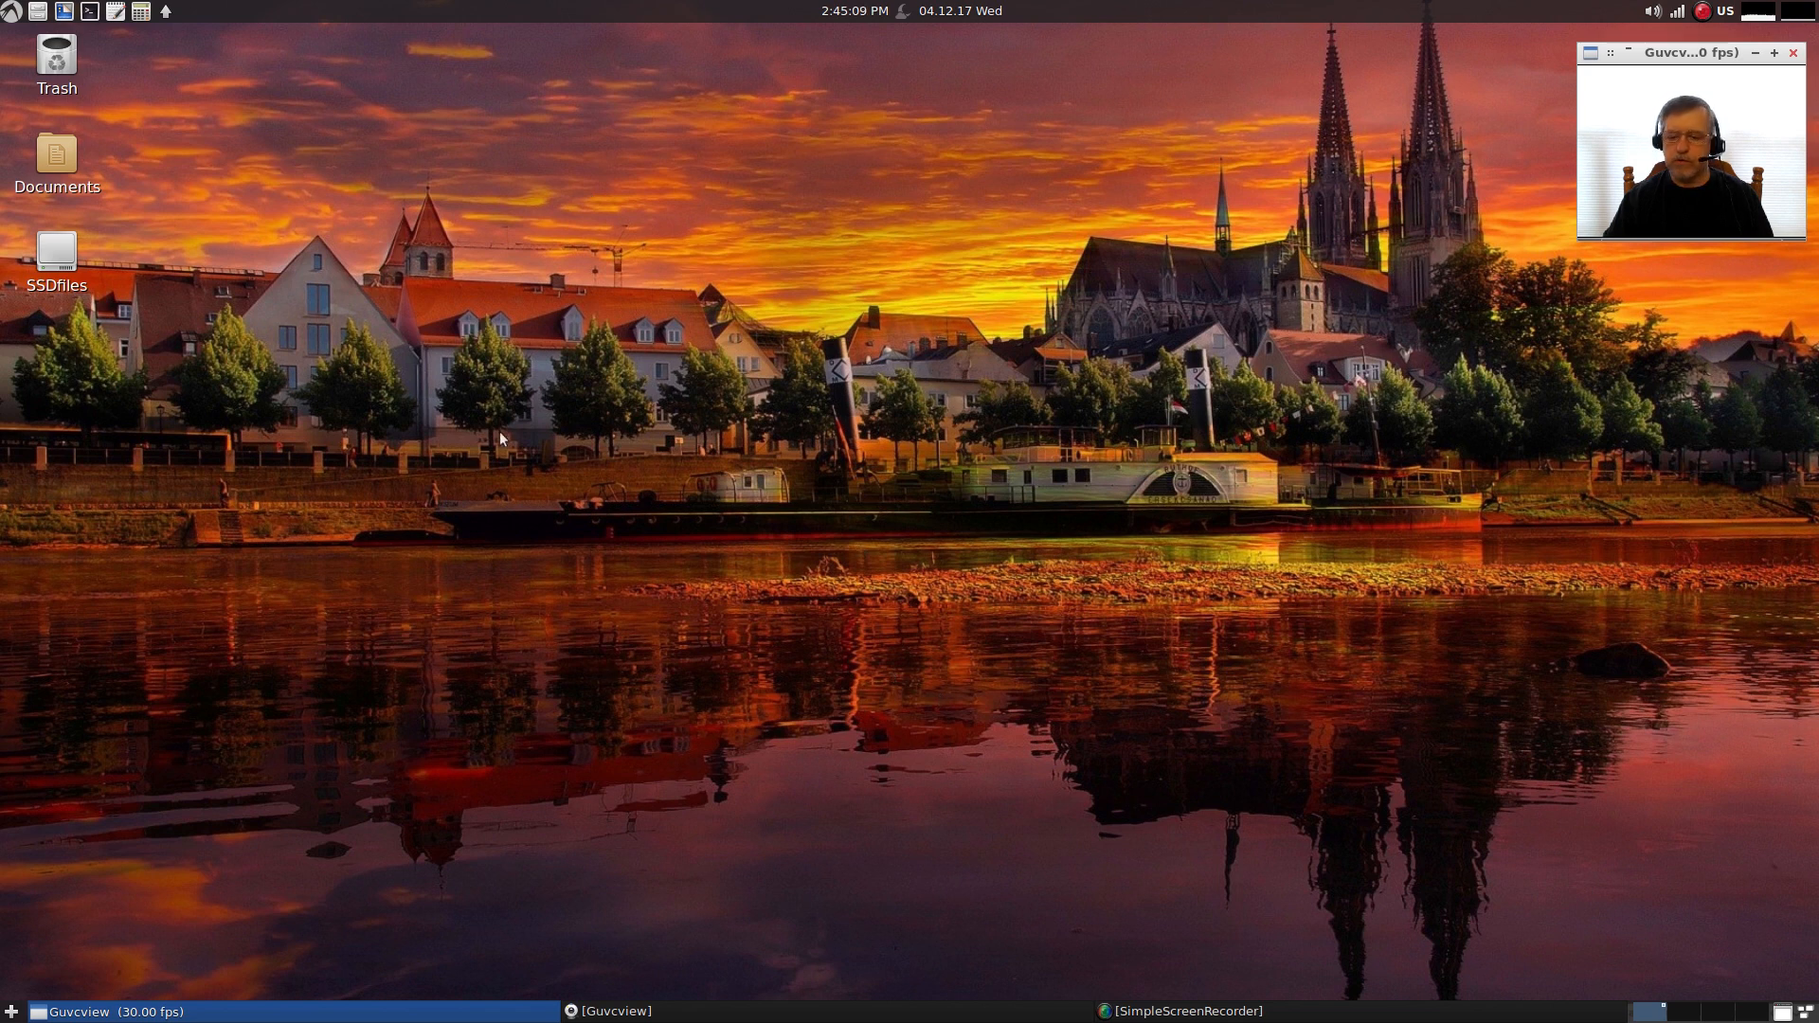
mouse_move(828, 535)
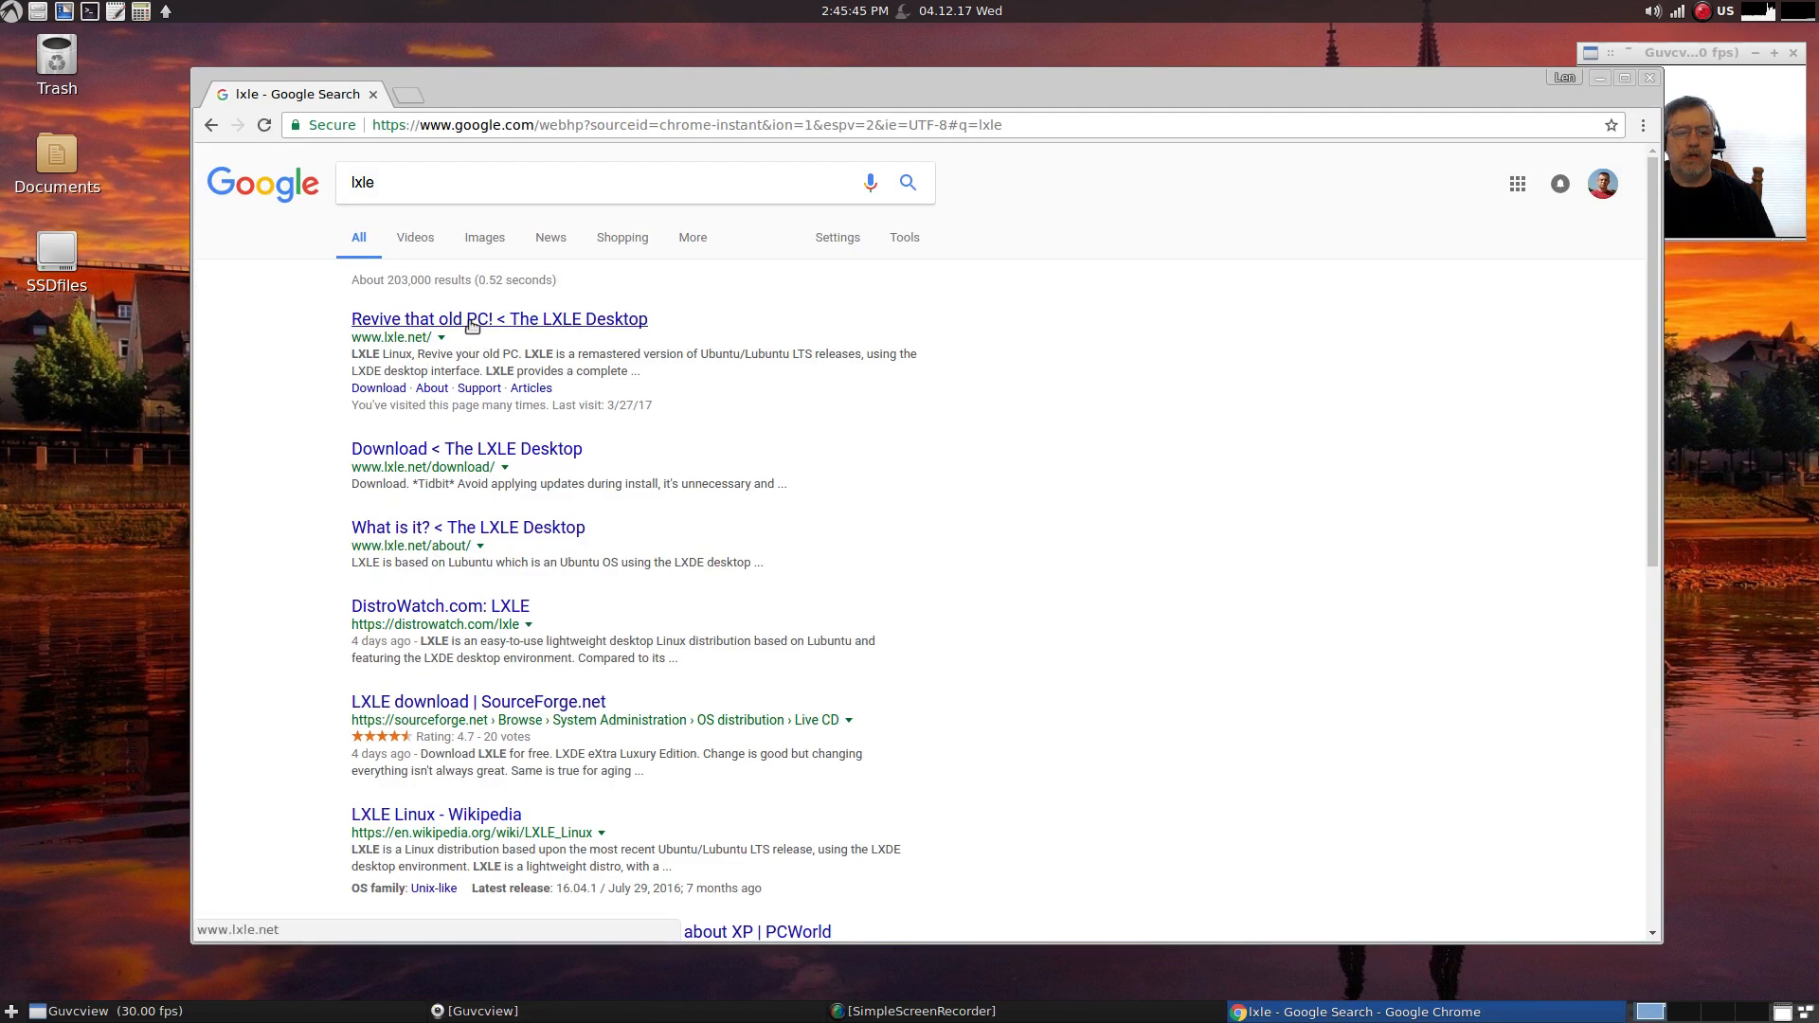
- Open lxle.net's 'LXLE OS 16.04.2 Now Available!' article and scroll to its screenshots
left_click(498, 318)
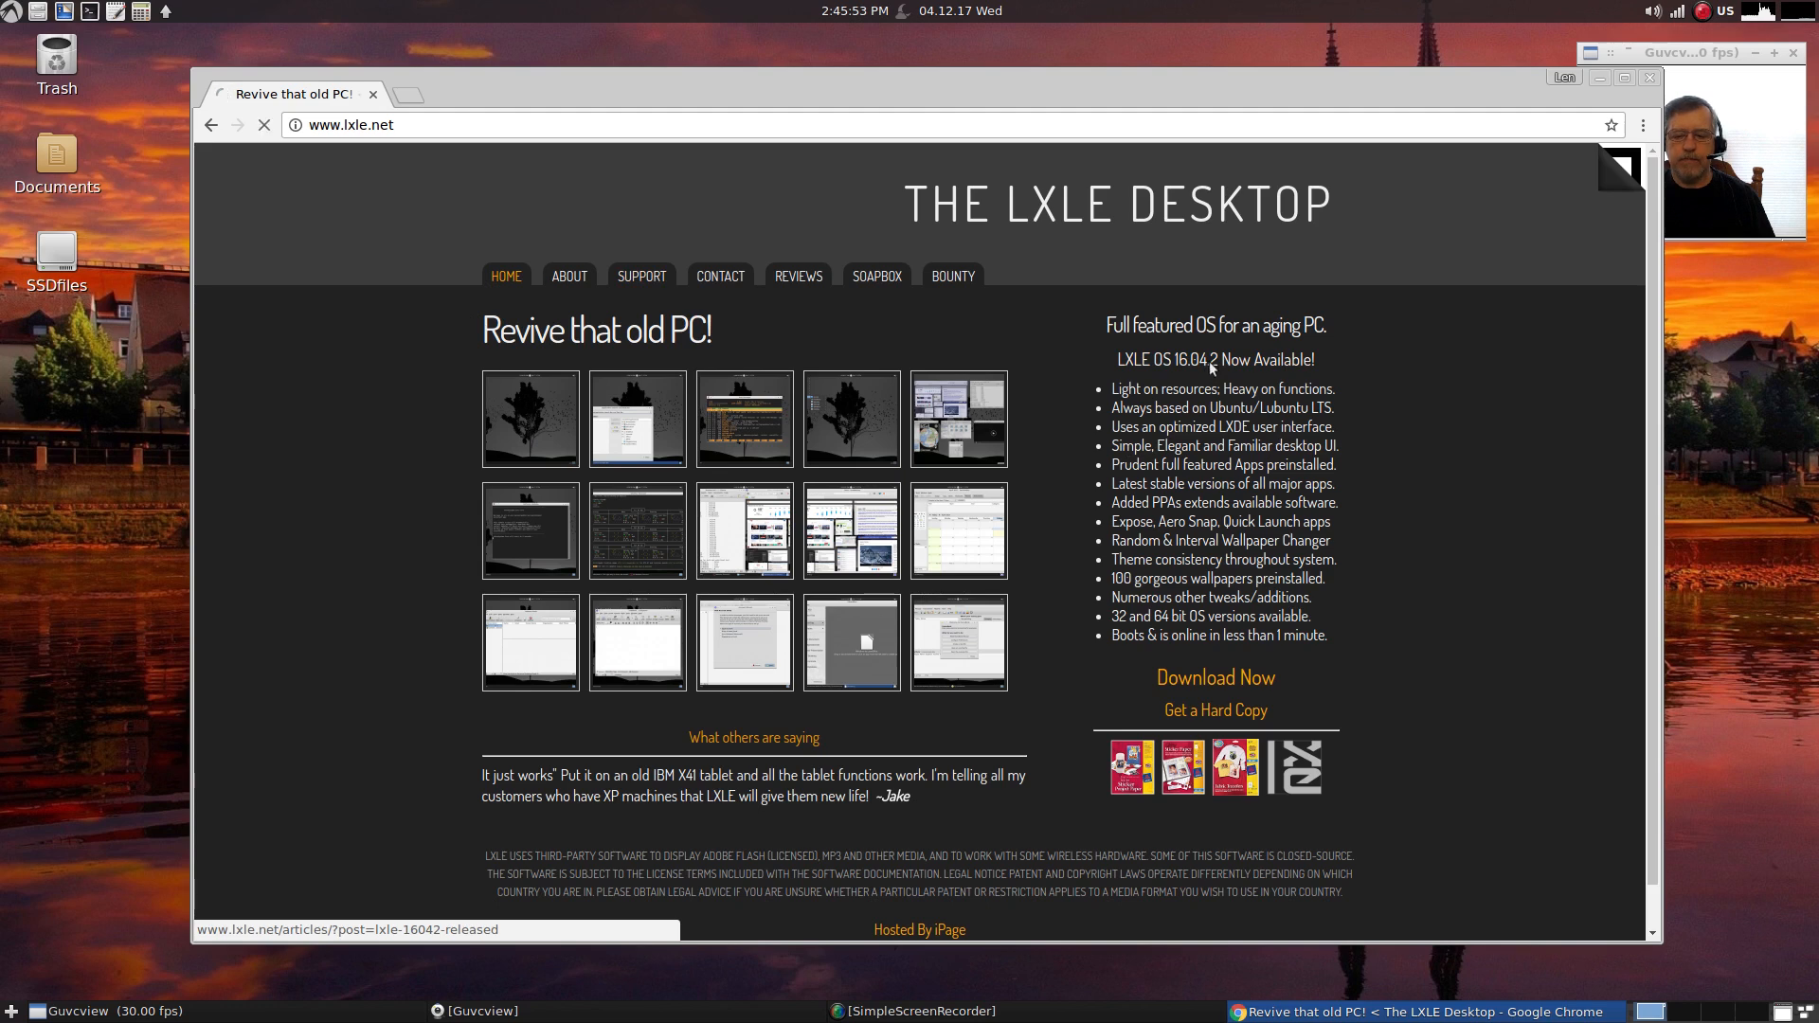
left_click(1213, 358)
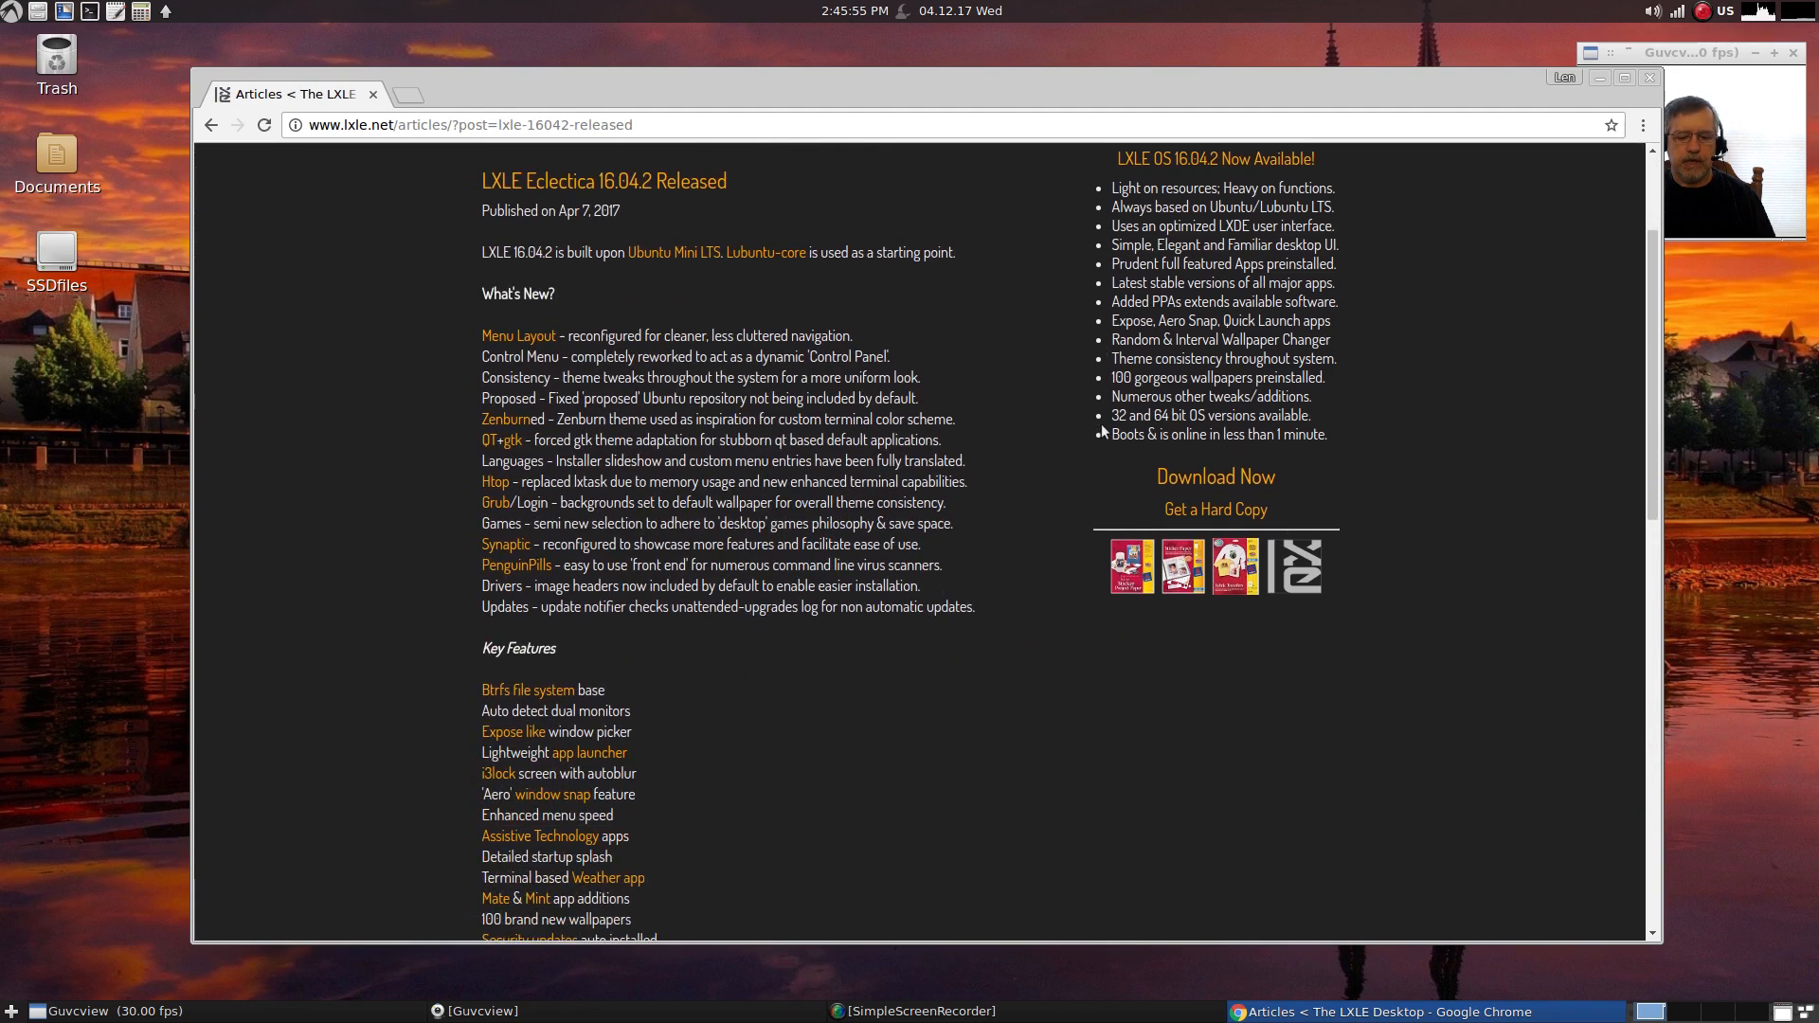
scroll("down", 3)
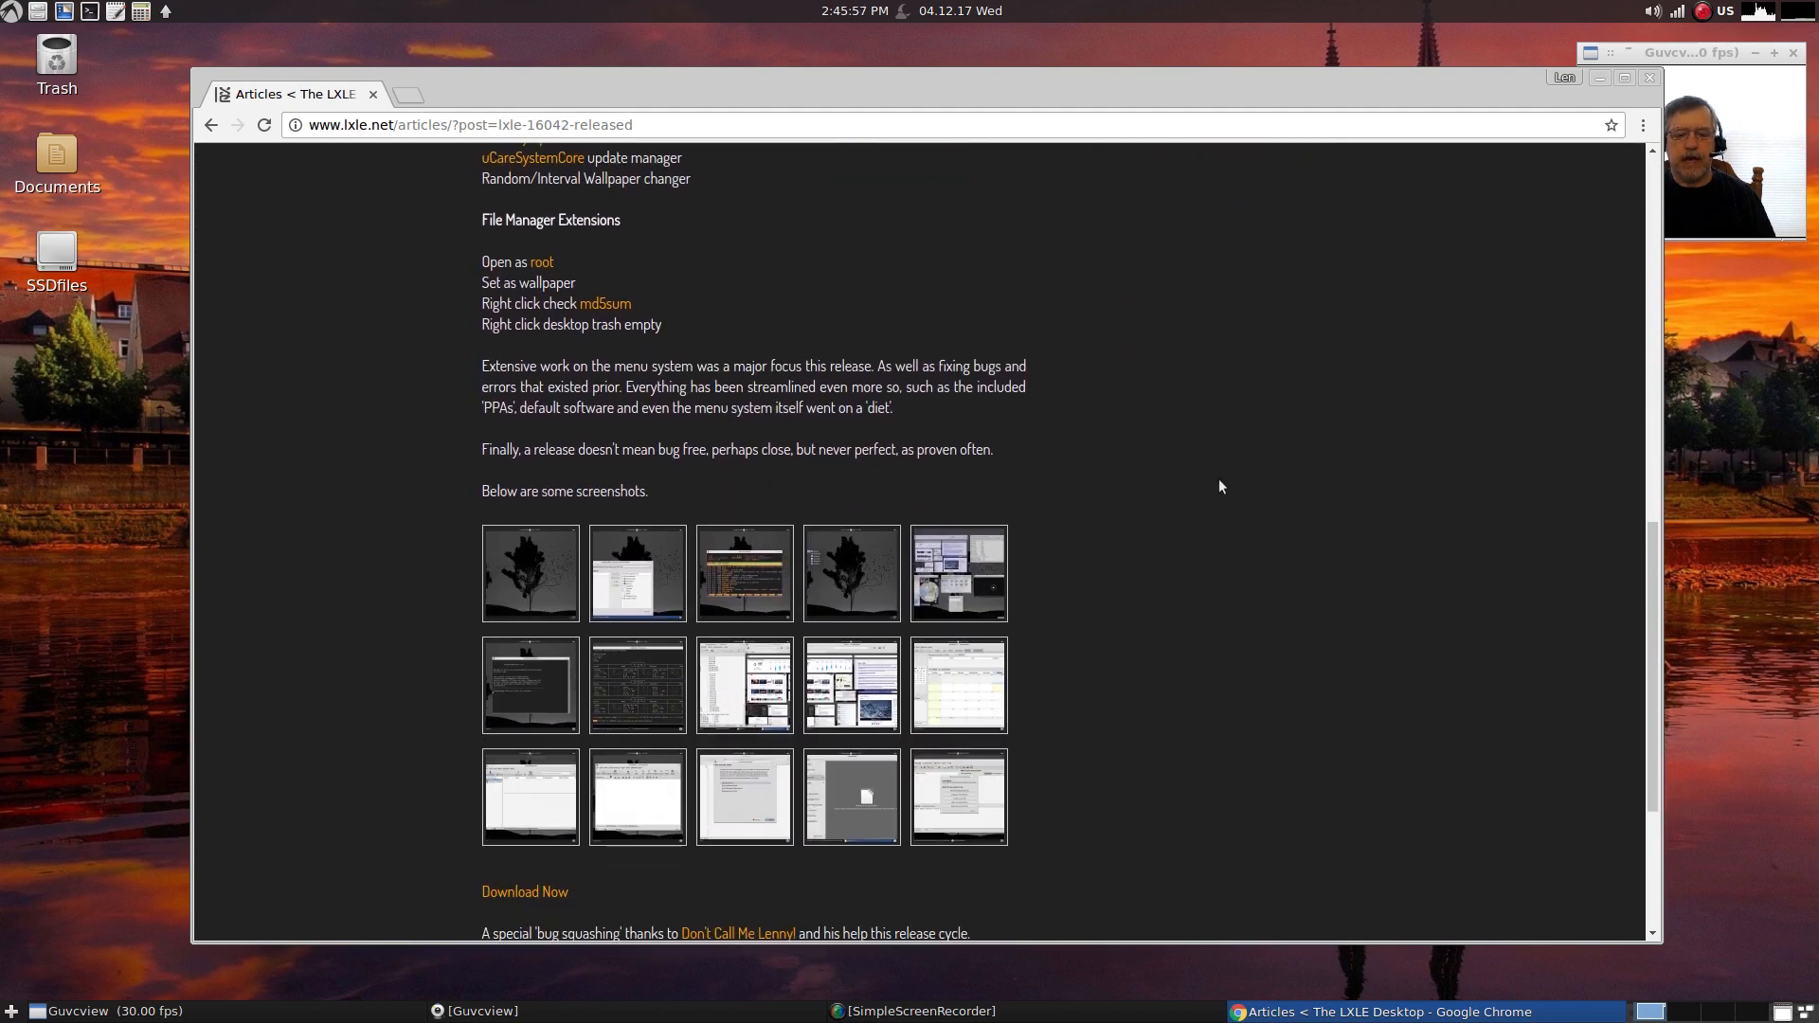
scroll("down", 3)
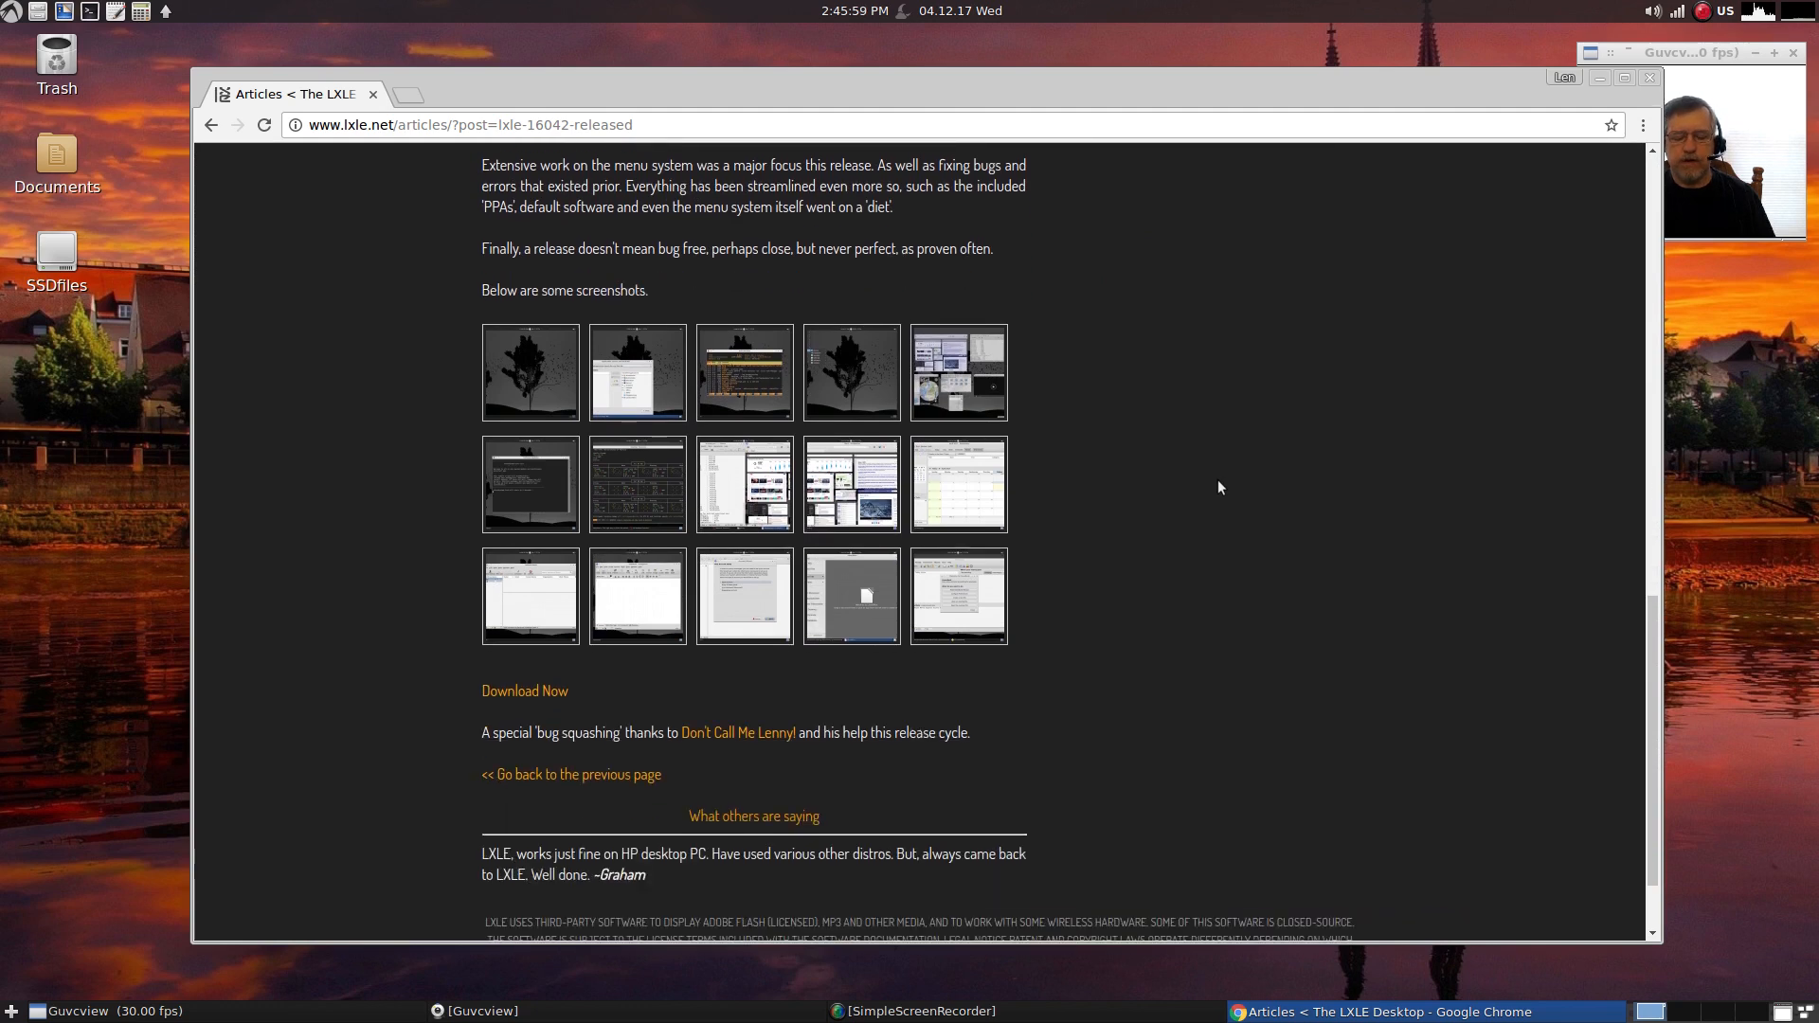
scroll("down", 3)
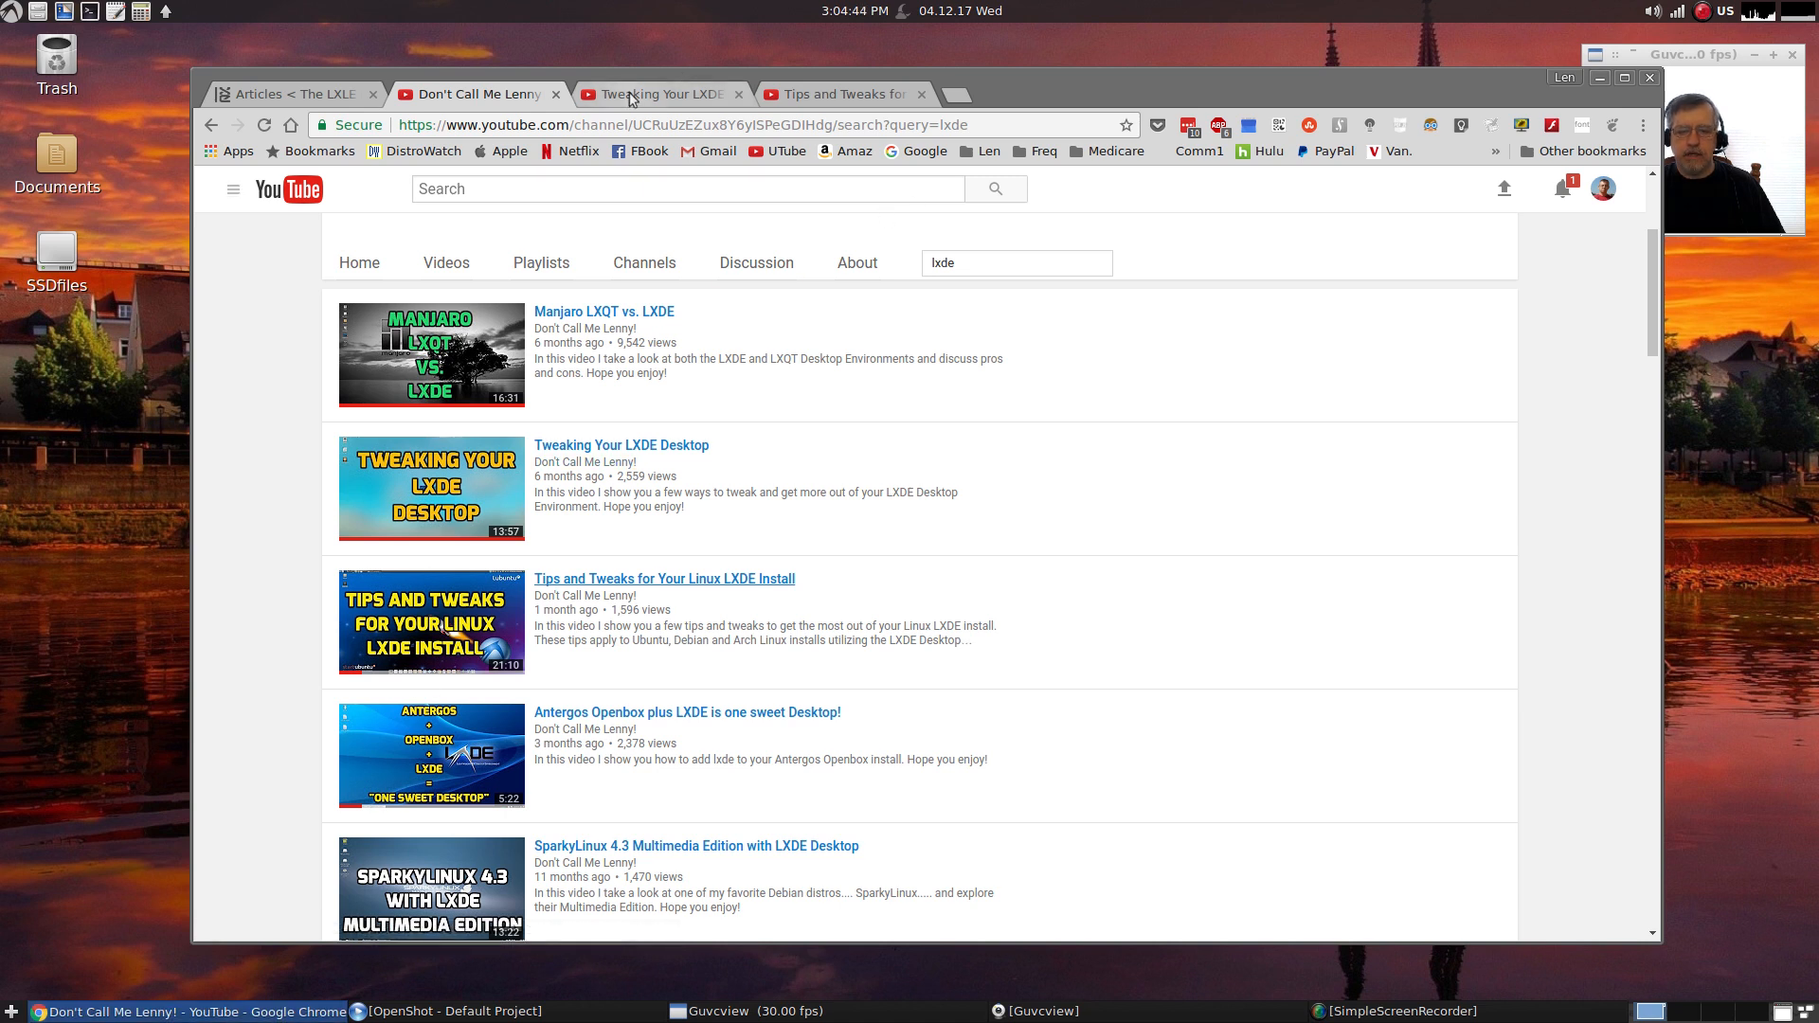
mouse_move(661, 94)
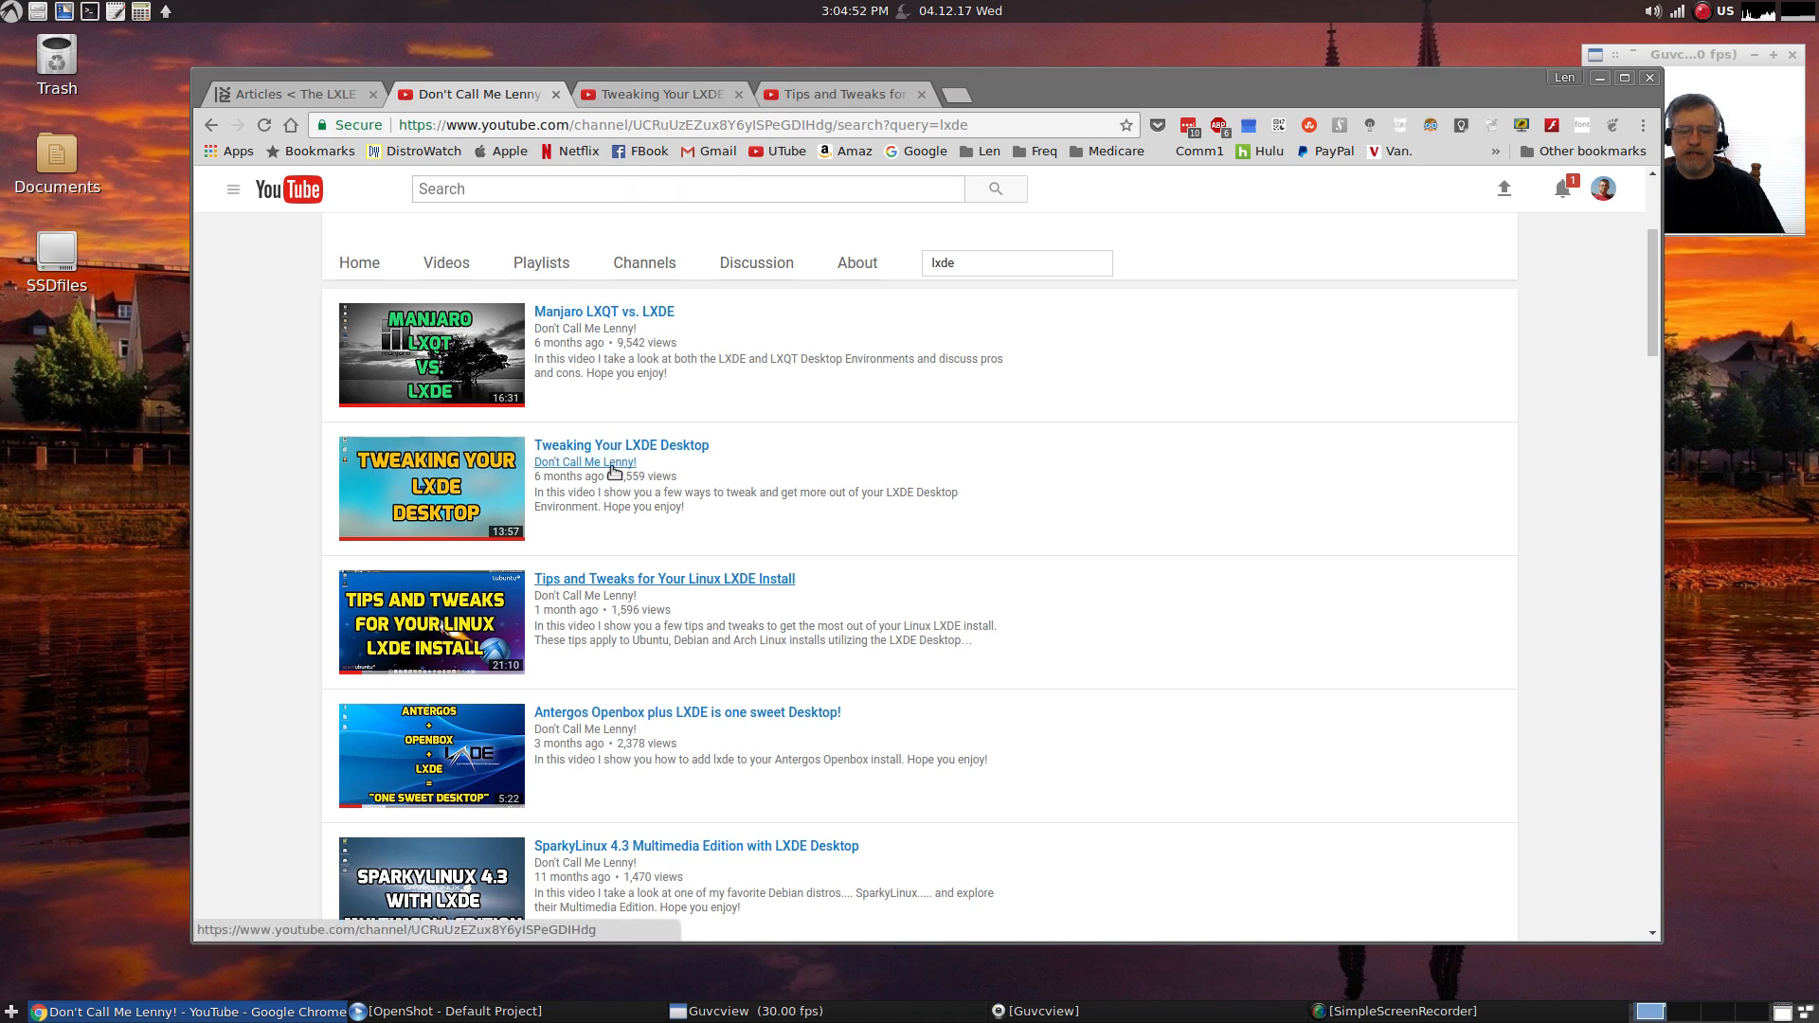
mouse_move(622, 444)
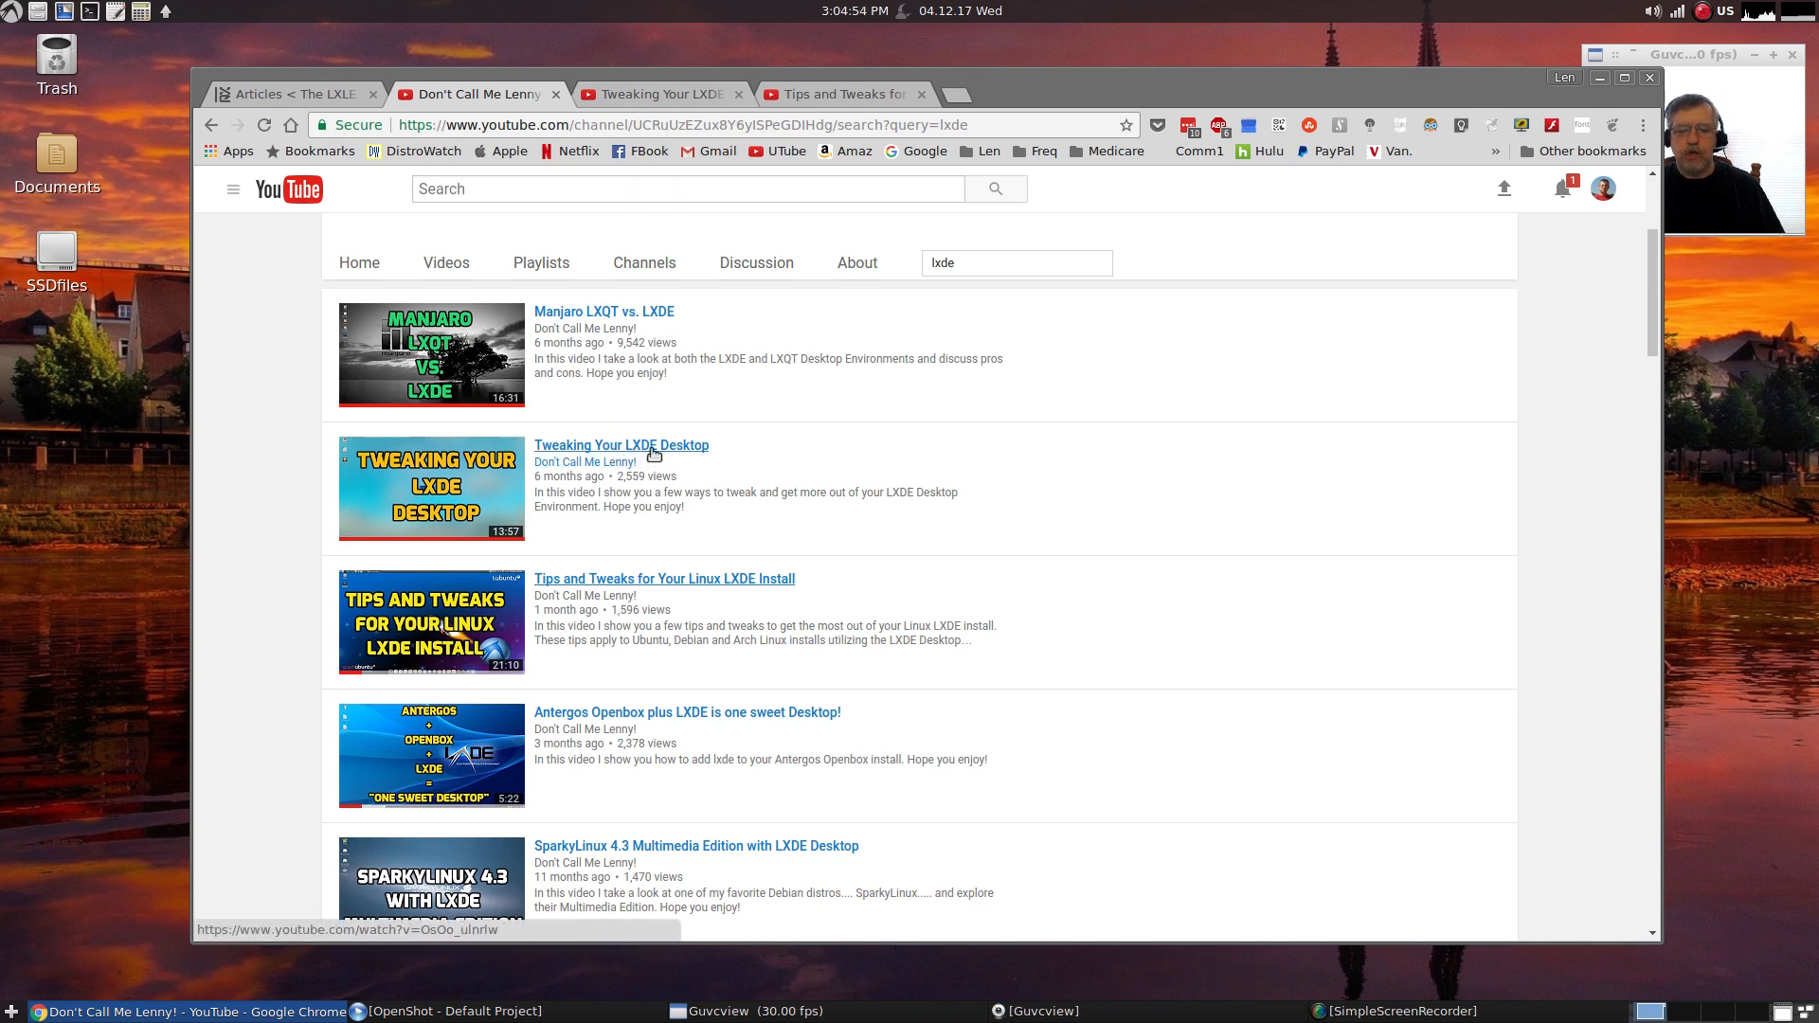
mouse_move(673, 548)
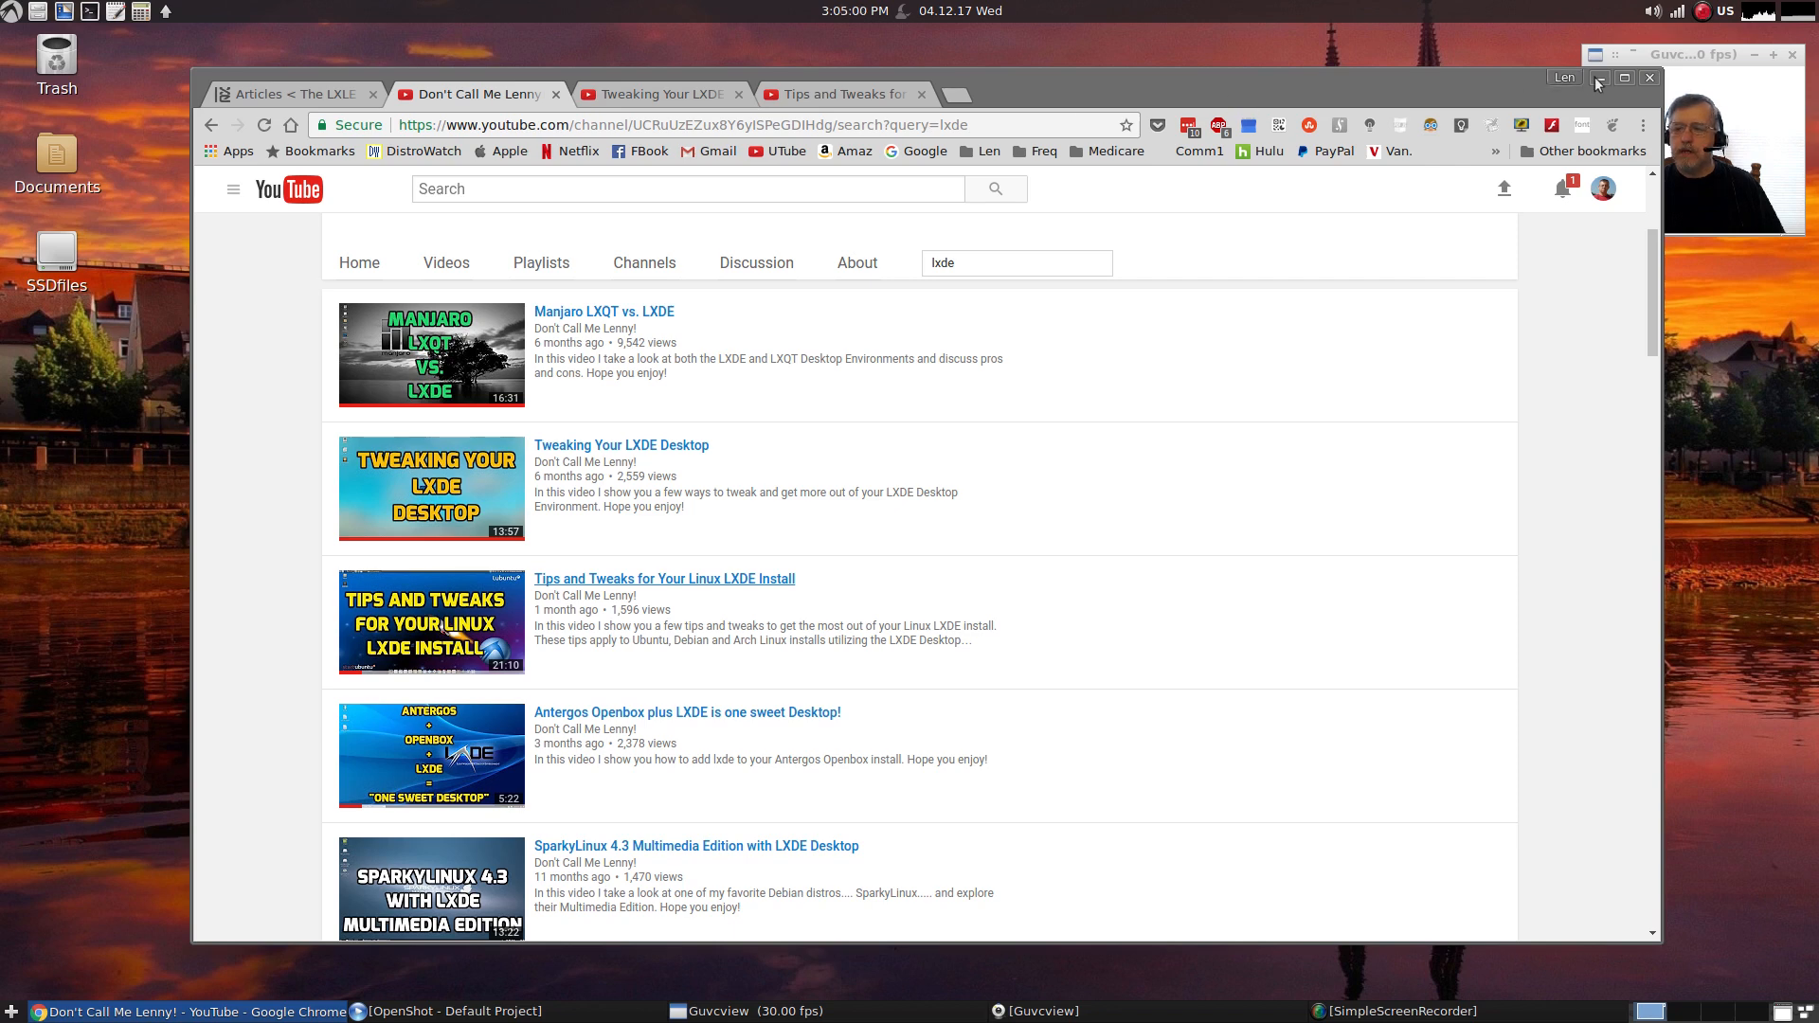
- Minimize the Chrome window showing YouTube
left_click(1626, 78)
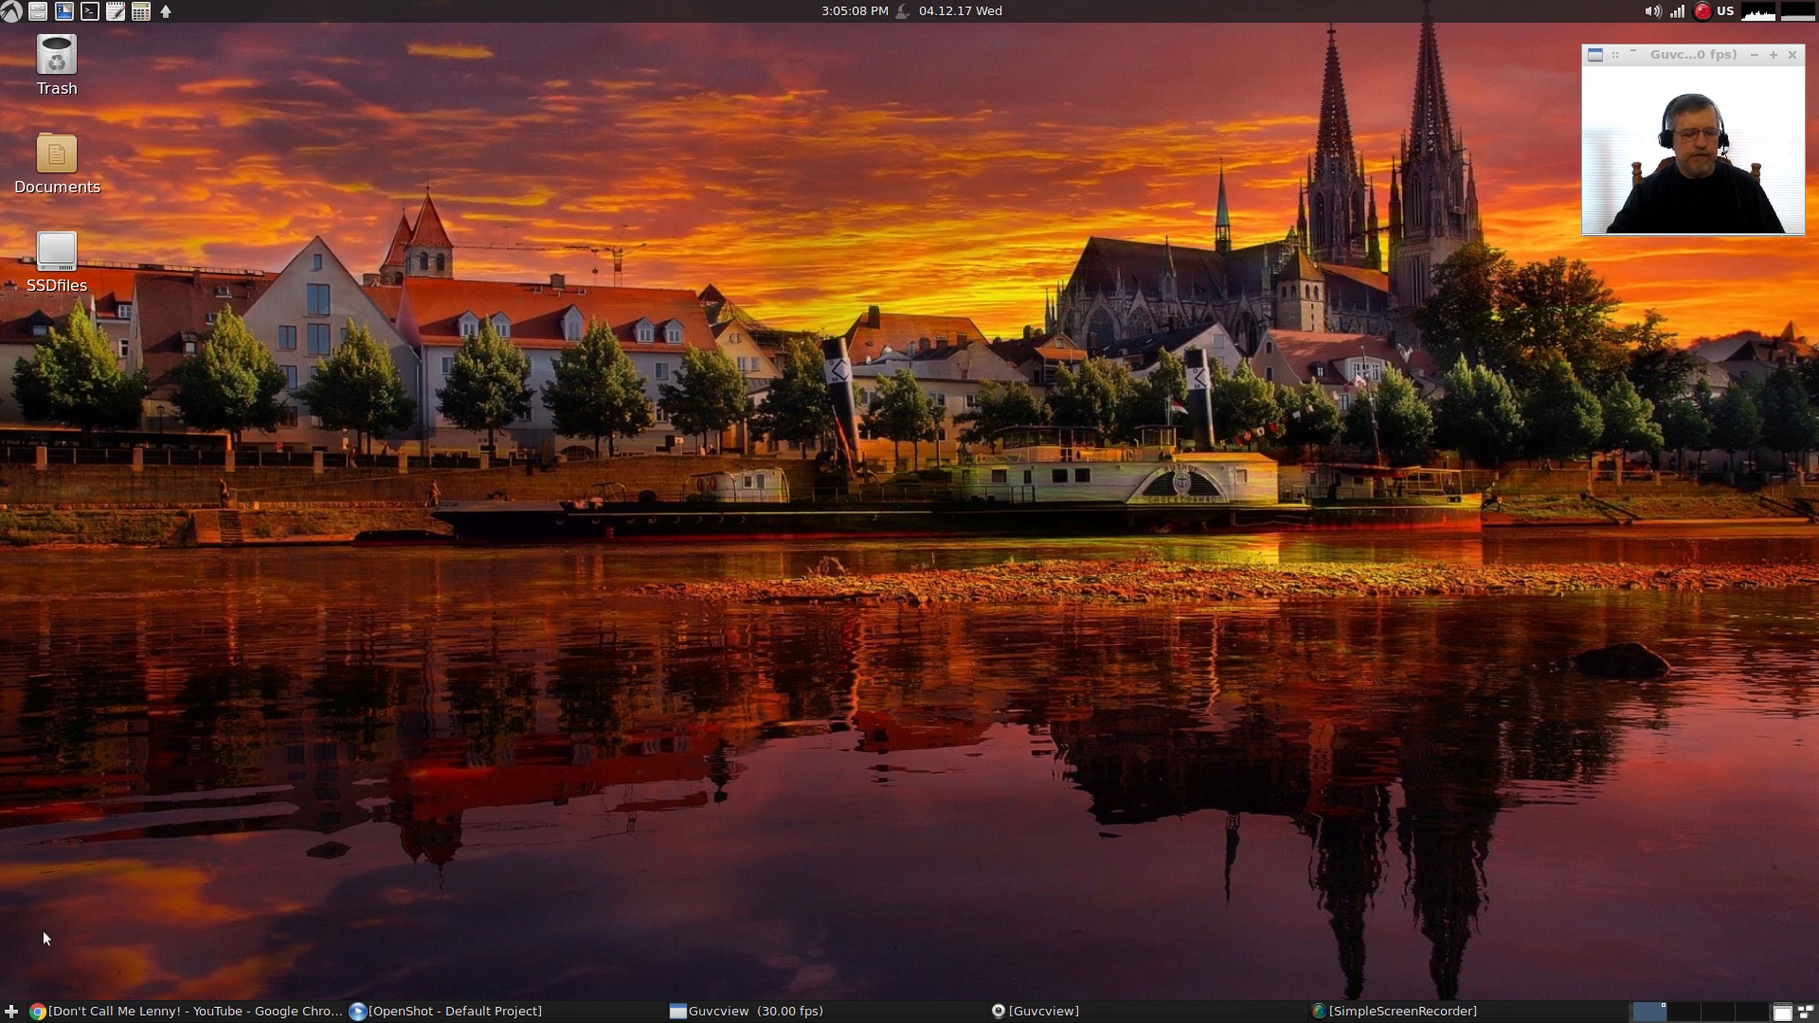
mouse_move(853, 438)
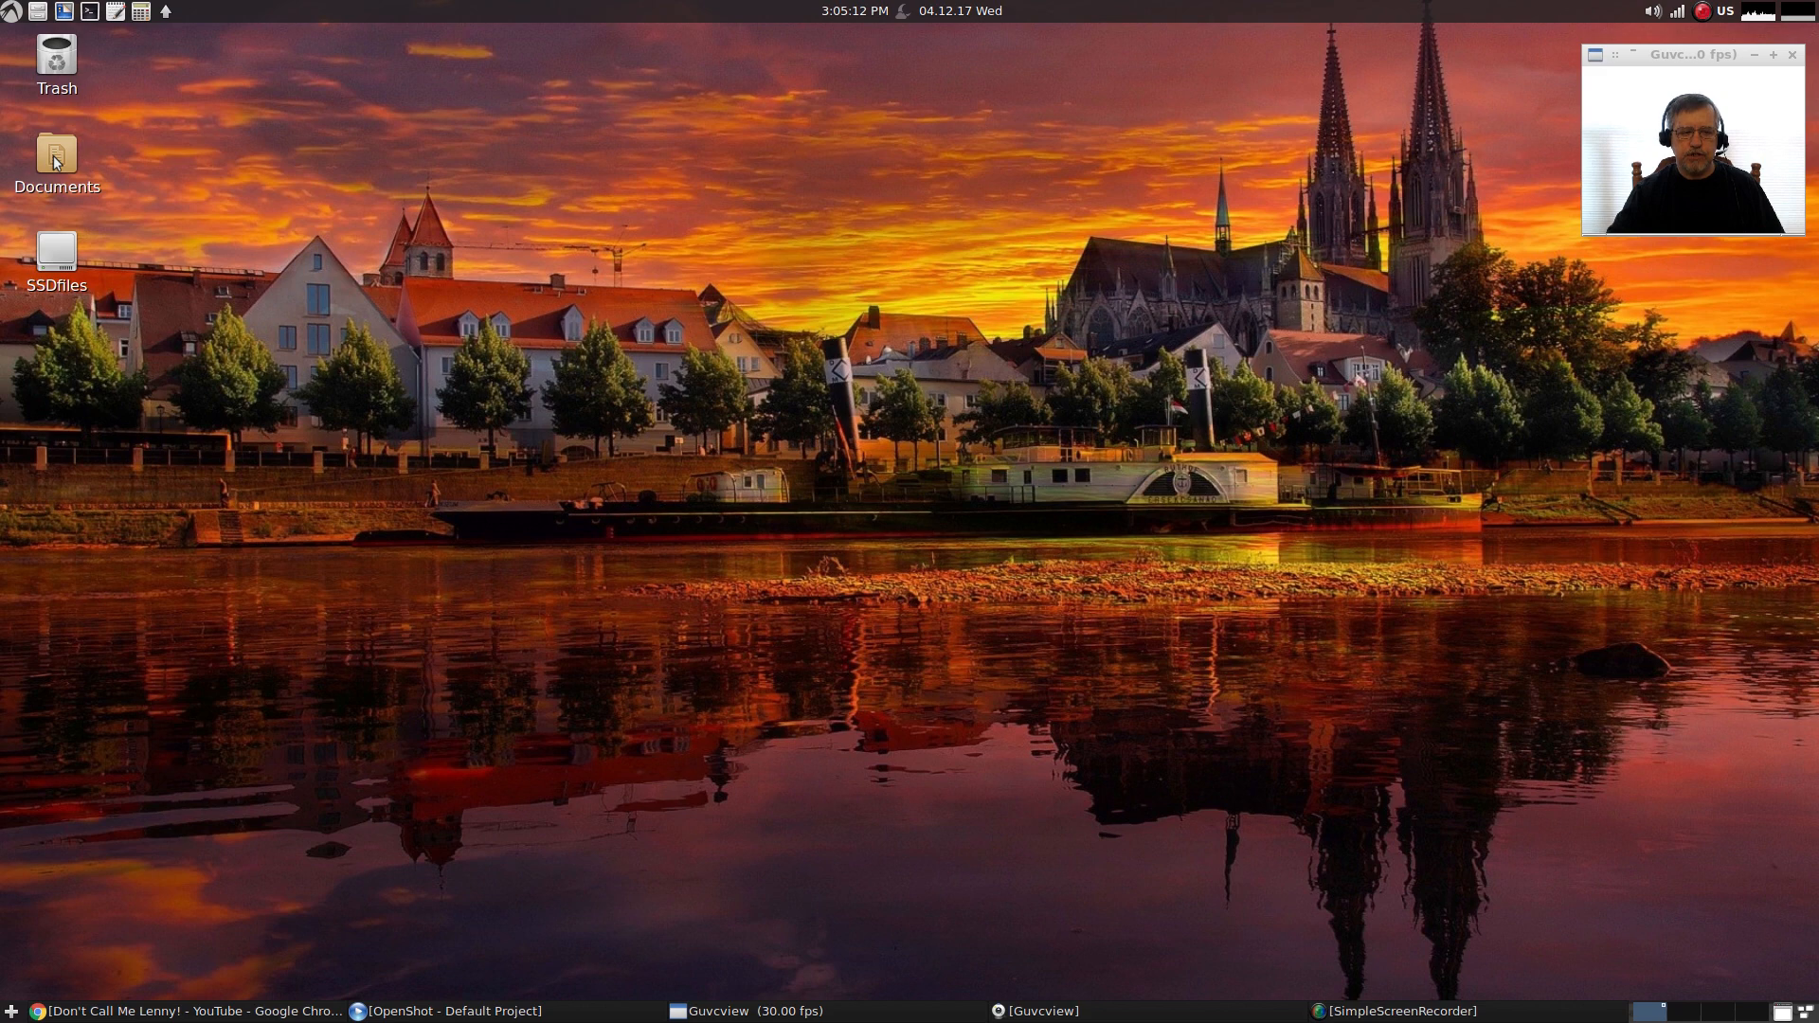
mouse_move(479, 457)
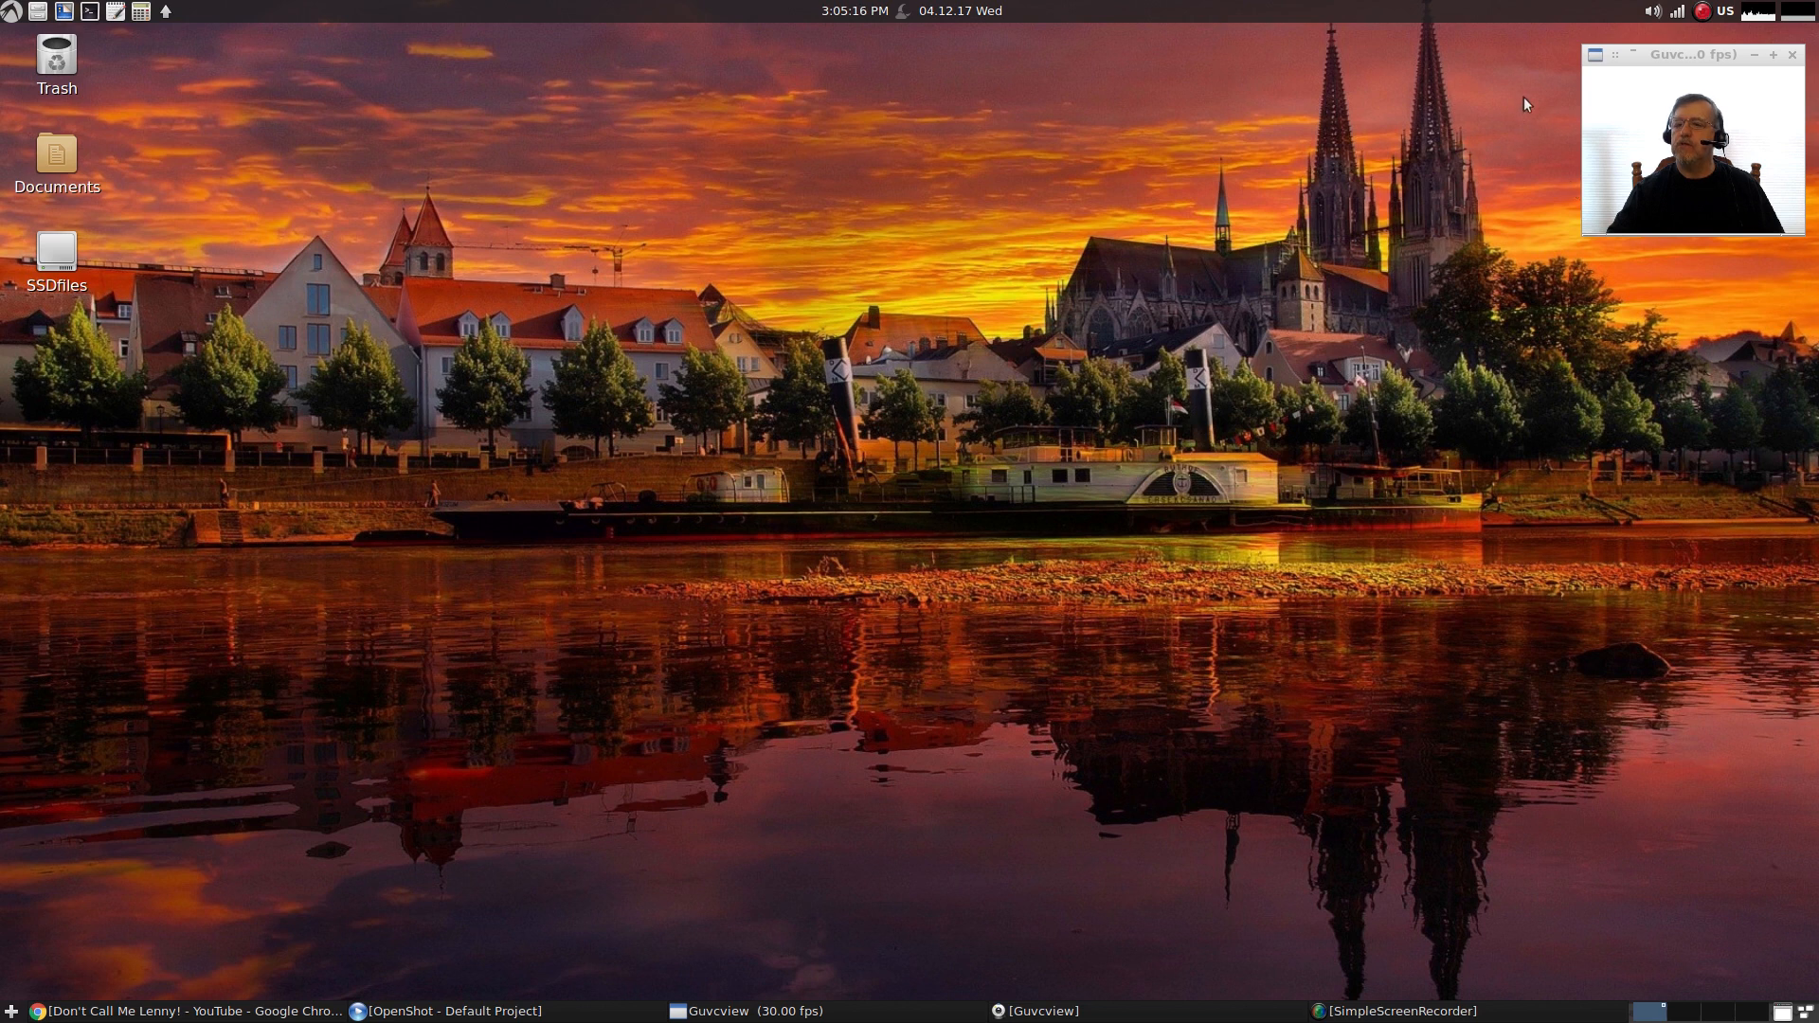
mouse_move(1226, 271)
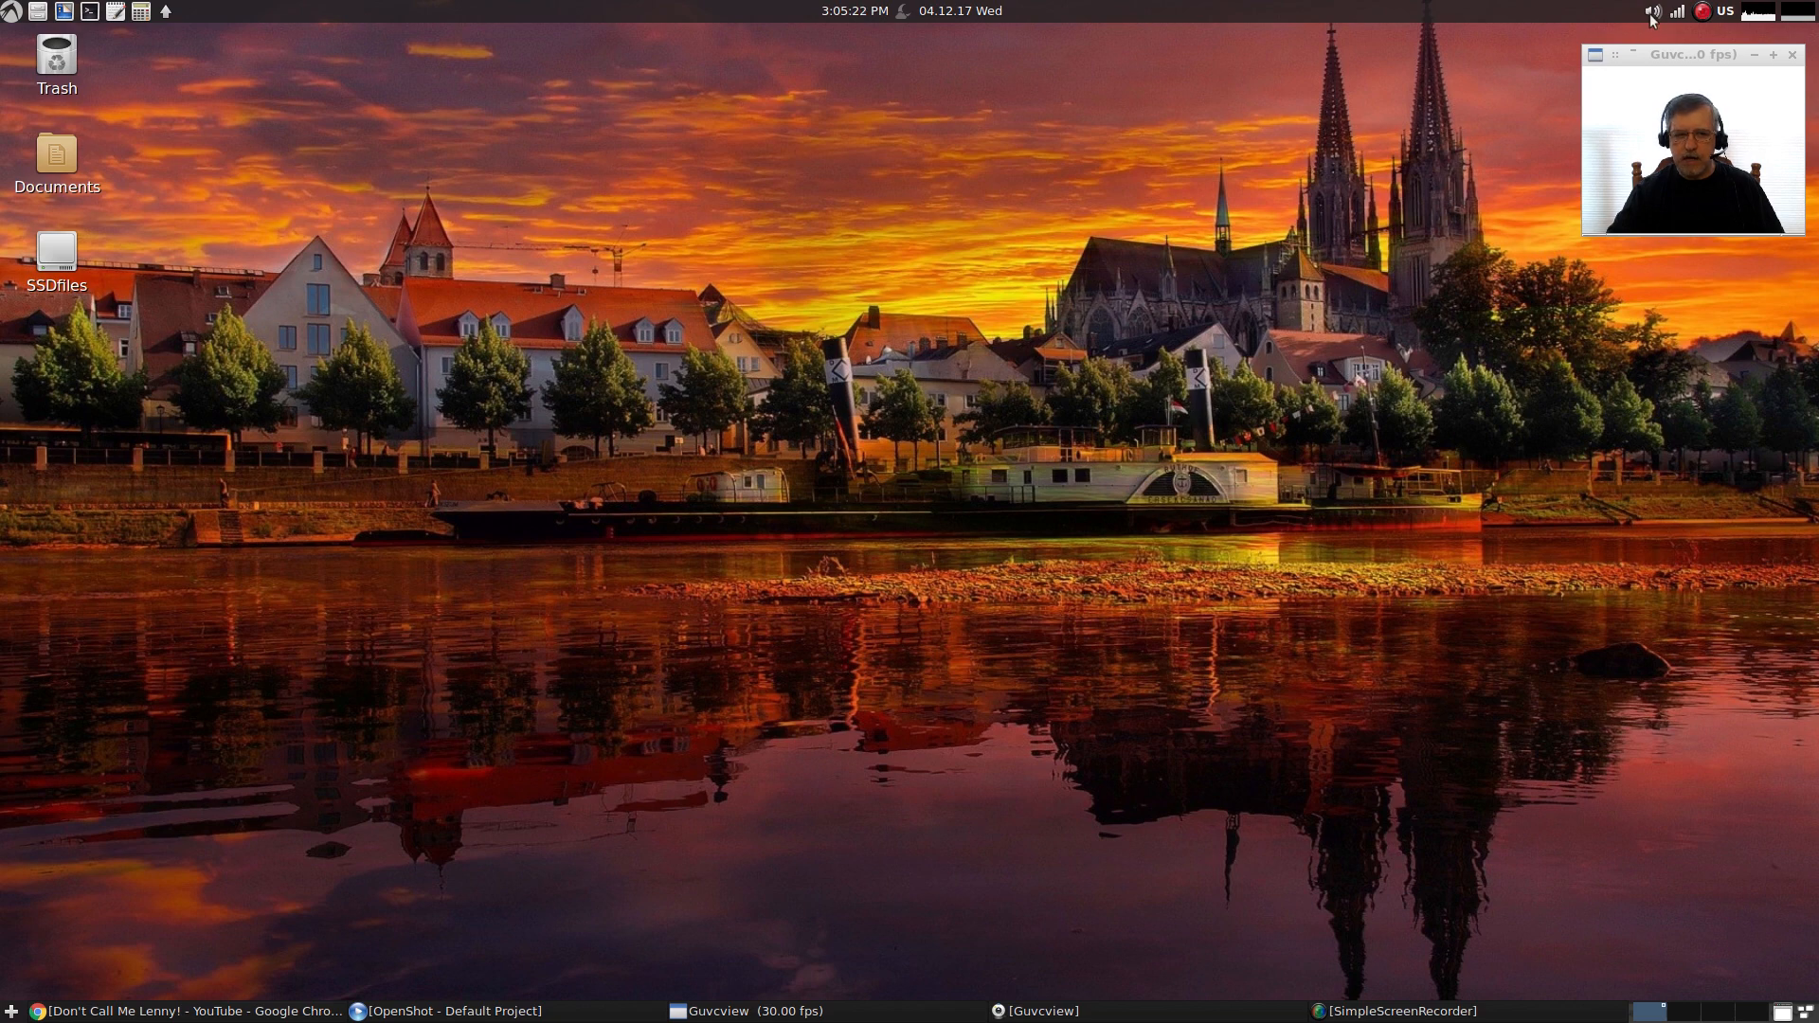
mouse_move(800, 256)
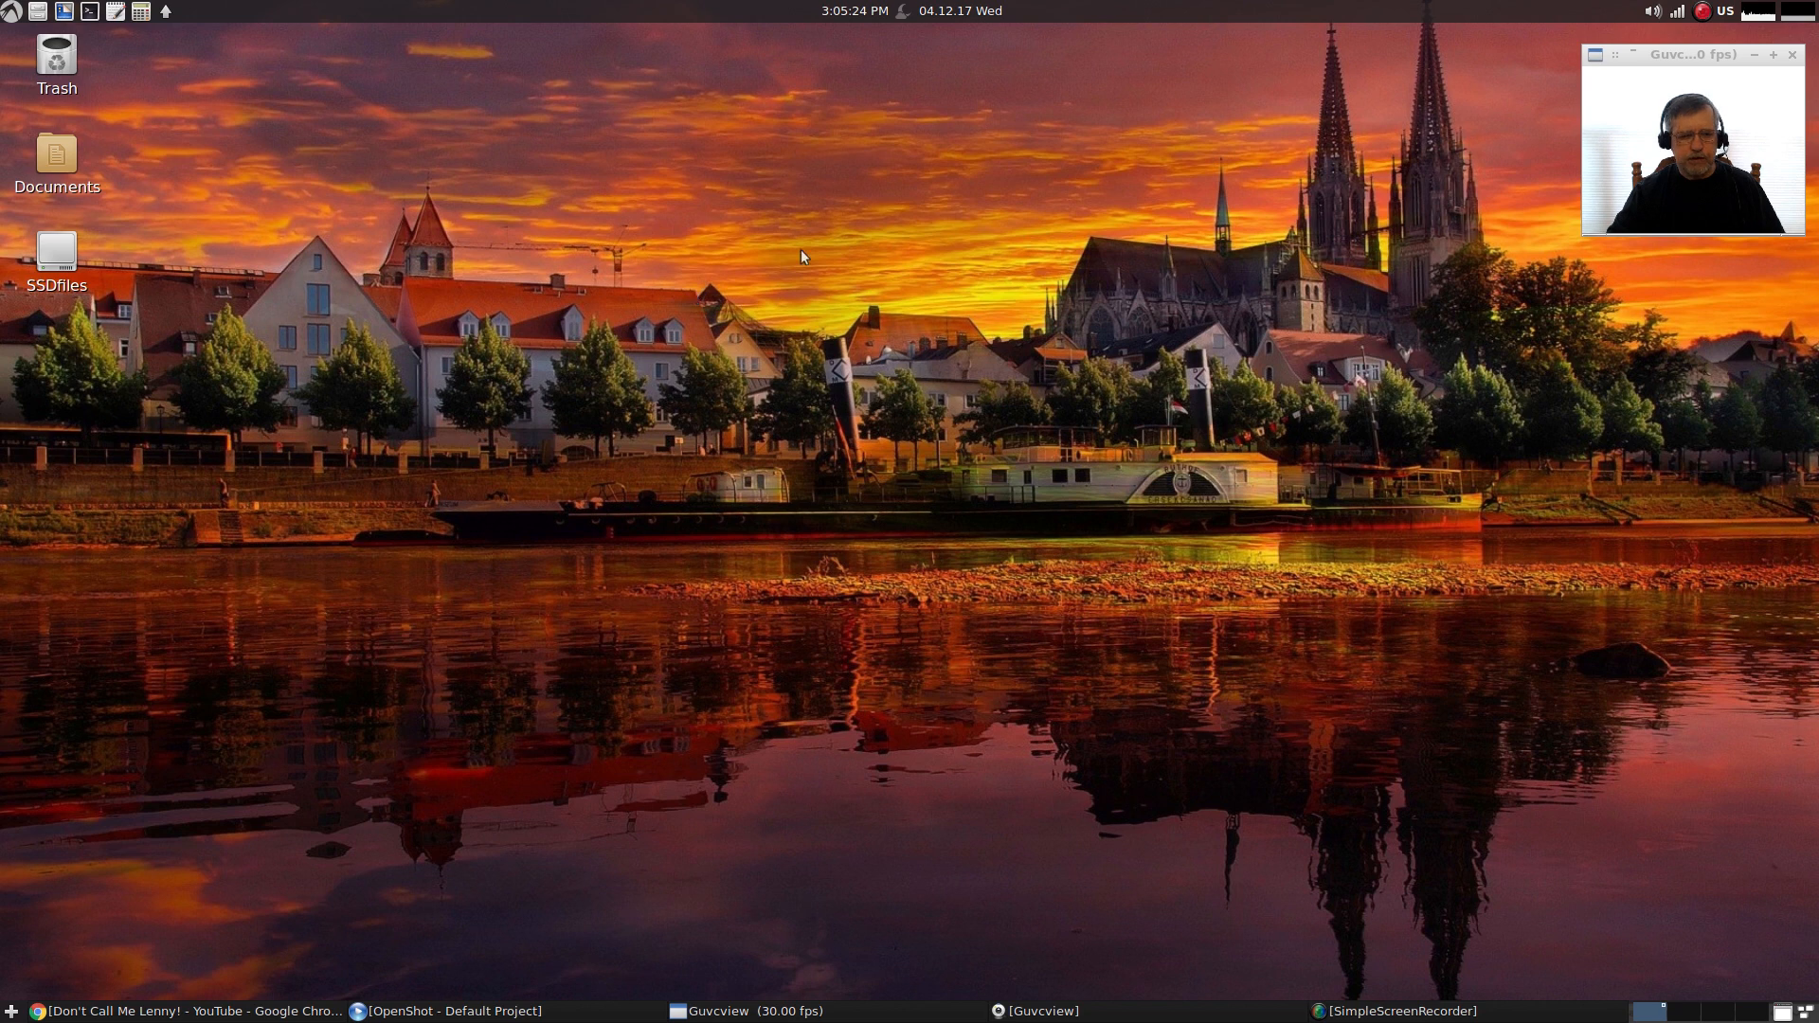
mouse_move(1006, 240)
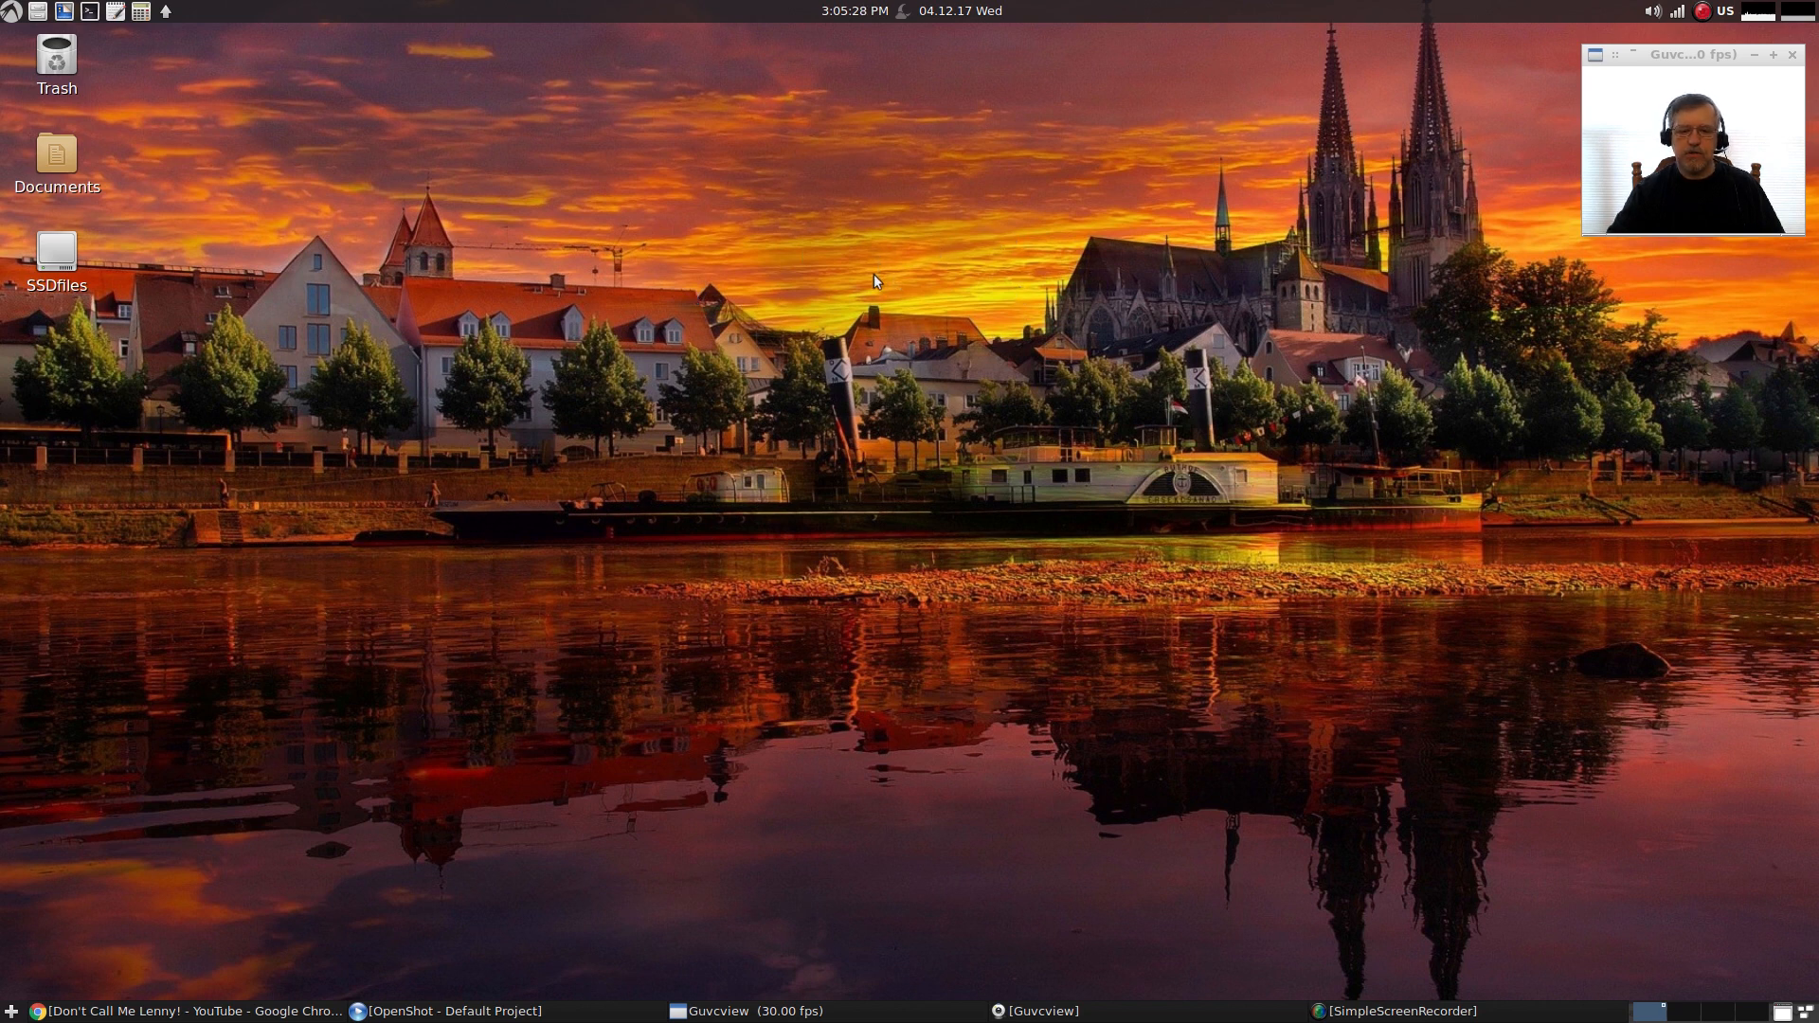
mouse_move(879, 279)
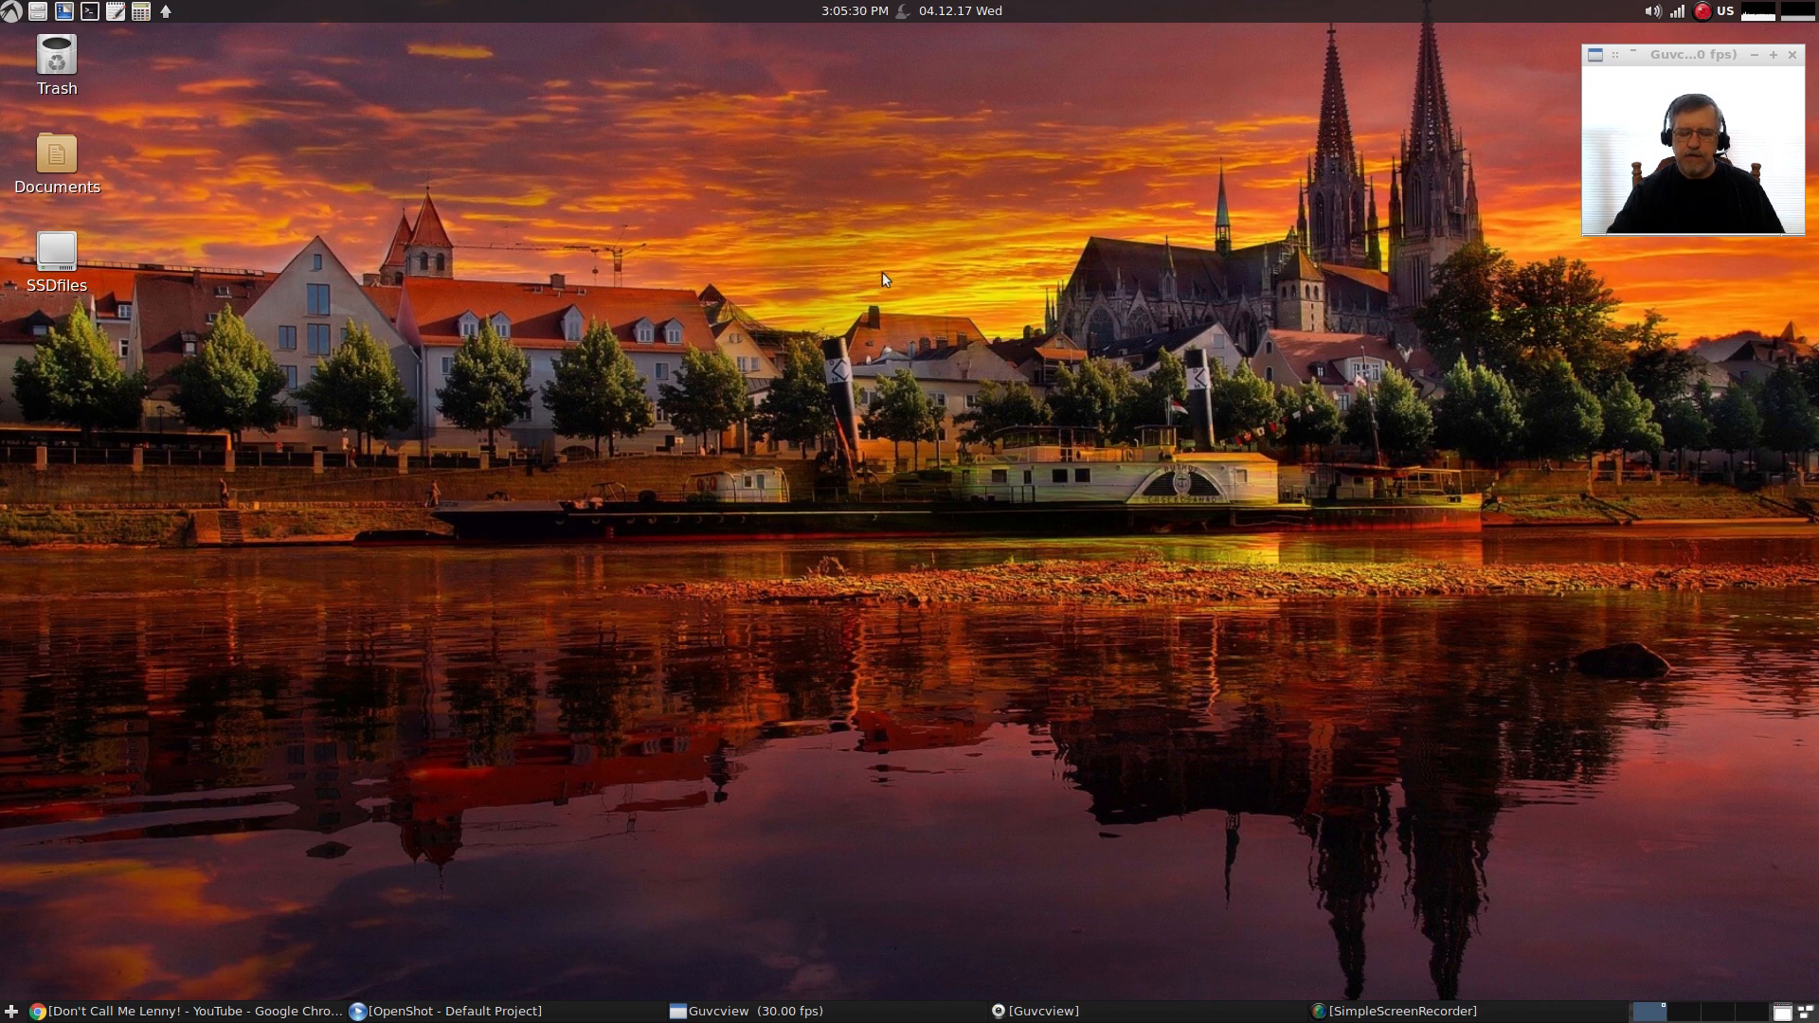
mouse_move(898, 265)
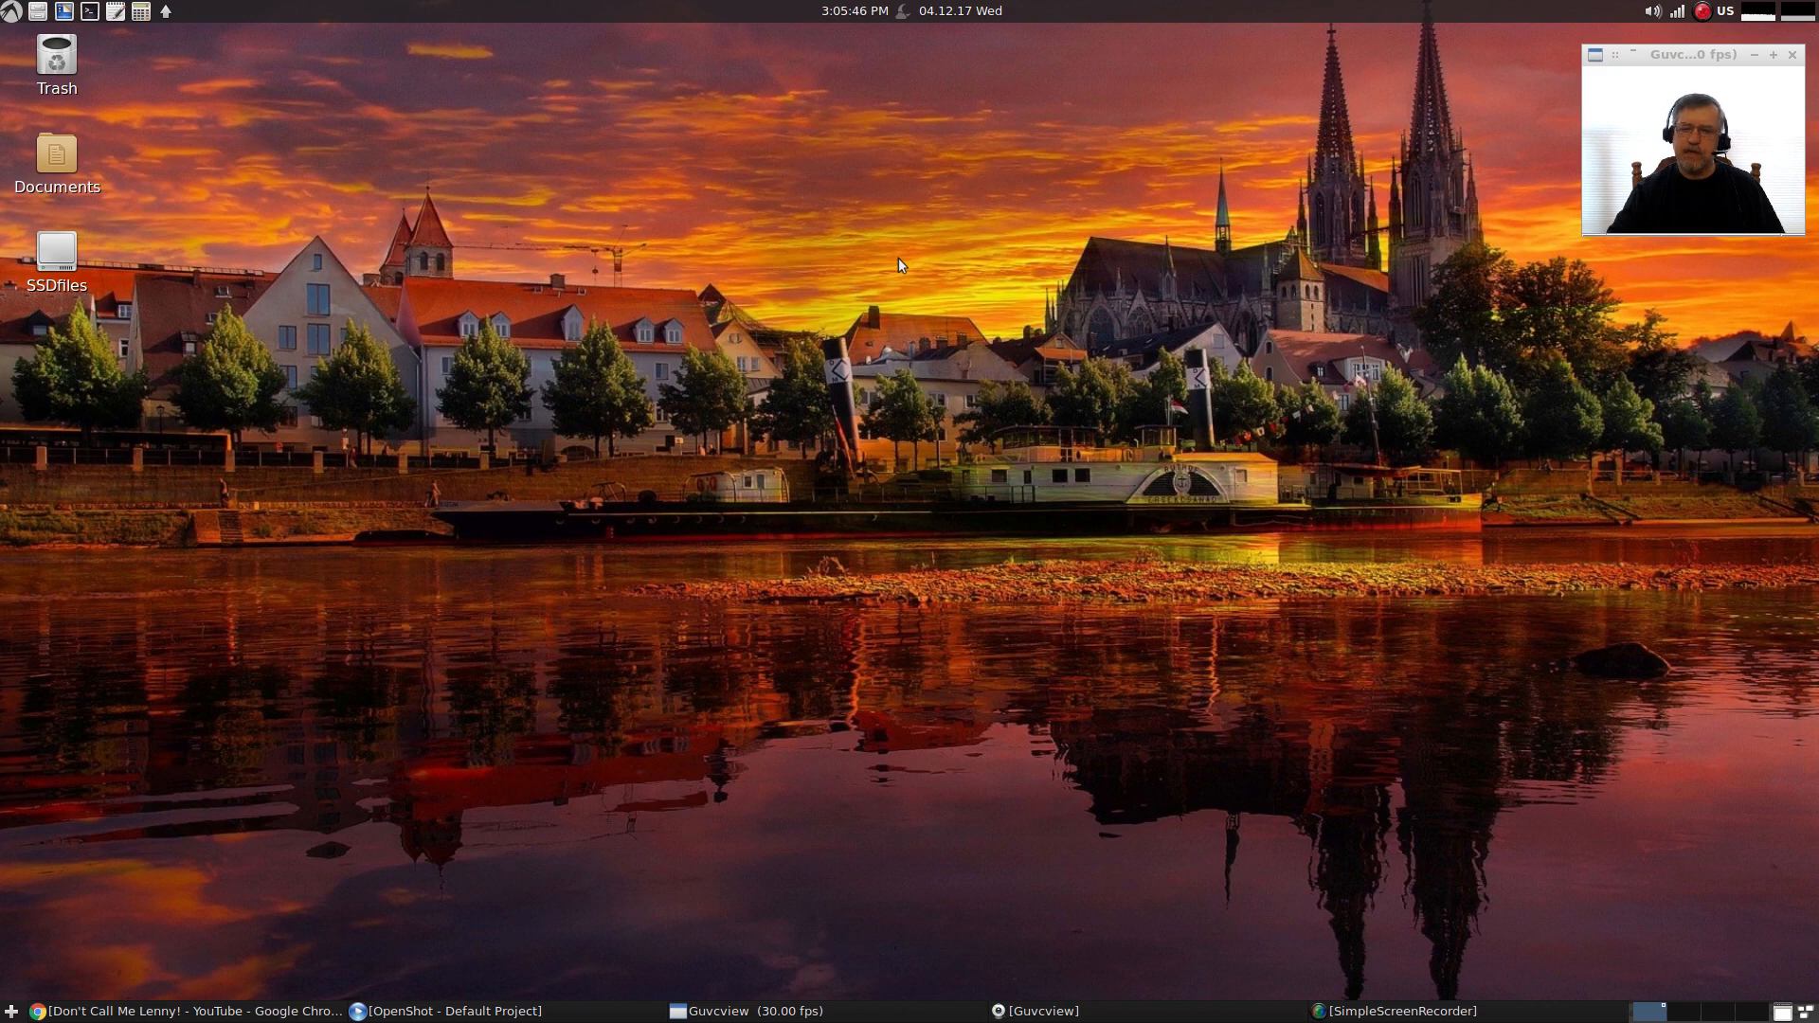
mouse_move(890, 280)
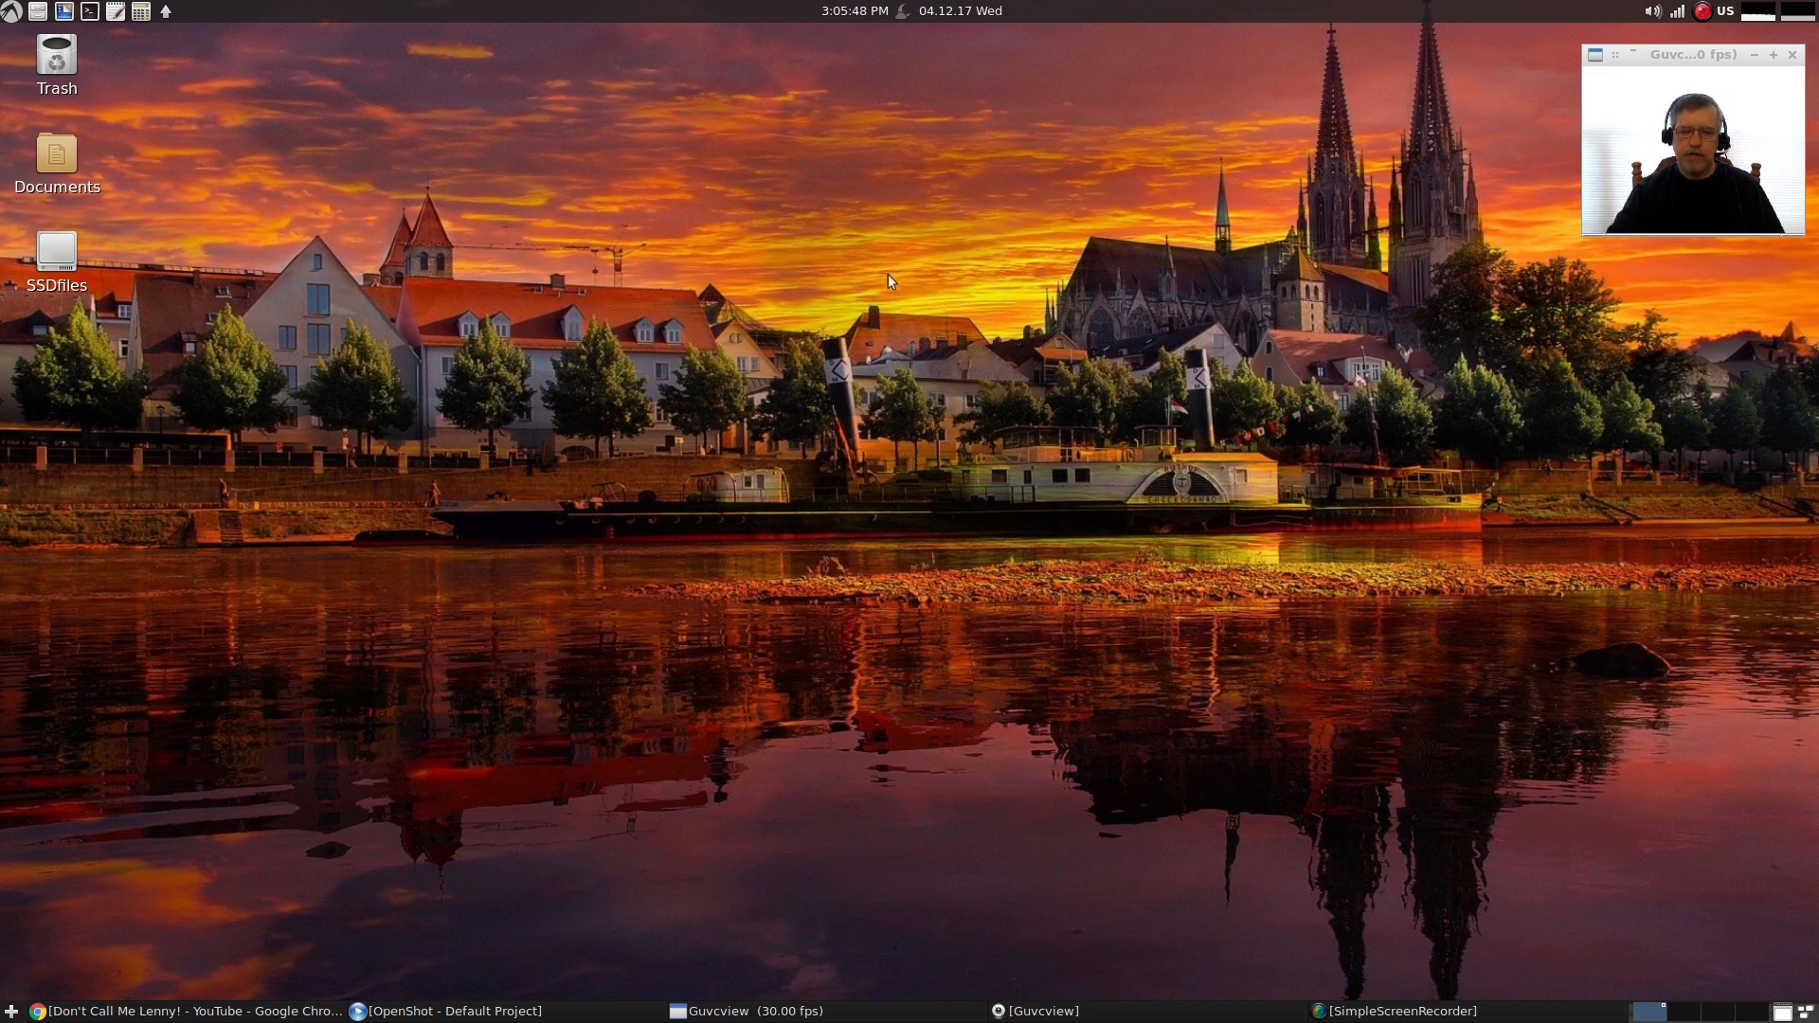
mouse_move(912, 280)
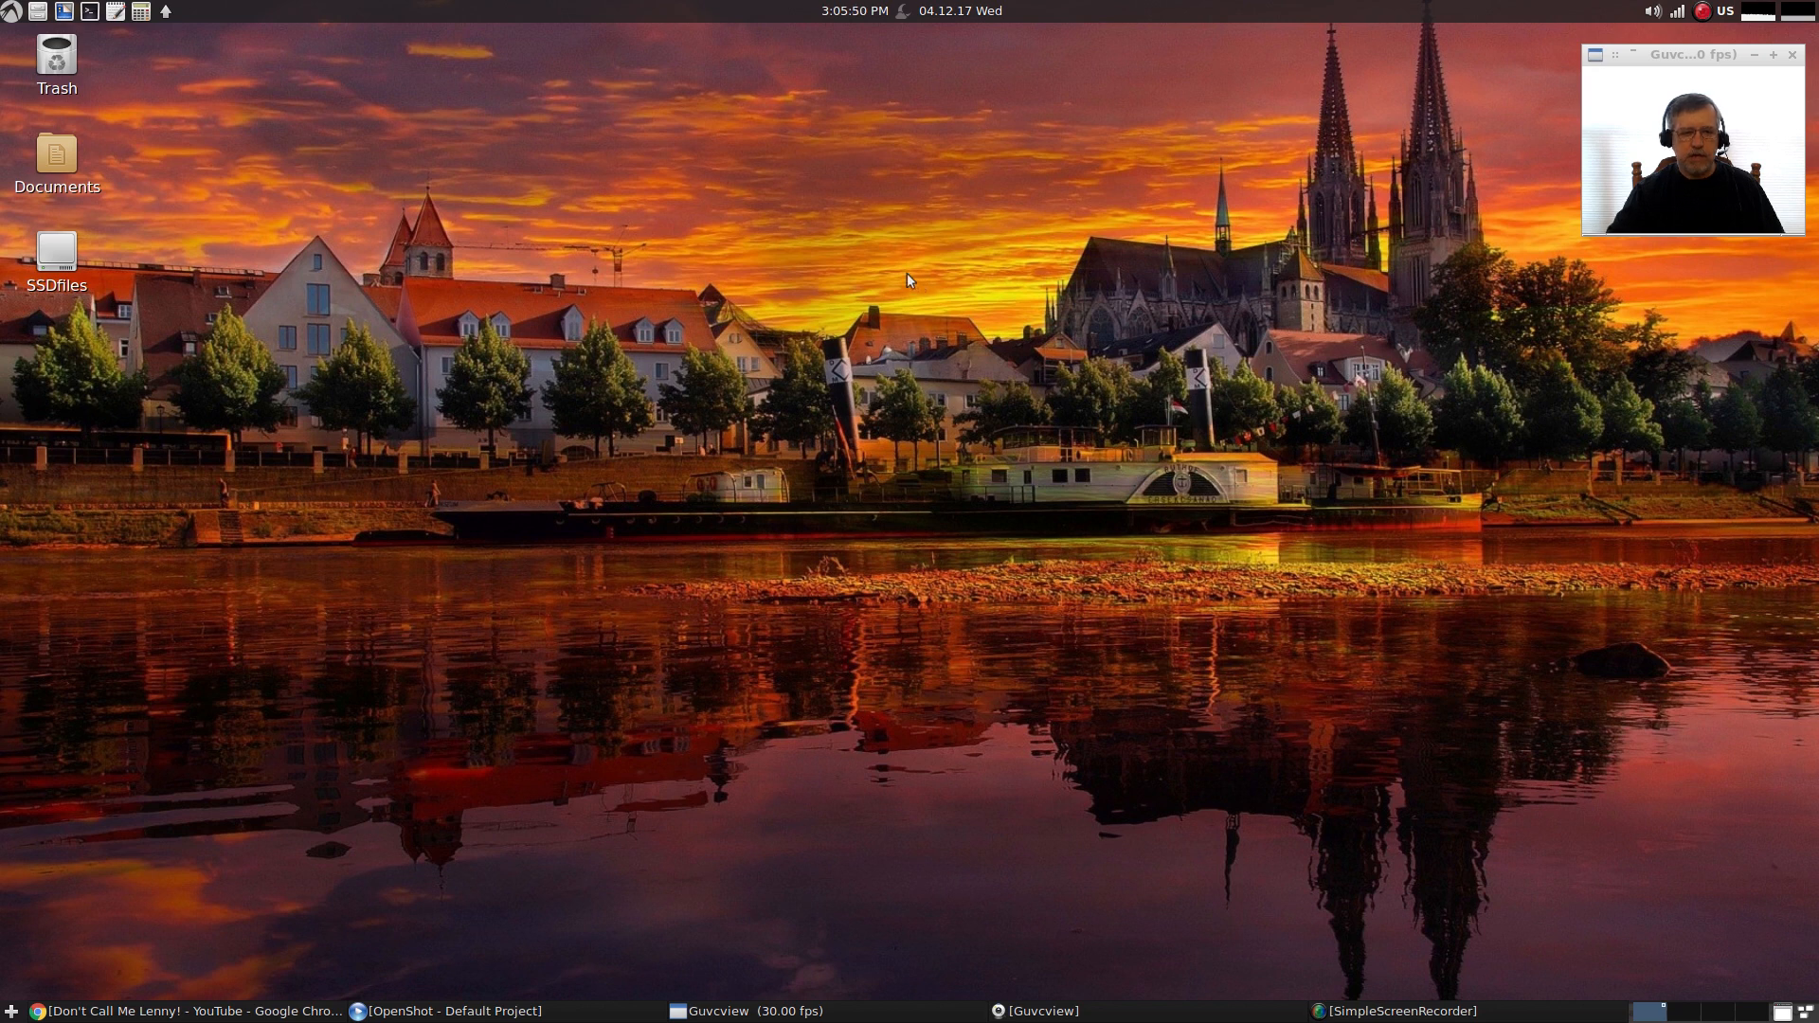
mouse_move(908, 288)
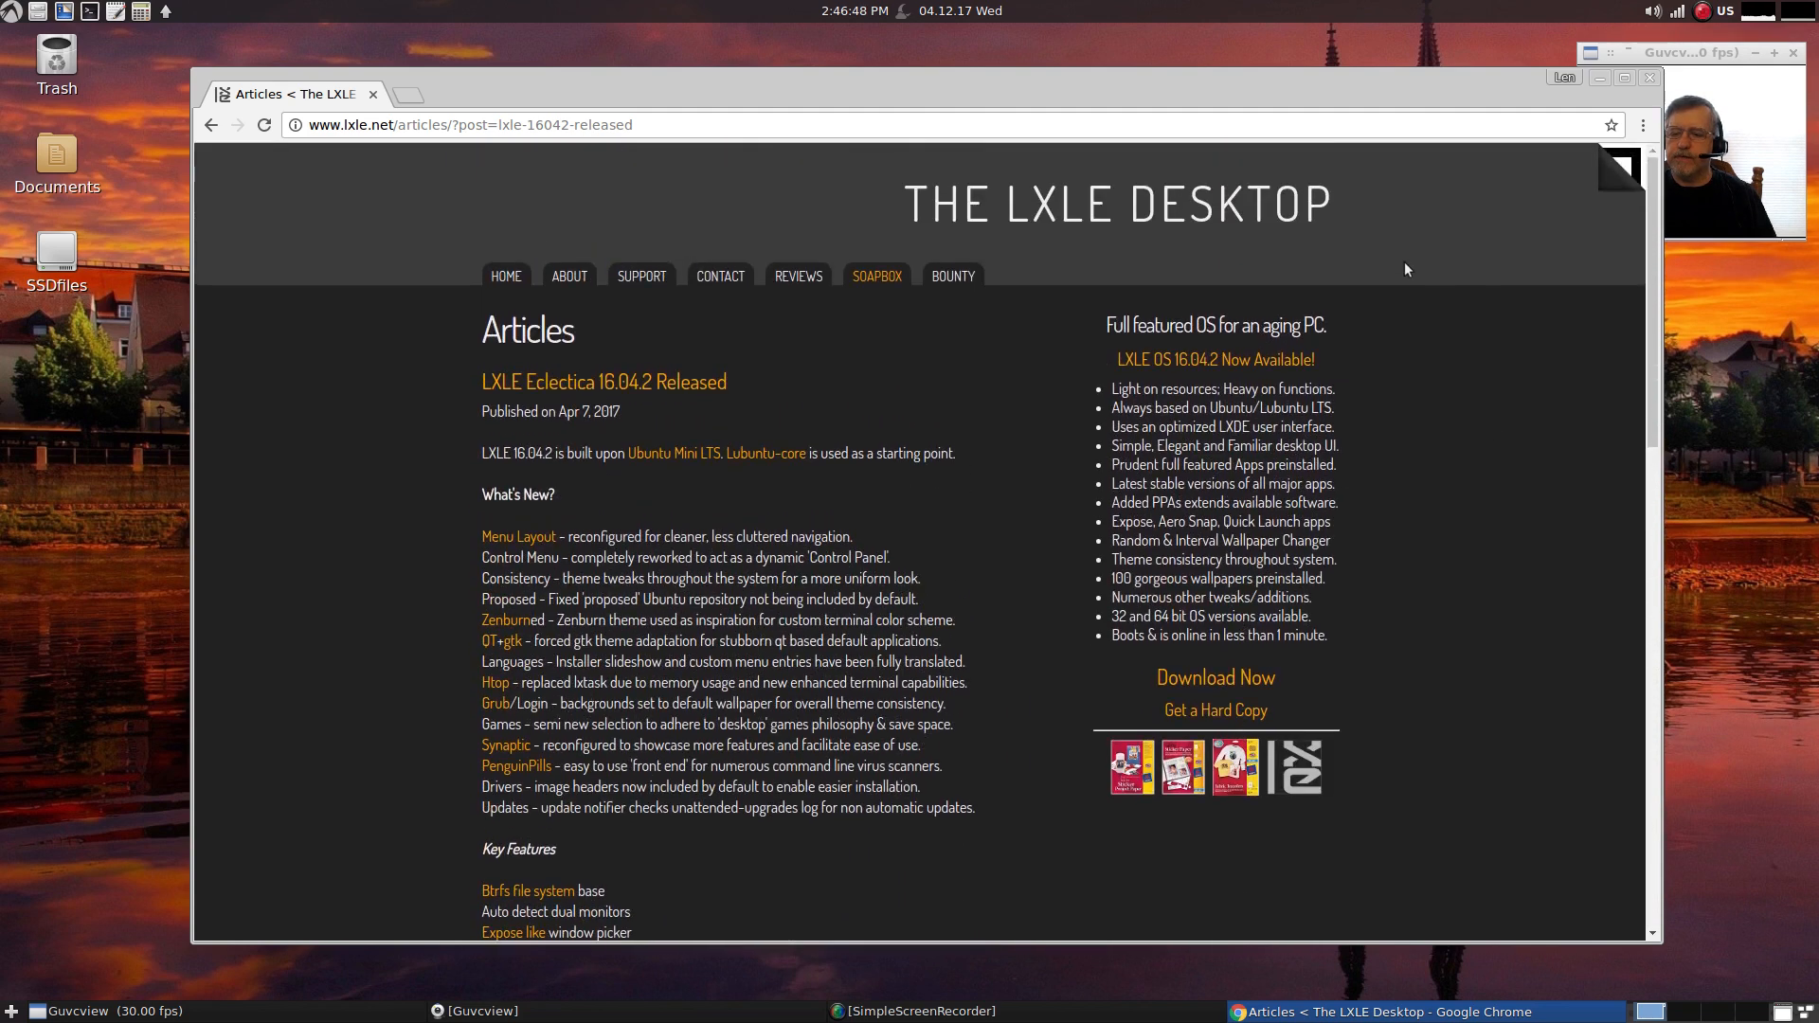
mouse_move(923, 246)
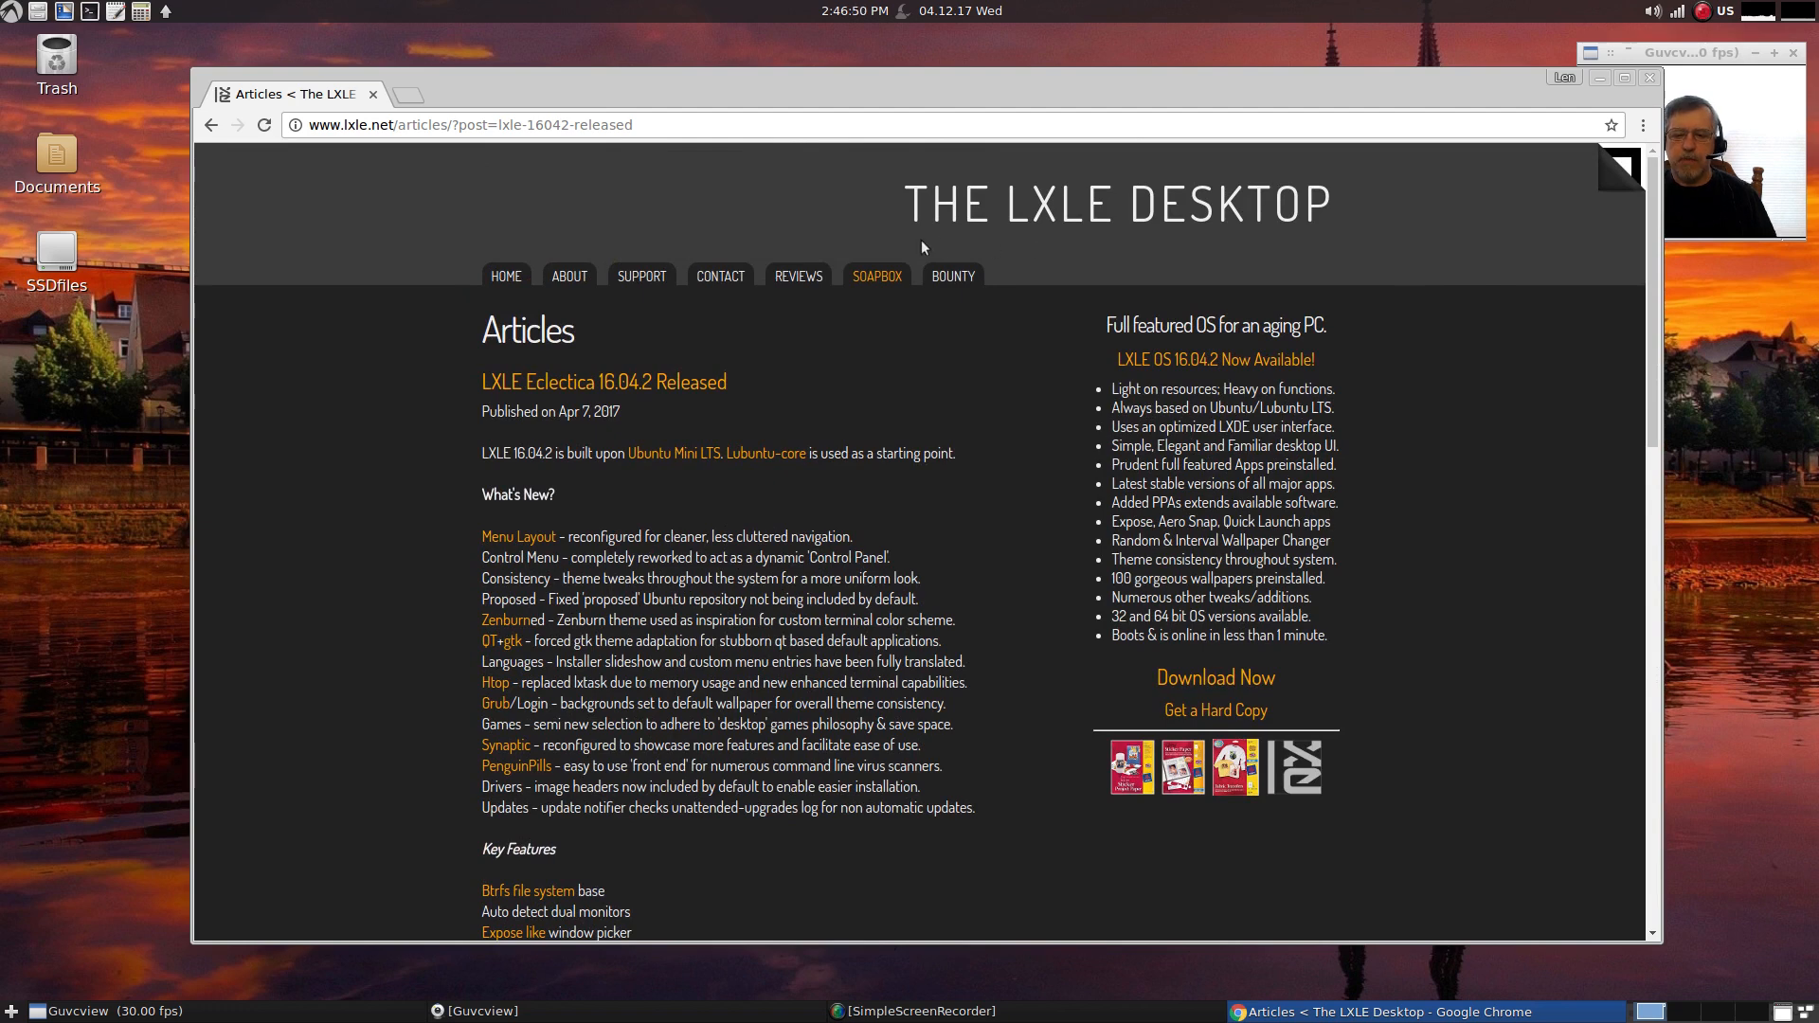
mouse_move(1603, 95)
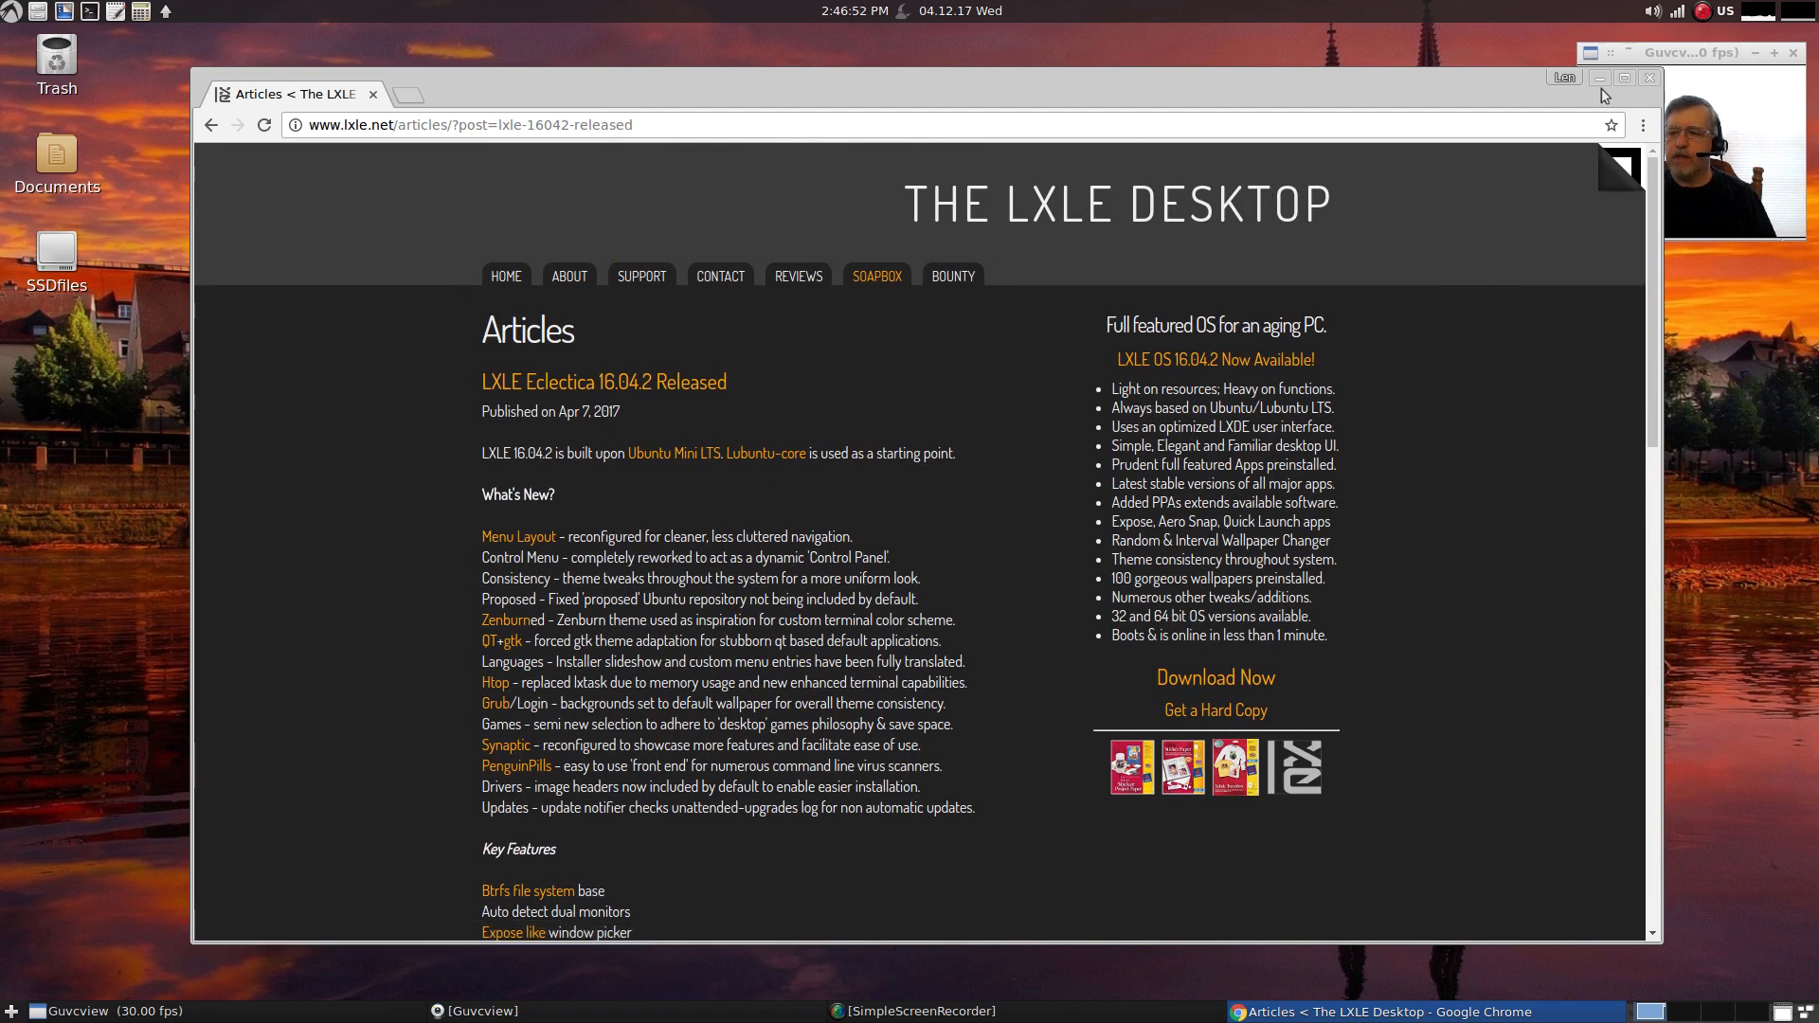
- Minimize the Chrome window showing the lxle.net article
left_click(1602, 77)
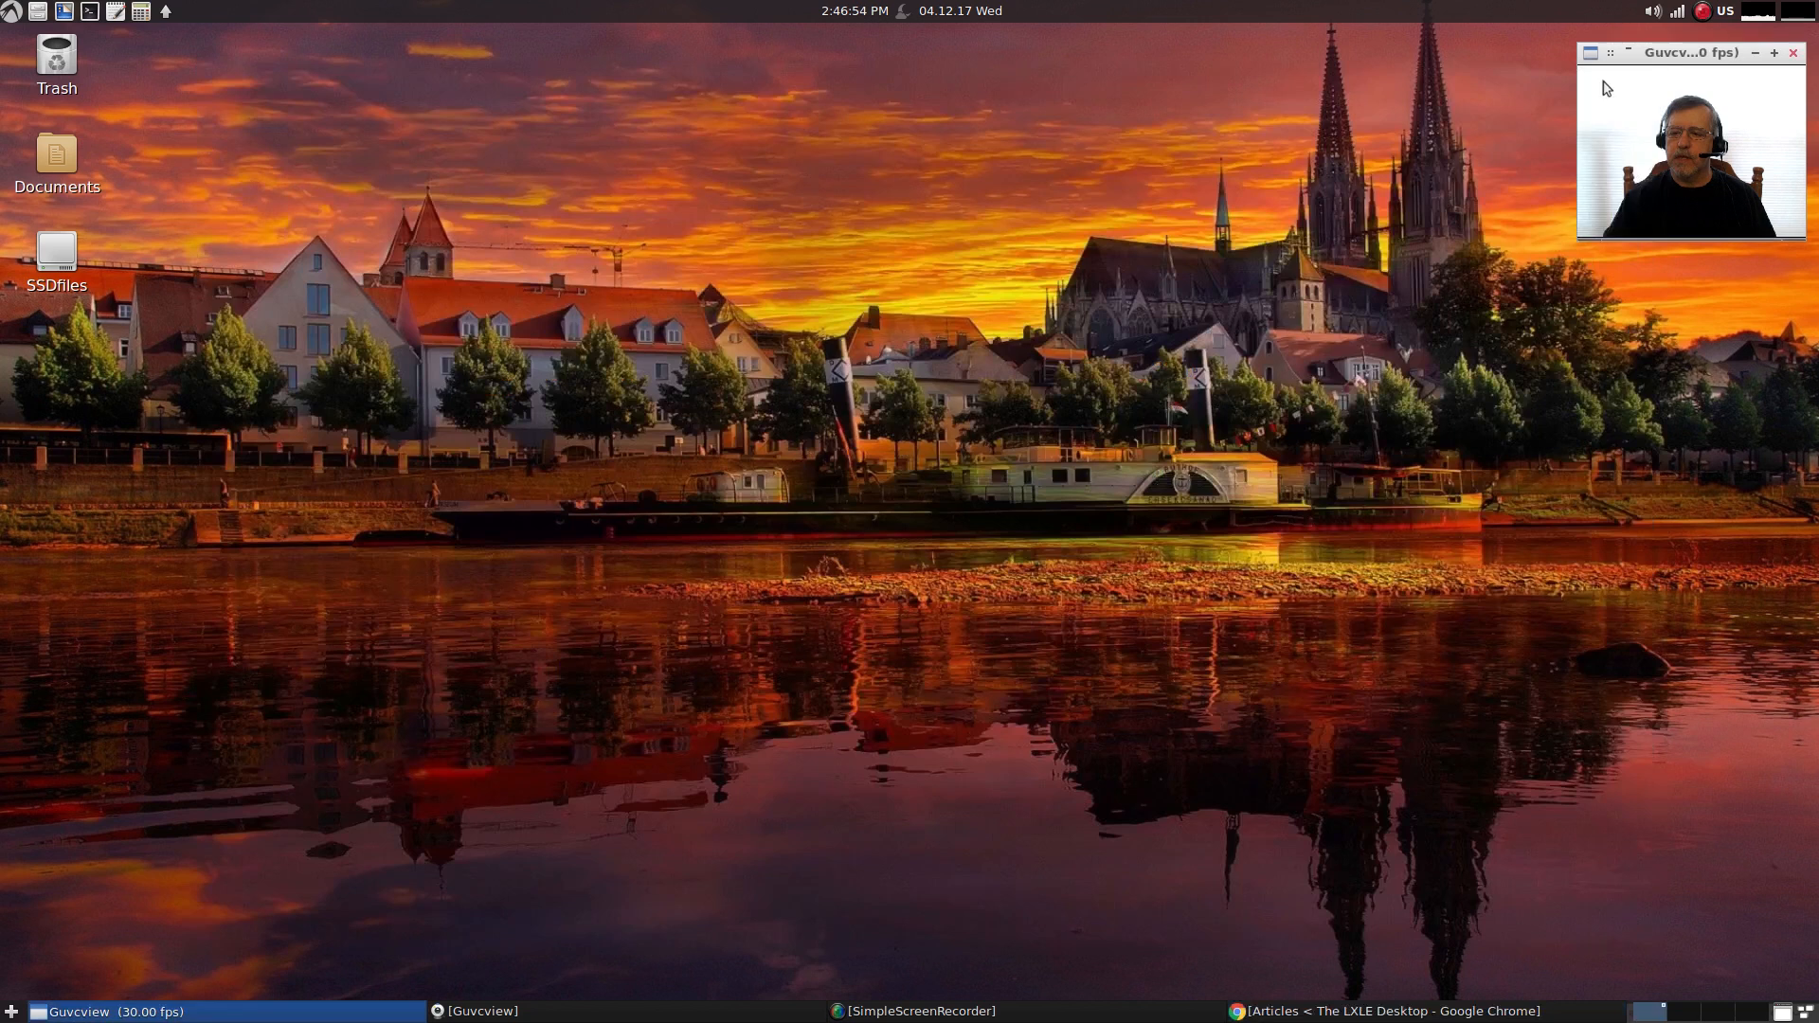